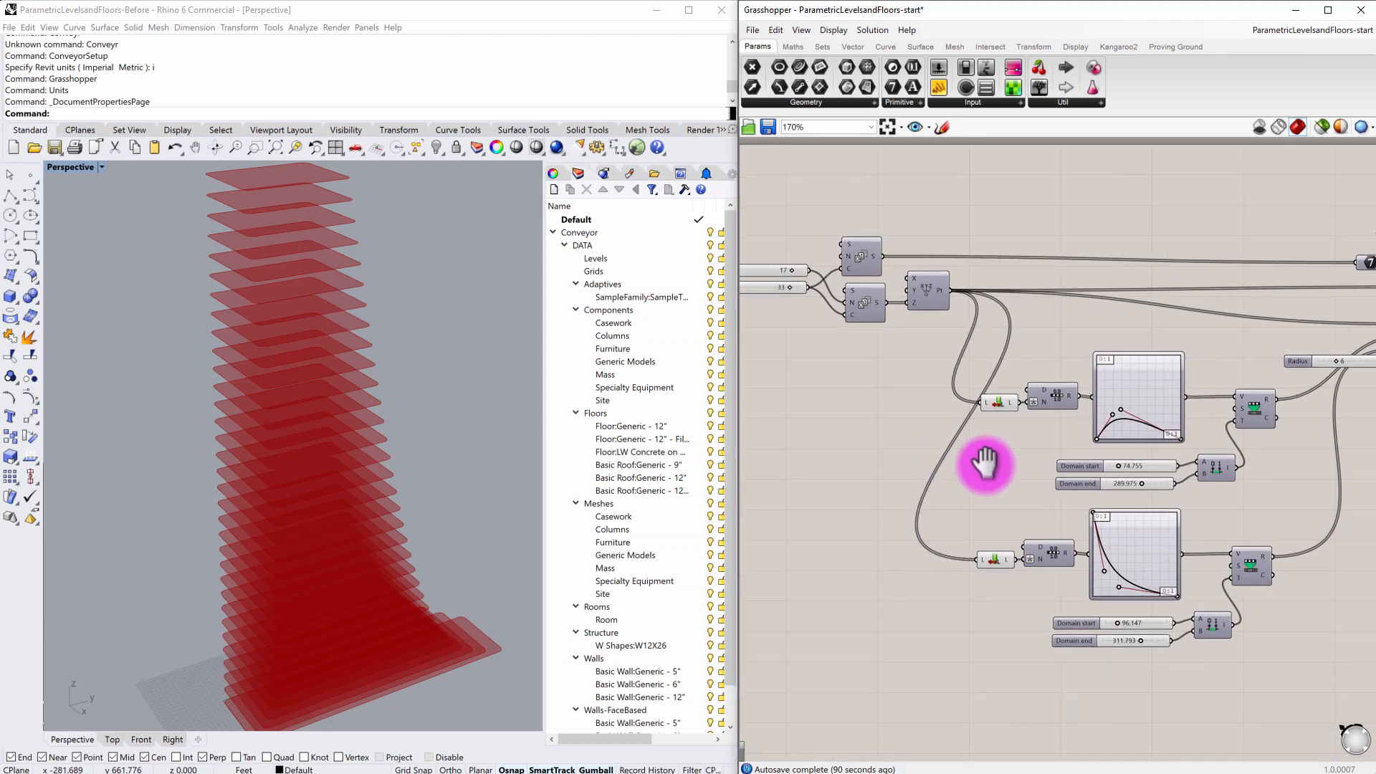
# Reshape the tower by bending the distribution curve's control points
pyautogui.scroll(-3)
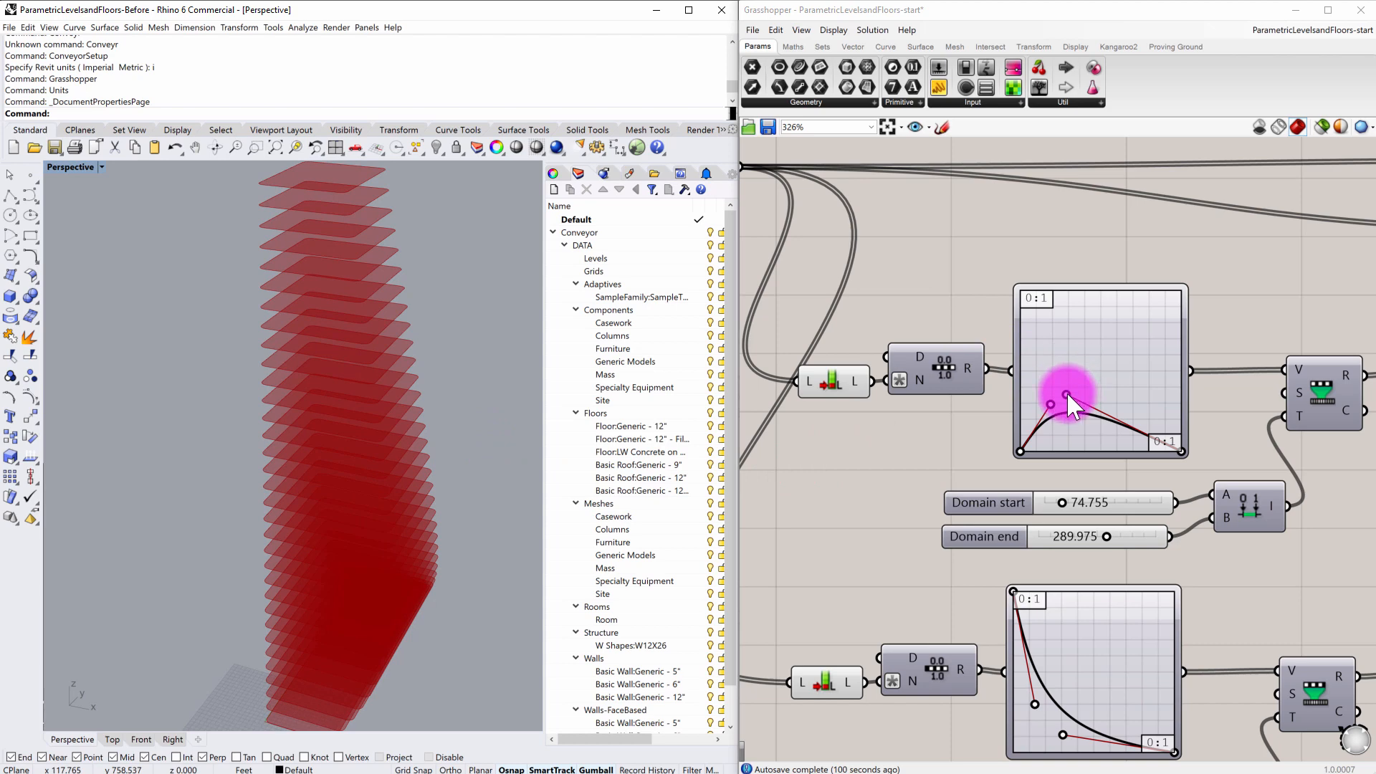
pyautogui.moveTo(1065, 397); pyautogui.dragTo(1088, 390)
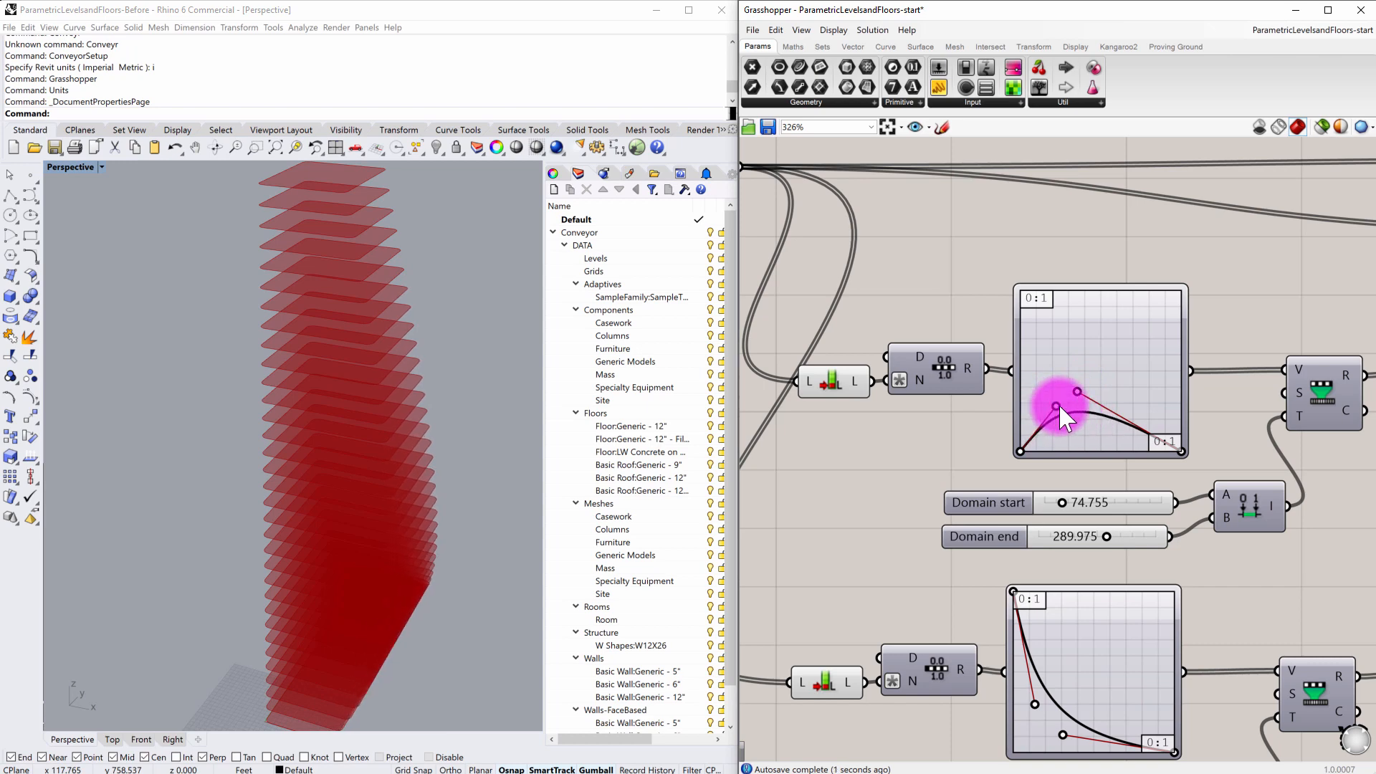
pyautogui.moveTo(1058, 408); pyautogui.dragTo(1071, 417)
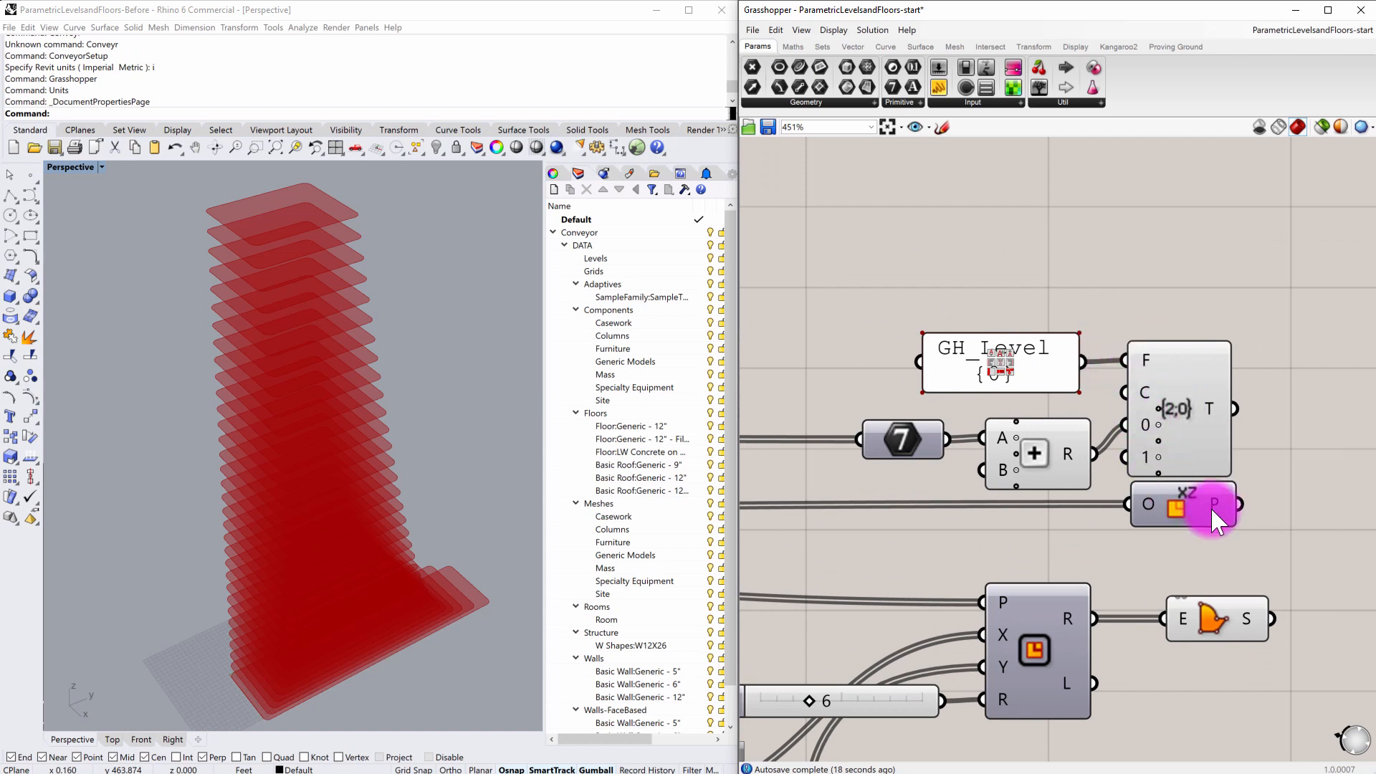
pyautogui.moveTo(1128, 351)
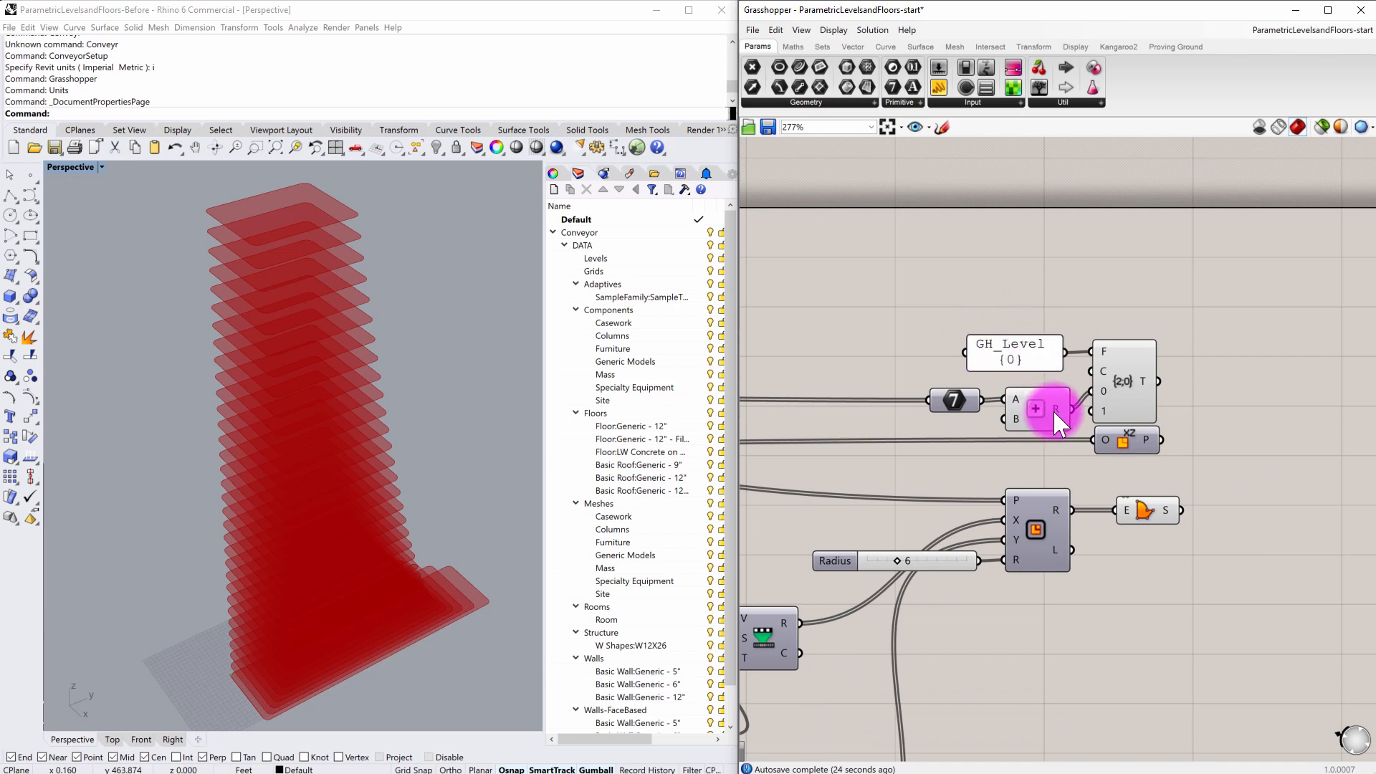
pyautogui.moveTo(1058, 424)
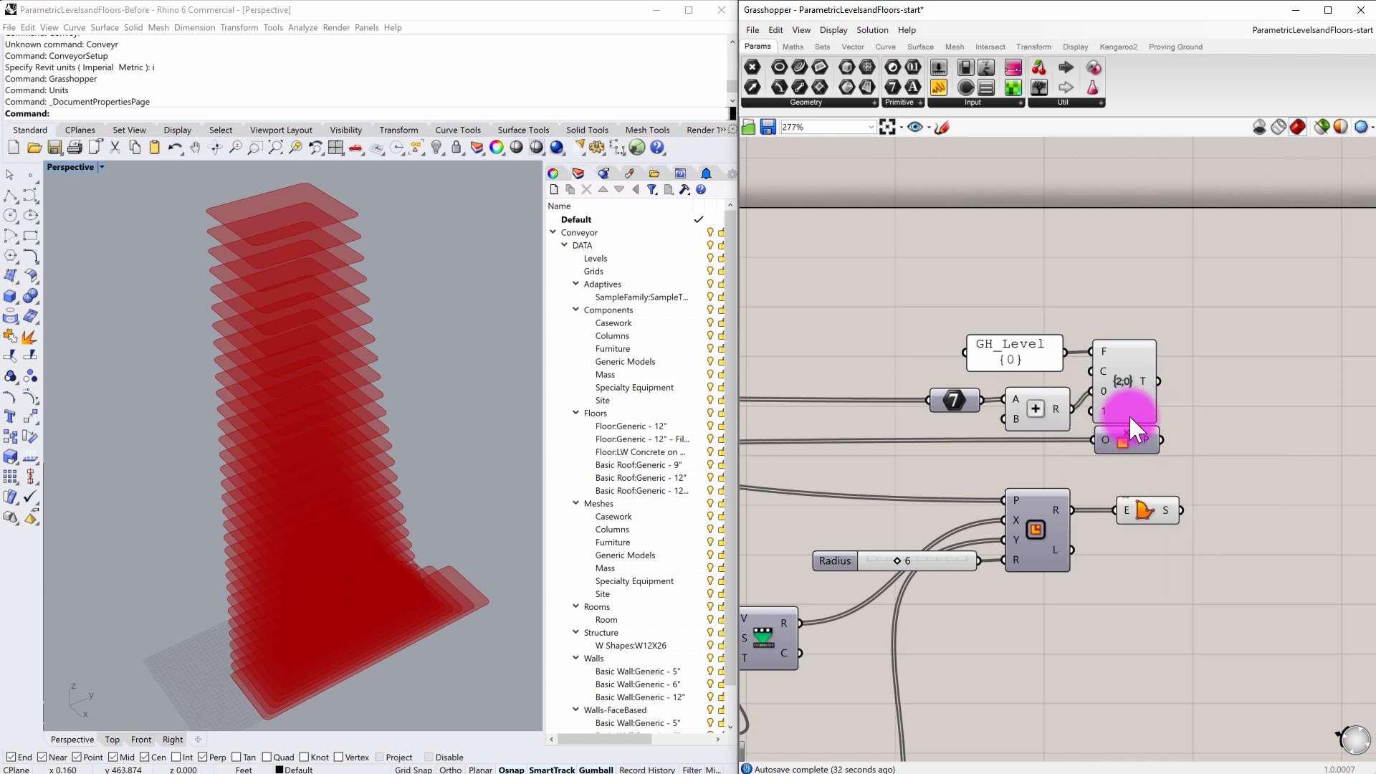
pyautogui.moveTo(1141, 356)
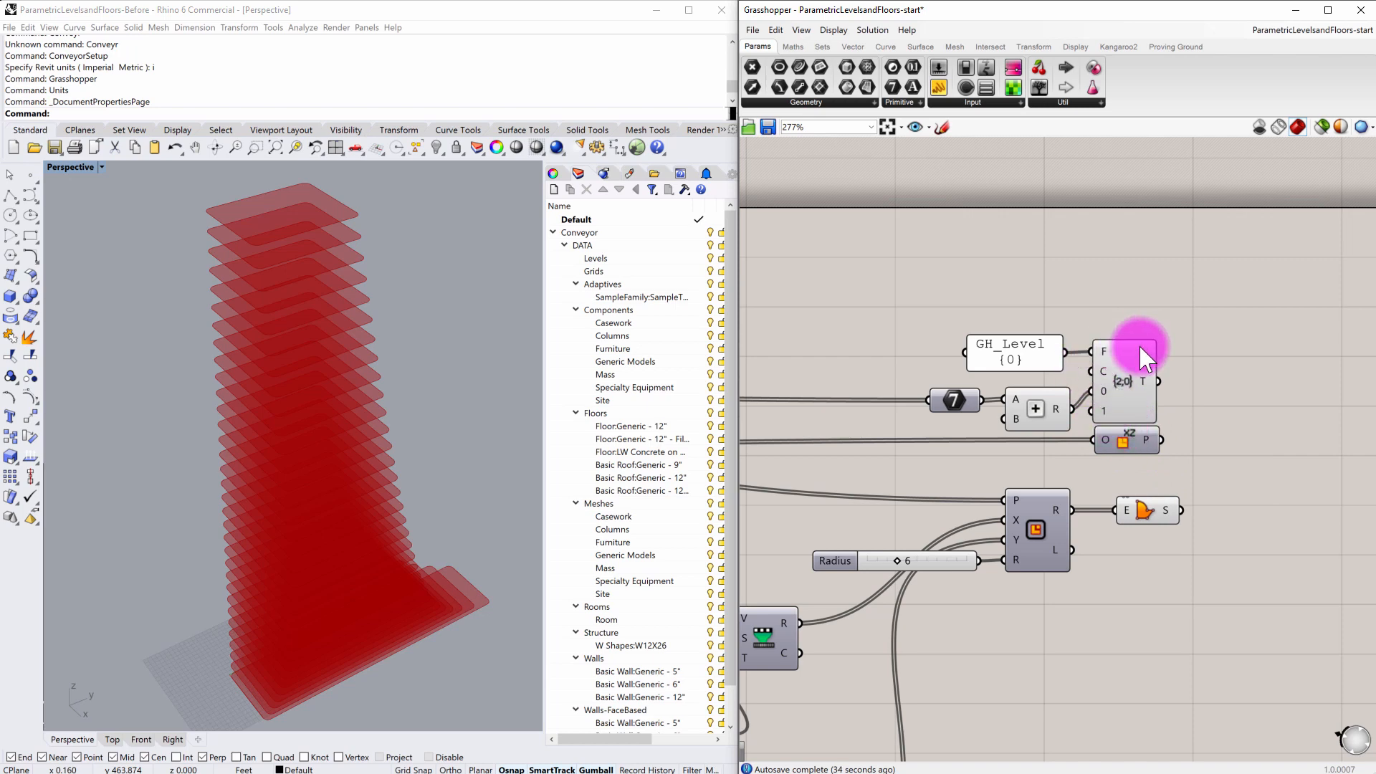
pyautogui.moveTo(1138, 360)
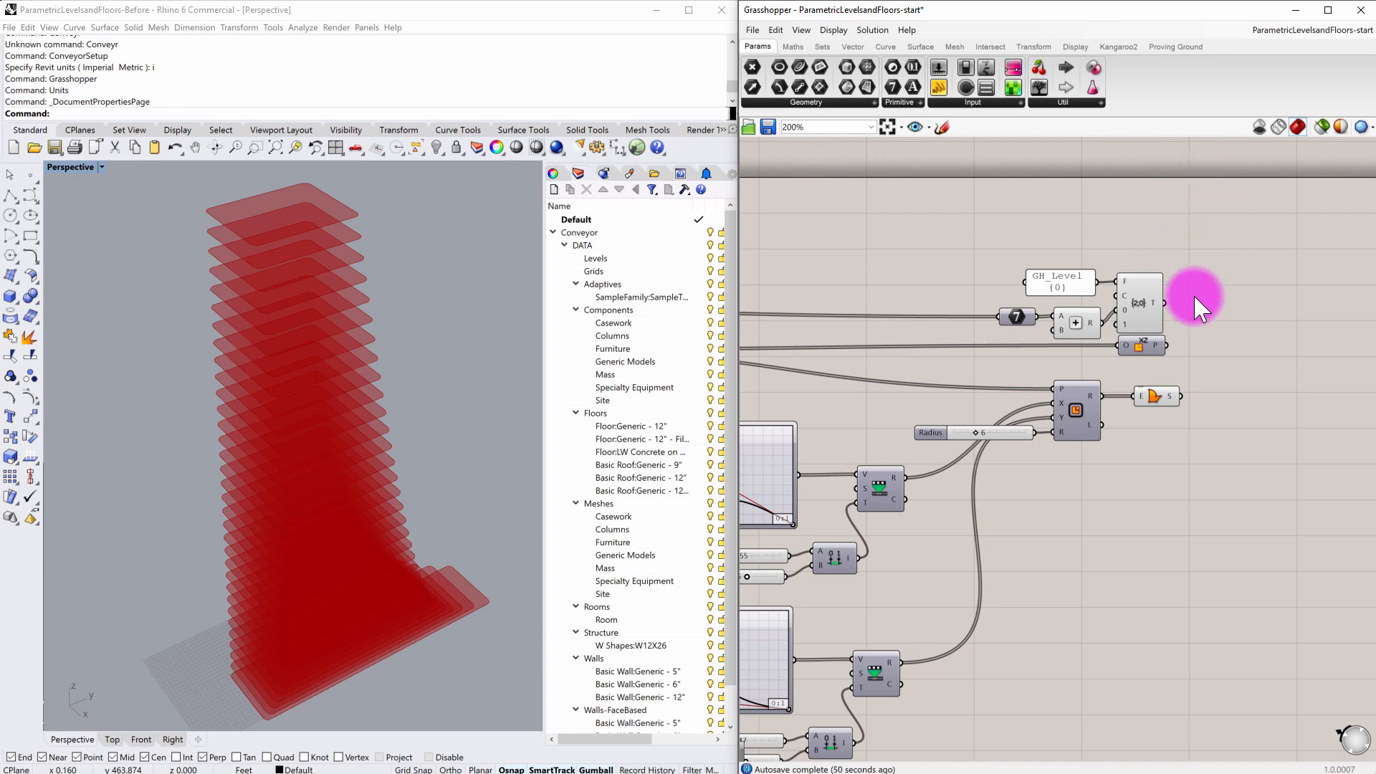
# Place a Write Conveyor File component from the Proving Ground tools beside the level definitions
pyautogui.click(1176, 46)
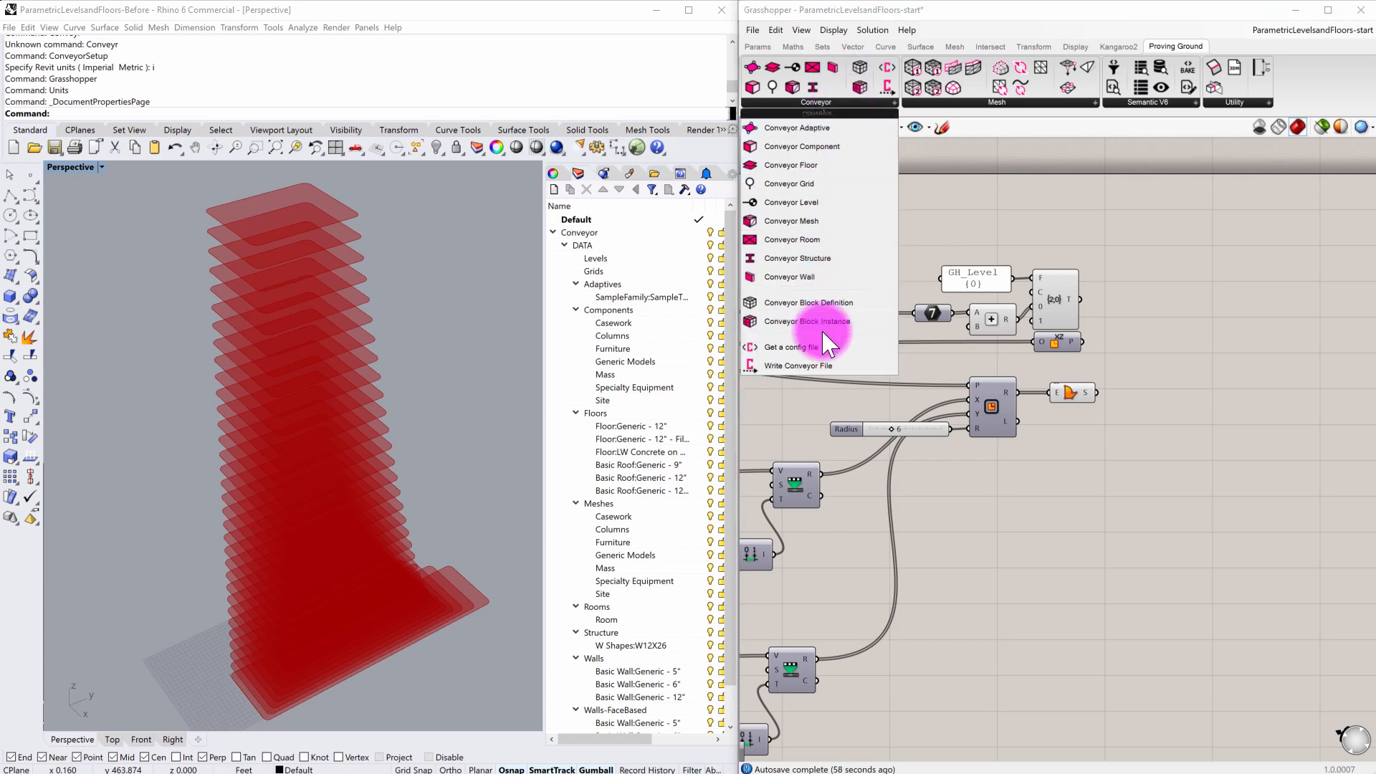
pyautogui.moveTo(839, 368)
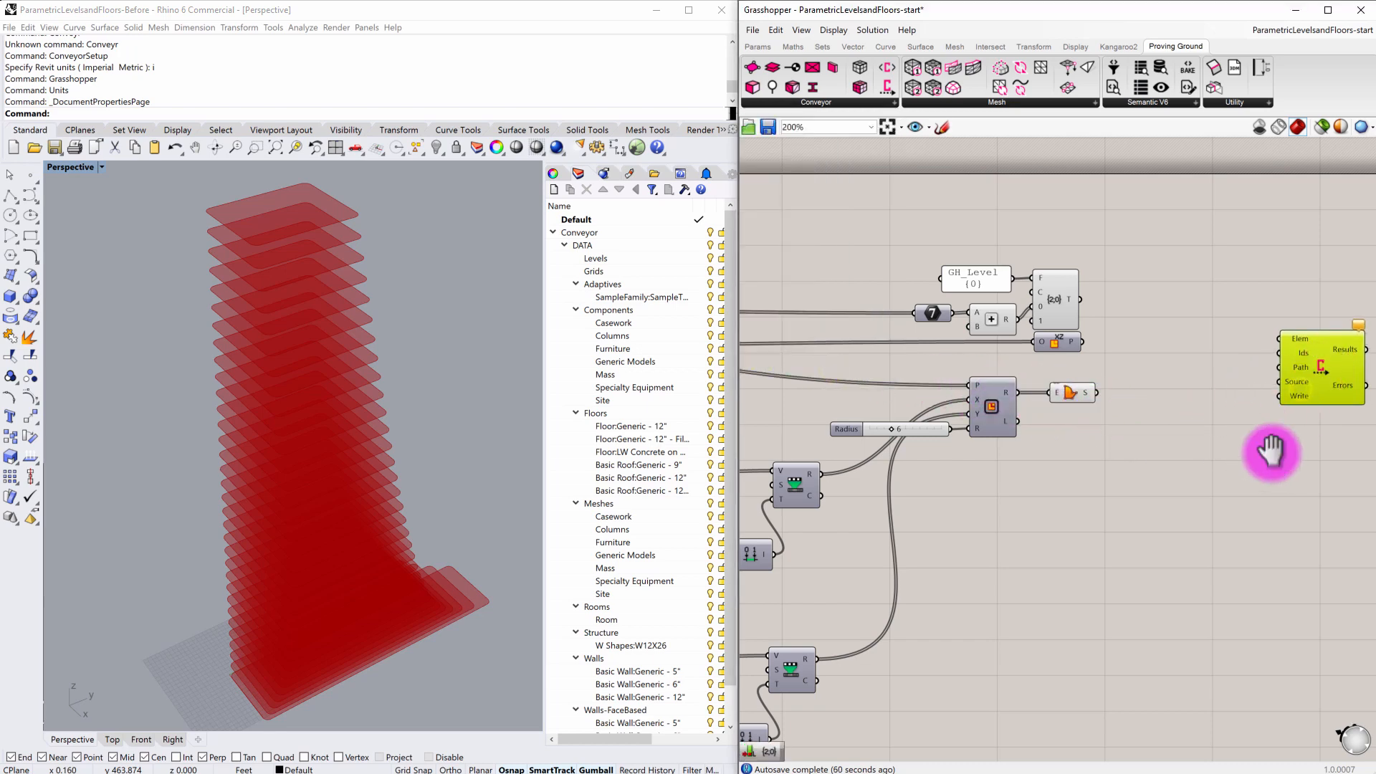
pyautogui.scroll(3)
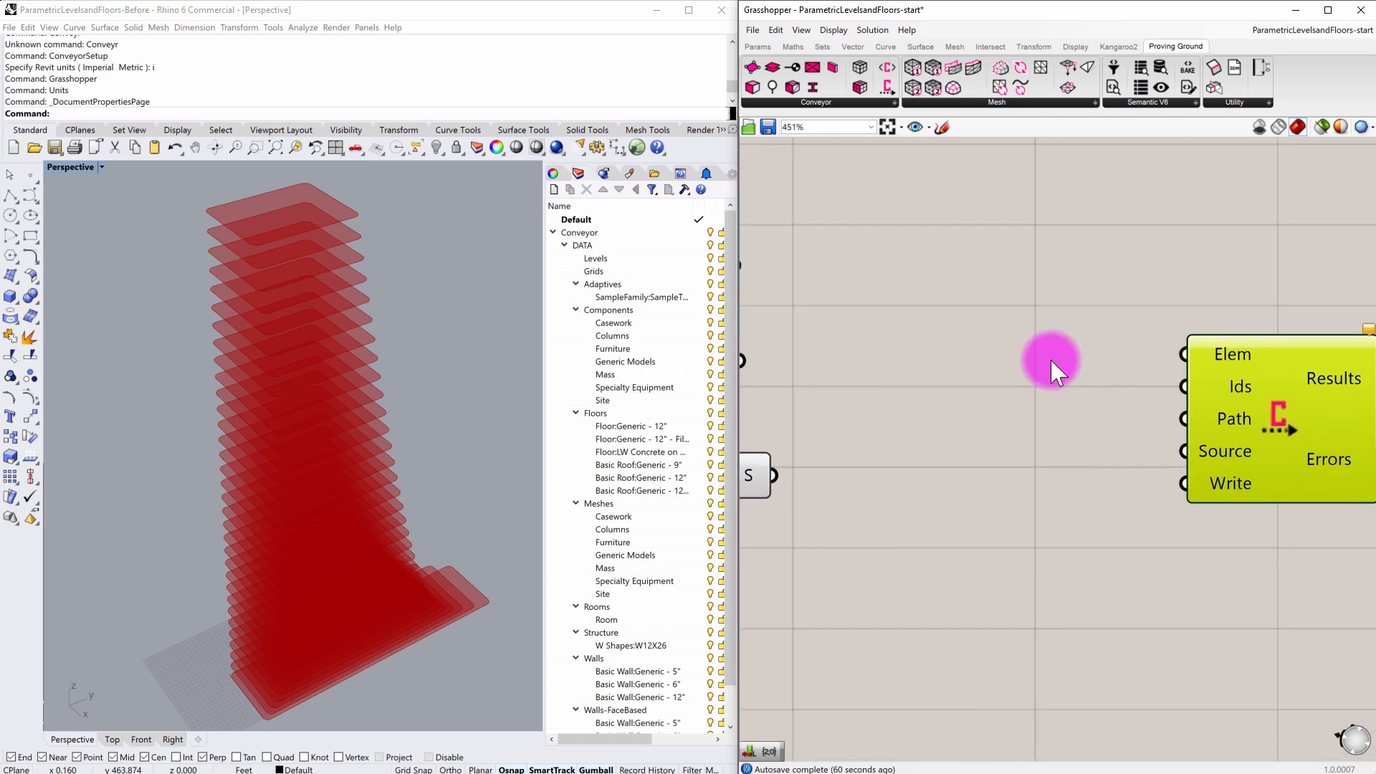
pyautogui.scroll(-3)
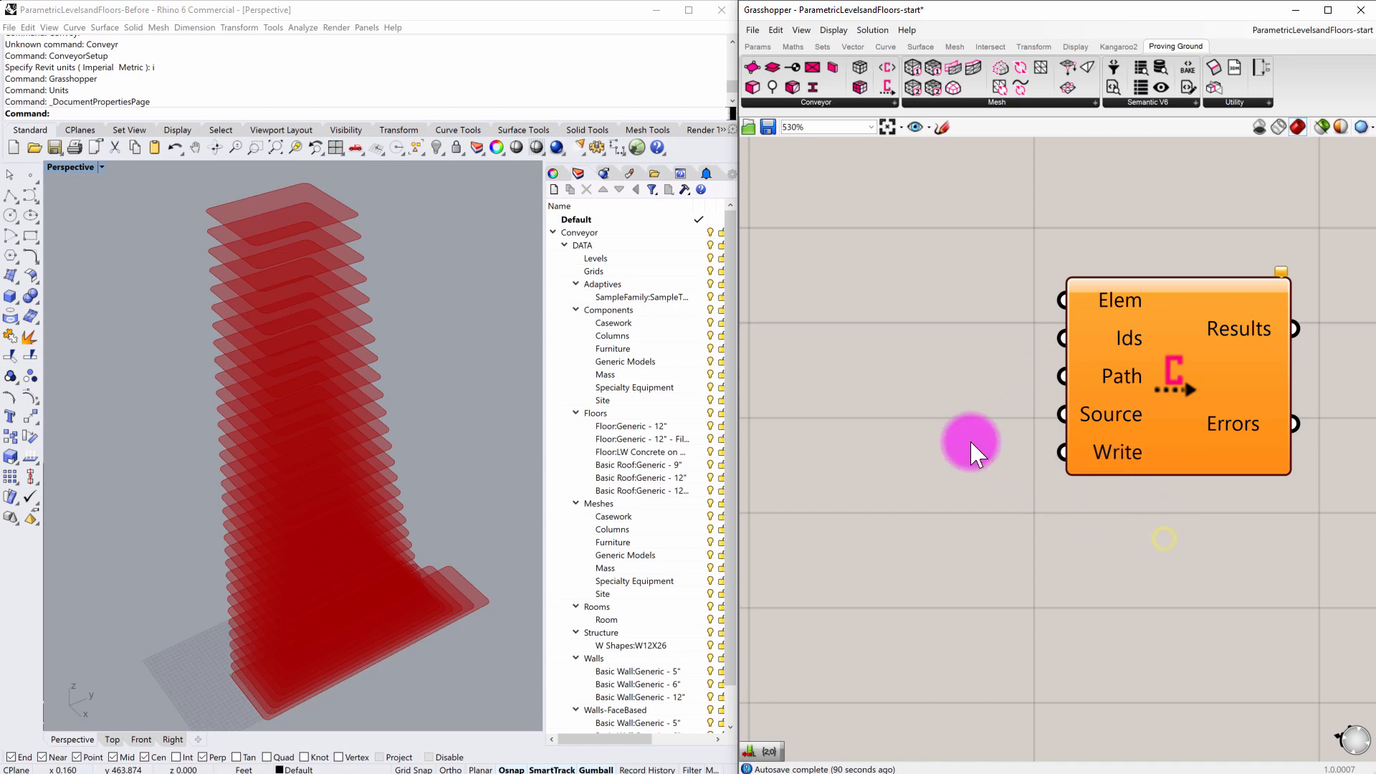
pyautogui.scroll(-3)
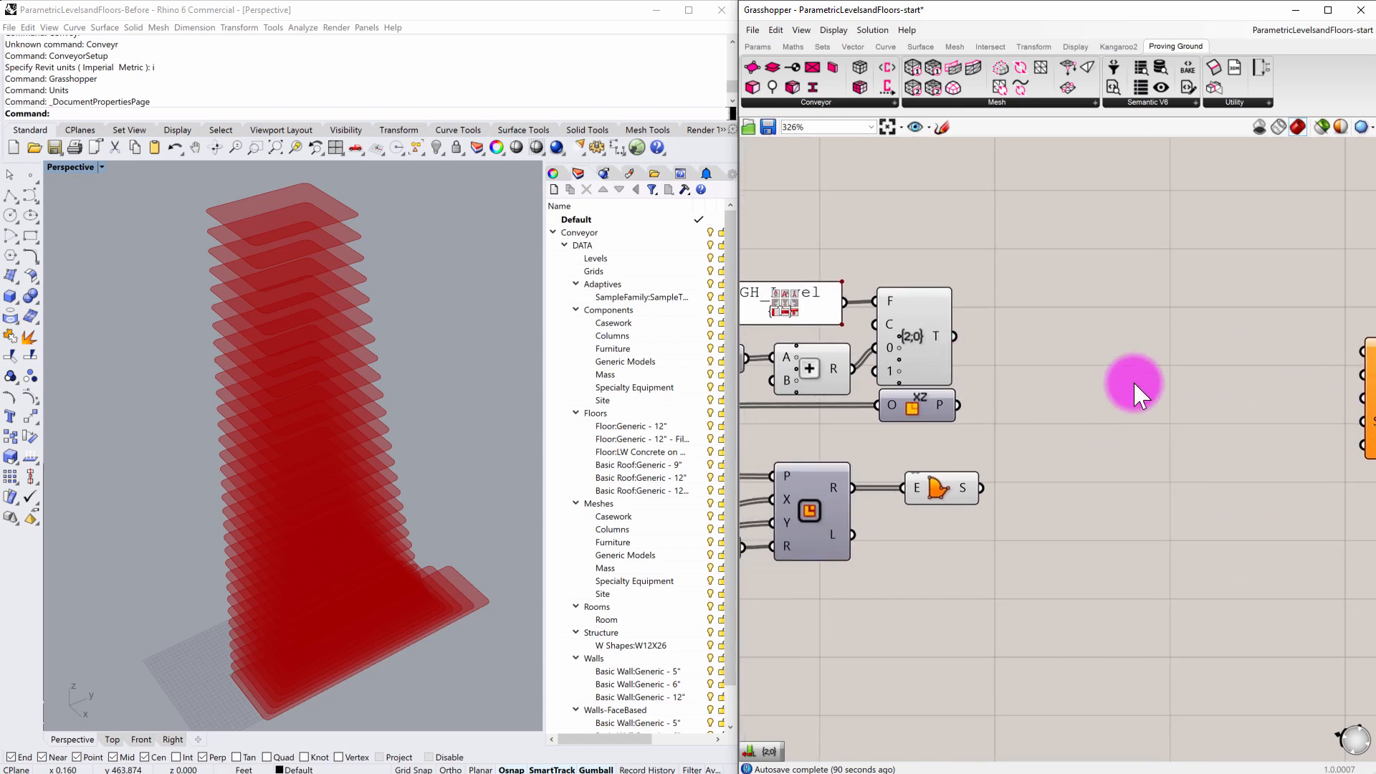
pyautogui.moveTo(1136, 389); pyautogui.dragTo(1022, 534)
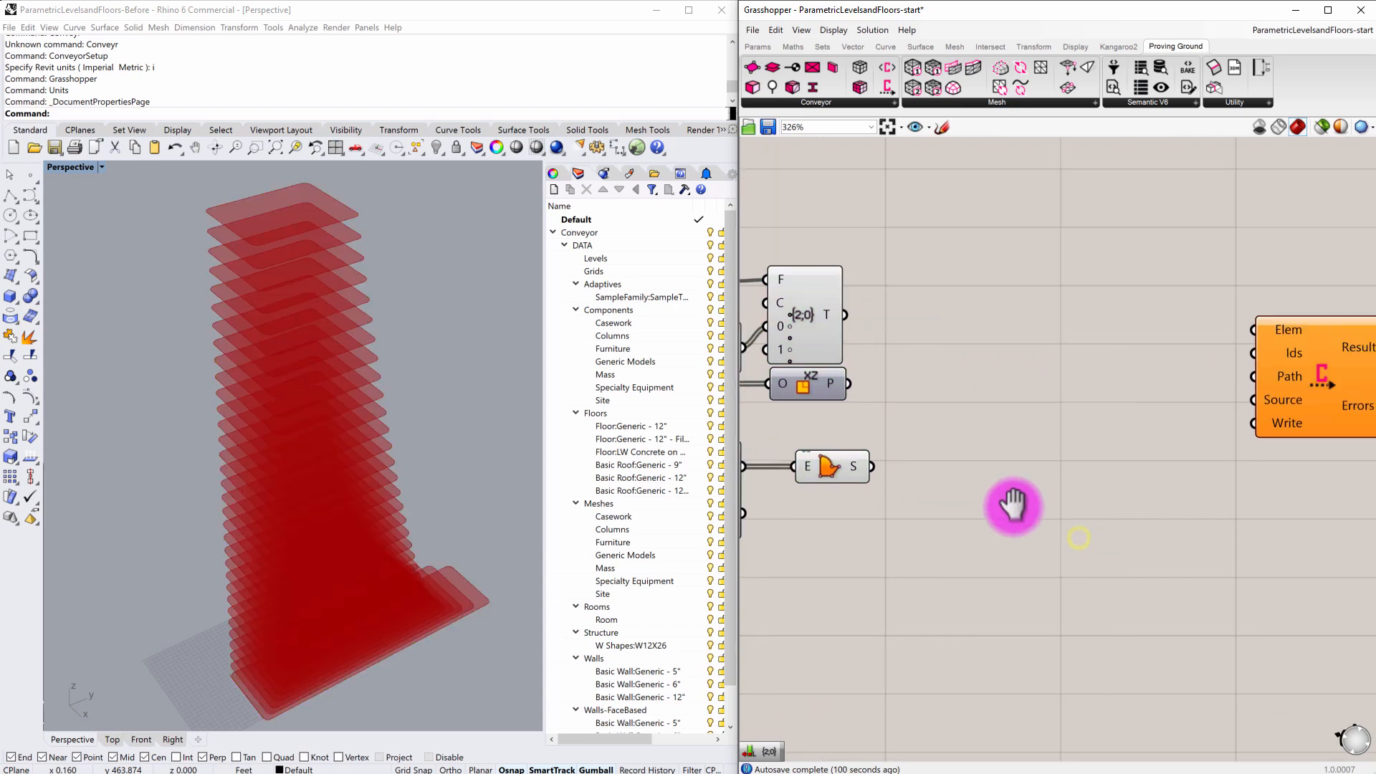
pyautogui.moveTo(1013, 505); pyautogui.dragTo(1054, 338)
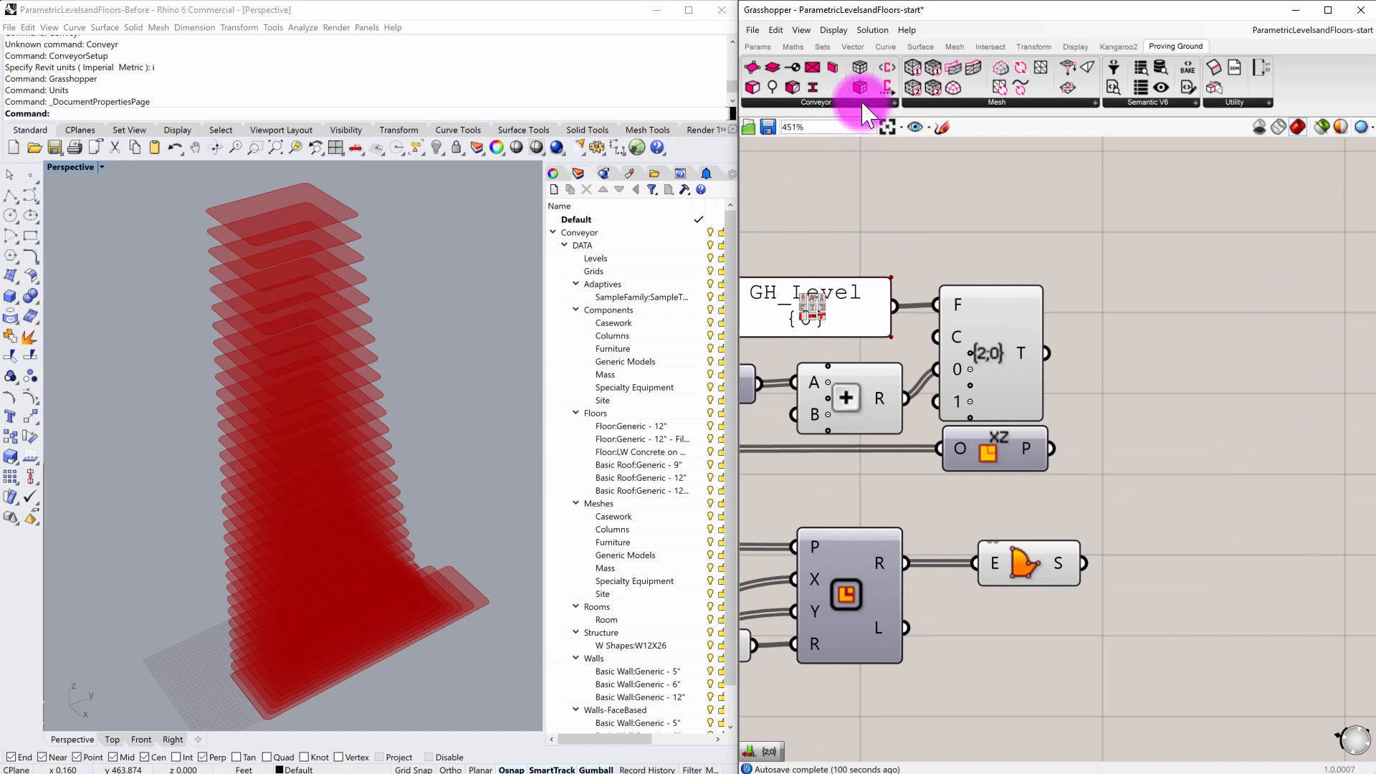
pyautogui.moveTo(1186, 33)
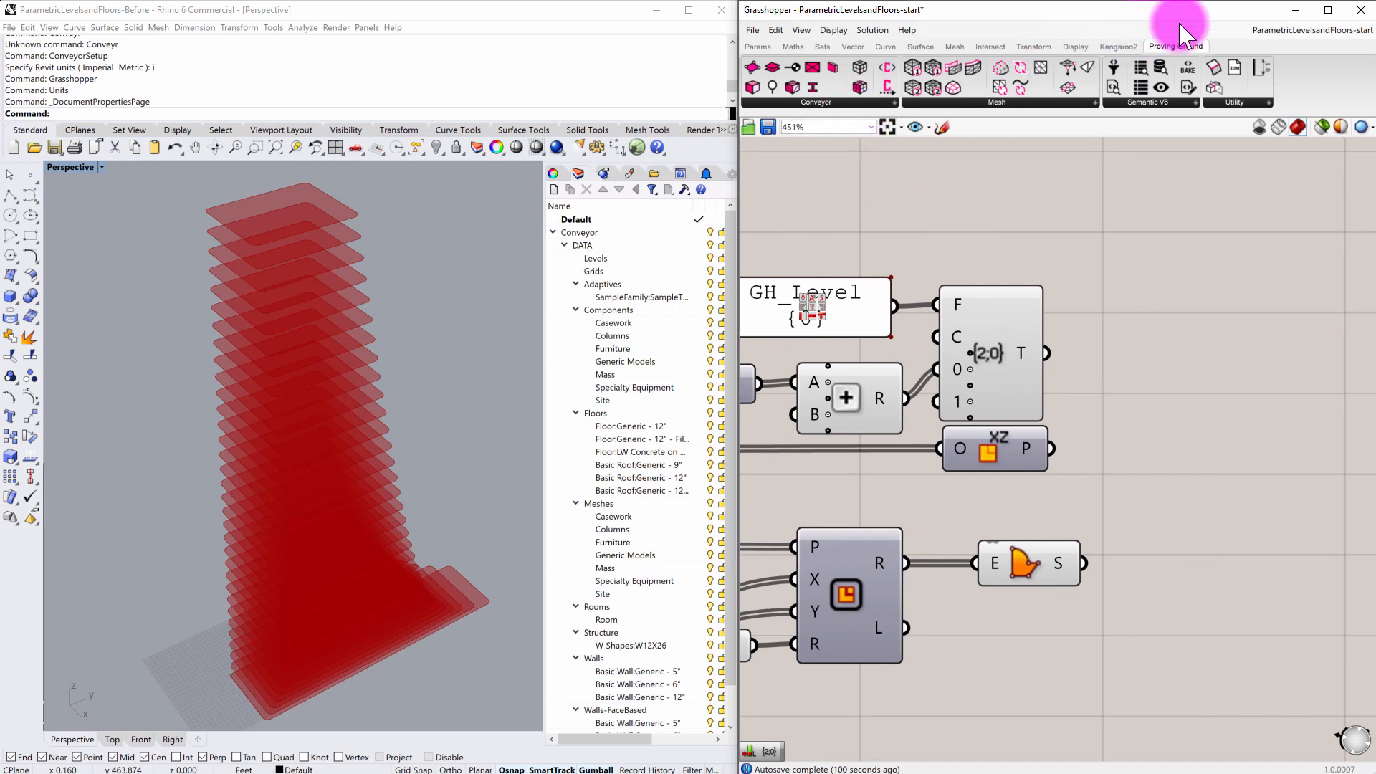
# Add a Conveyor Level component and feed the formatted level names into its Name input
pyautogui.click(815, 101)
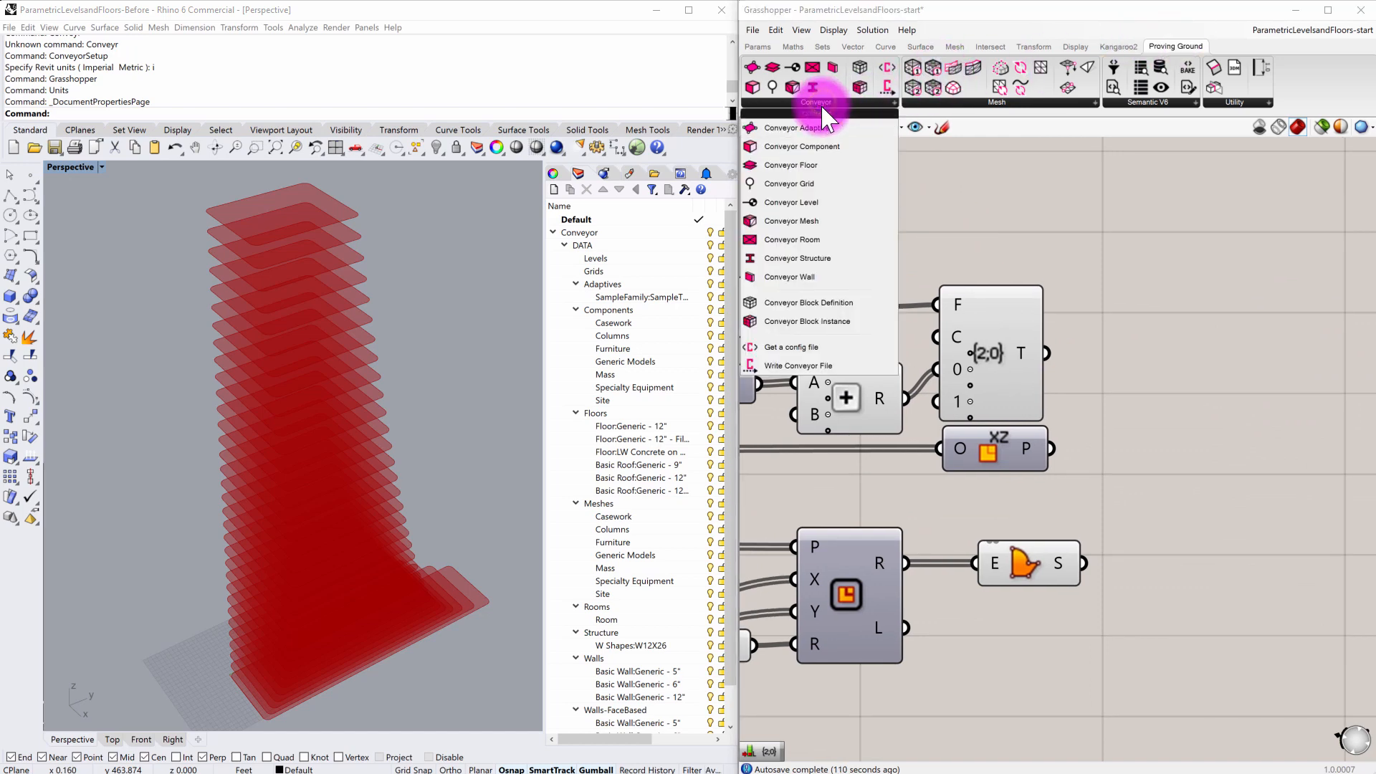
pyautogui.moveTo(790, 202)
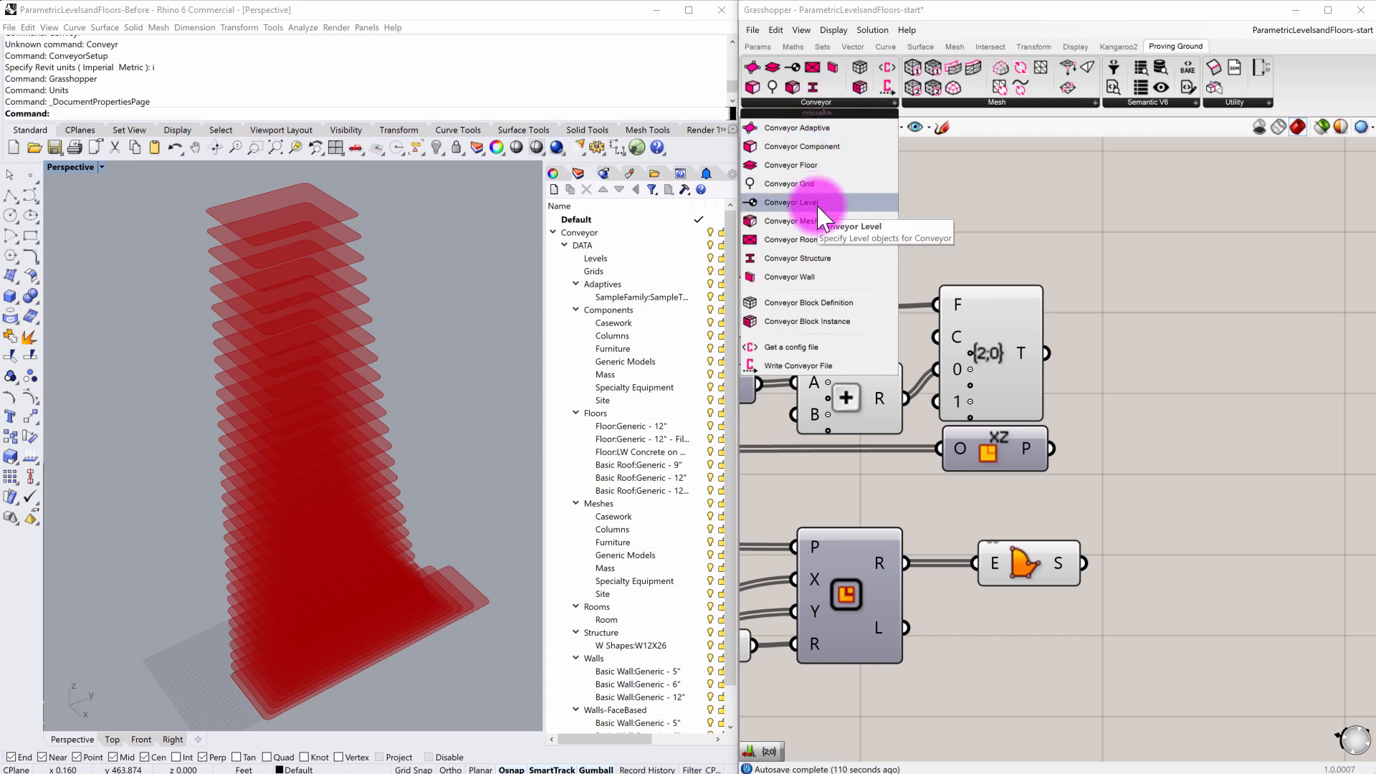
pyautogui.click(791, 202)
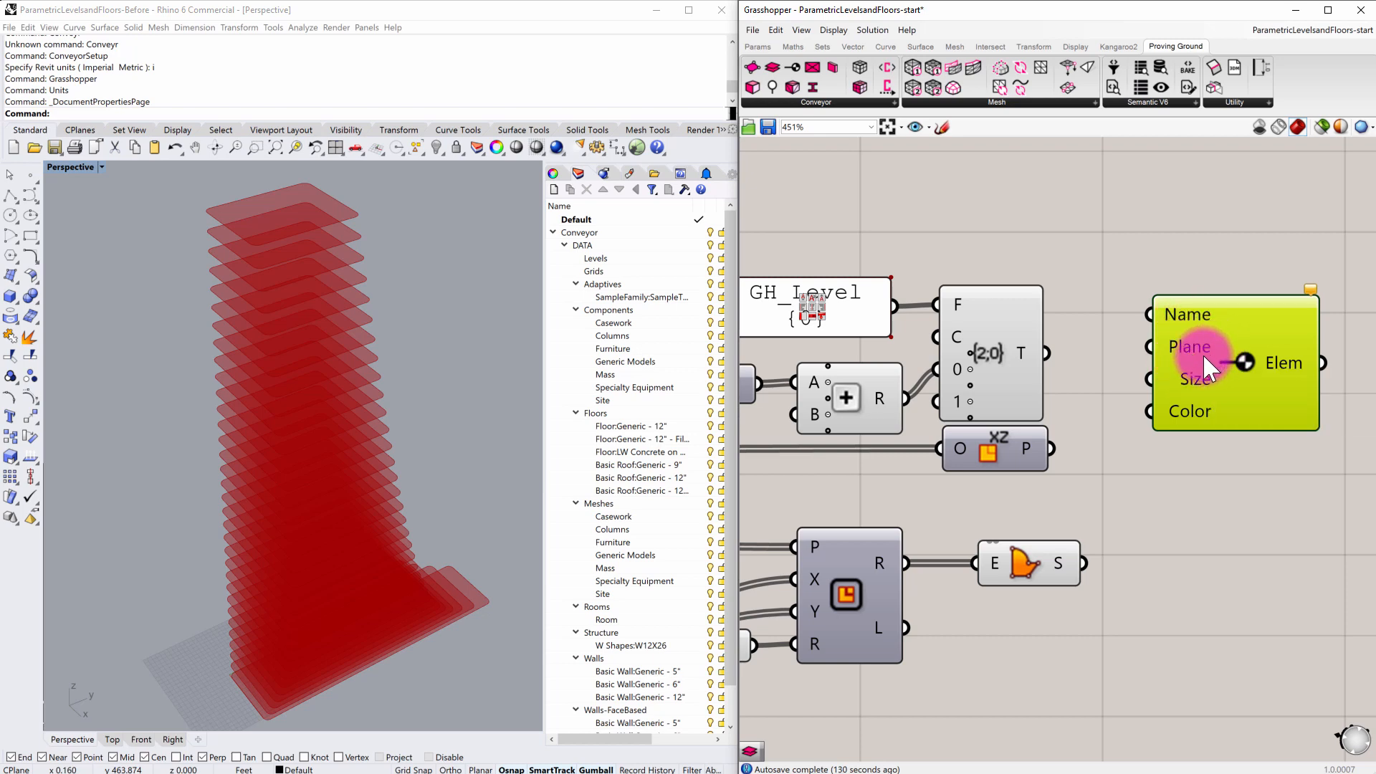
pyautogui.moveTo(1065, 275)
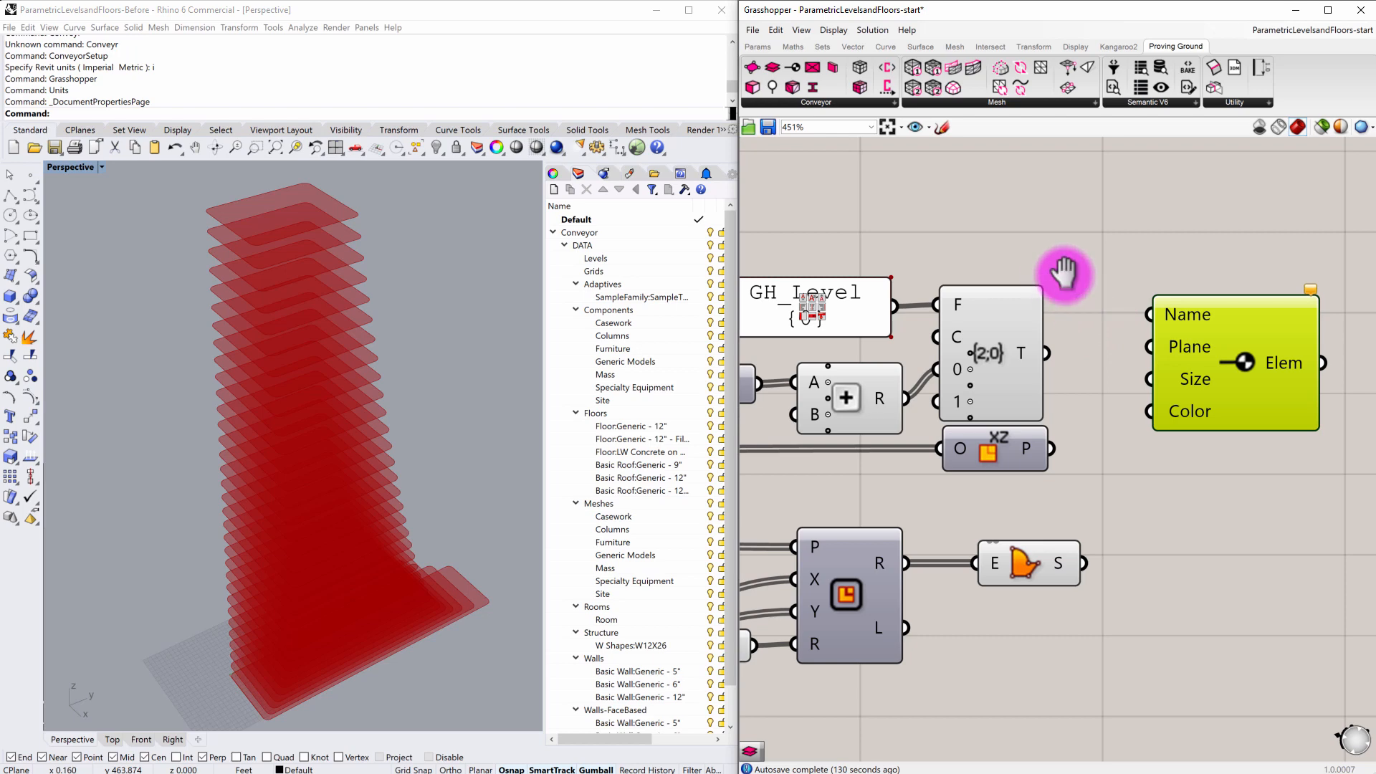
pyautogui.moveTo(1065, 277); pyautogui.dragTo(976, 252)
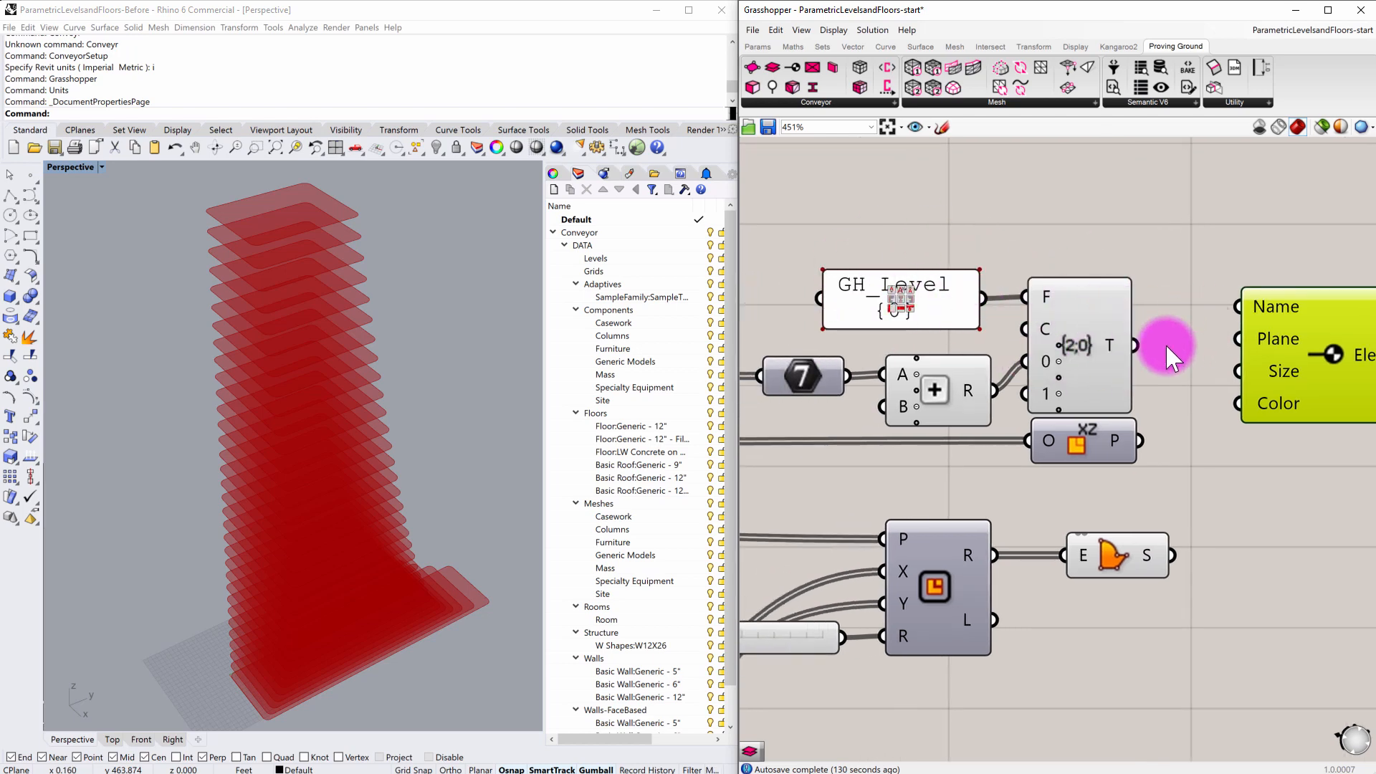
pyautogui.moveTo(1167, 352); pyautogui.dragTo(1115, 360)
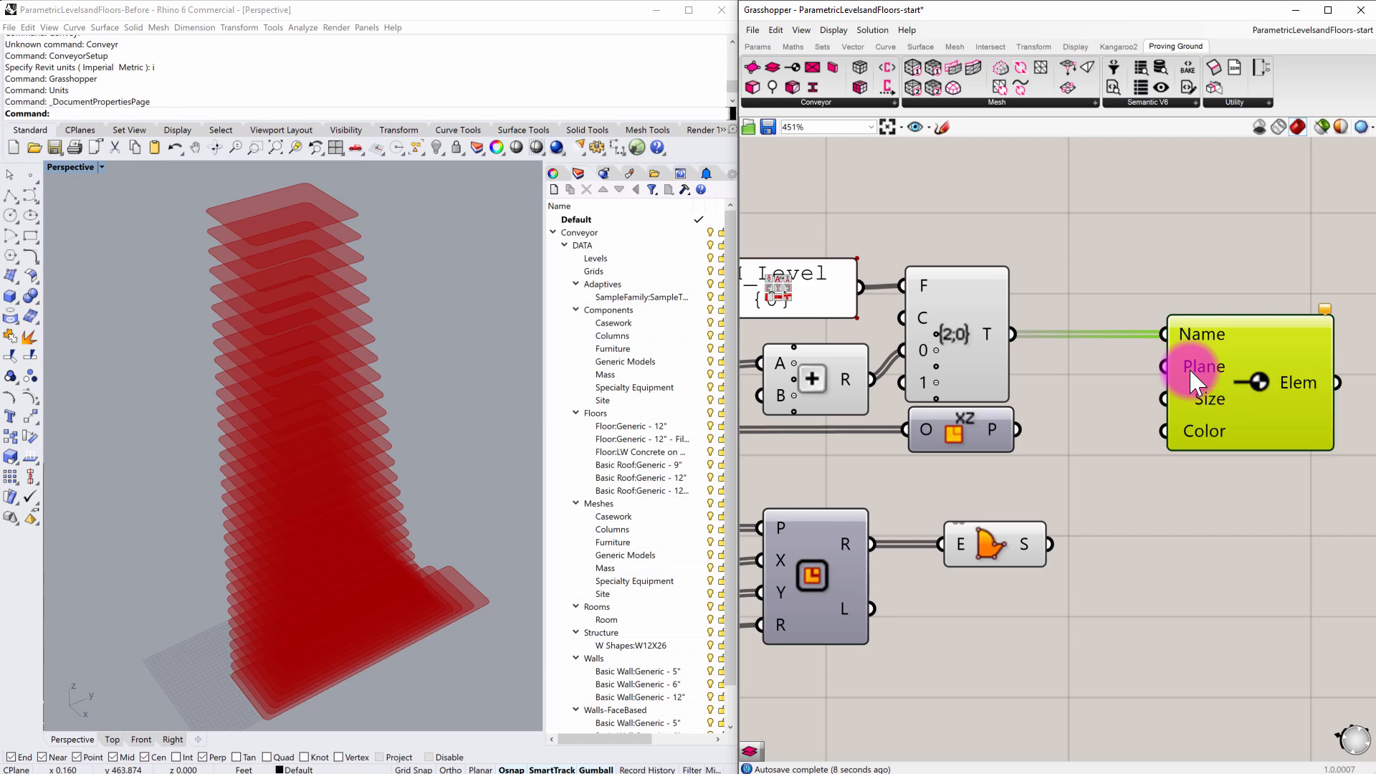
pyautogui.moveTo(1207, 365)
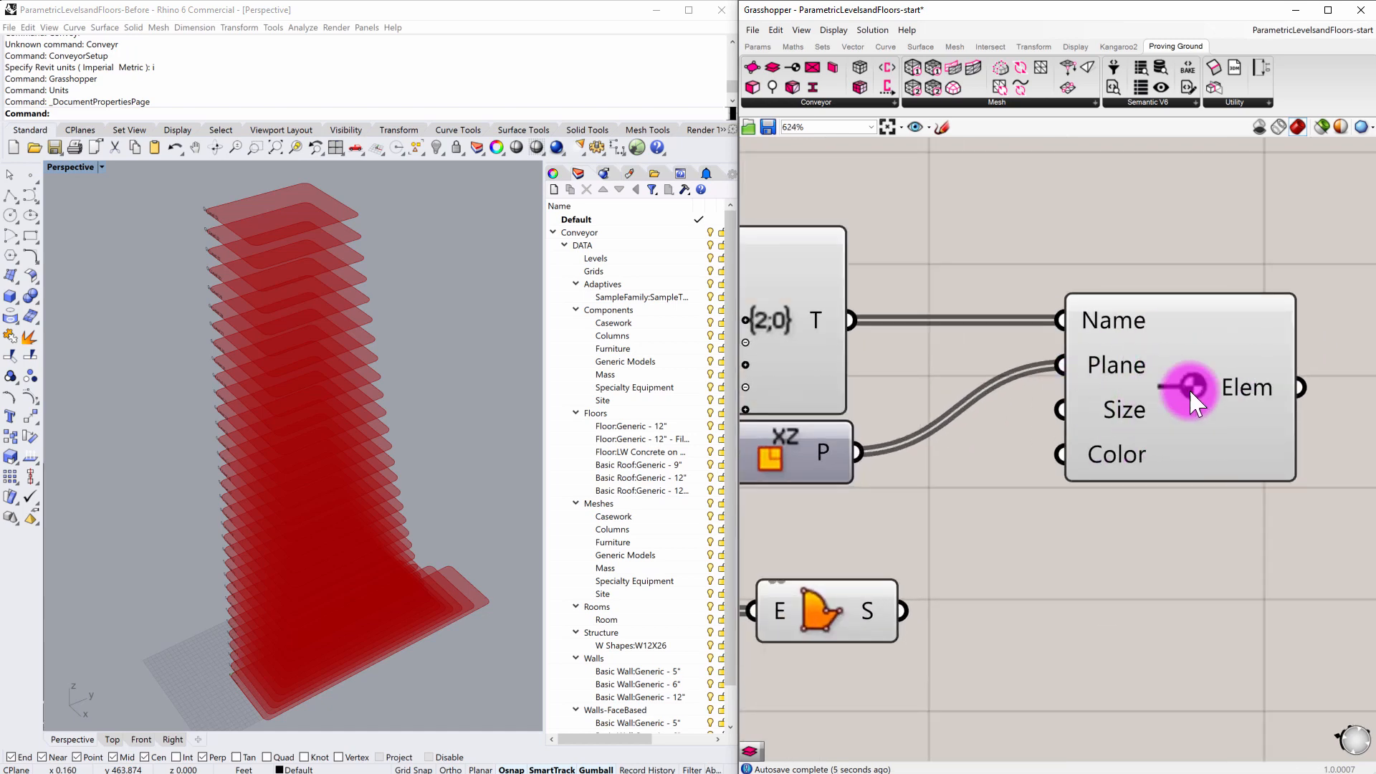
pyautogui.moveTo(1250, 395)
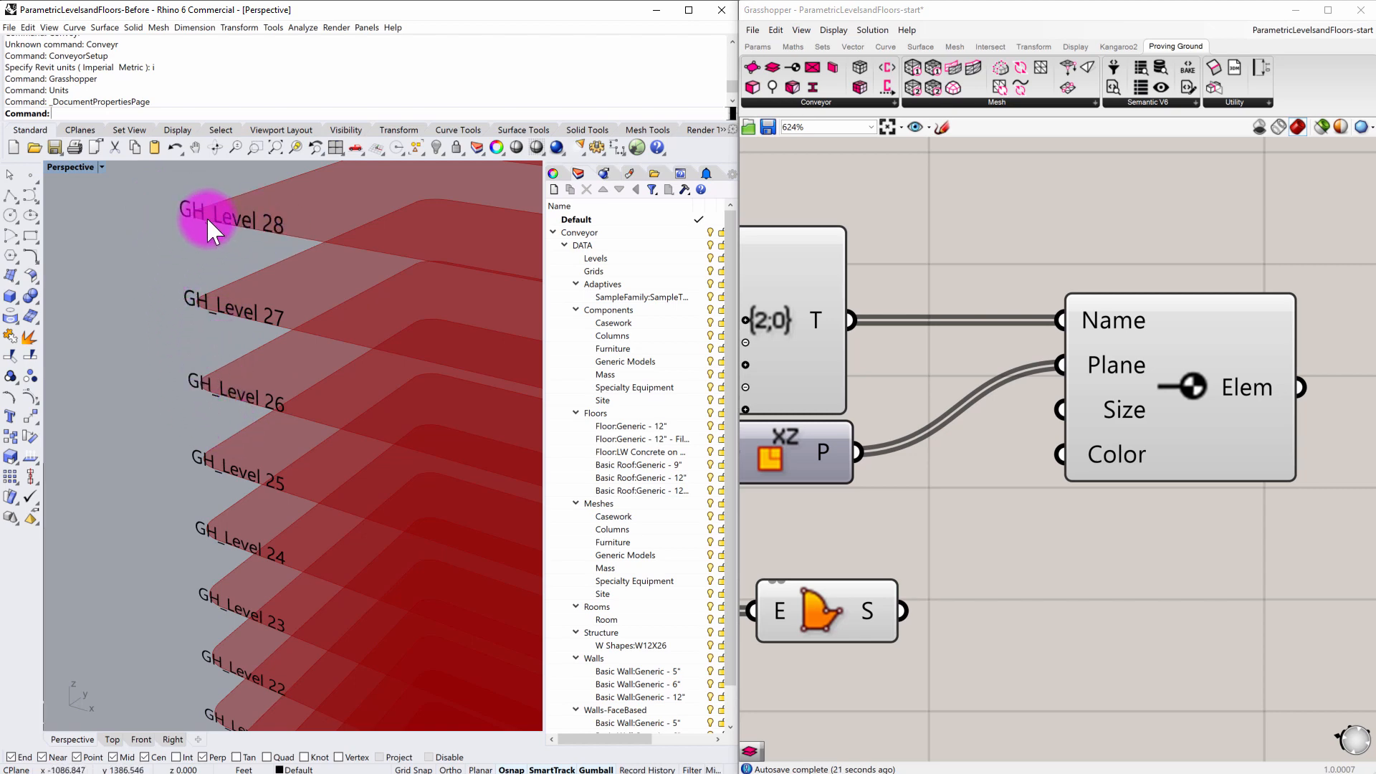
pyautogui.moveTo(202, 226)
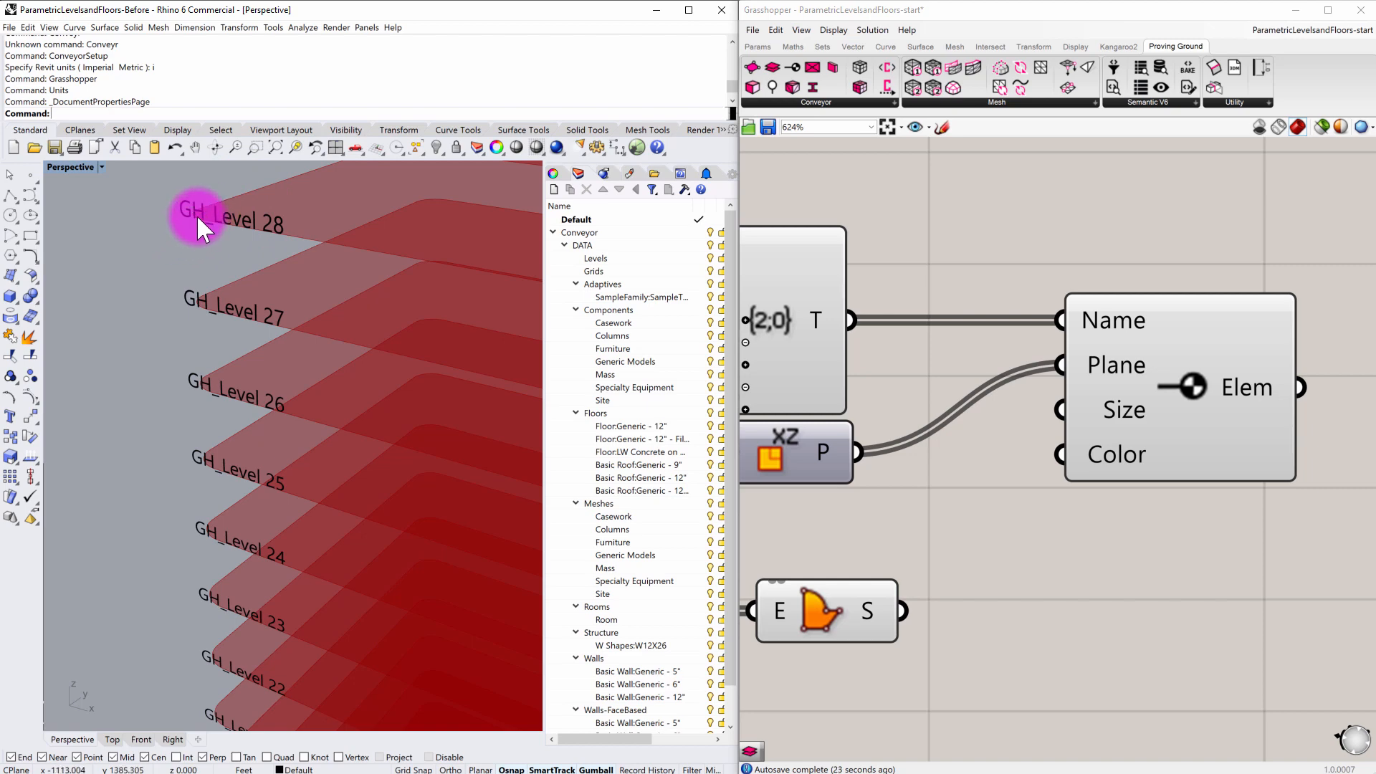
pyautogui.moveTo(215, 232)
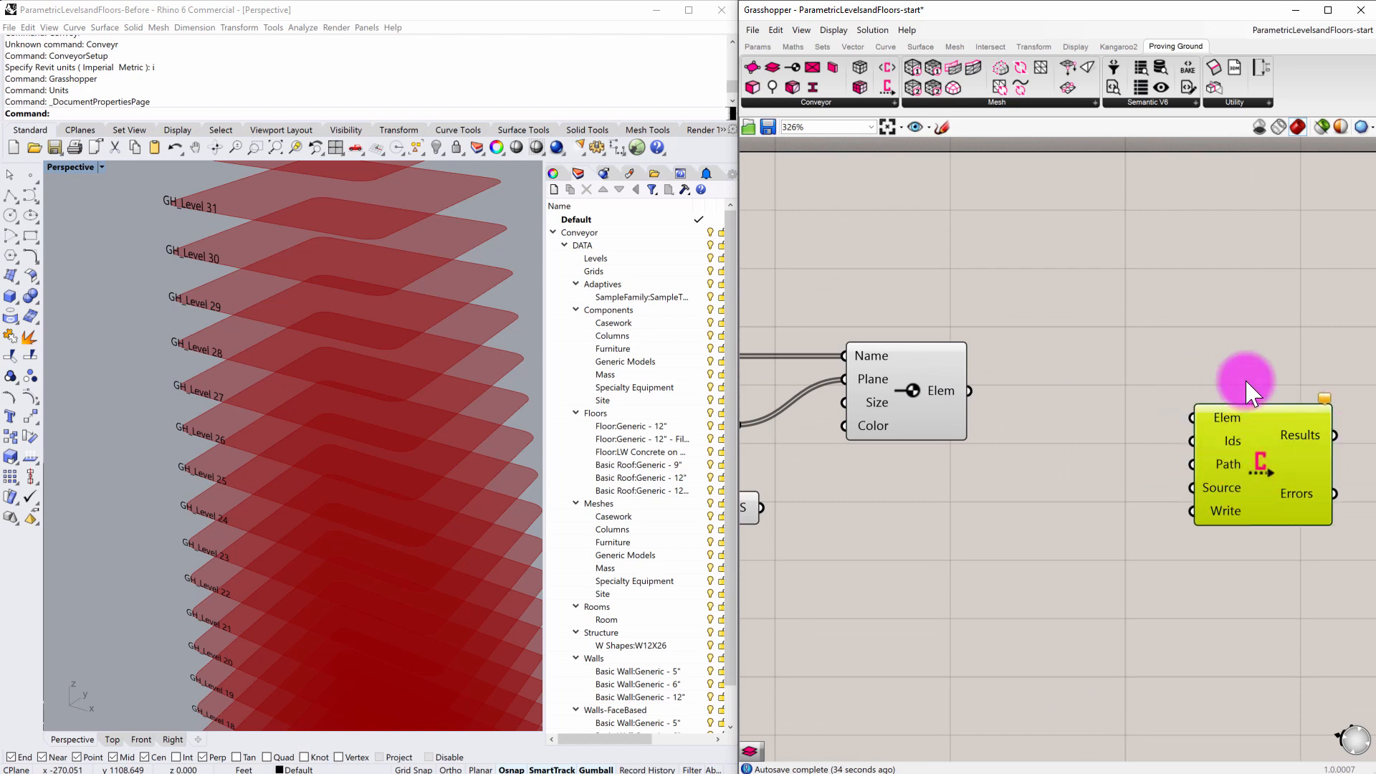
# Add a Format text component next to the Conveyor Level component
pyautogui.moveTo(1250, 385); pyautogui.dragTo(1005, 364)
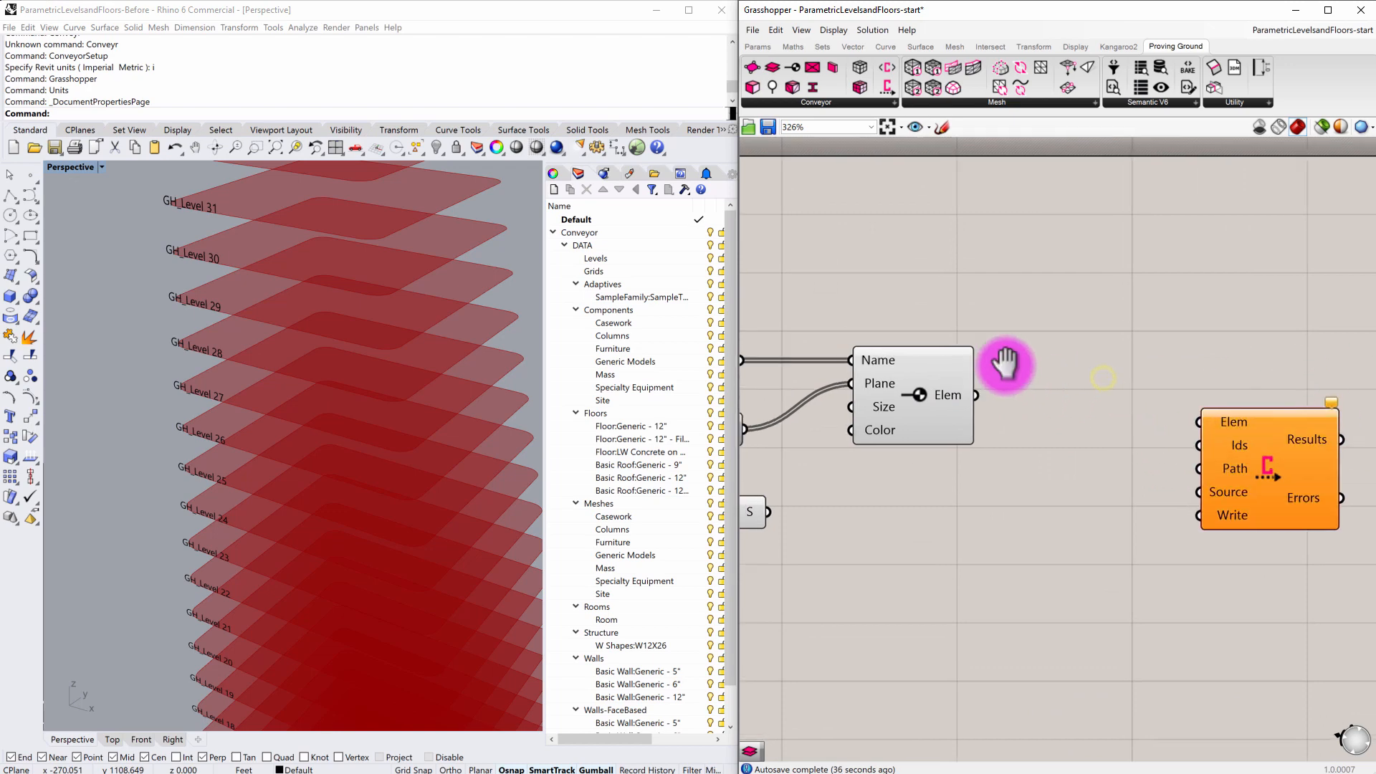
pyautogui.moveTo(964, 400)
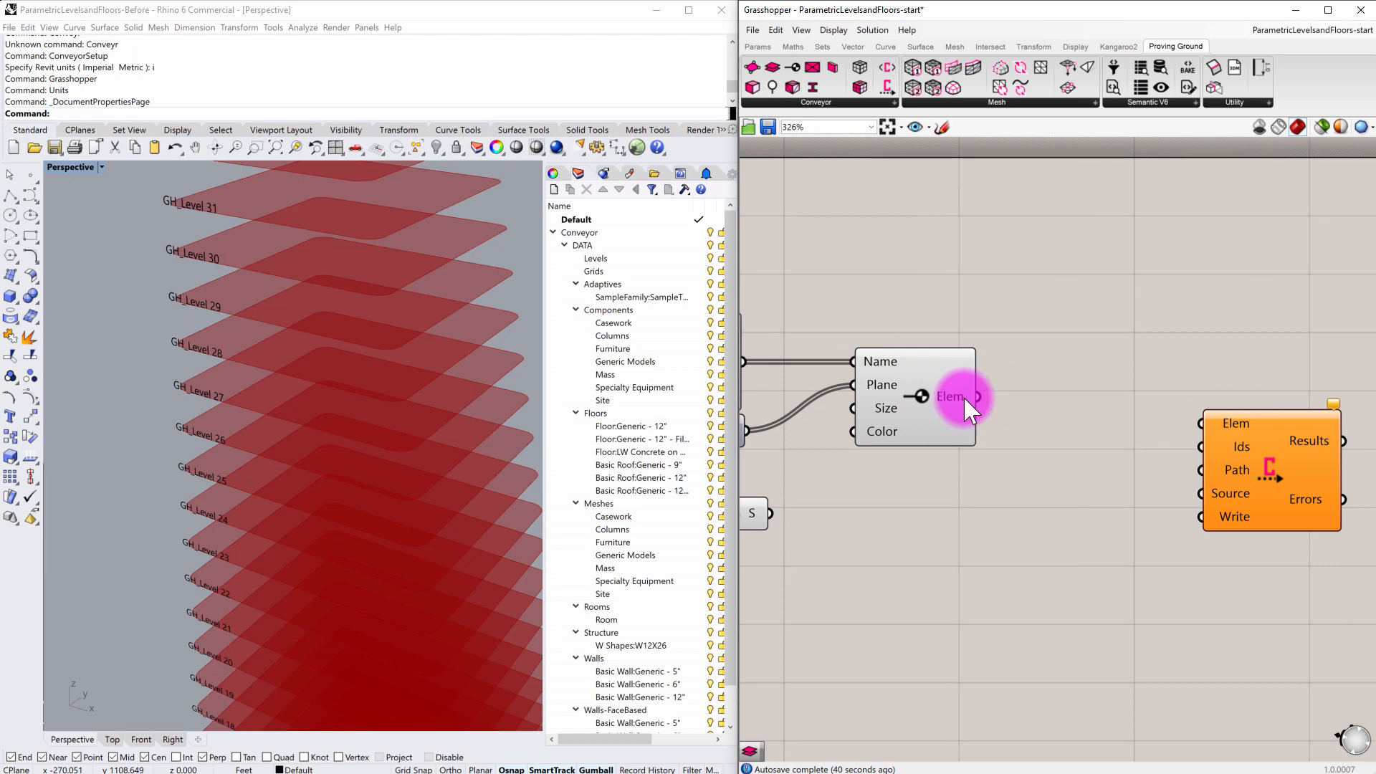
pyautogui.moveTo(996, 386)
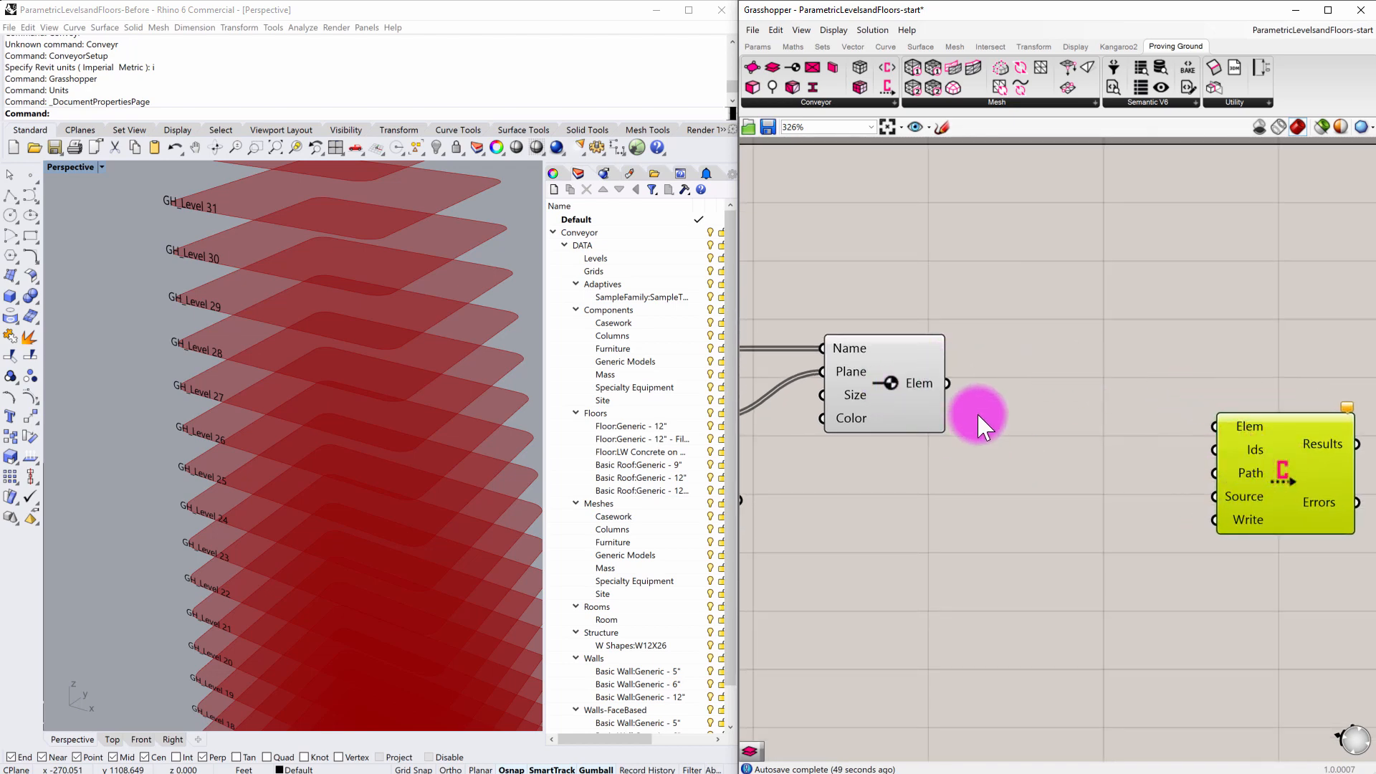
pyautogui.moveTo(979, 377)
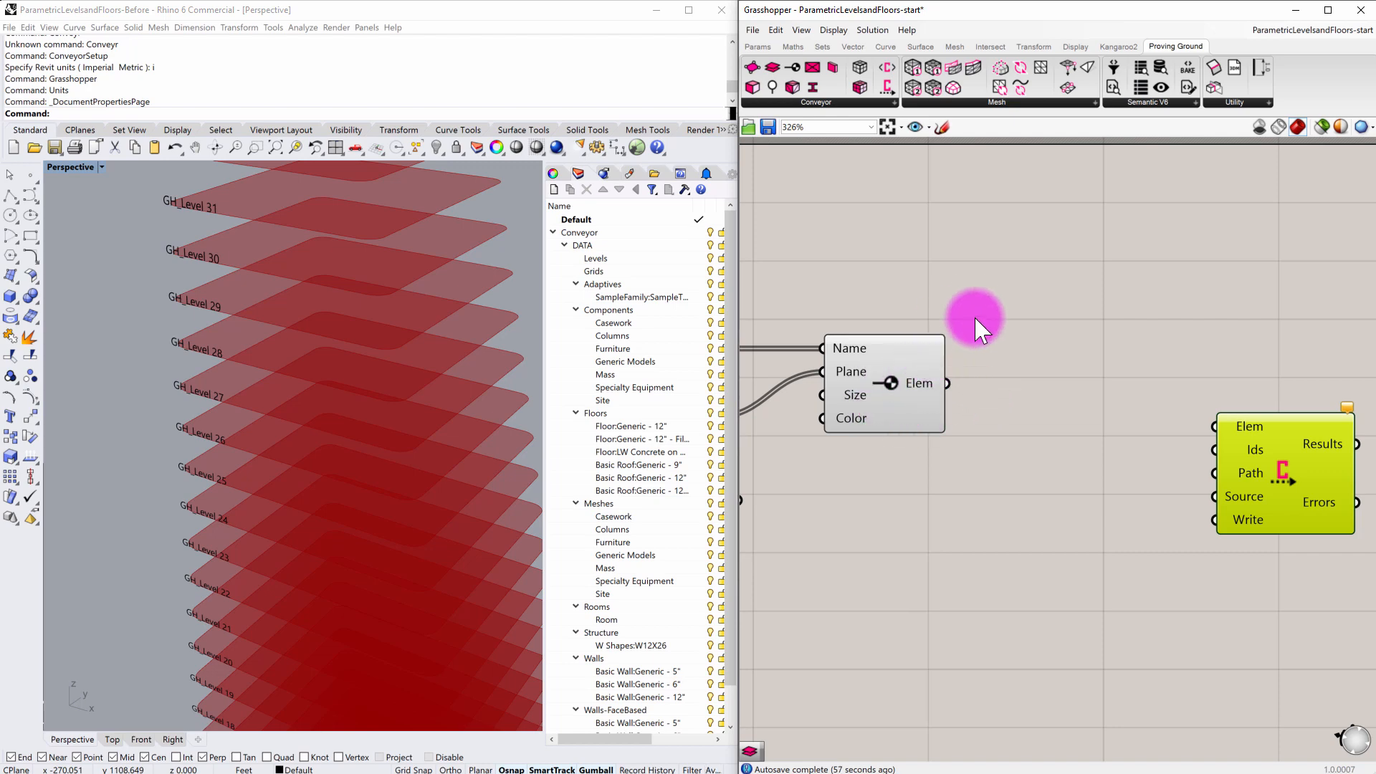
pyautogui.moveTo(1053, 338)
pyautogui.write('Form')
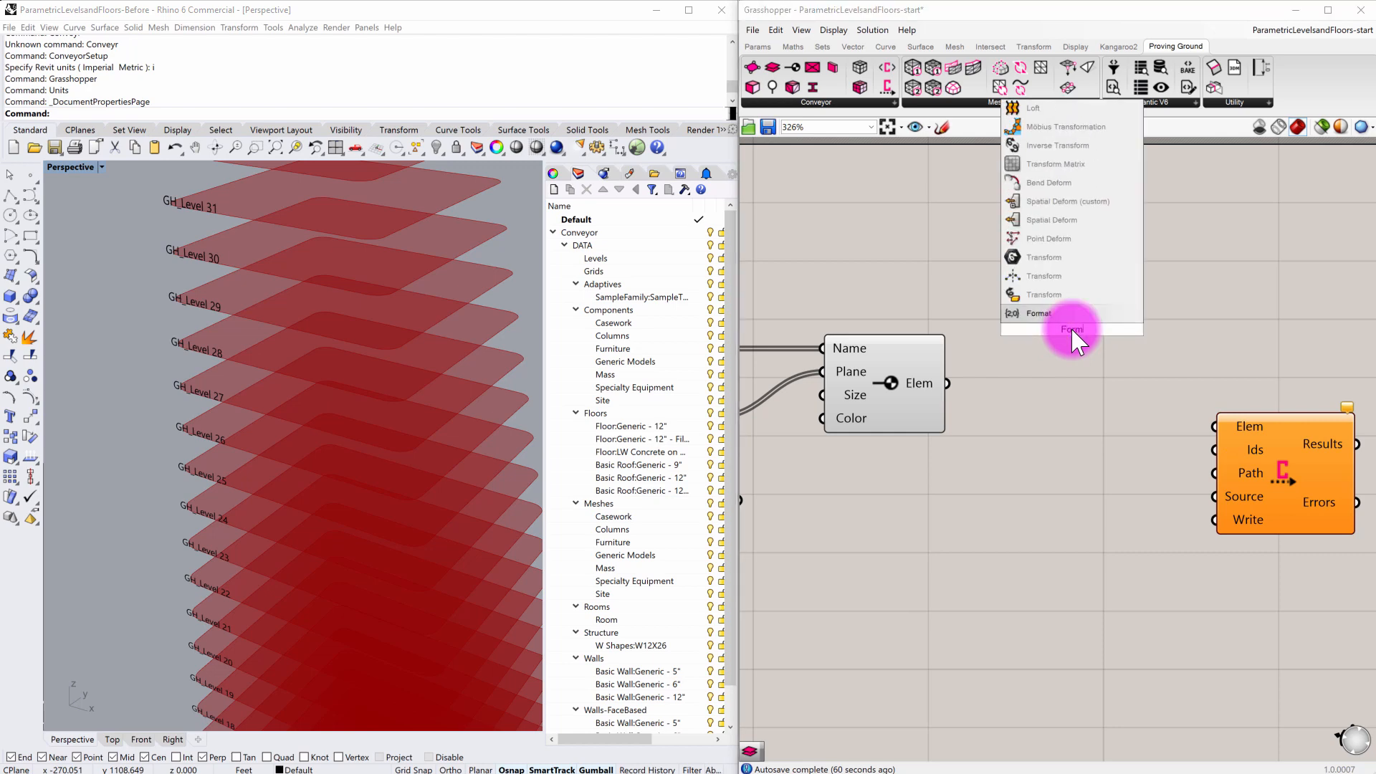
pyautogui.click(1038, 314)
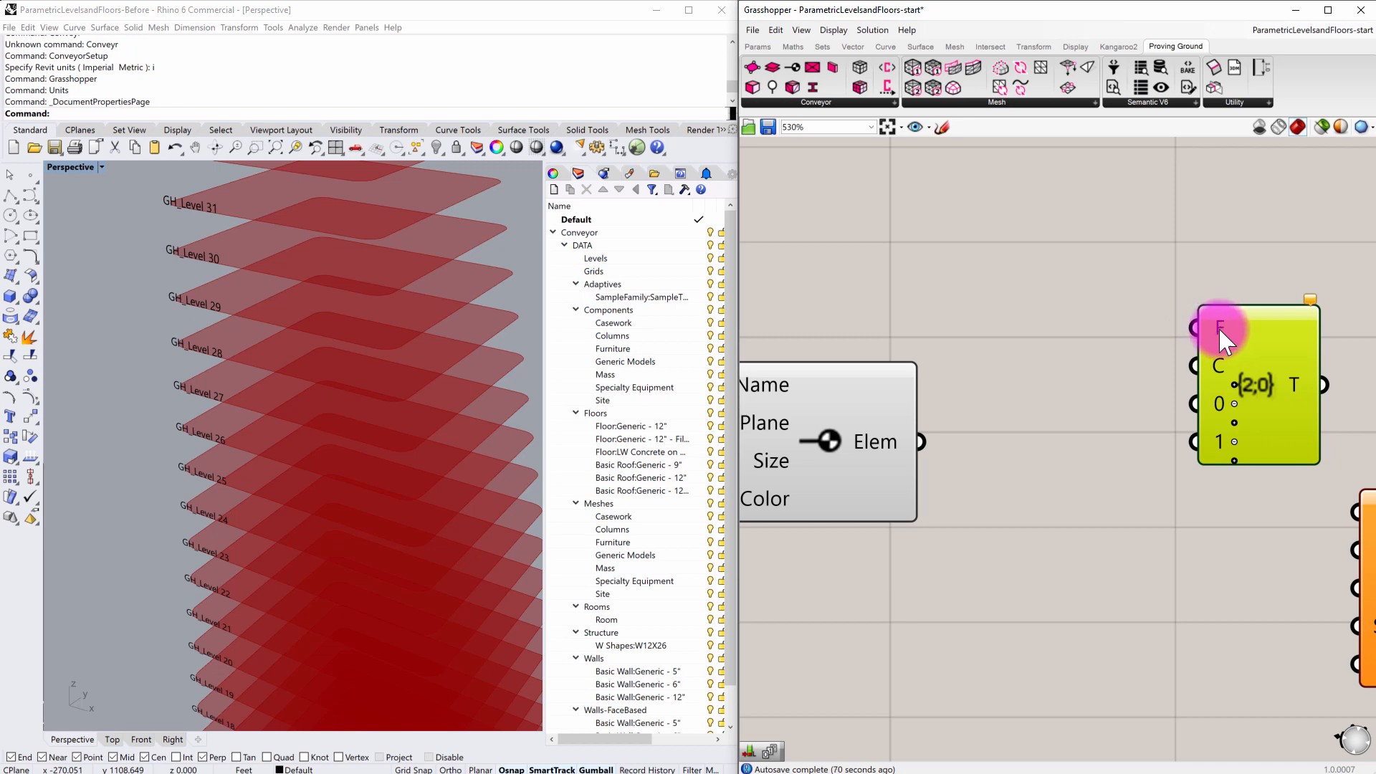
# Add a panel reading 'GH Level ID {0}' as the Format component's format string
pyautogui.doubleClick(977, 245)
pyautogui.write('Pan')
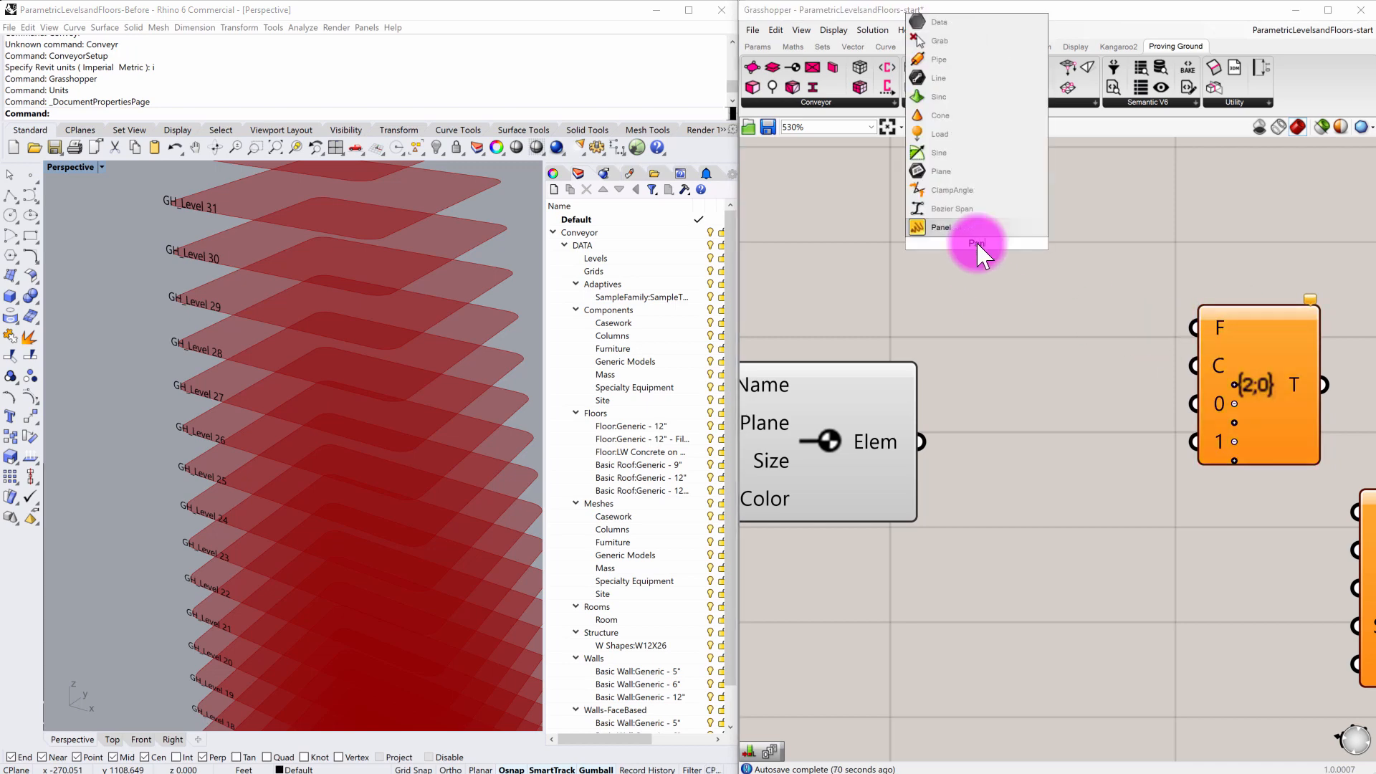
pyautogui.click(940, 226)
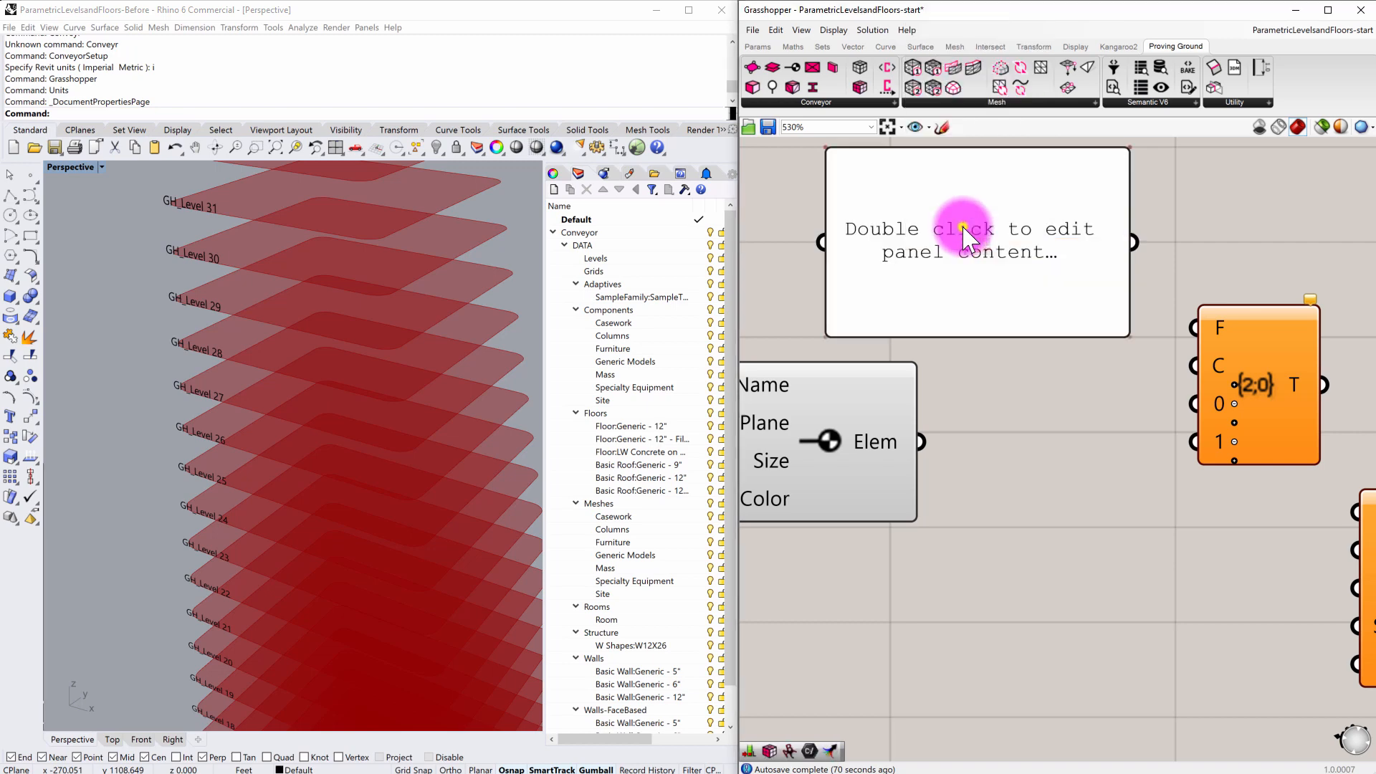
pyautogui.doubleClick(964, 240)
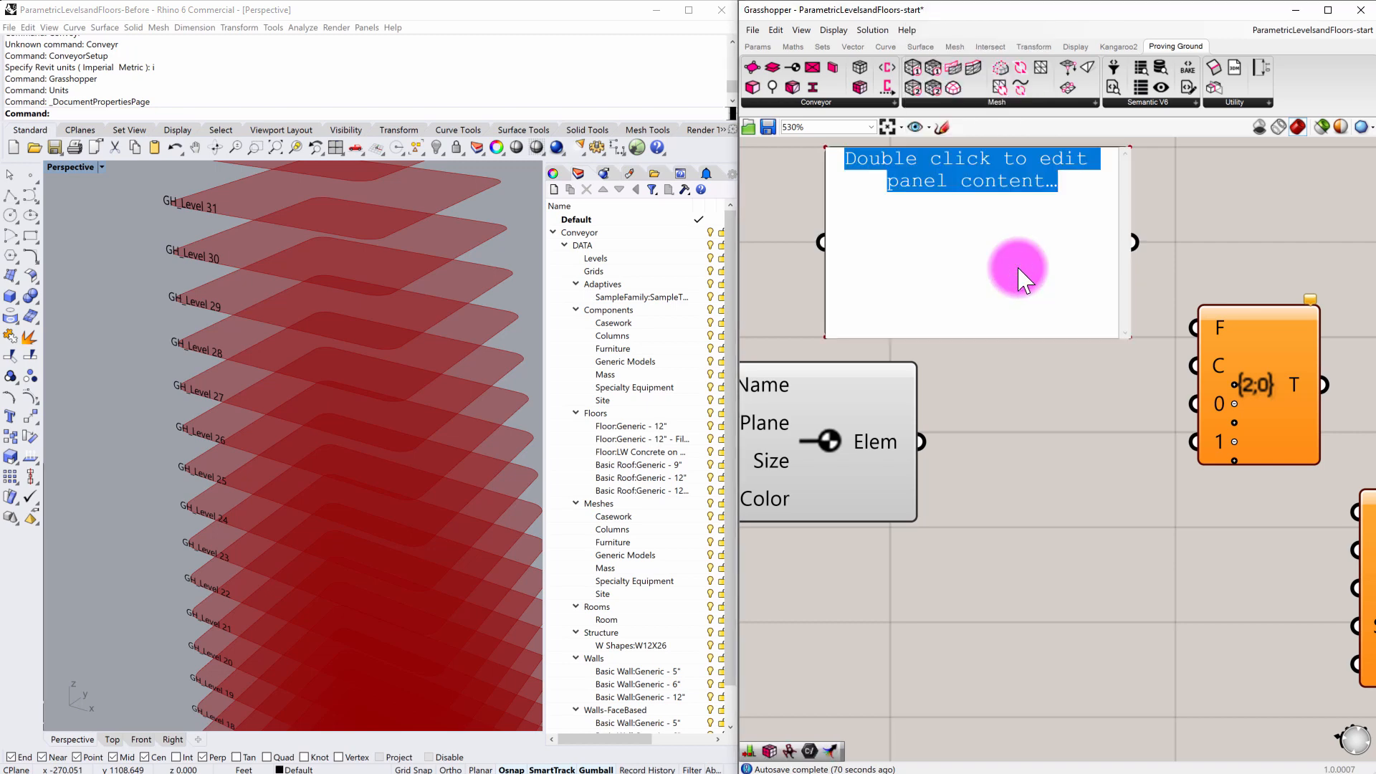
pyautogui.write('GH Level ID')
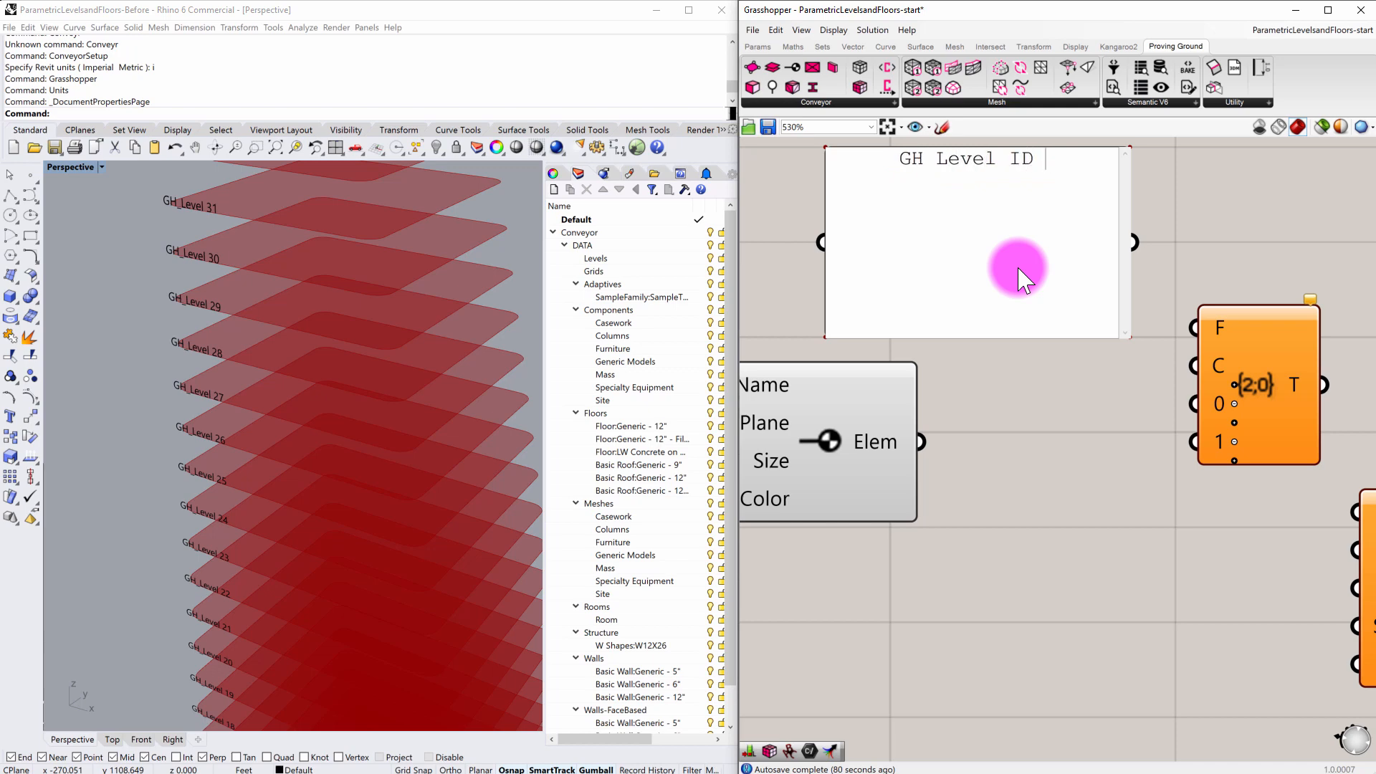
pyautogui.write('{0')
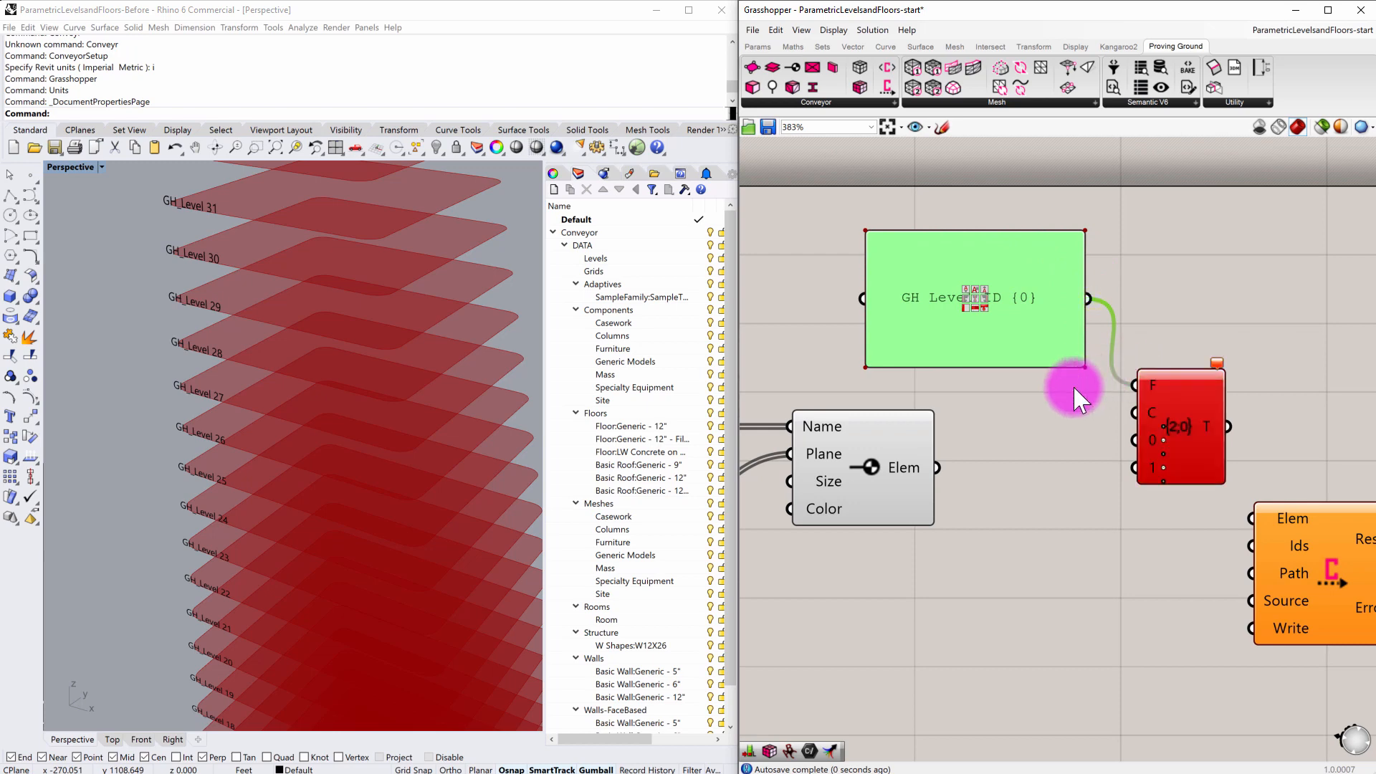
pyautogui.scroll(-3)
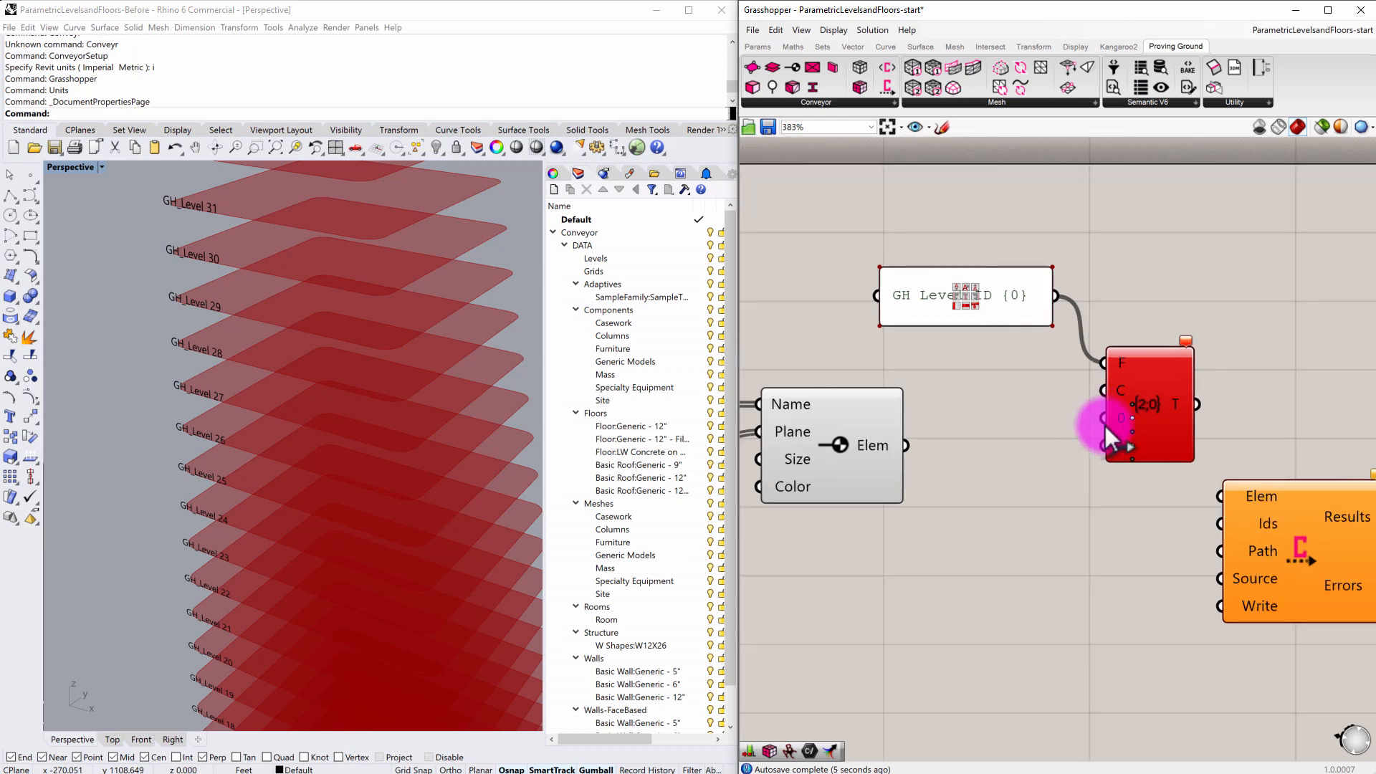
pyautogui.moveTo(873, 444)
pyautogui.write('List')
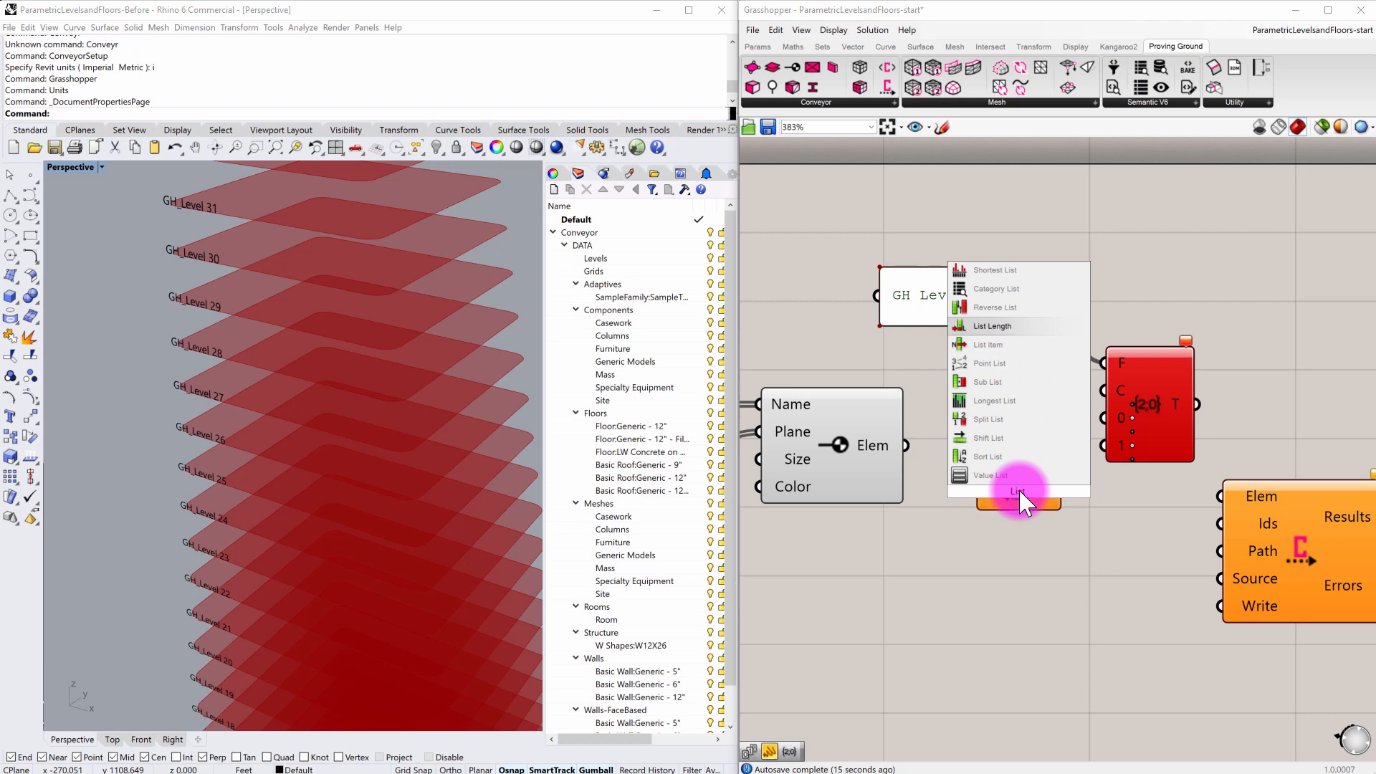
# Add List Length and Series so the level count numbers the 'GH Level ID {0}' format
pyautogui.click(993, 325)
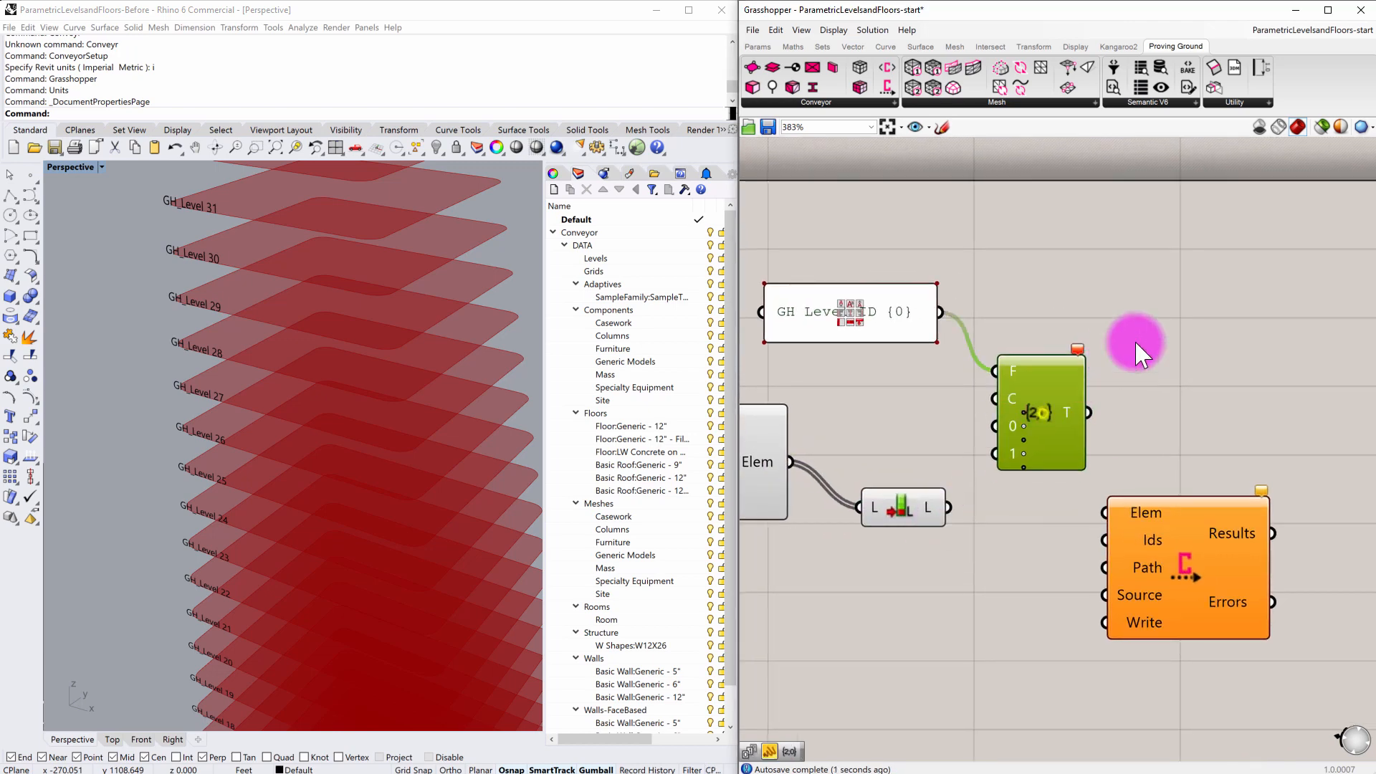
pyautogui.rightClick(1040, 413)
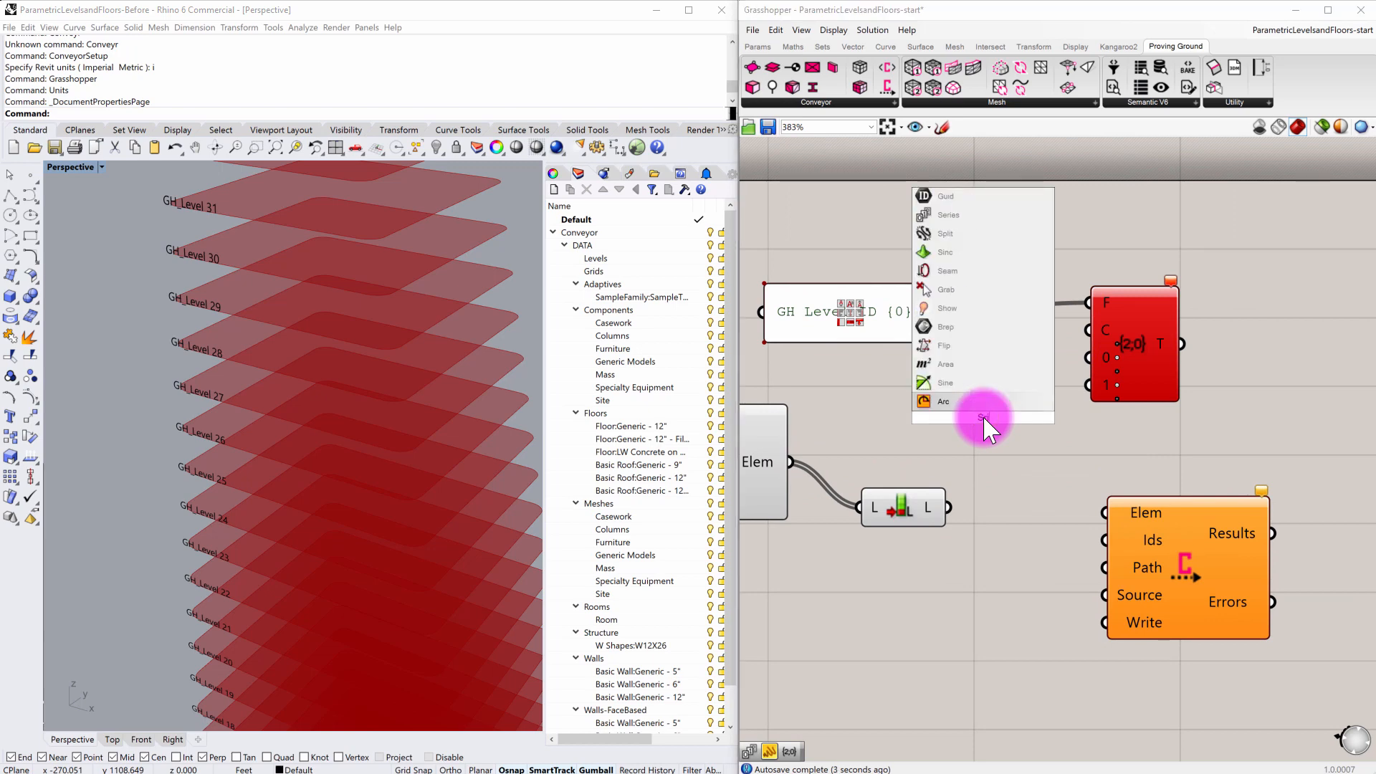
pyautogui.scroll(-3)
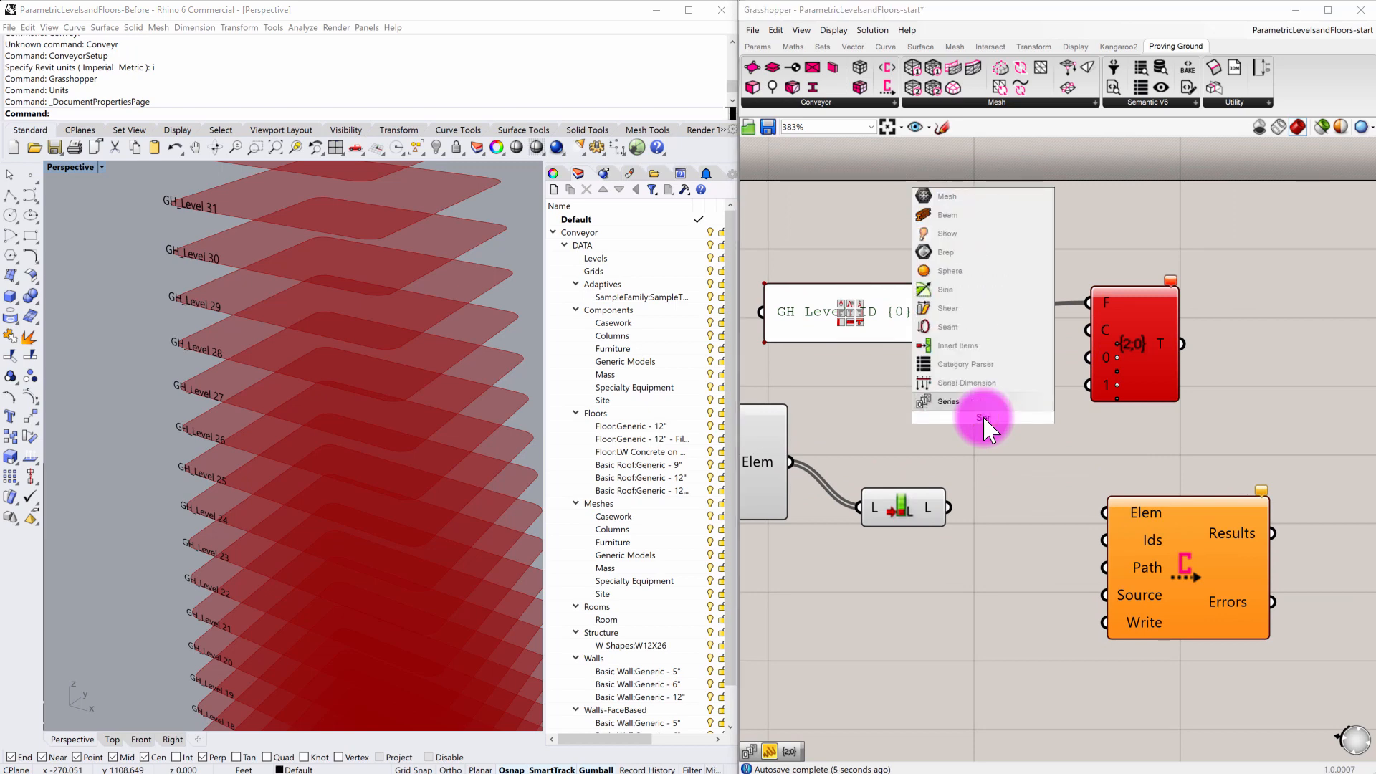
pyautogui.click(947, 401)
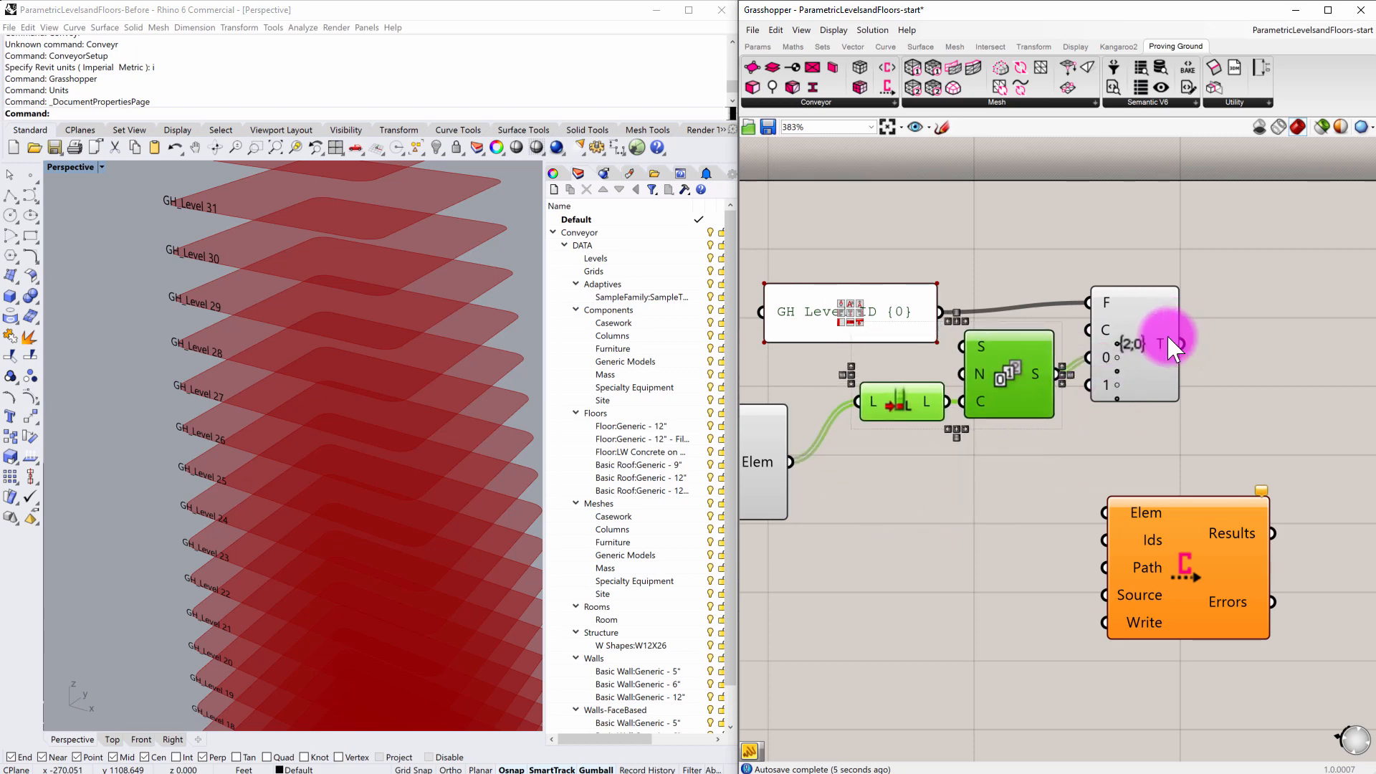
pyautogui.moveTo(1158, 343)
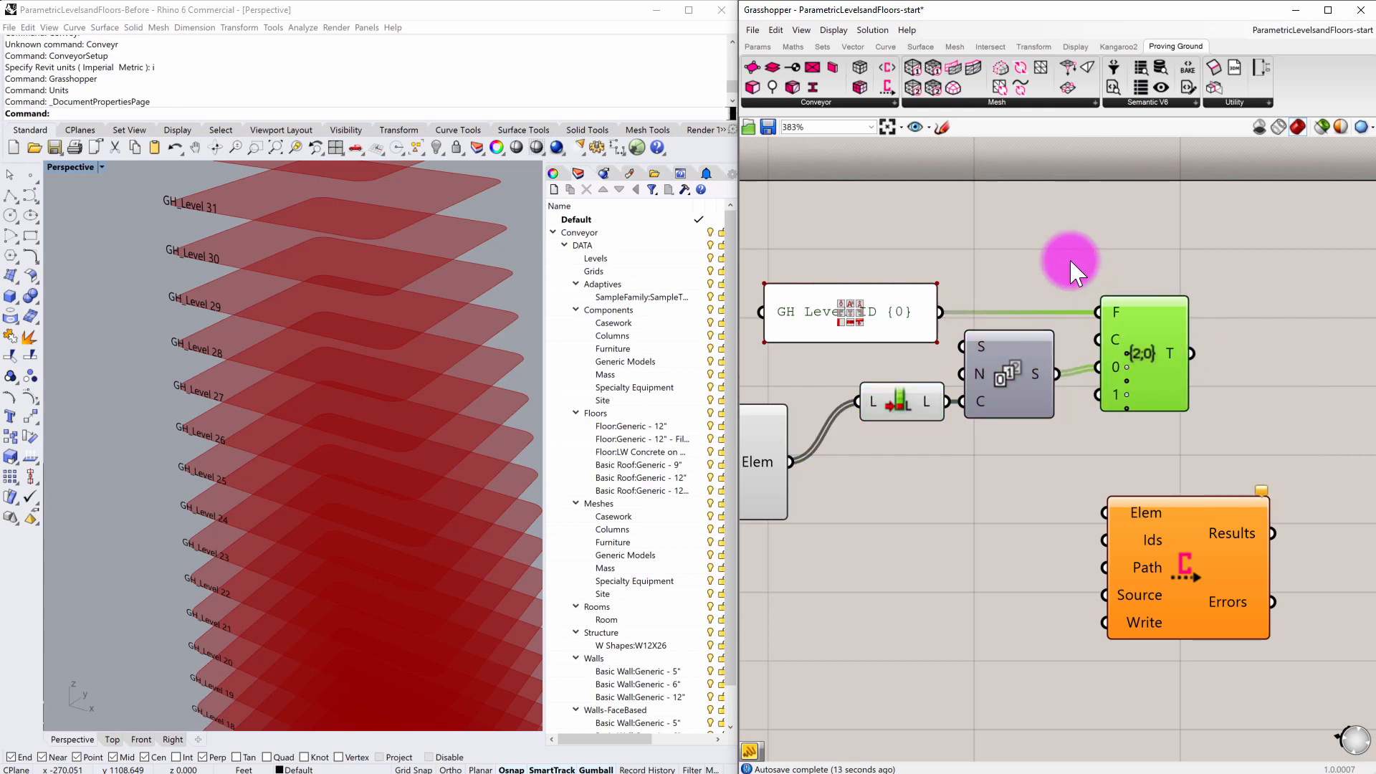
pyautogui.moveTo(847, 311); pyautogui.dragTo(943, 283)
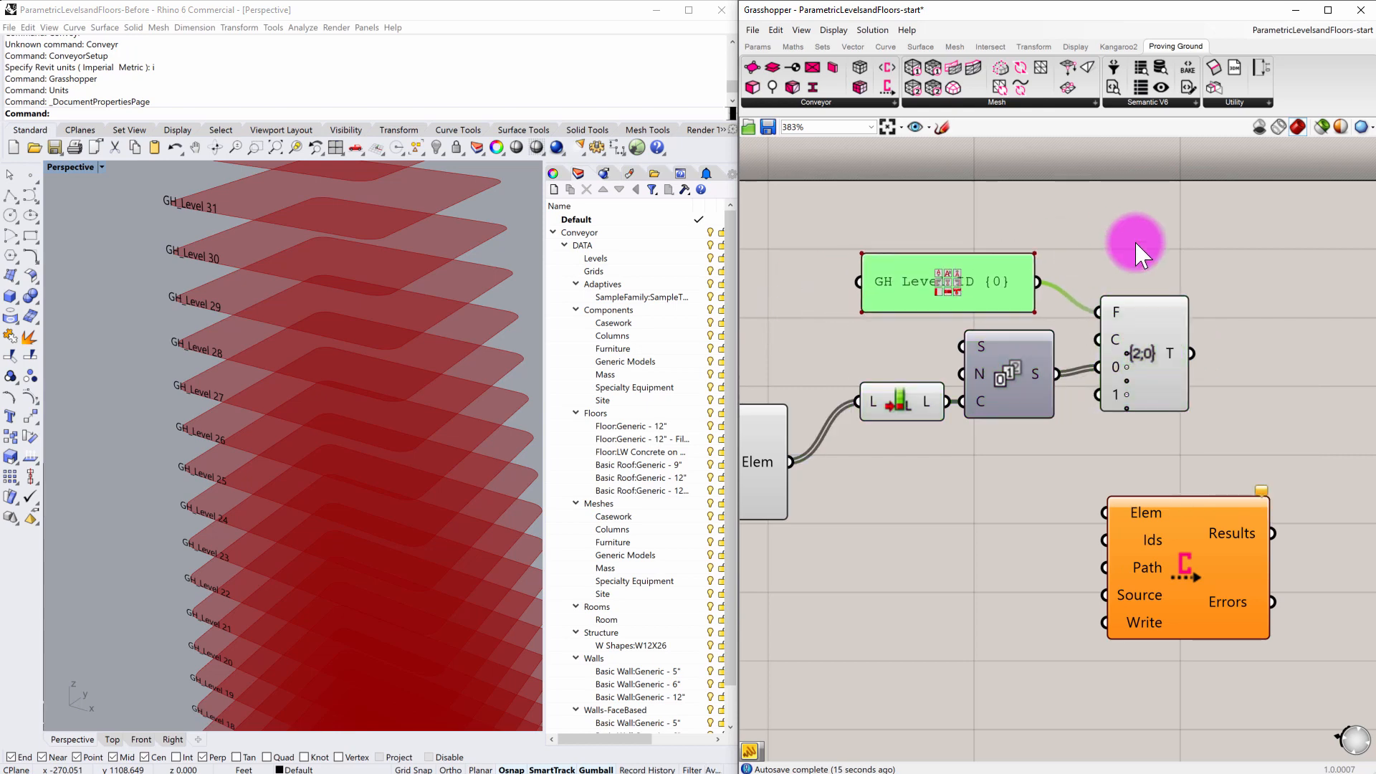
pyautogui.scroll(-3)
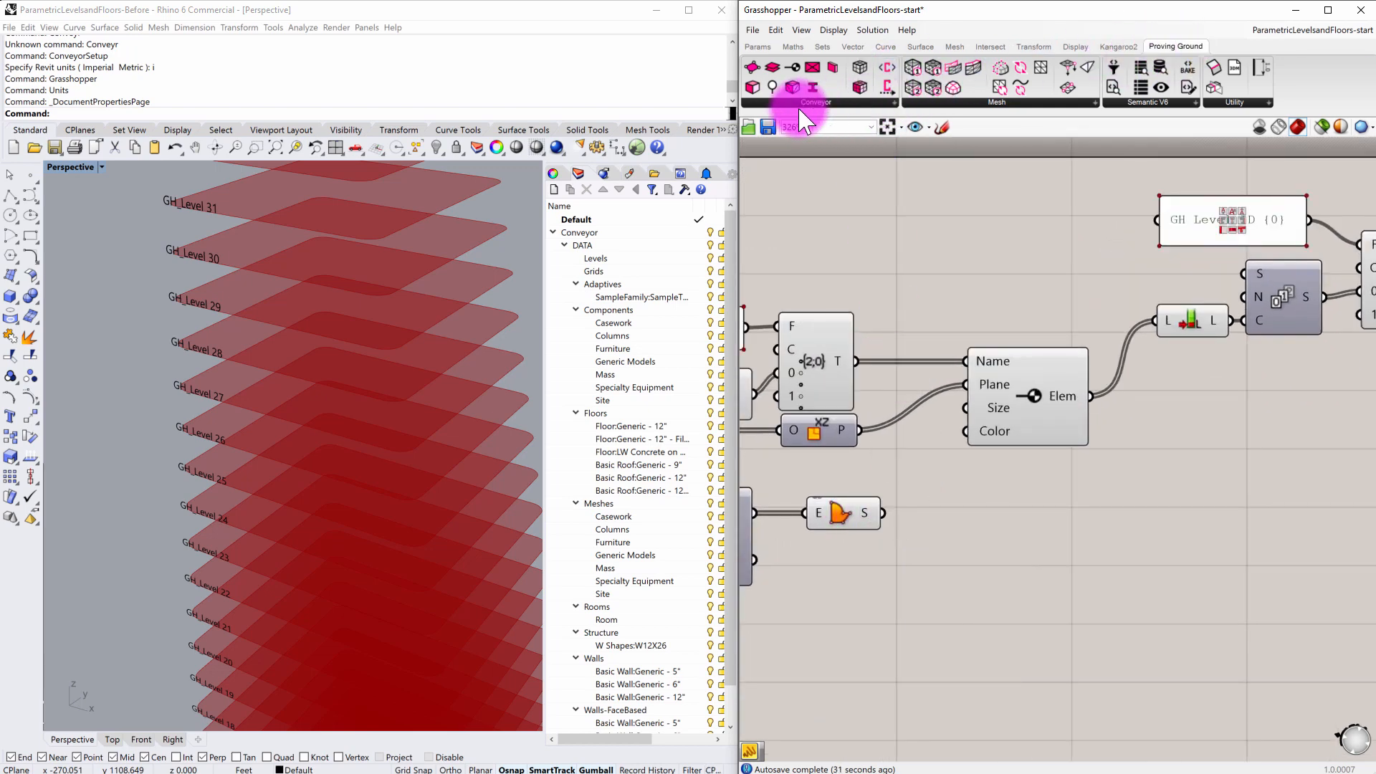
# Add a Conveyor geometry element for the floor surfaces and check the Floor:Generic - 12" layer
pyautogui.click(793, 86)
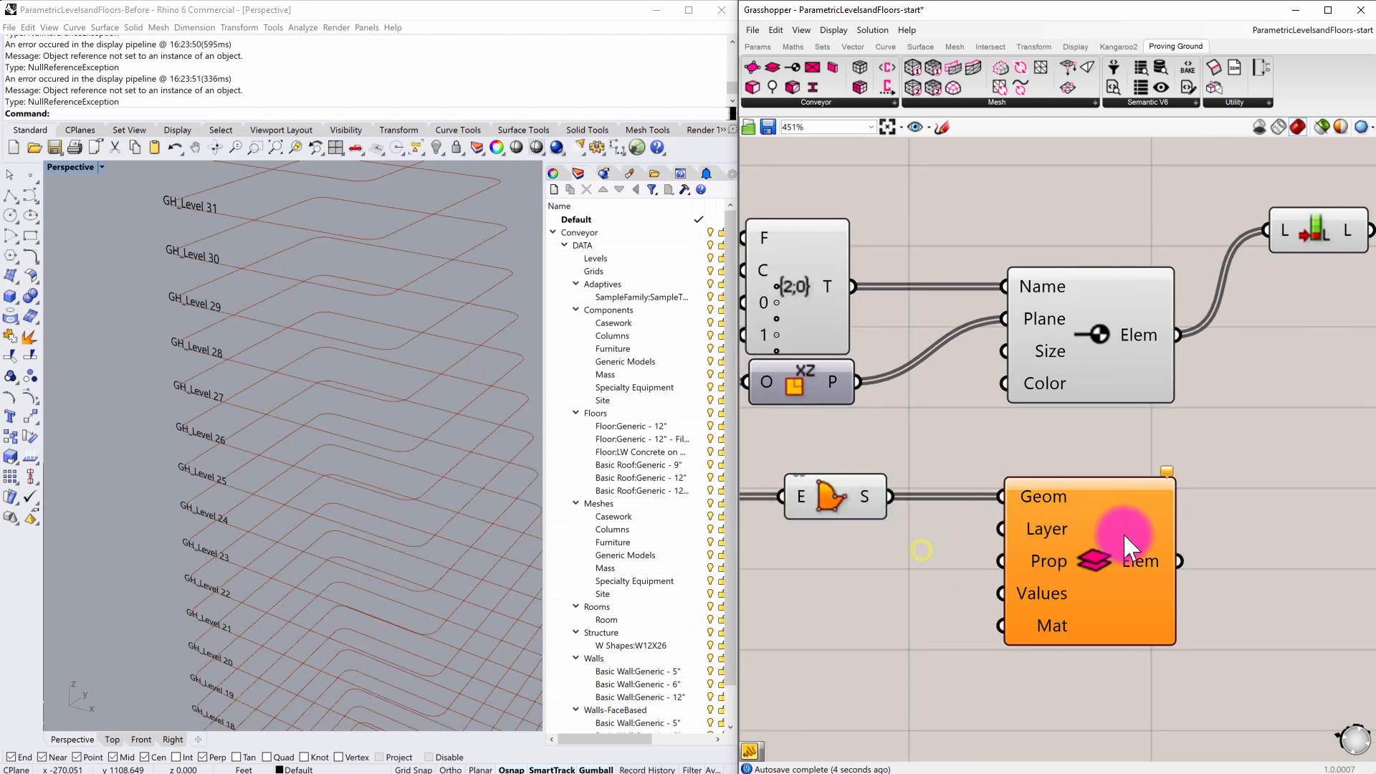
pyautogui.moveTo(1071, 529)
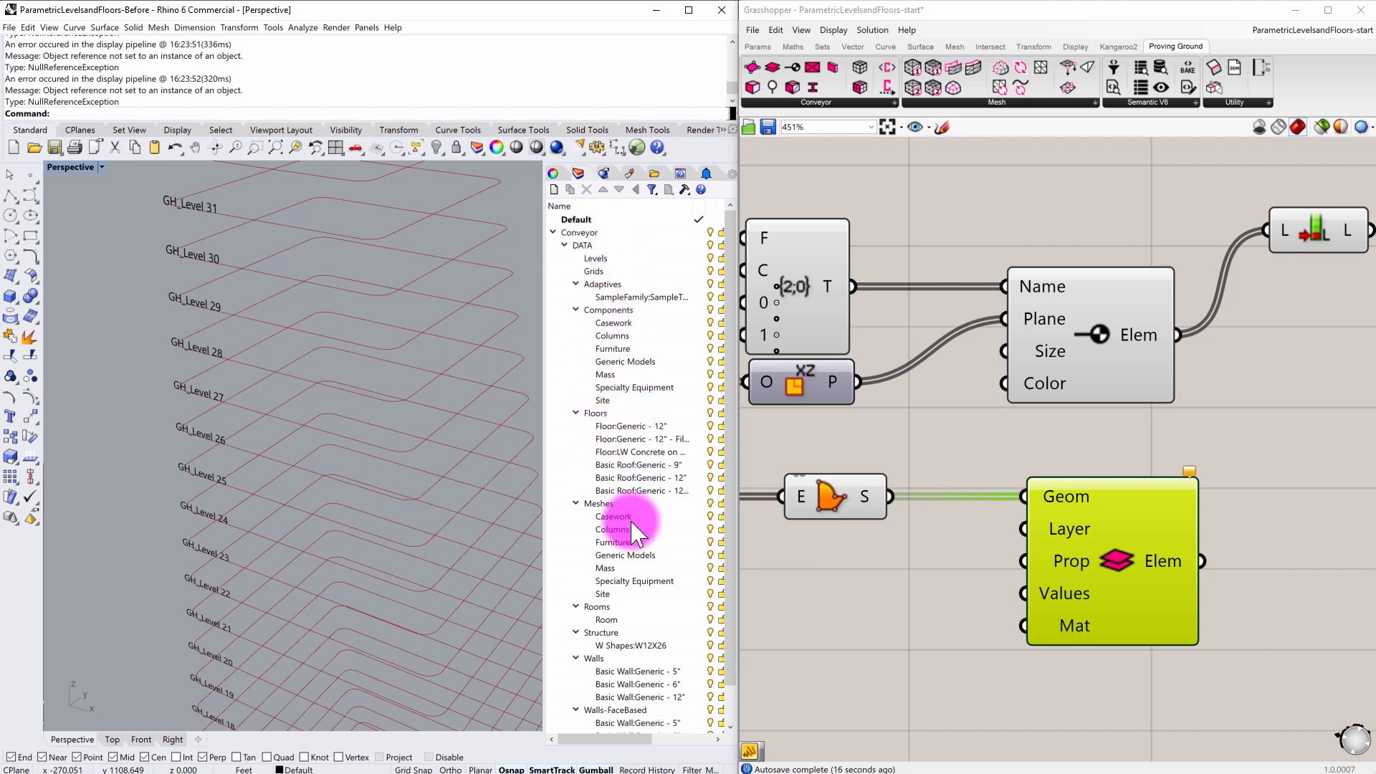
pyautogui.moveTo(632, 413)
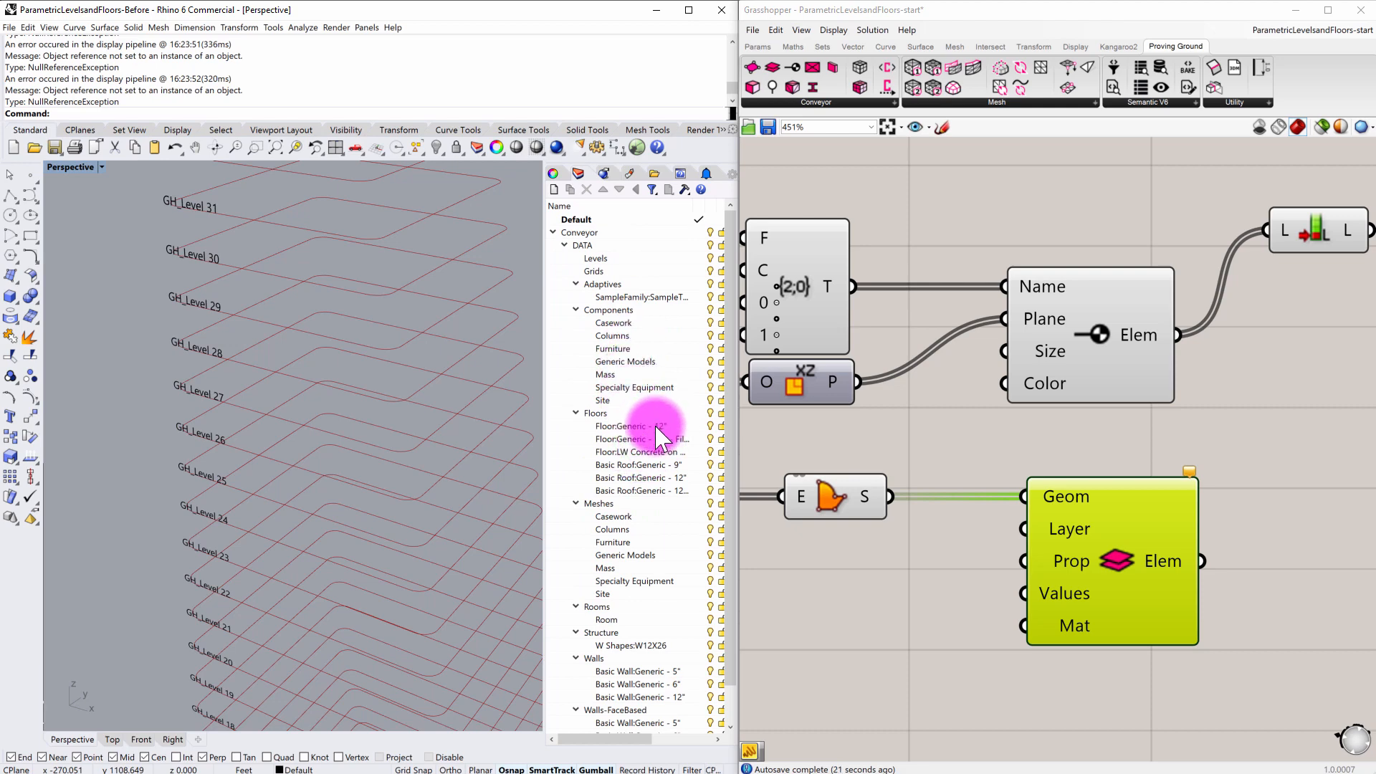
pyautogui.click(628, 427)
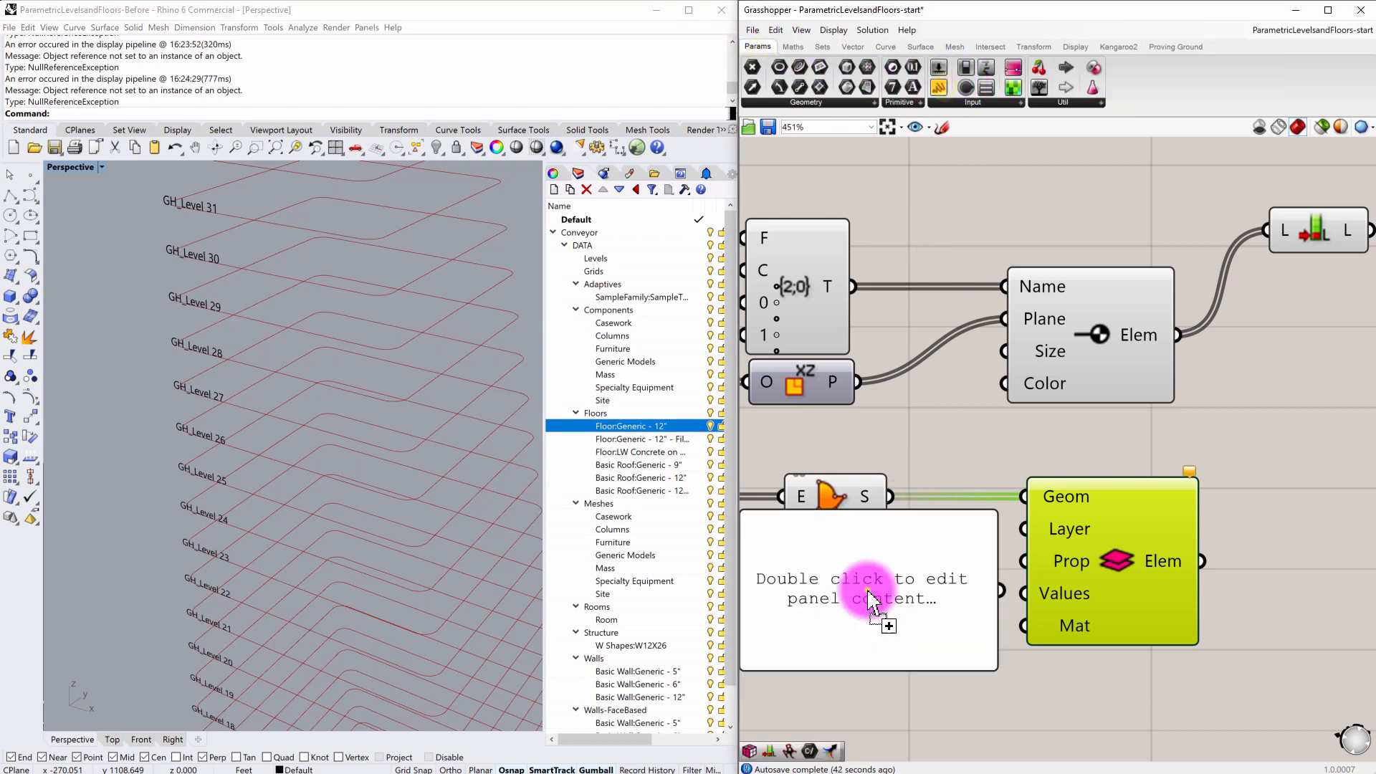
# Set the panel to 'Floor:Generic - 12"' for the Layer input and turn the surfaces' preview off
pyautogui.doubleClick(867, 588)
pyautogui.write('Floor:Generic - 12"')
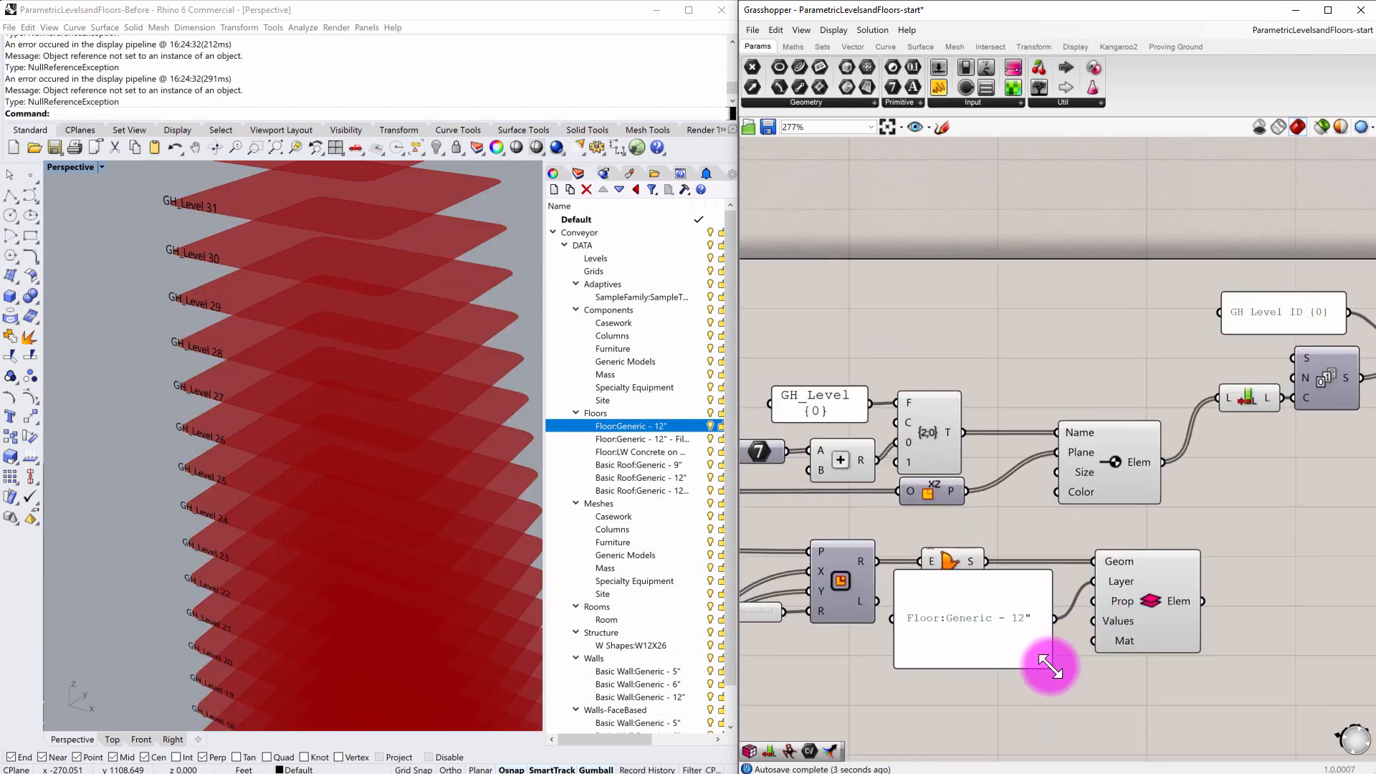
pyautogui.click(970, 596)
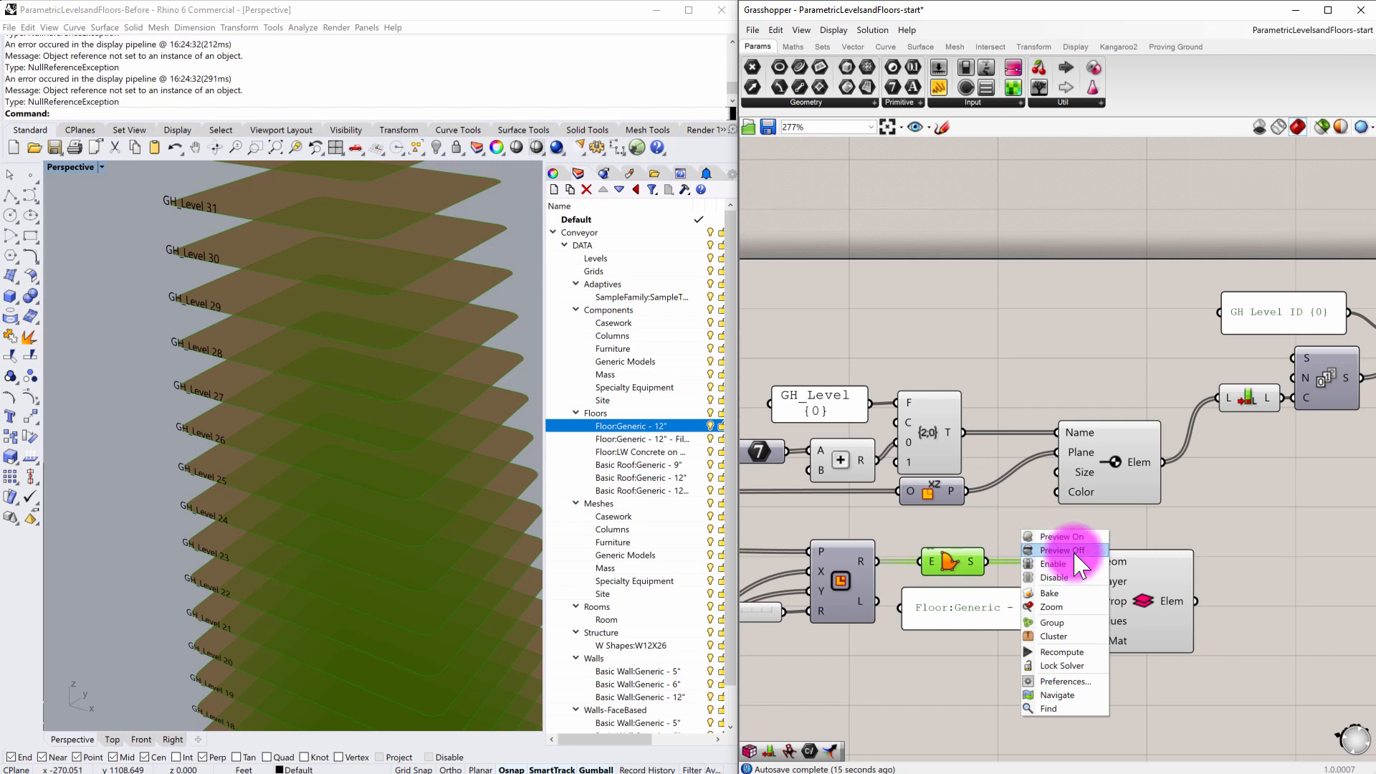
pyautogui.click(1060, 536)
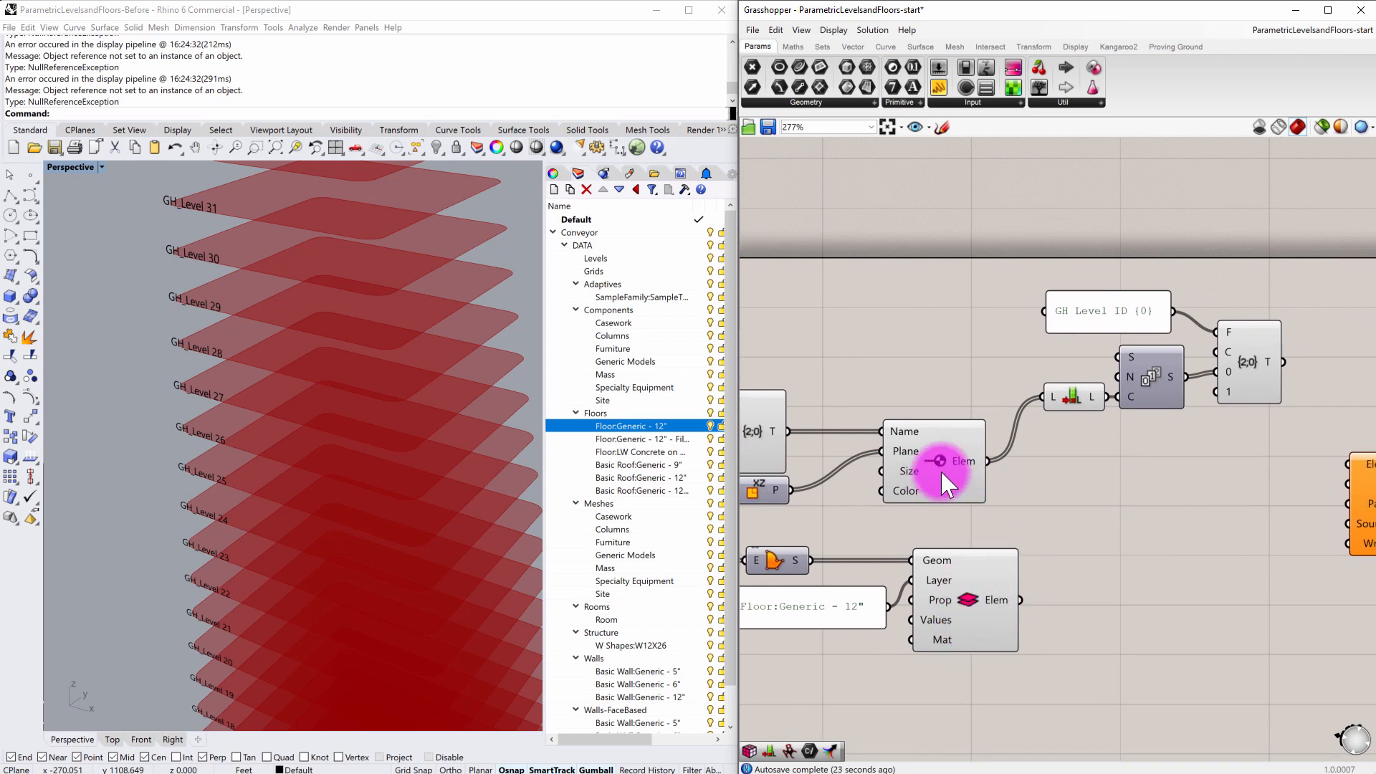
pyautogui.moveTo(1250, 447)
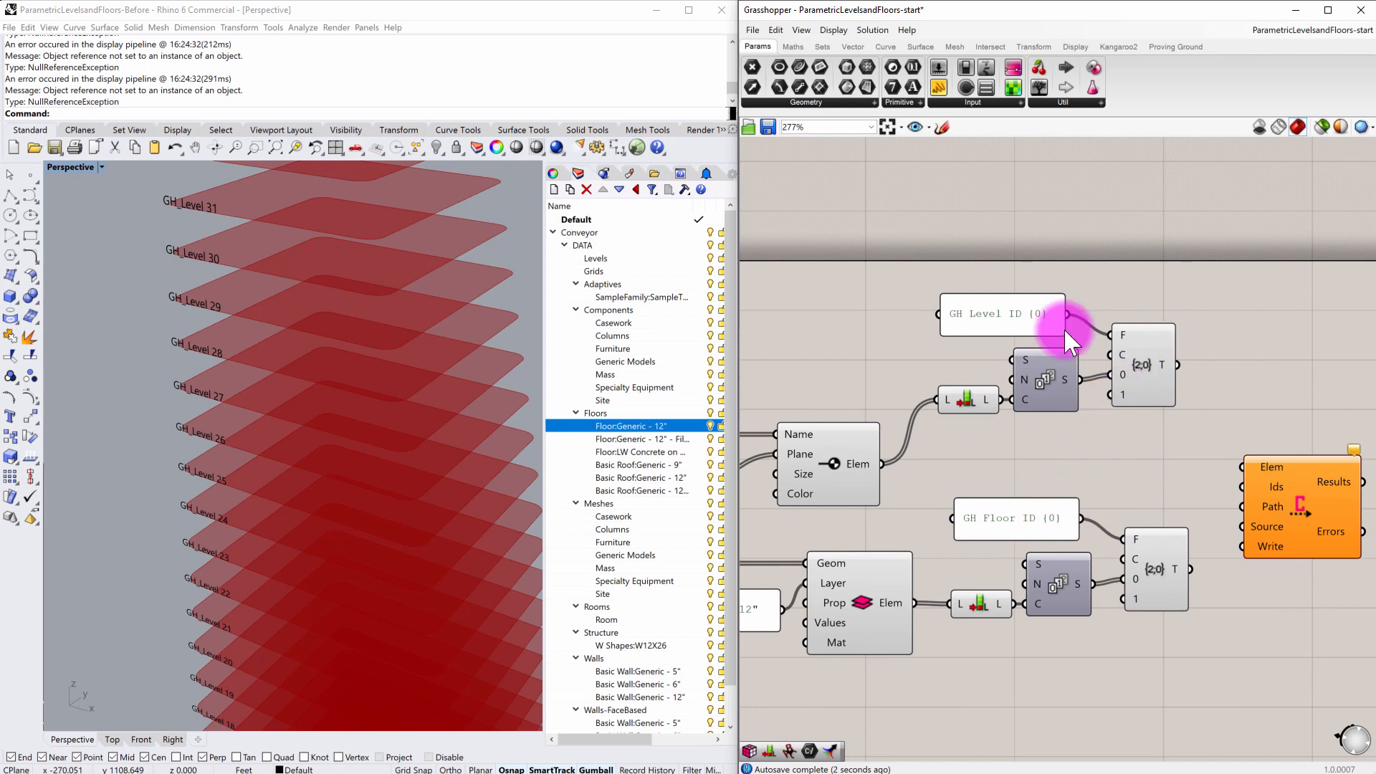
# Wire the floor ID tagging chain from the 'GH Floor ID {0}' panel
pyautogui.click(1062, 596)
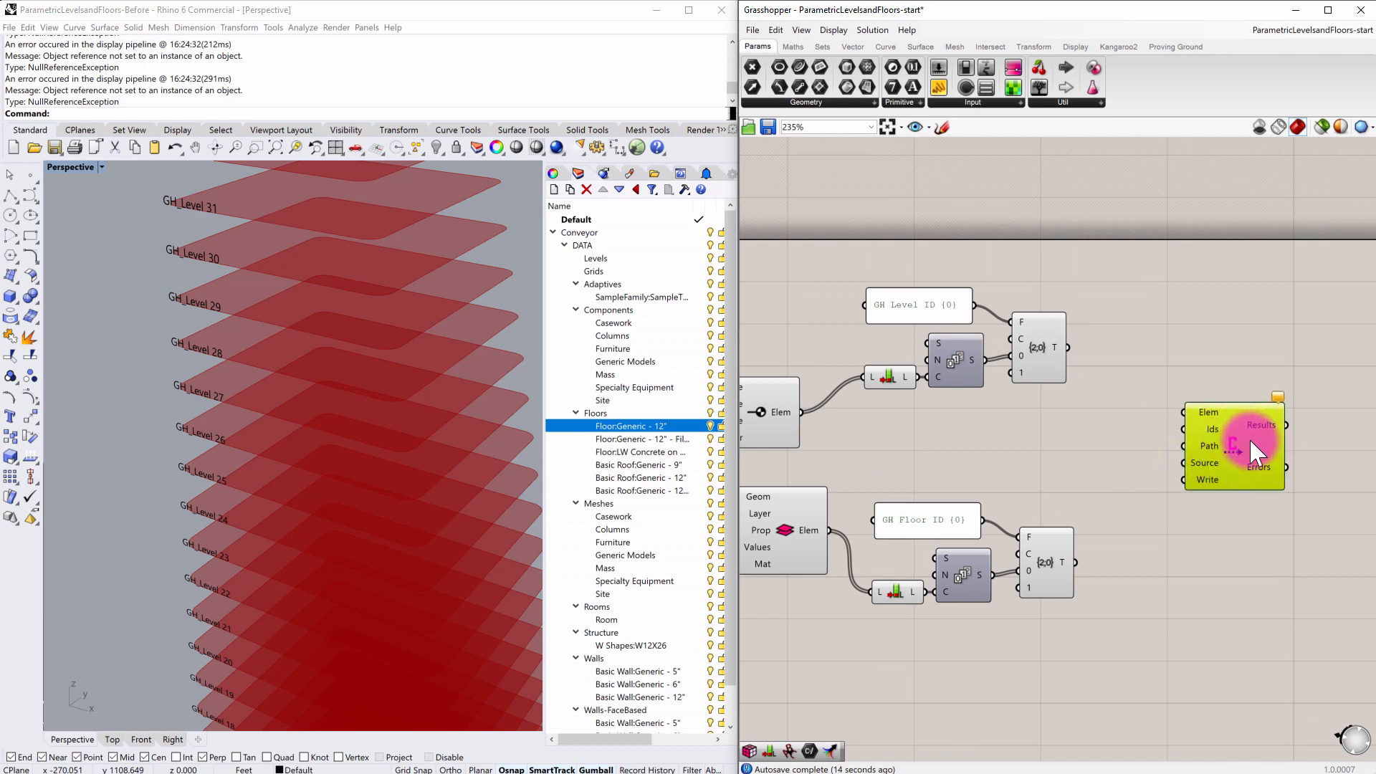
pyautogui.moveTo(1034, 479)
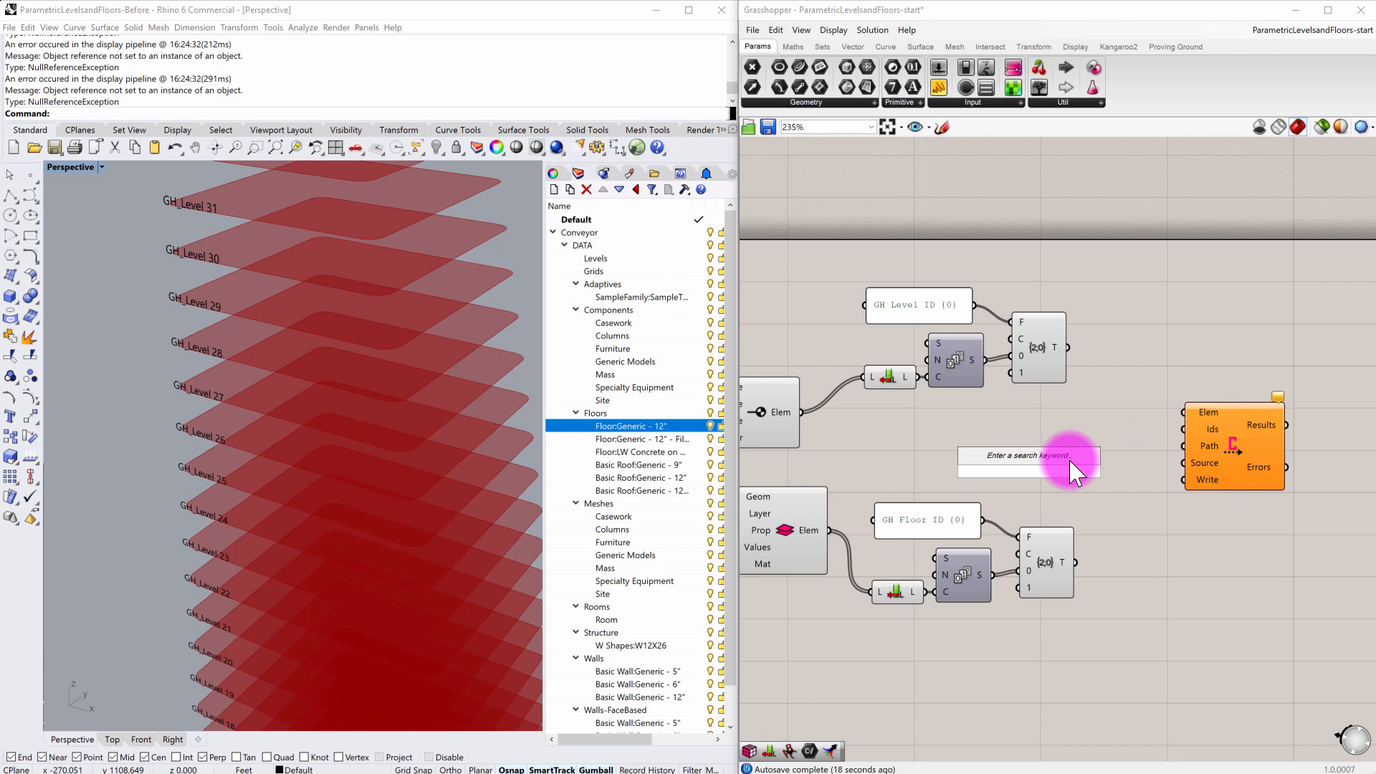
# Merge the level and floor elements into one flattened list
pyautogui.click(1040, 464)
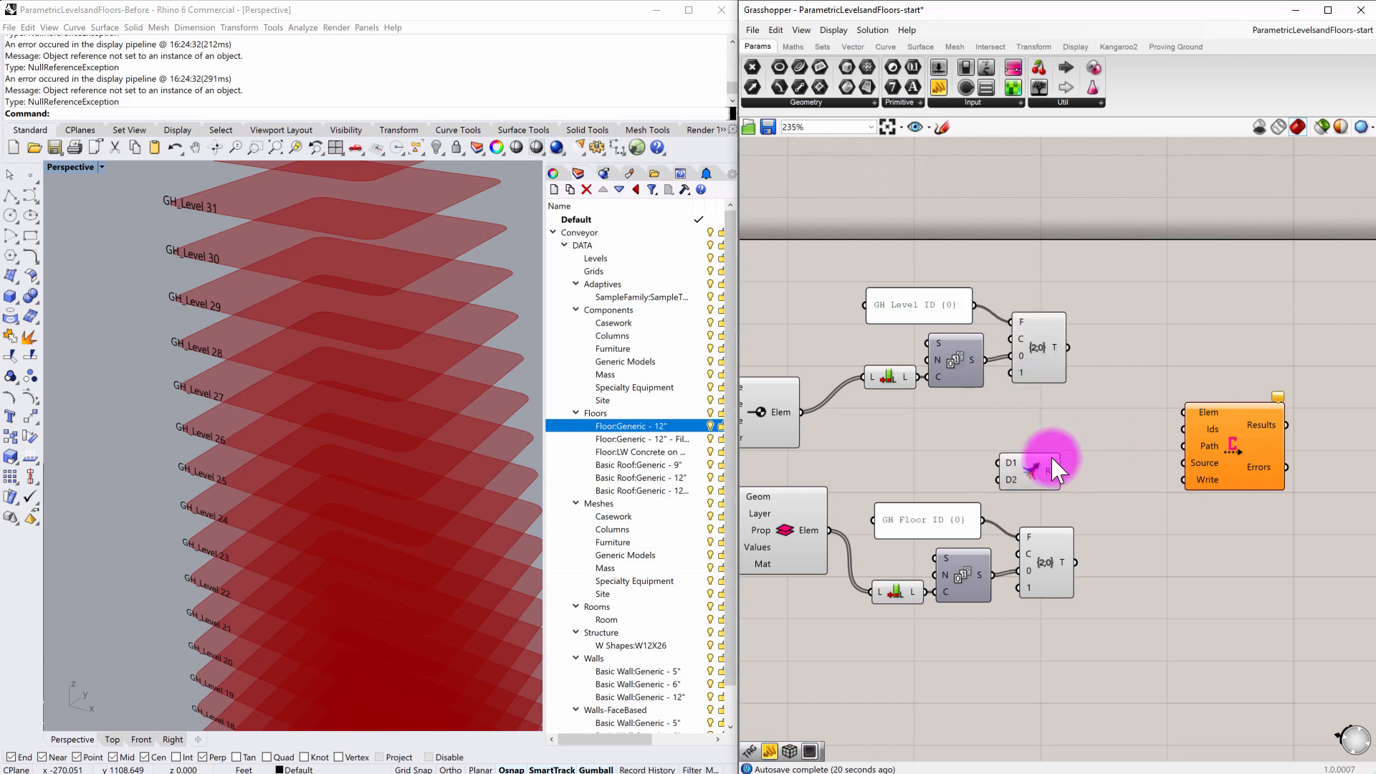
pyautogui.moveTo(1034, 470); pyautogui.dragTo(1035, 438)
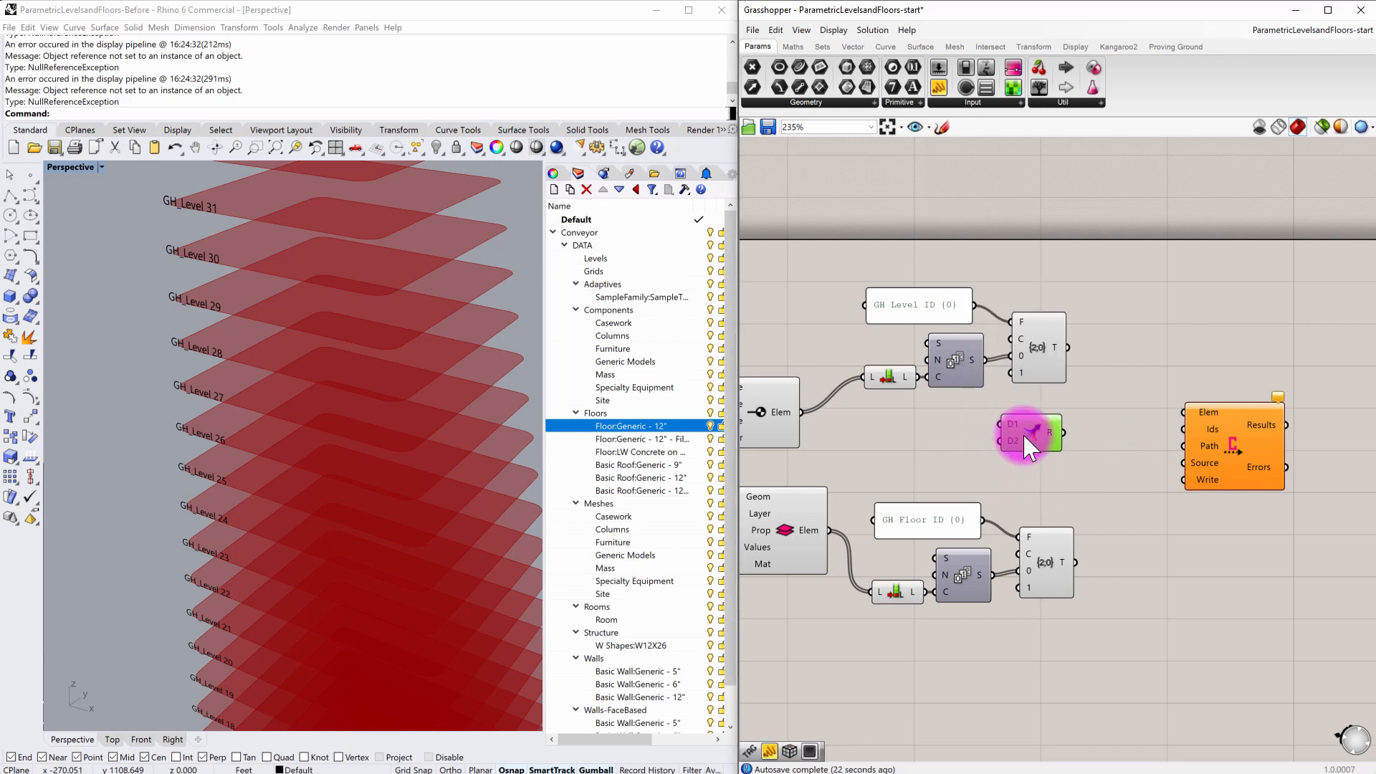
pyautogui.moveTo(800, 411); pyautogui.dragTo(1007, 430)
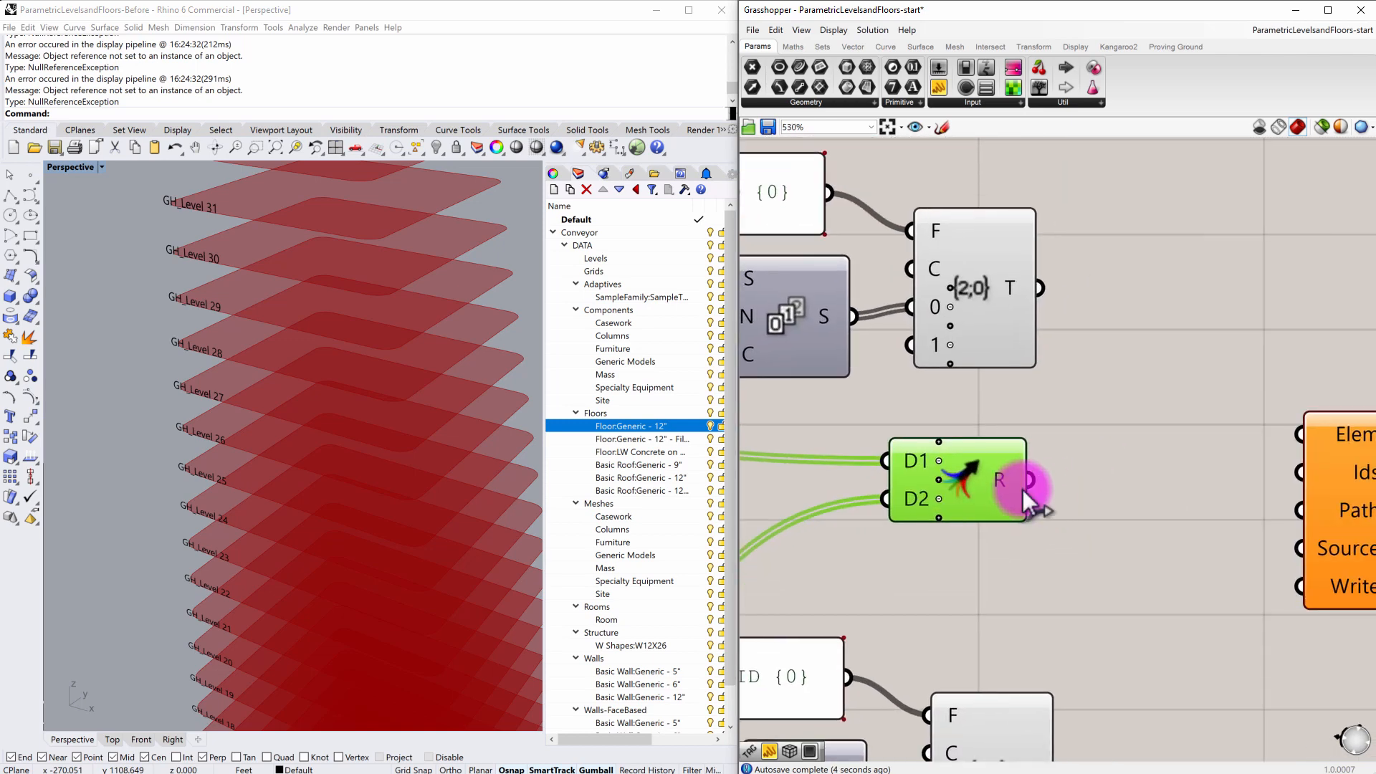
pyautogui.moveTo(1013, 491)
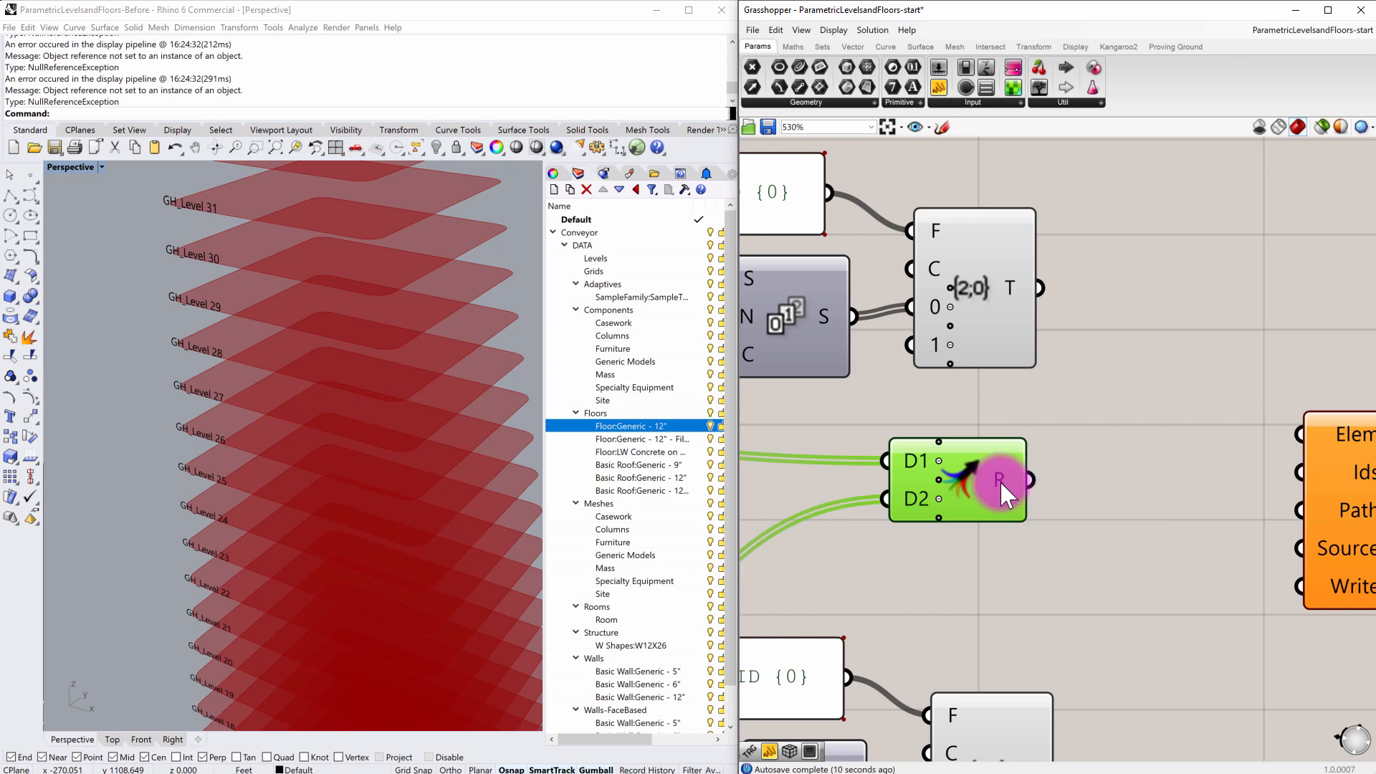
pyautogui.scroll(-3)
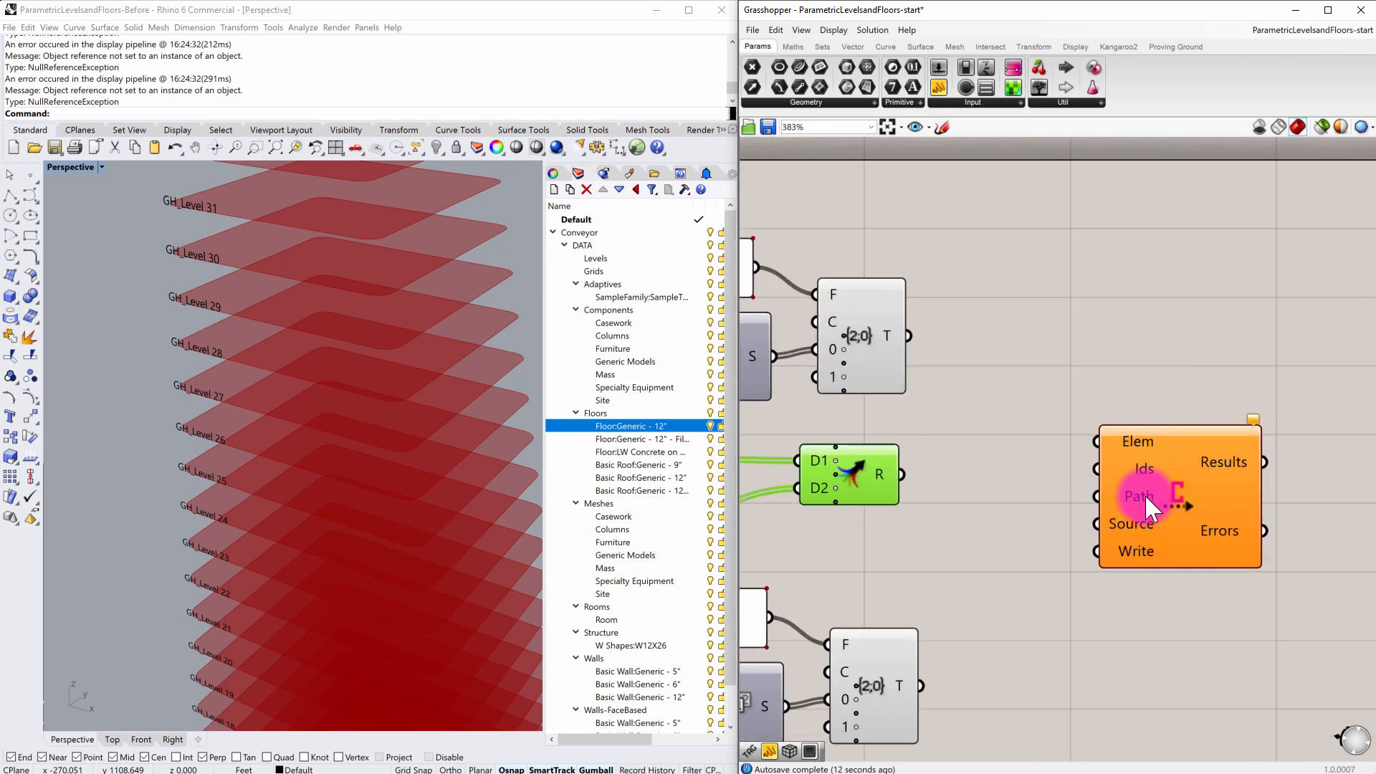
pyautogui.moveTo(1185, 496)
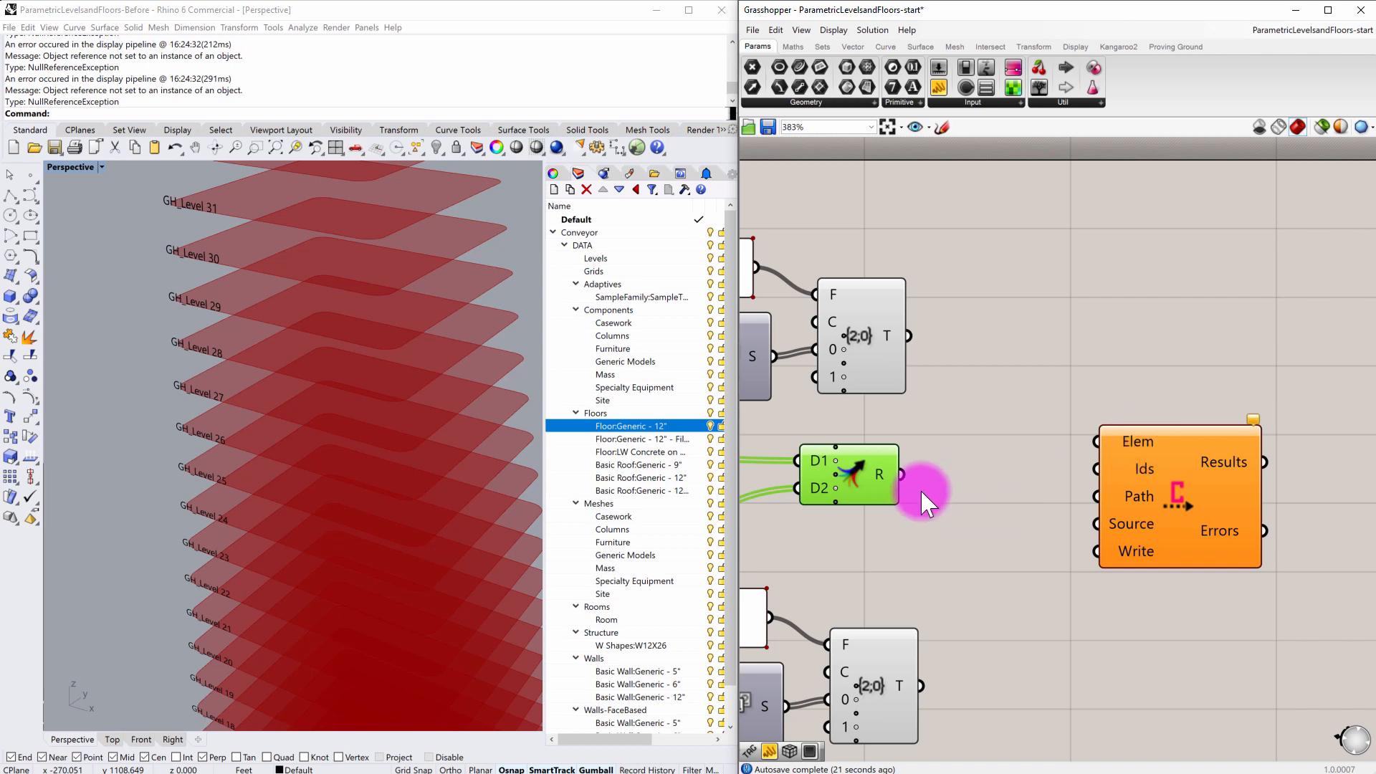
pyautogui.rightClick(873, 475)
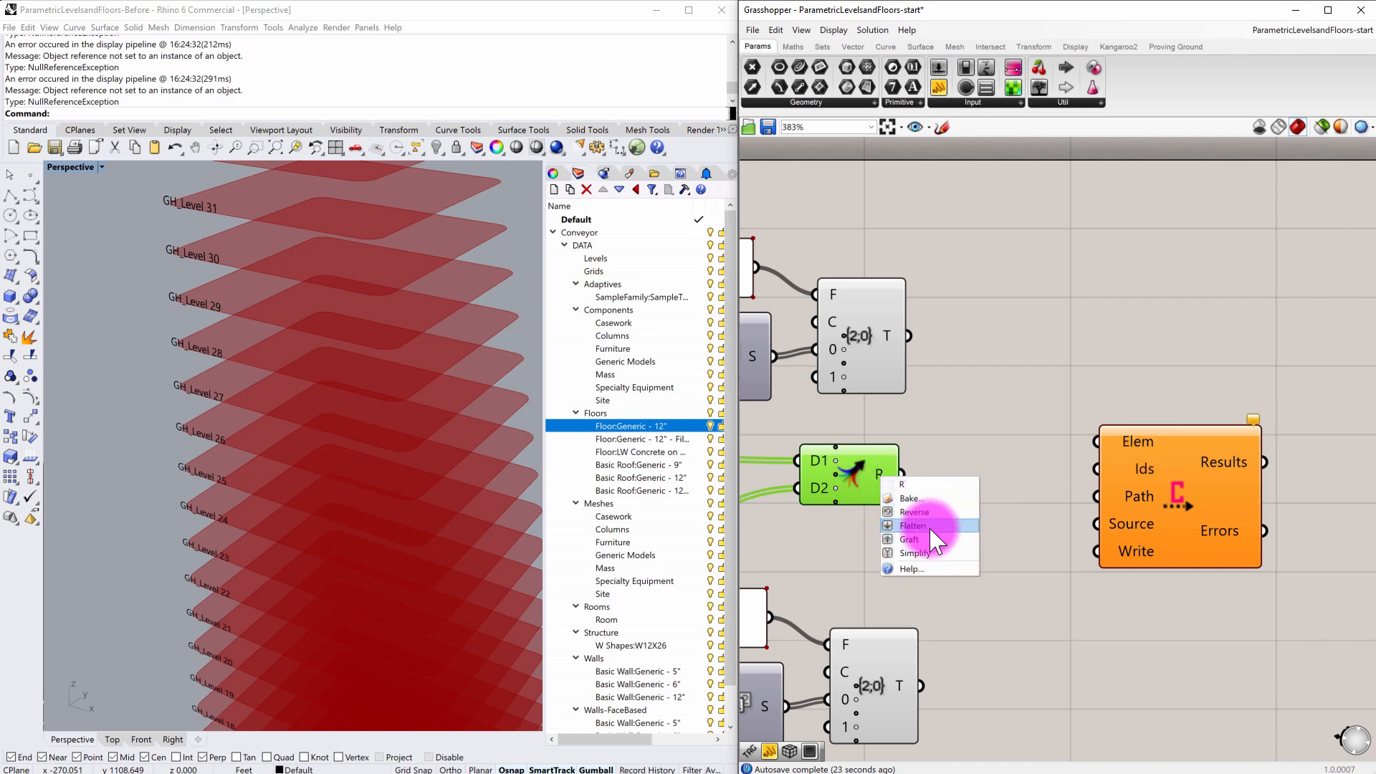
pyautogui.click(913, 526)
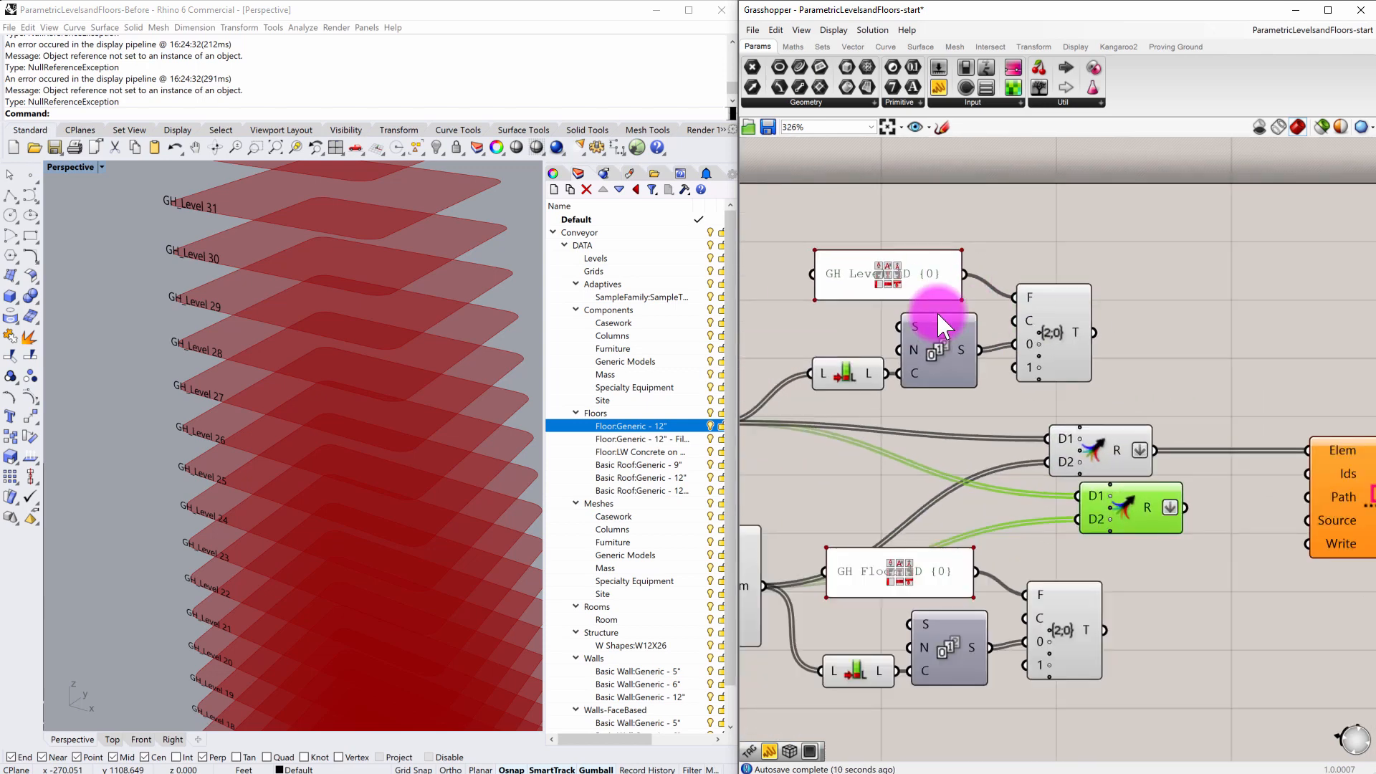
# Merge the level and floor ID tags and feed them into Conveyor's Ids input
pyautogui.moveTo(939, 325); pyautogui.dragTo(1054, 302)
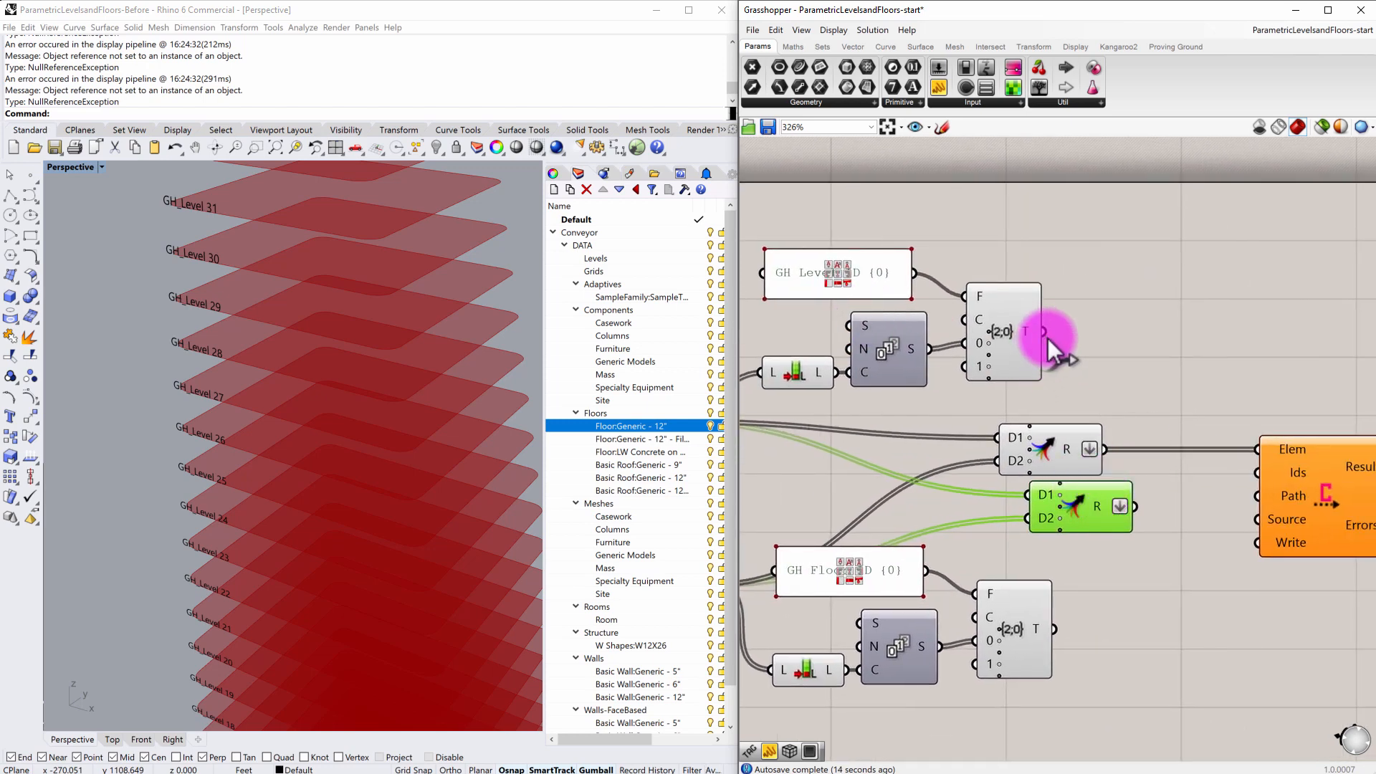
pyautogui.moveTo(1042, 331); pyautogui.dragTo(1034, 495)
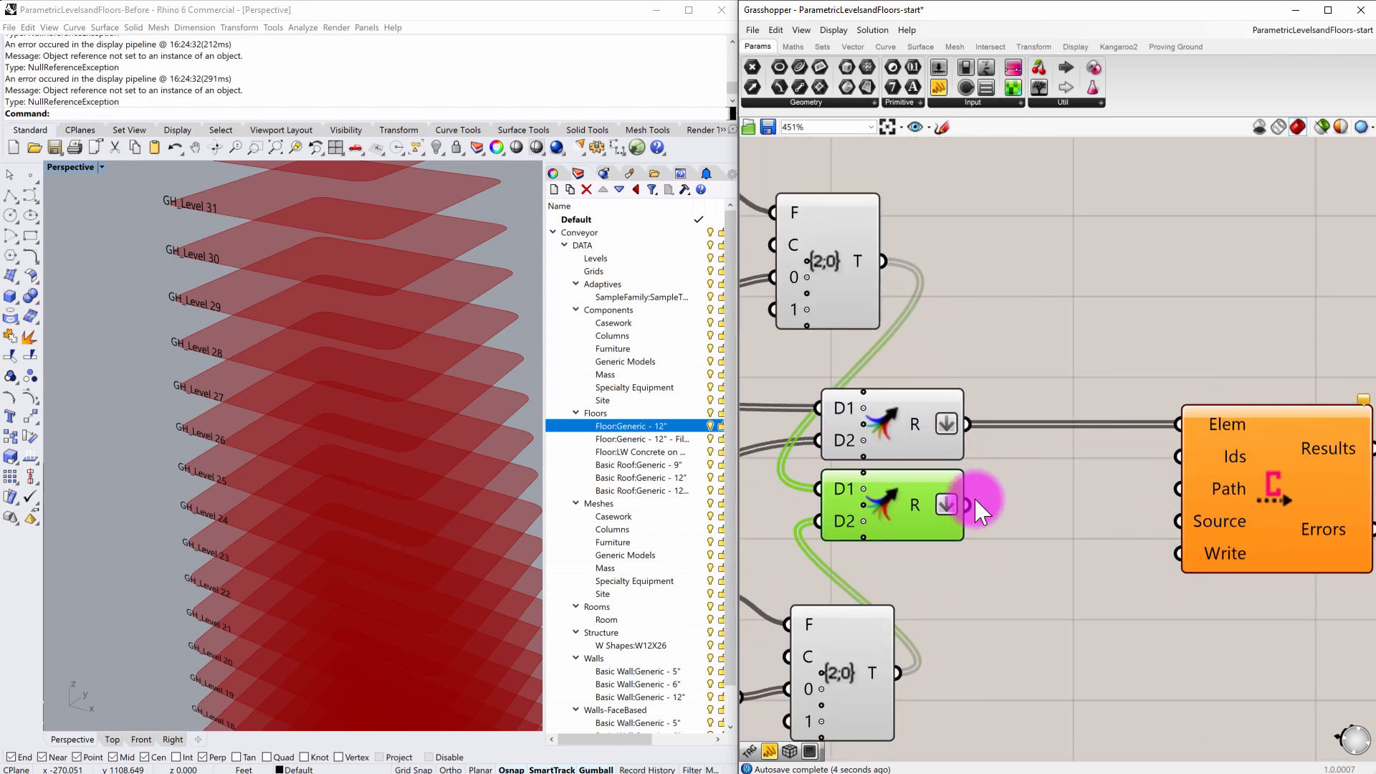
pyautogui.moveTo(964, 505); pyautogui.dragTo(1124, 505)
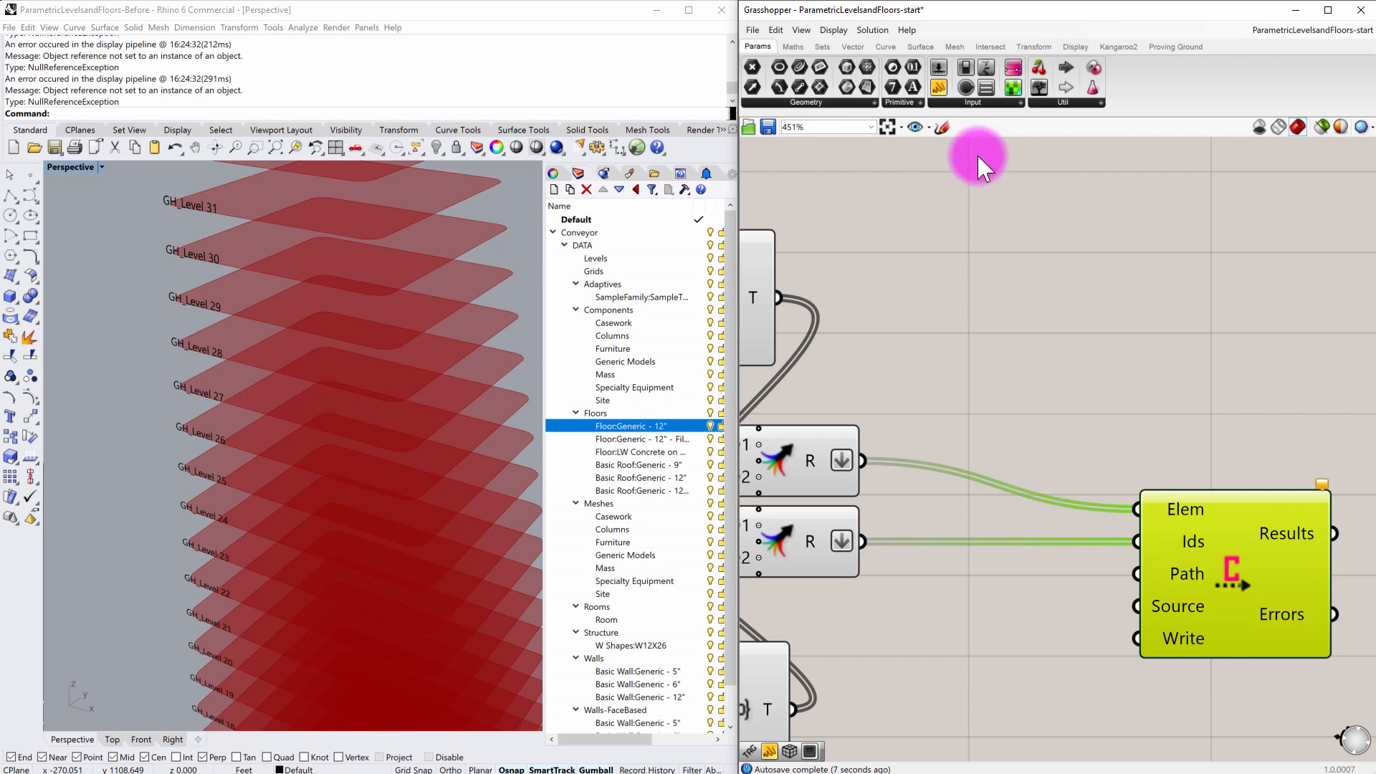
# Add a File Path parameter pointing to a new DemoLevelsFloors.3dm file for the export
pyautogui.click(900, 102)
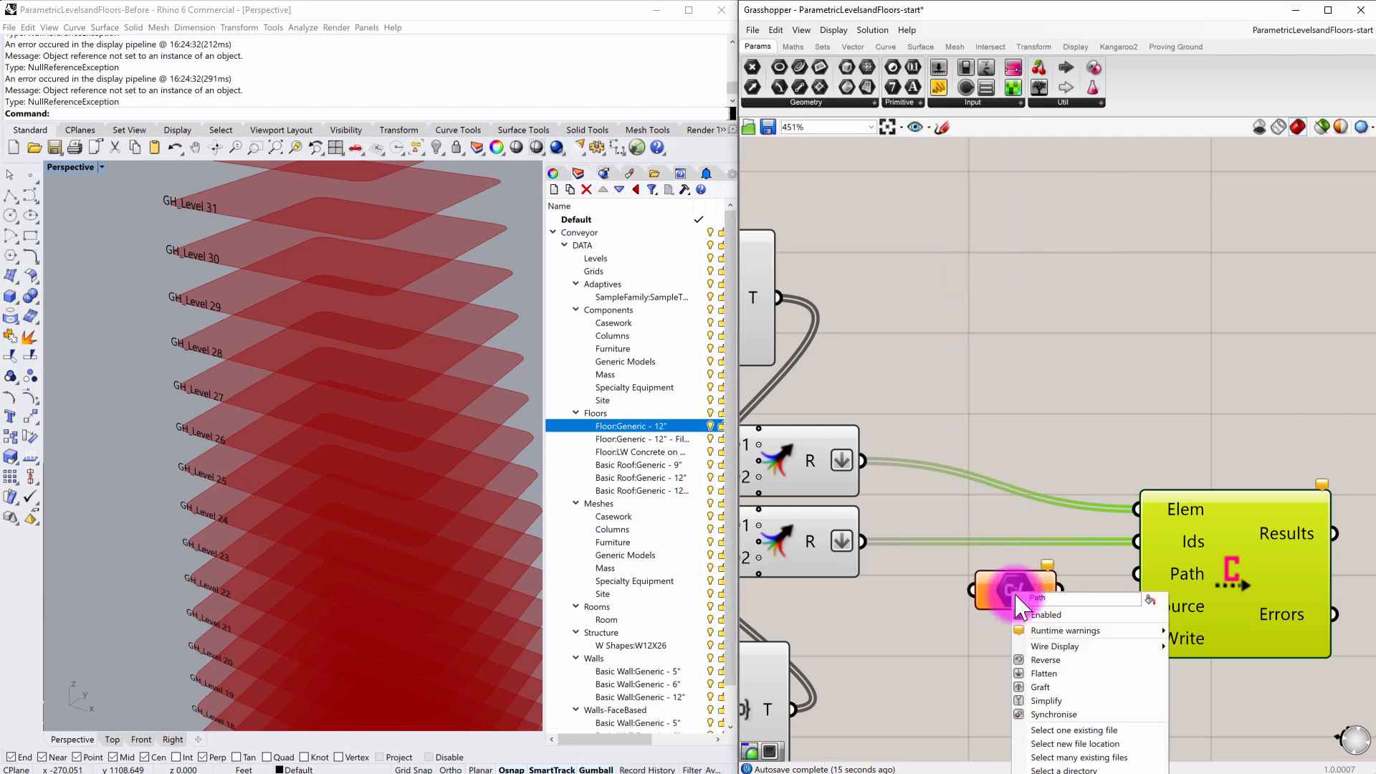
pyautogui.moveTo(1075, 744)
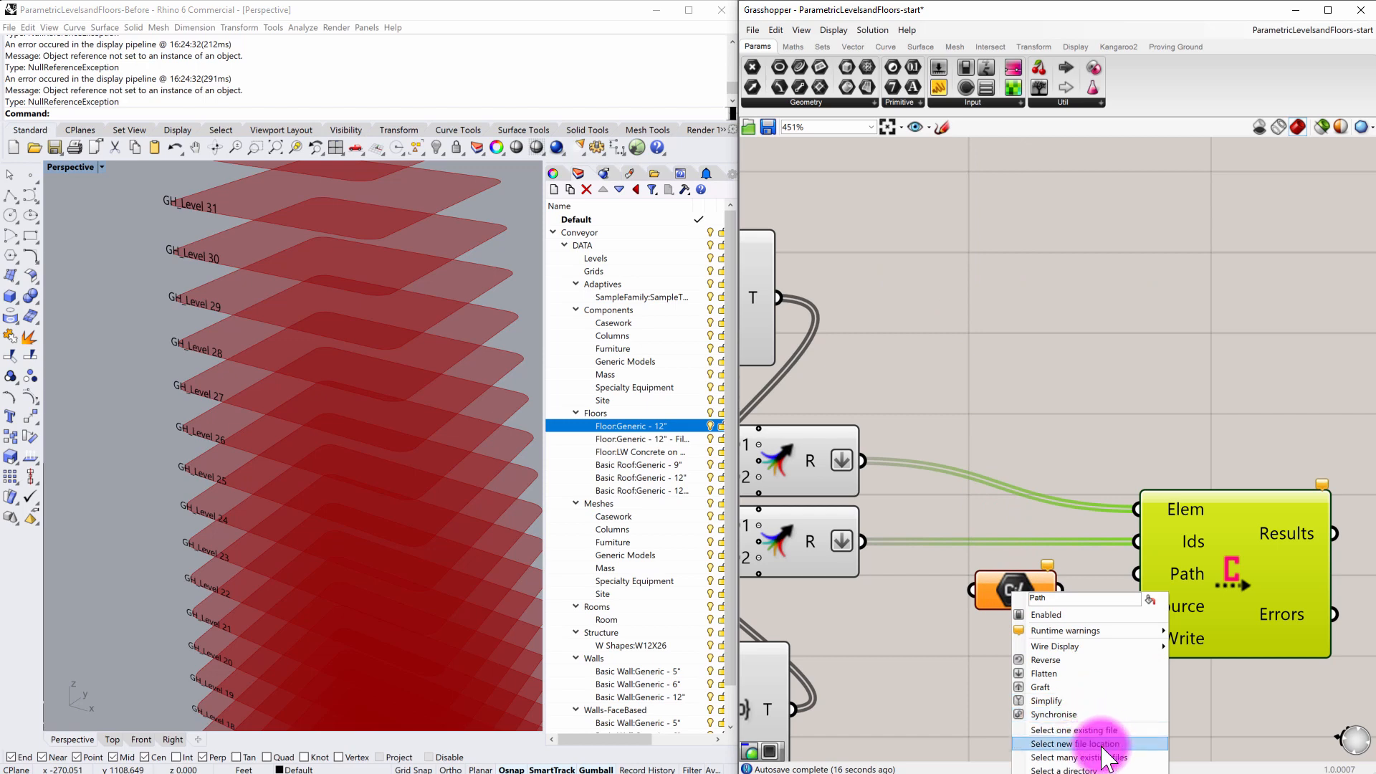
pyautogui.click(1068, 744)
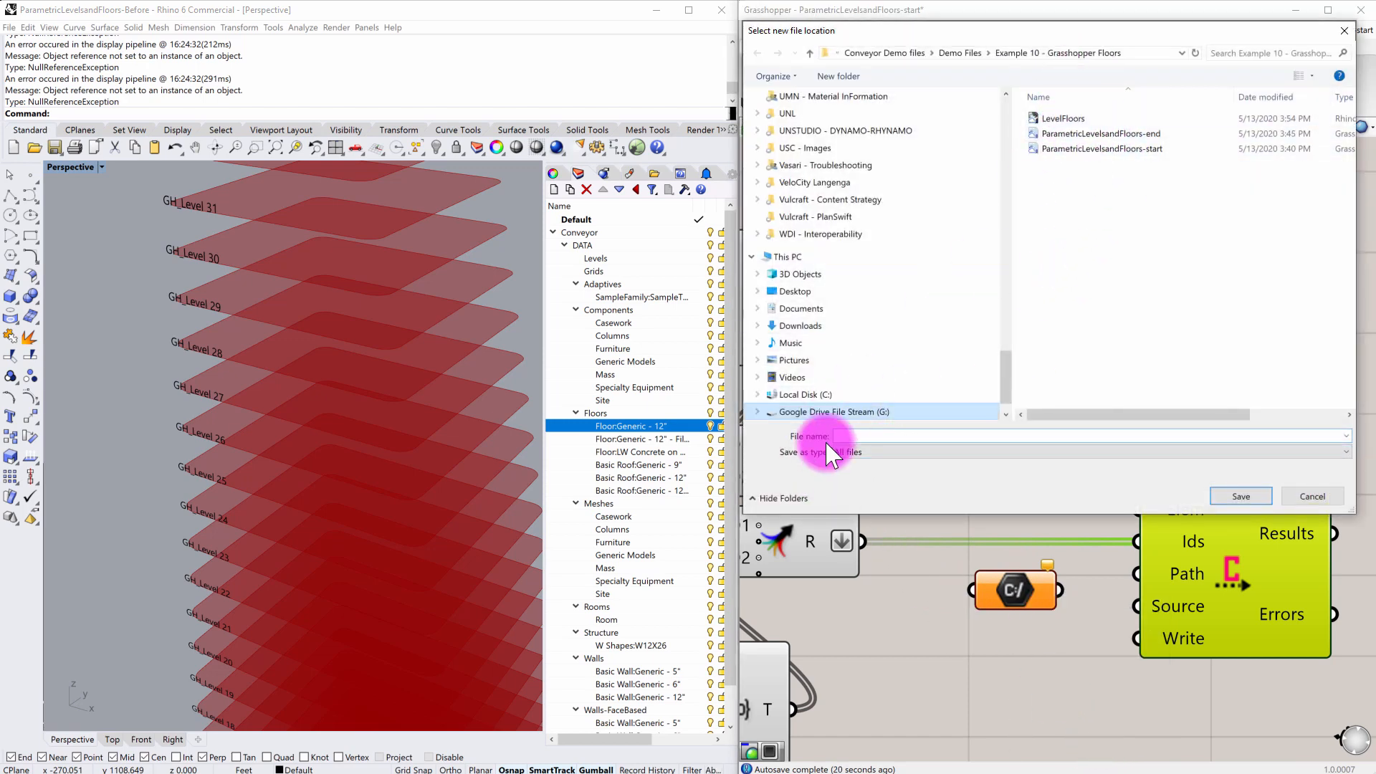
pyautogui.write('Demo')
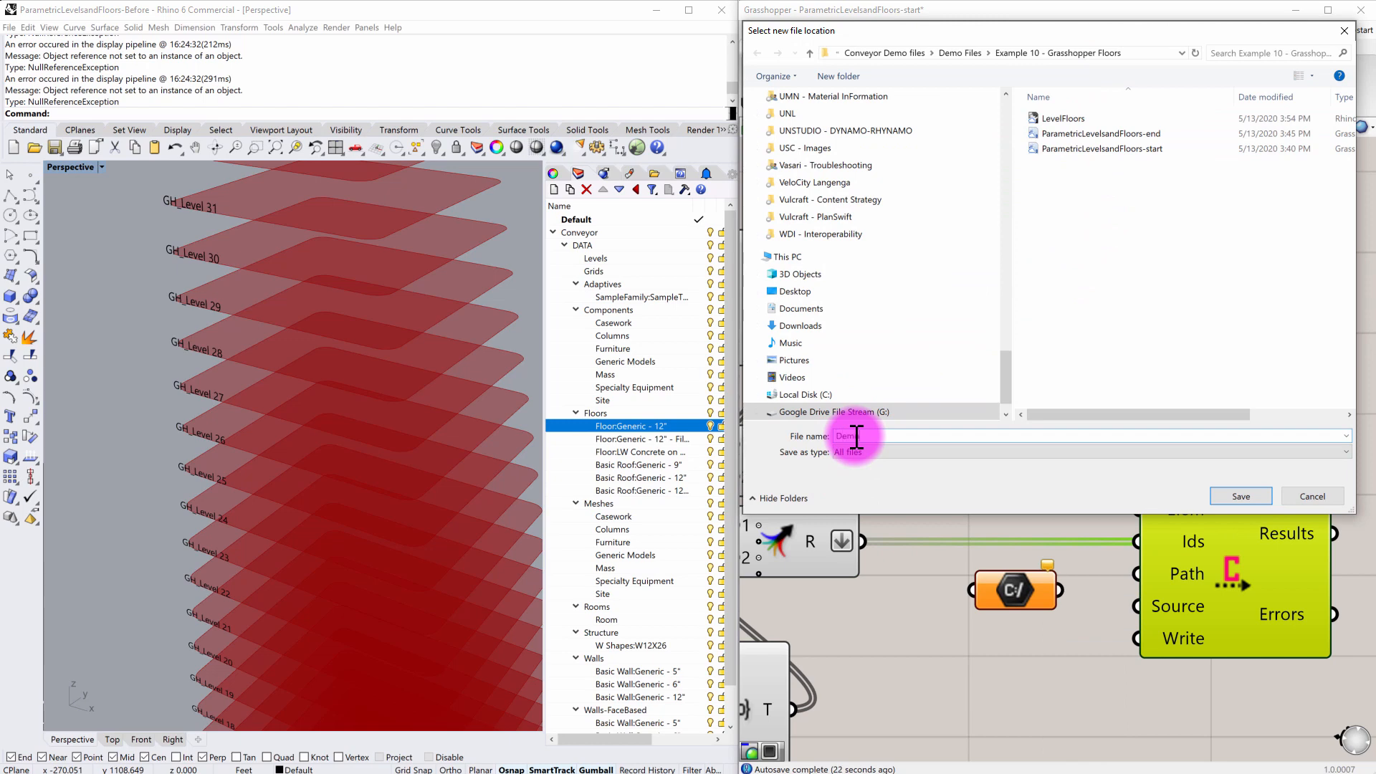
pyautogui.write('LevelsFloors.')
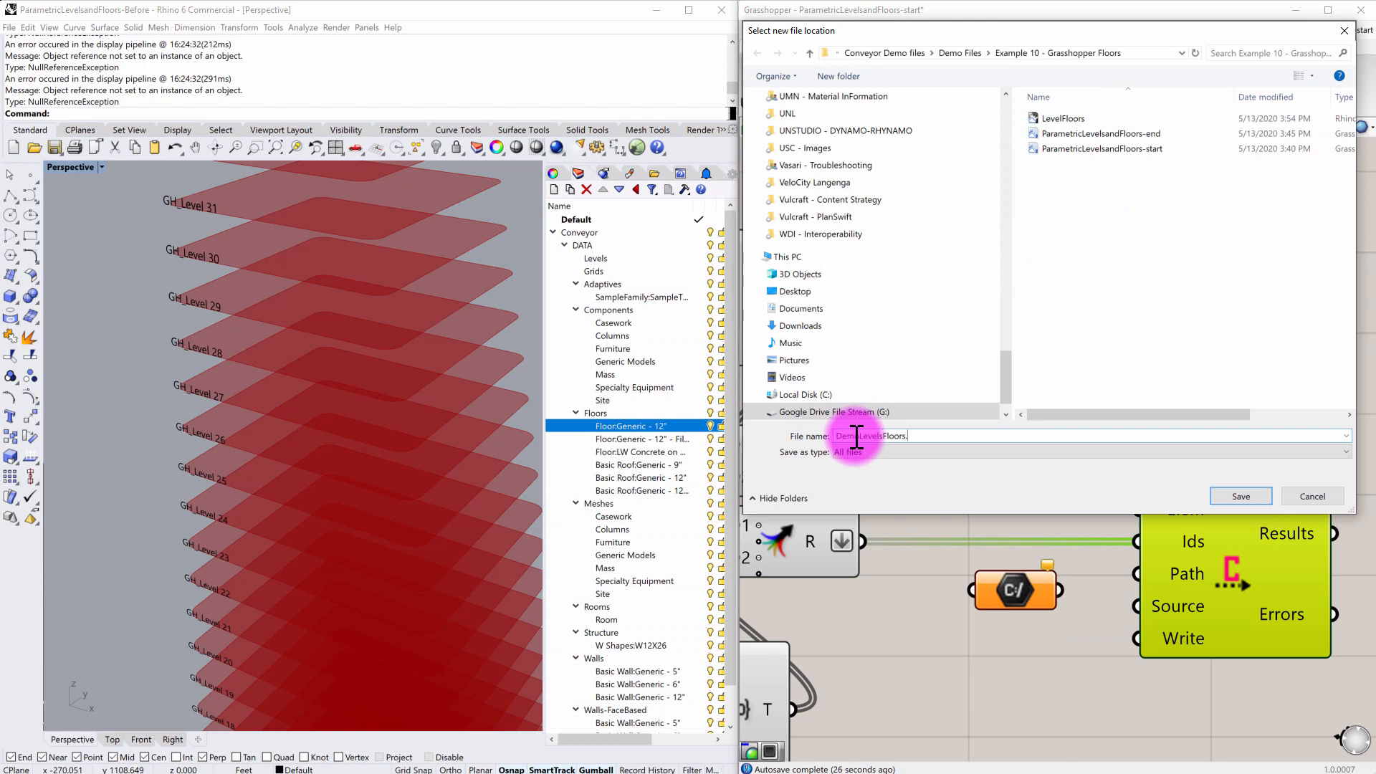
pyautogui.write('3d')
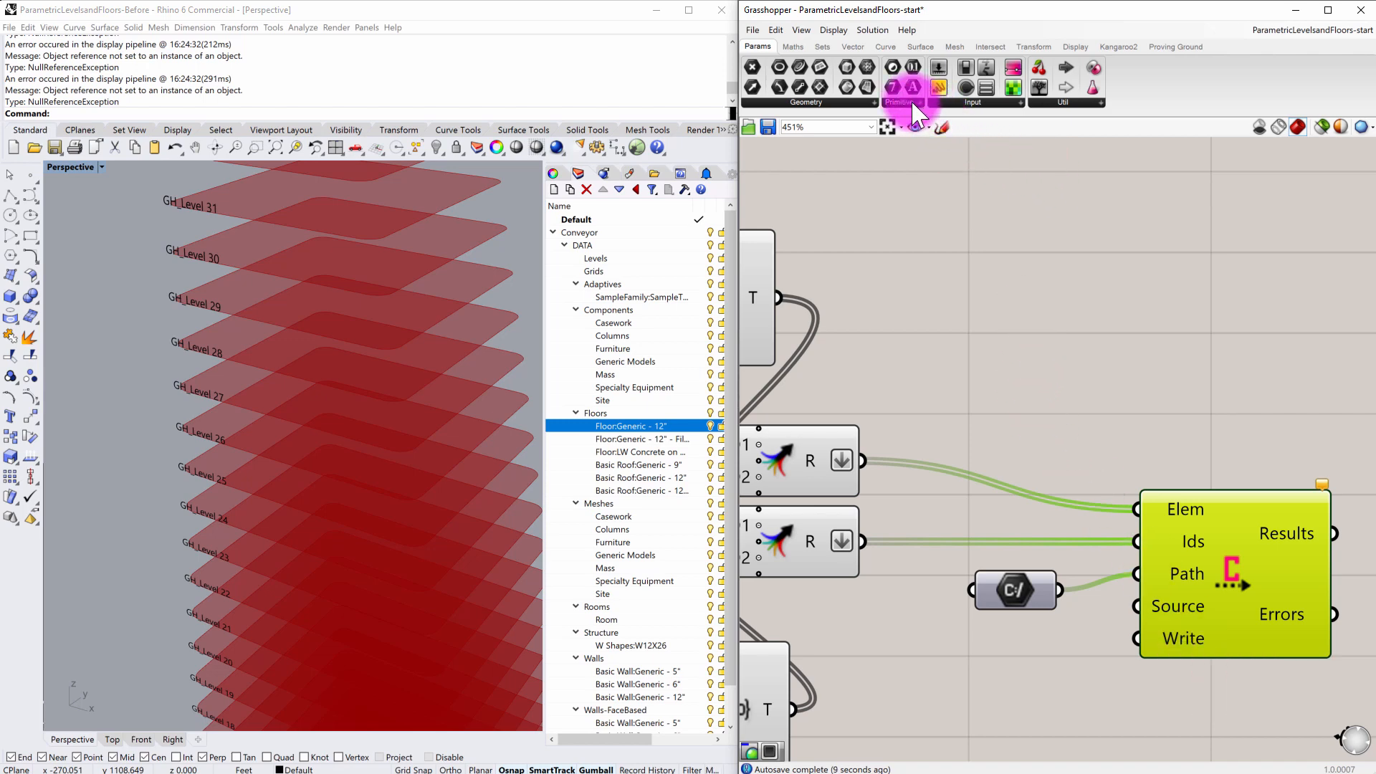
# Add a Boolean Toggle wired to Conveyor's Write input and set it to True
pyautogui.click(965, 88)
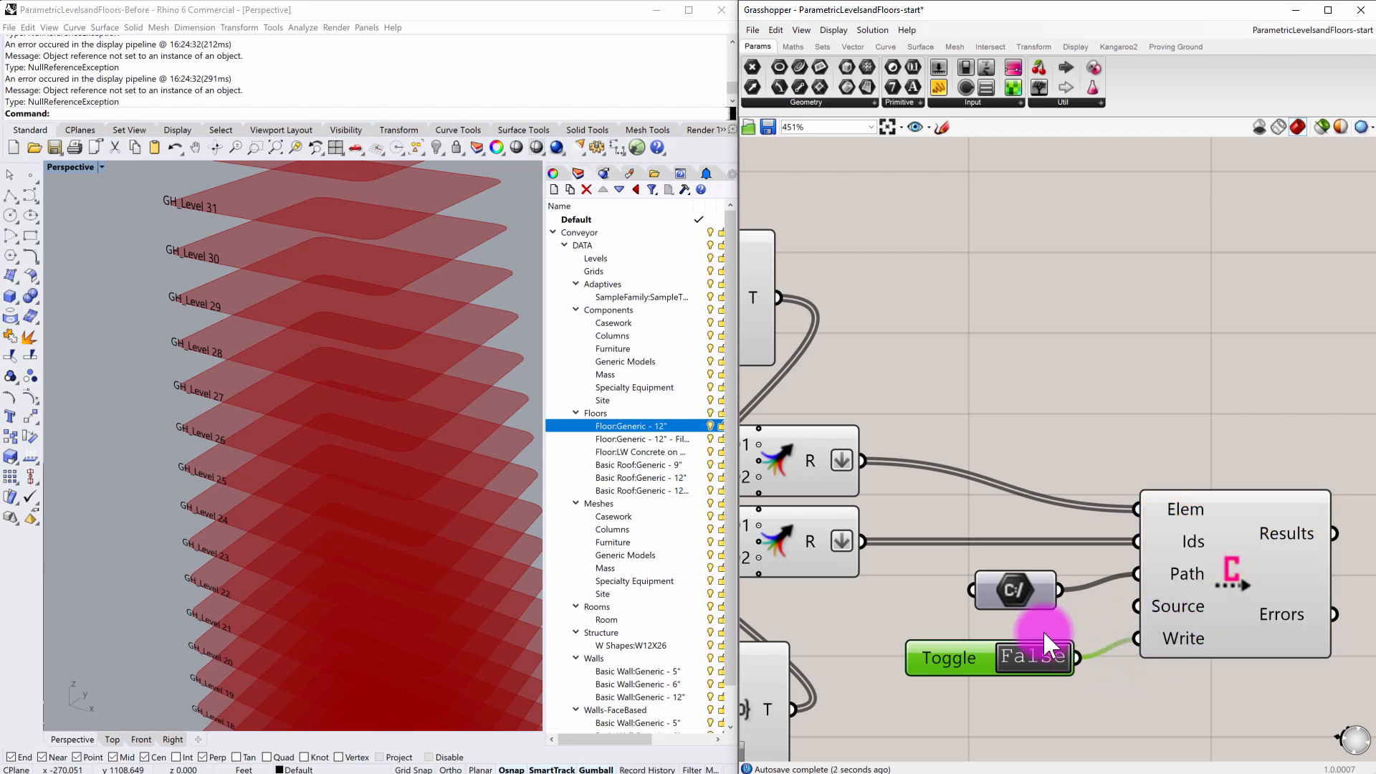
pyautogui.moveTo(1035, 666)
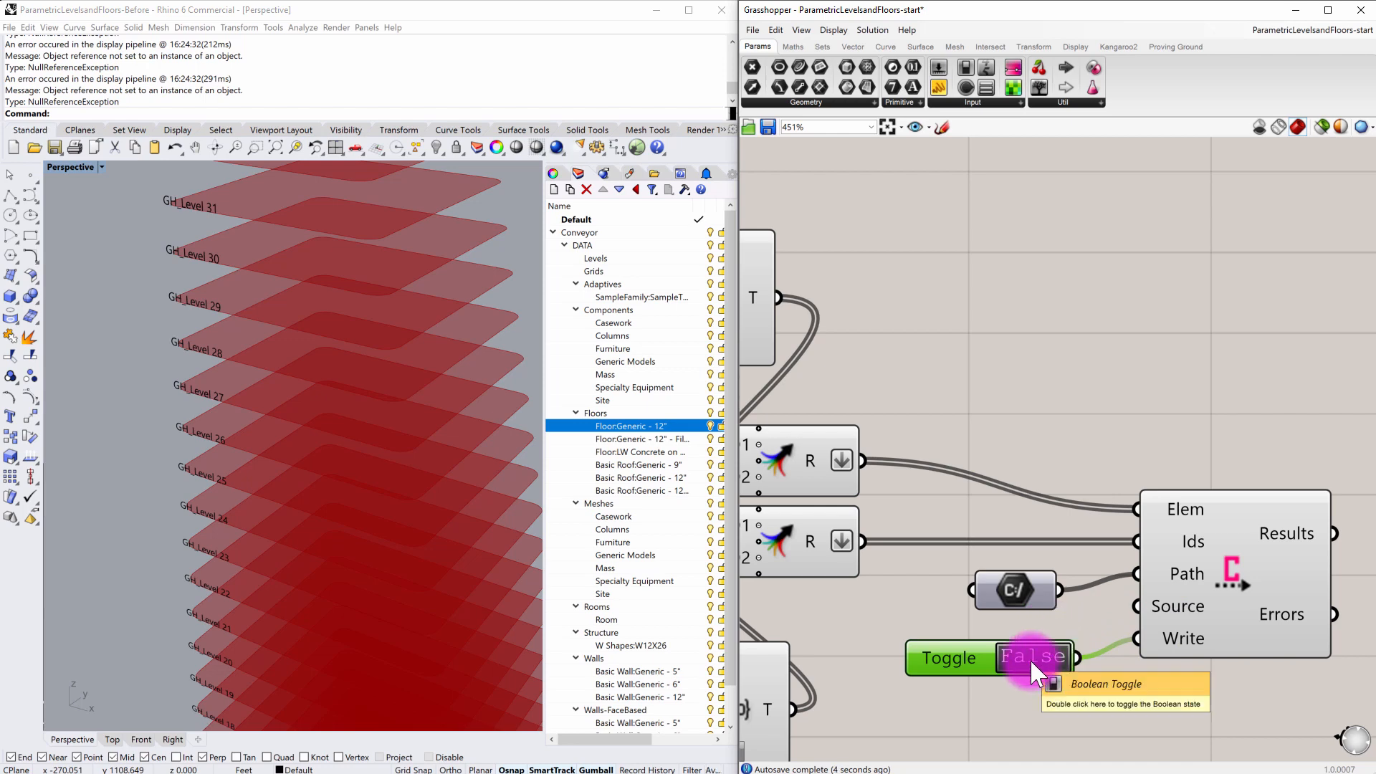
pyautogui.doubleClick(1033, 658)
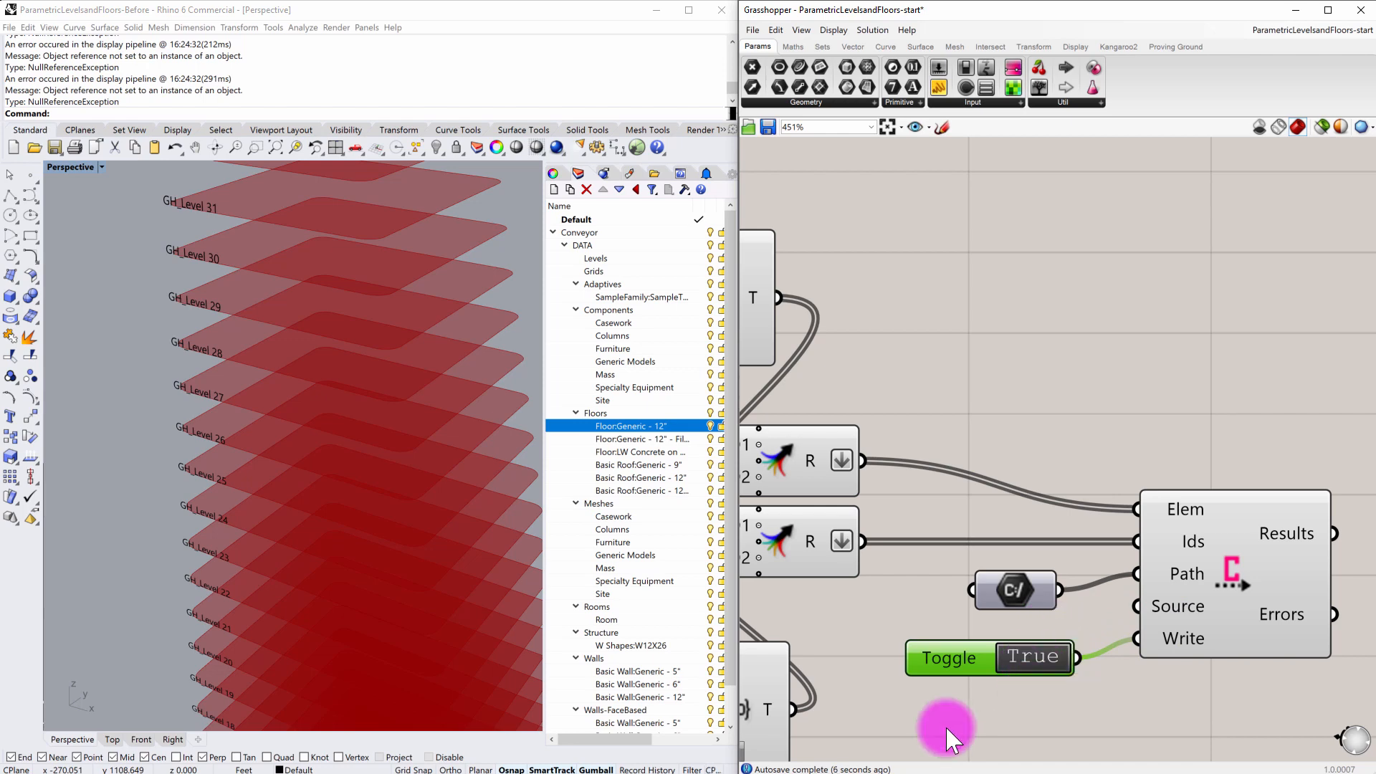
pyautogui.scroll(-3)
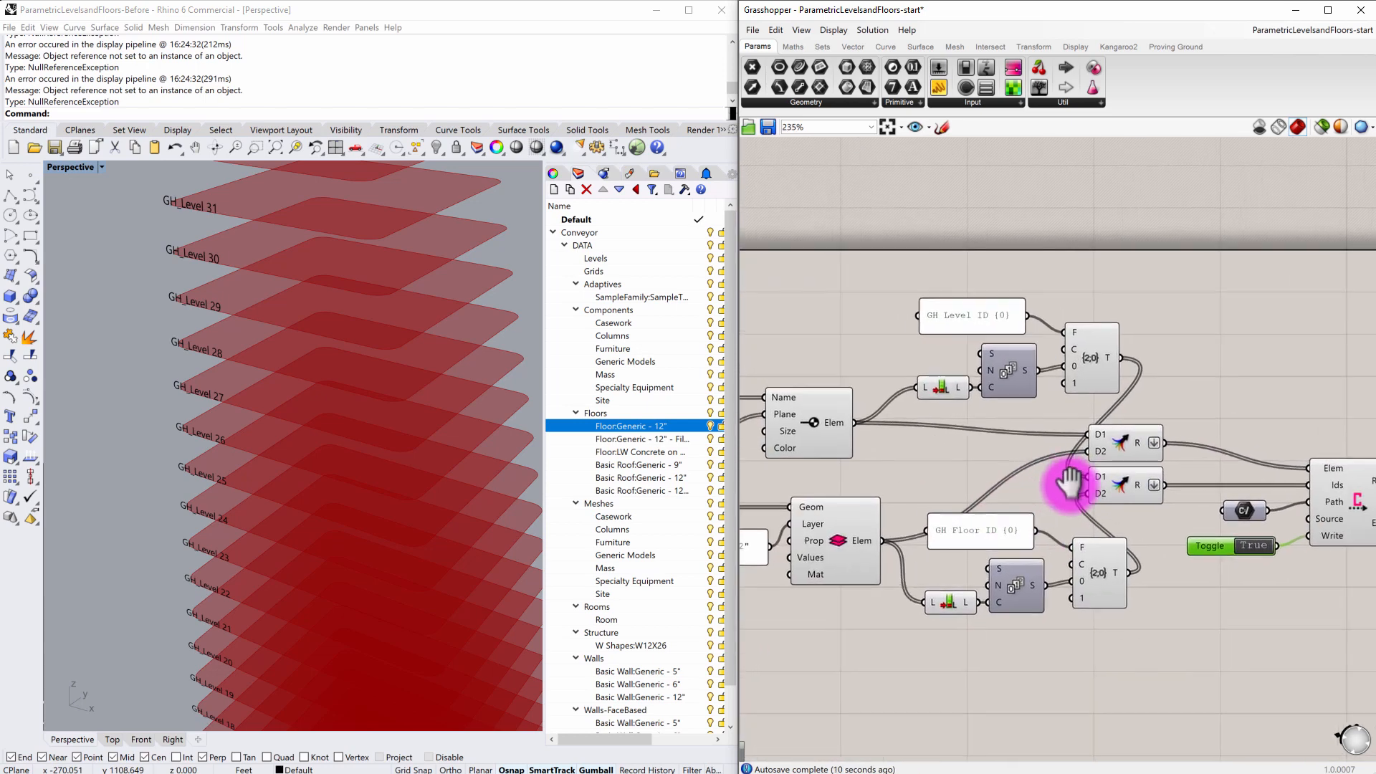
pyautogui.scroll(-3)
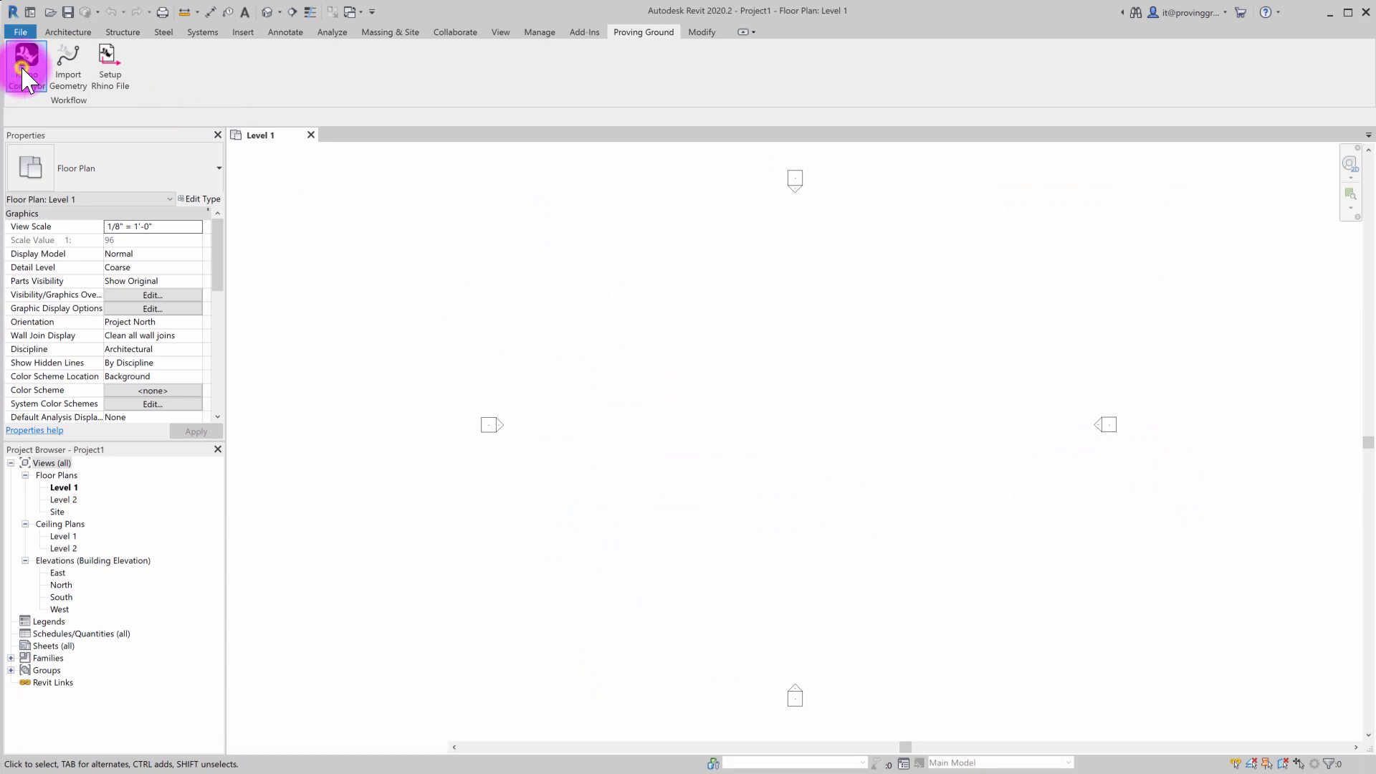
# Load DemoLevelsFloors.3dm into the Conveyor panel from the file browser
pyautogui.click(26, 62)
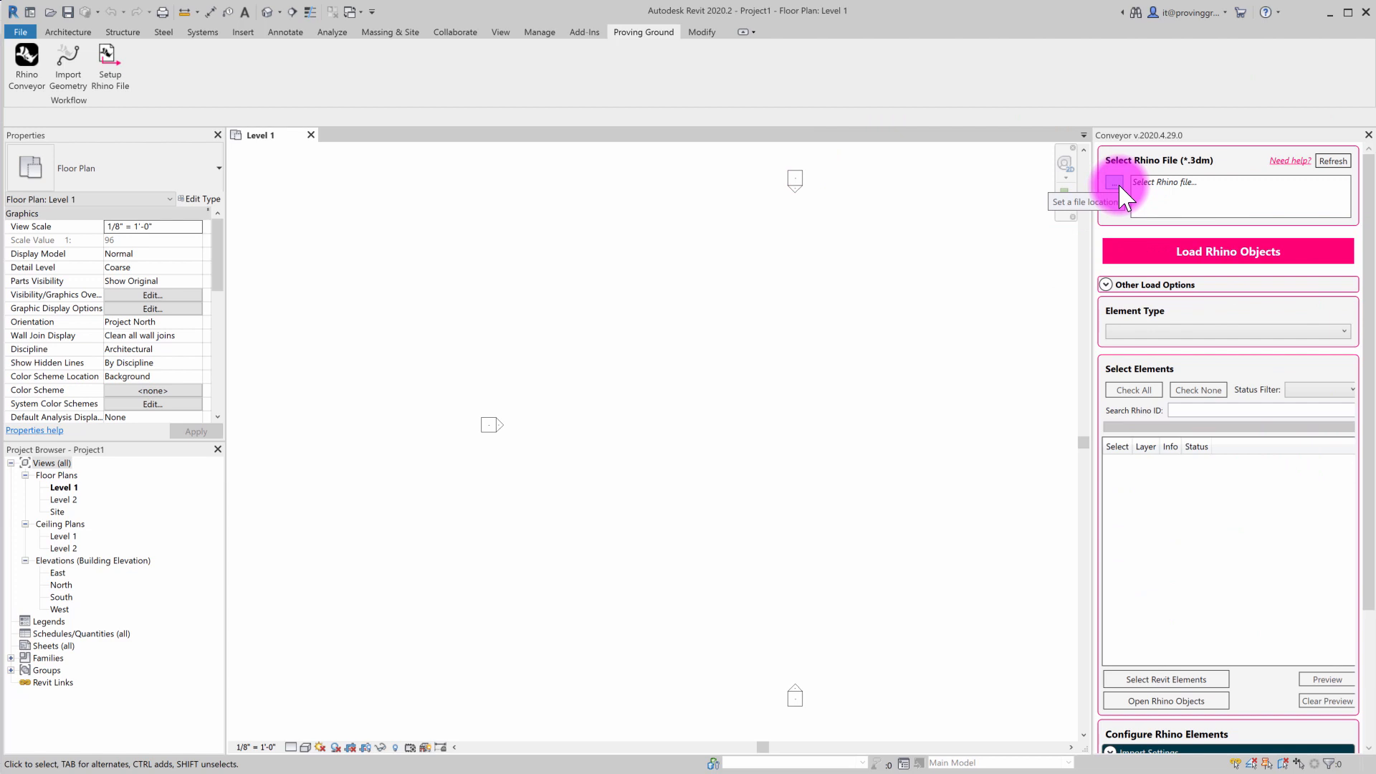
pyautogui.click(1114, 182)
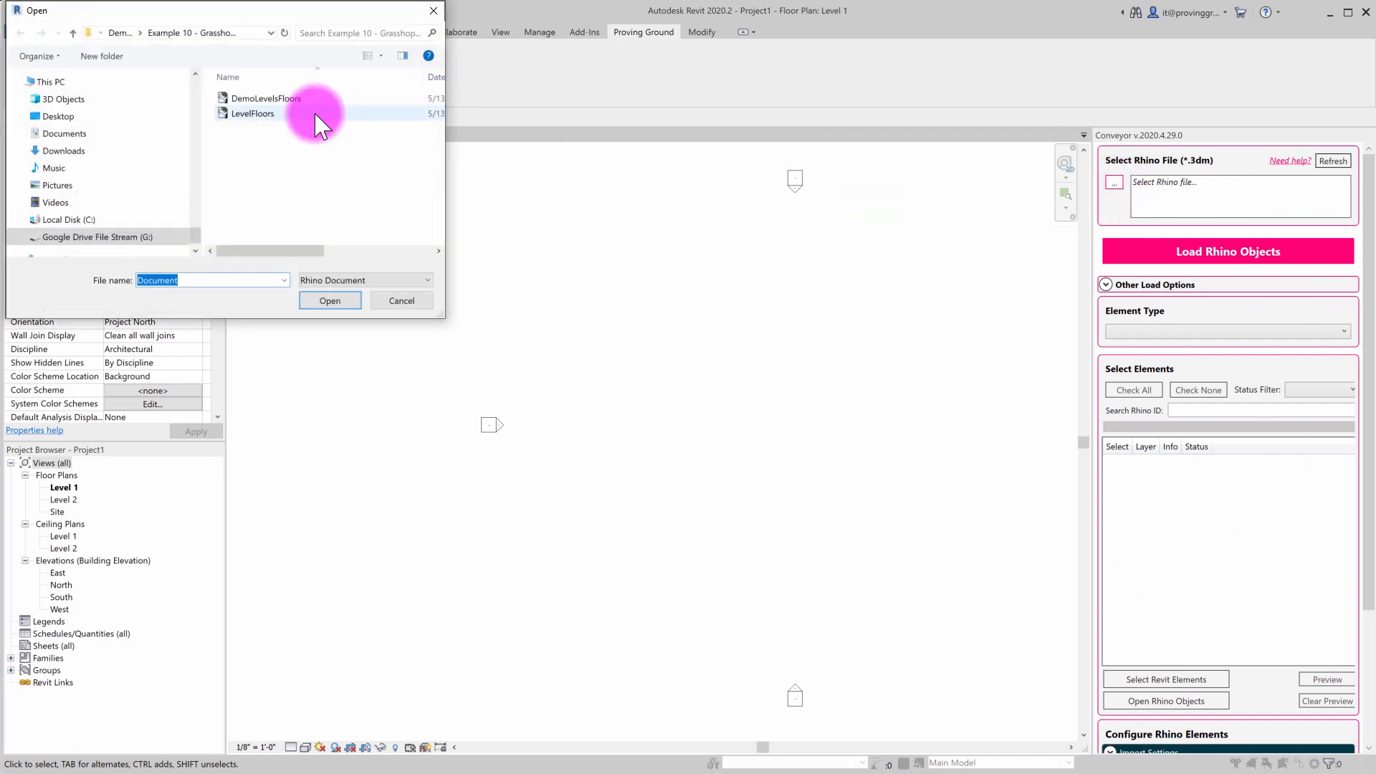
pyautogui.click(265, 98)
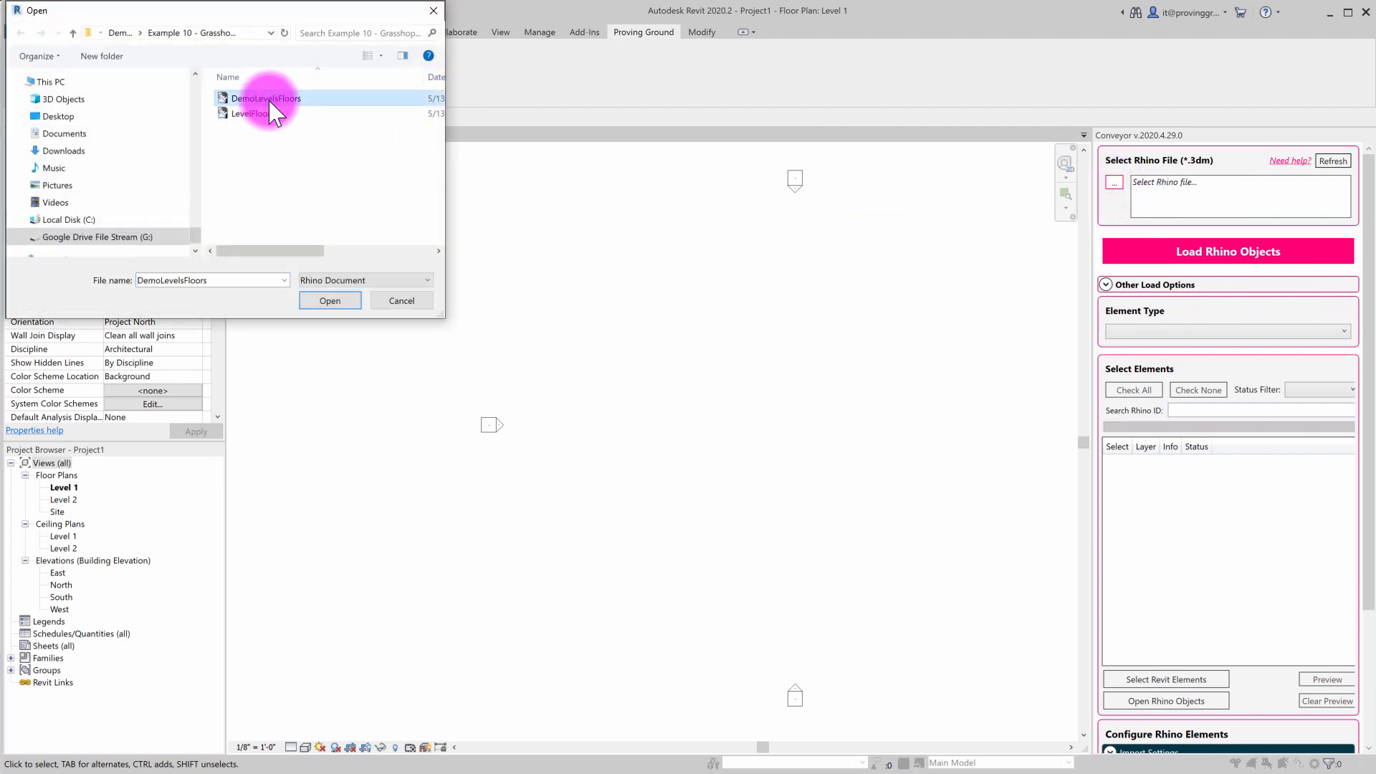
pyautogui.click(329, 300)
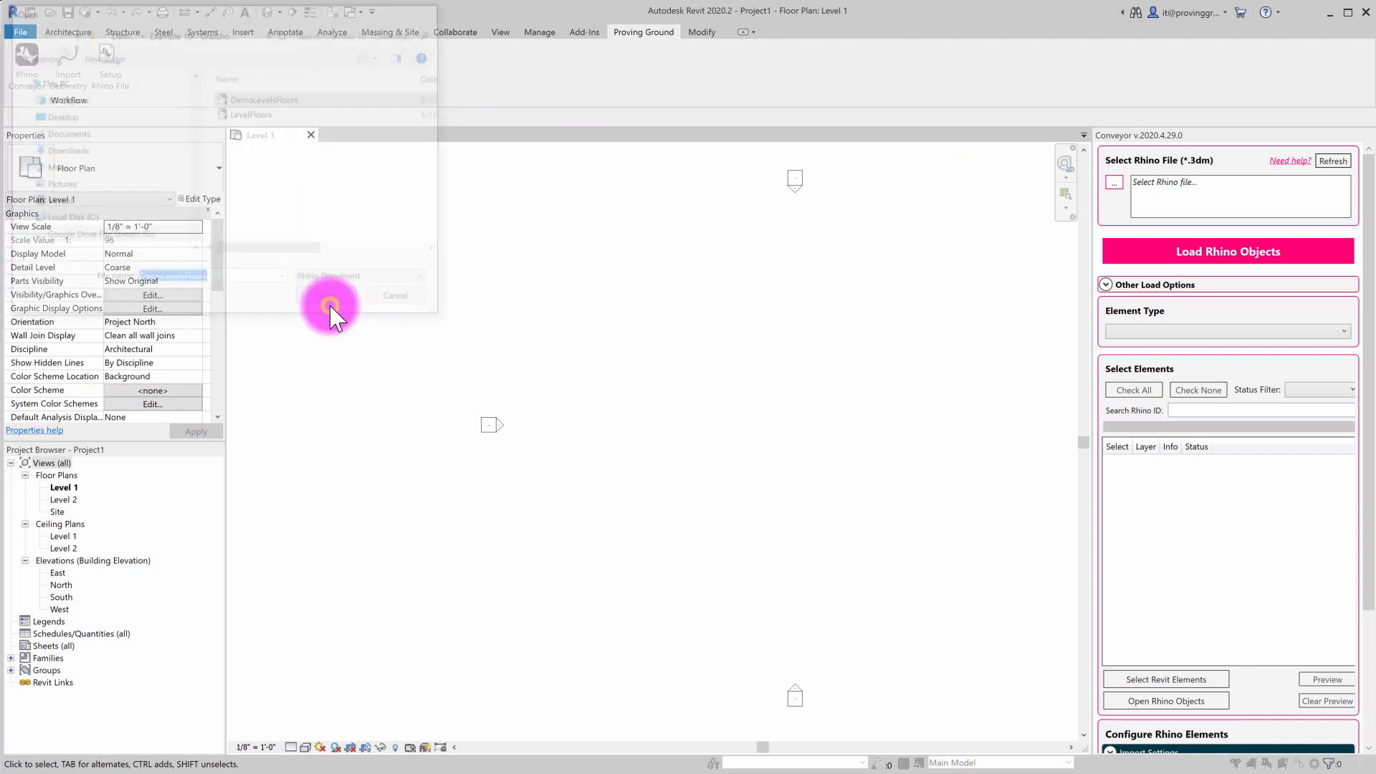
# Set the Status Filter to All and review the listed GH levels and Floor:Generic - 12" floors
pyautogui.click(331, 311)
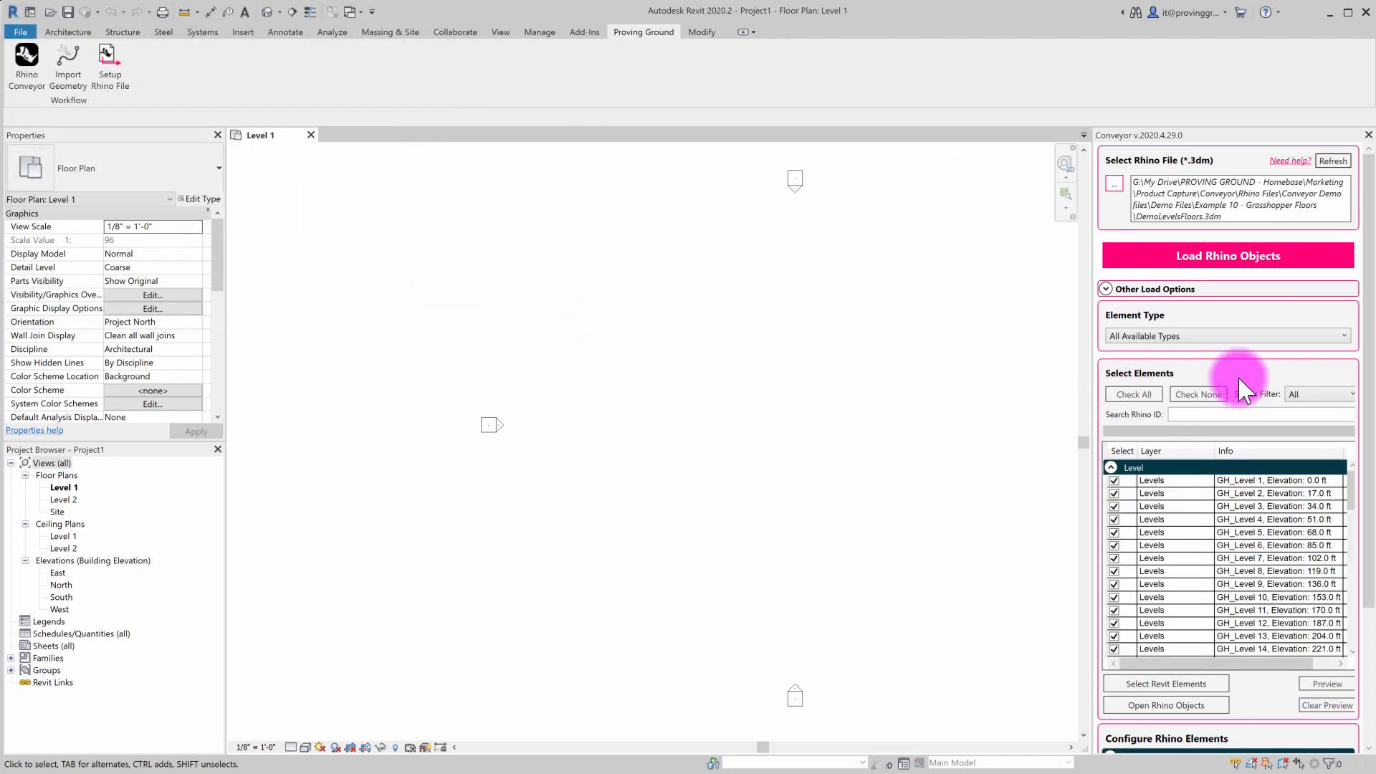
pyautogui.scroll(-3)
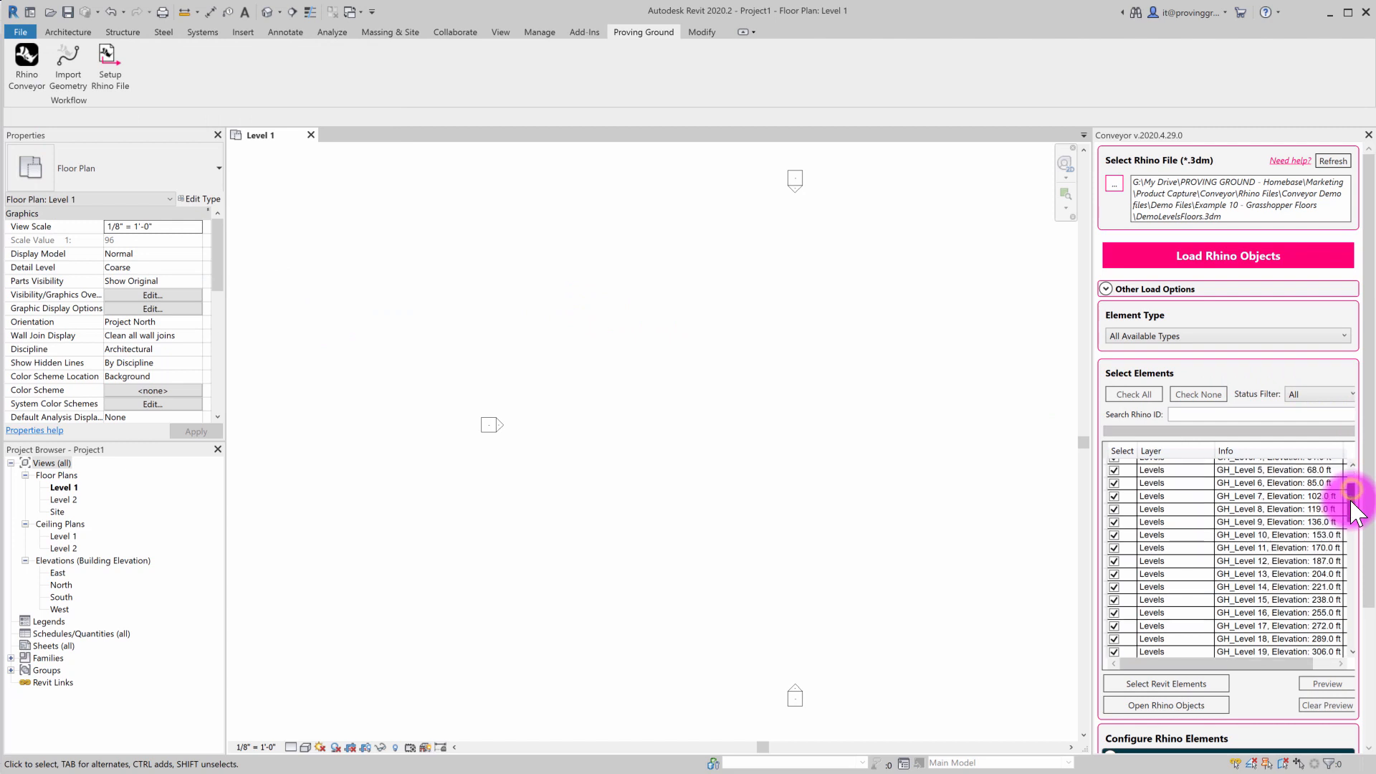
pyautogui.scroll(-3)
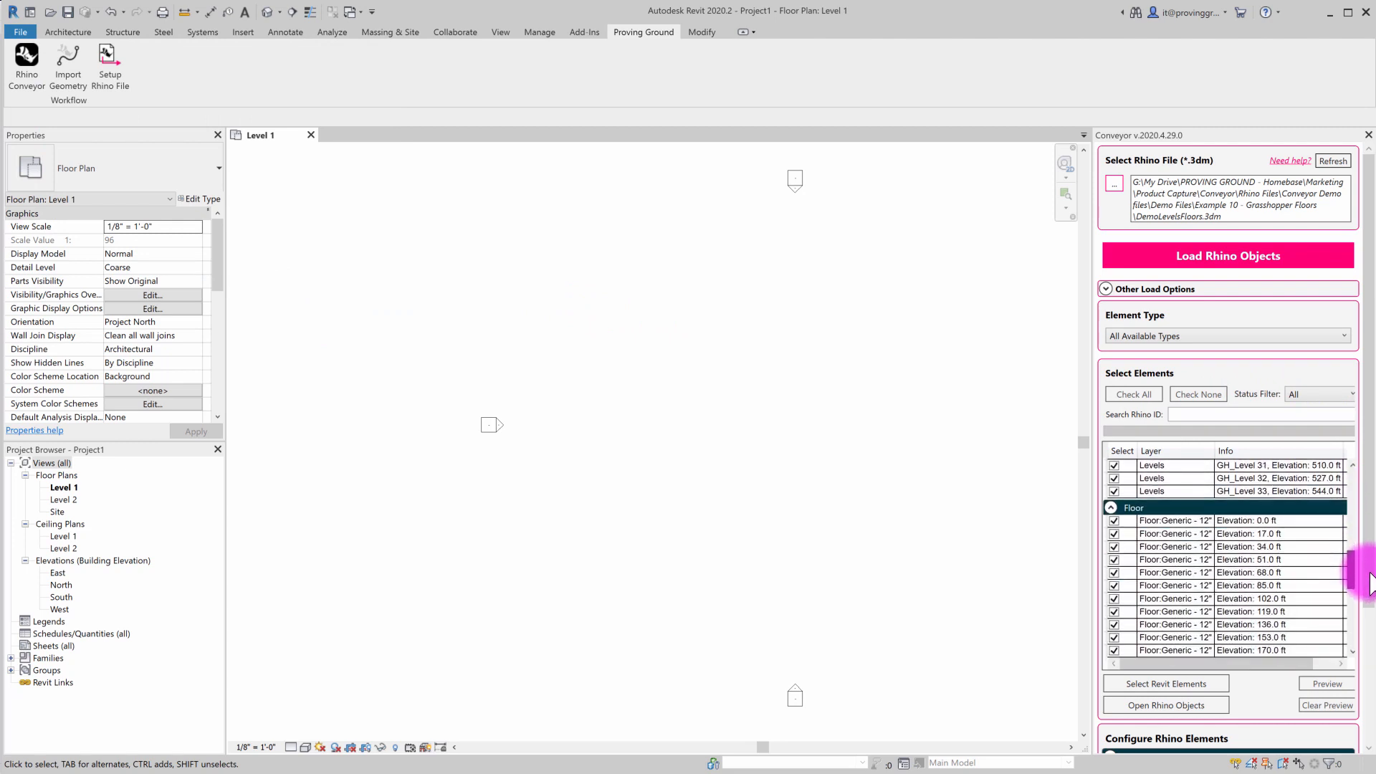
pyautogui.scroll(-3)
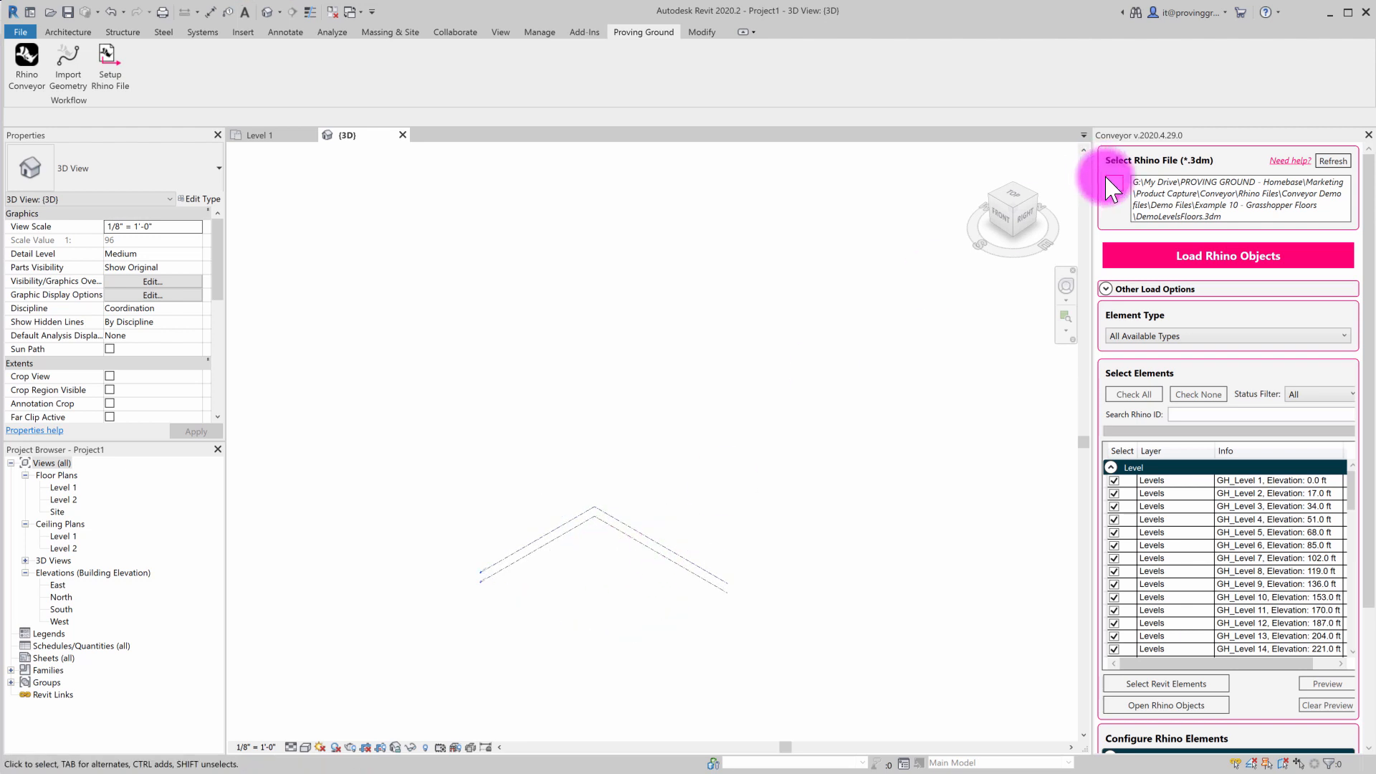
# Load the Rhino objects, confirming the Update Replace Notice for all 66 elements
pyautogui.click(1227, 255)
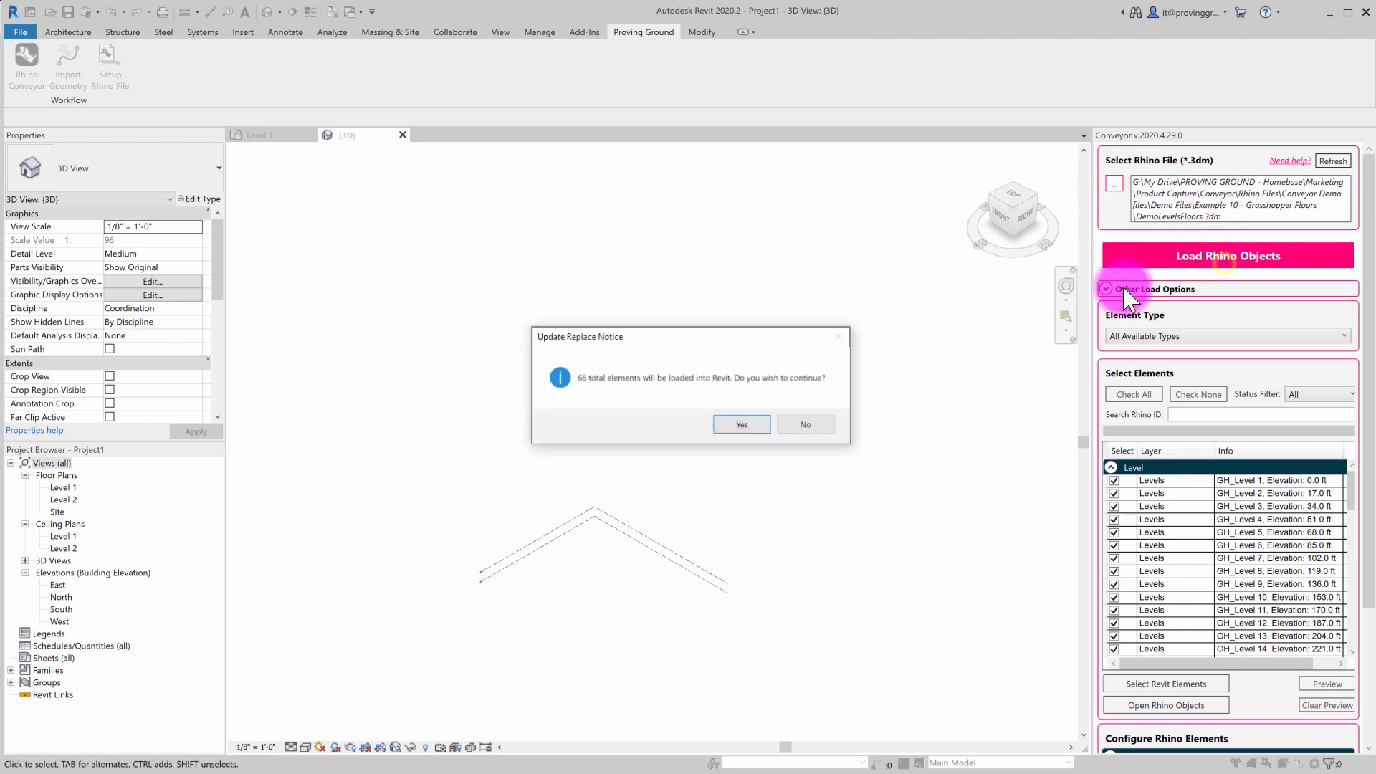
pyautogui.click(741, 425)
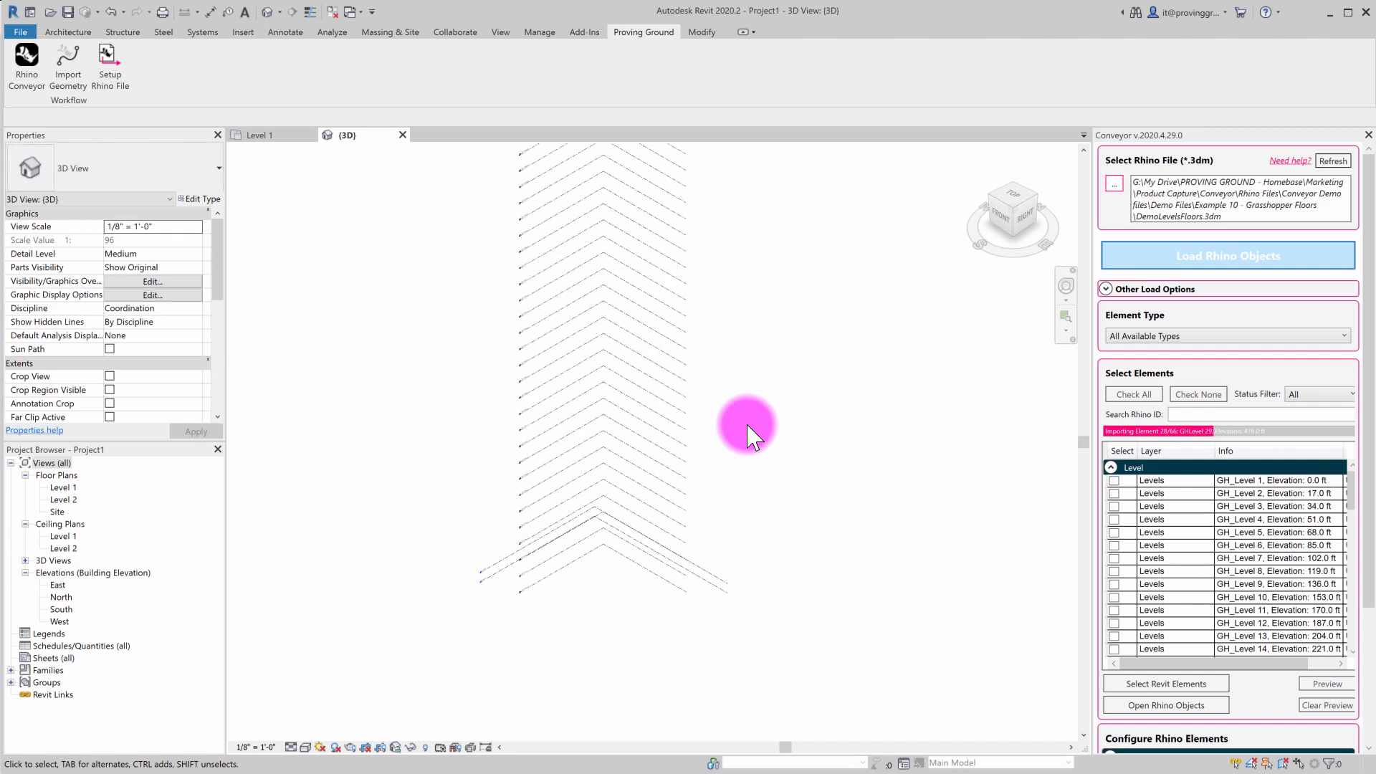
pyautogui.click(1227, 256)
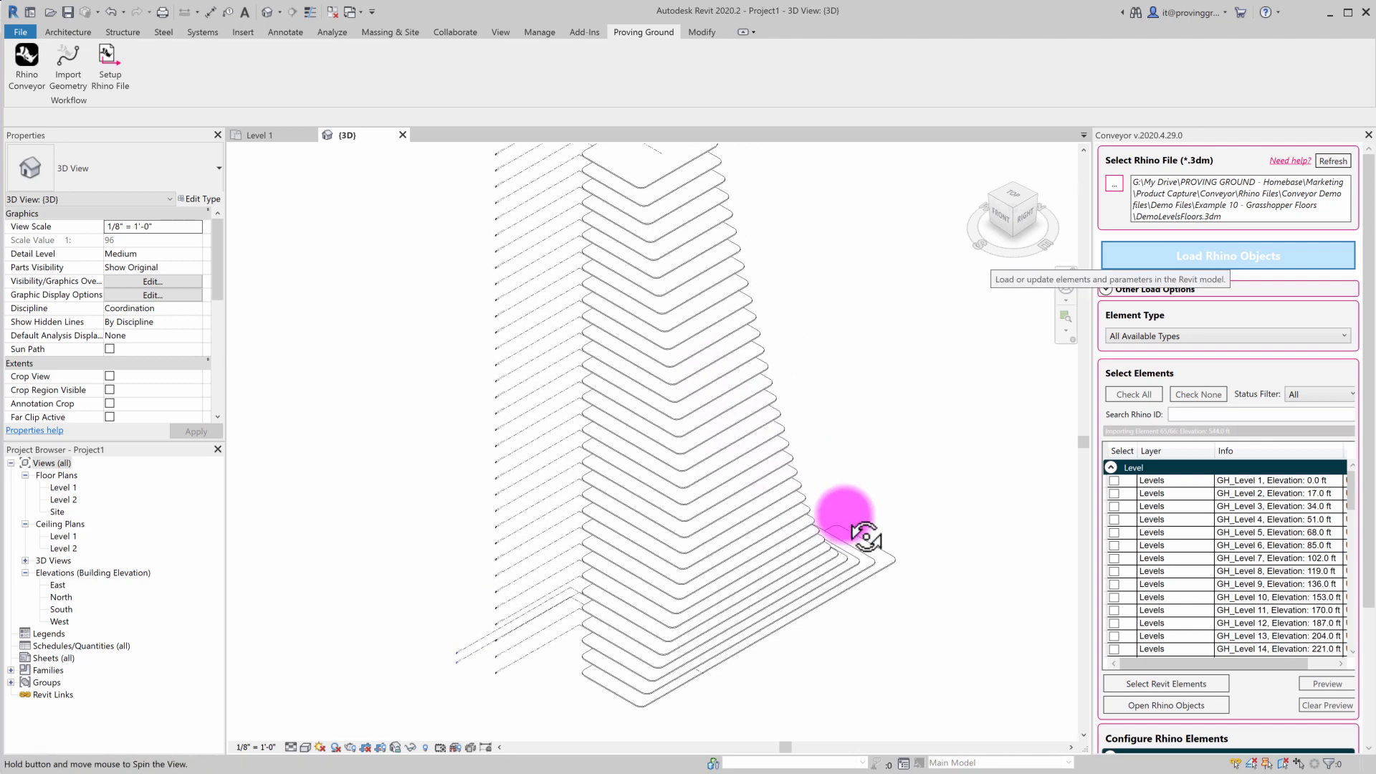
# Orbit the 3D view to inspect the imported stacked floor slabs
pyautogui.moveTo(864, 535); pyautogui.dragTo(619, 215)
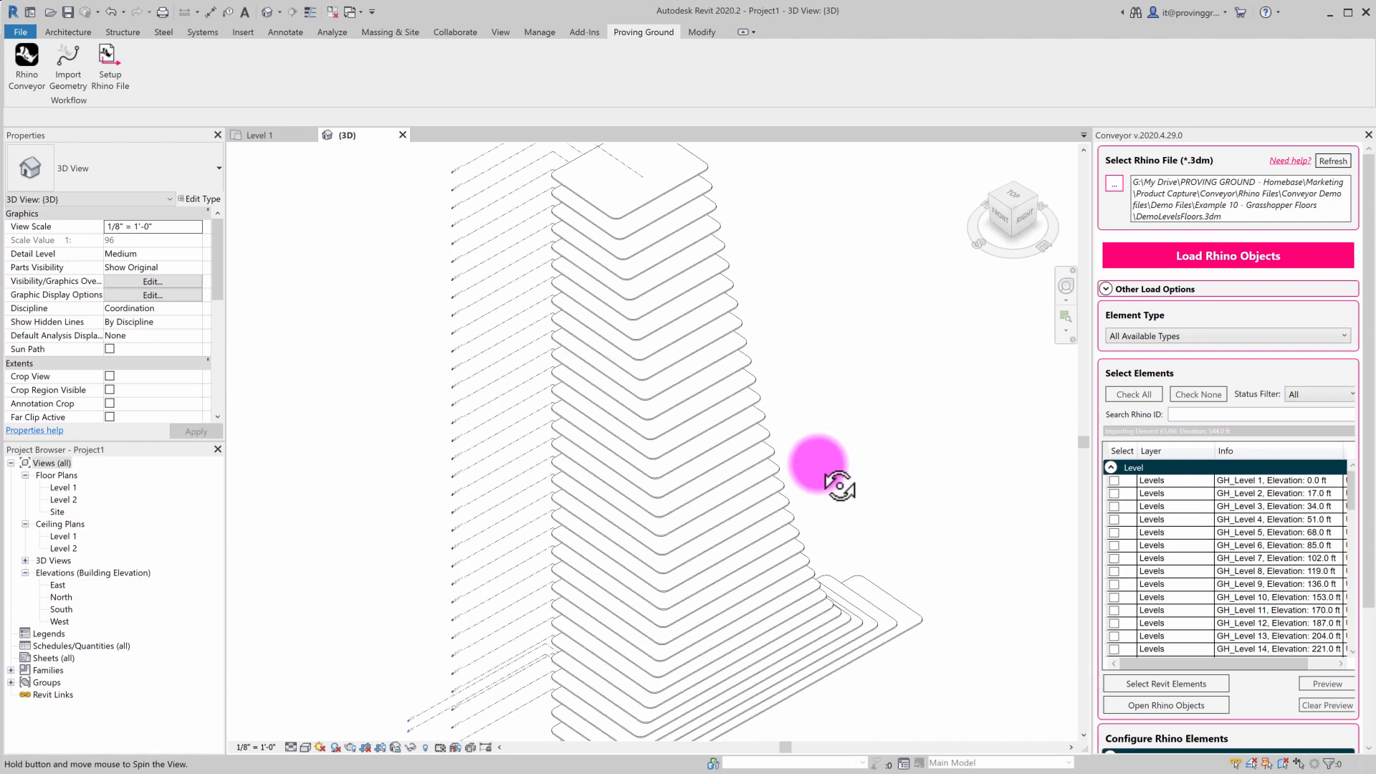
pyautogui.moveTo(820, 463); pyautogui.dragTo(844, 495)
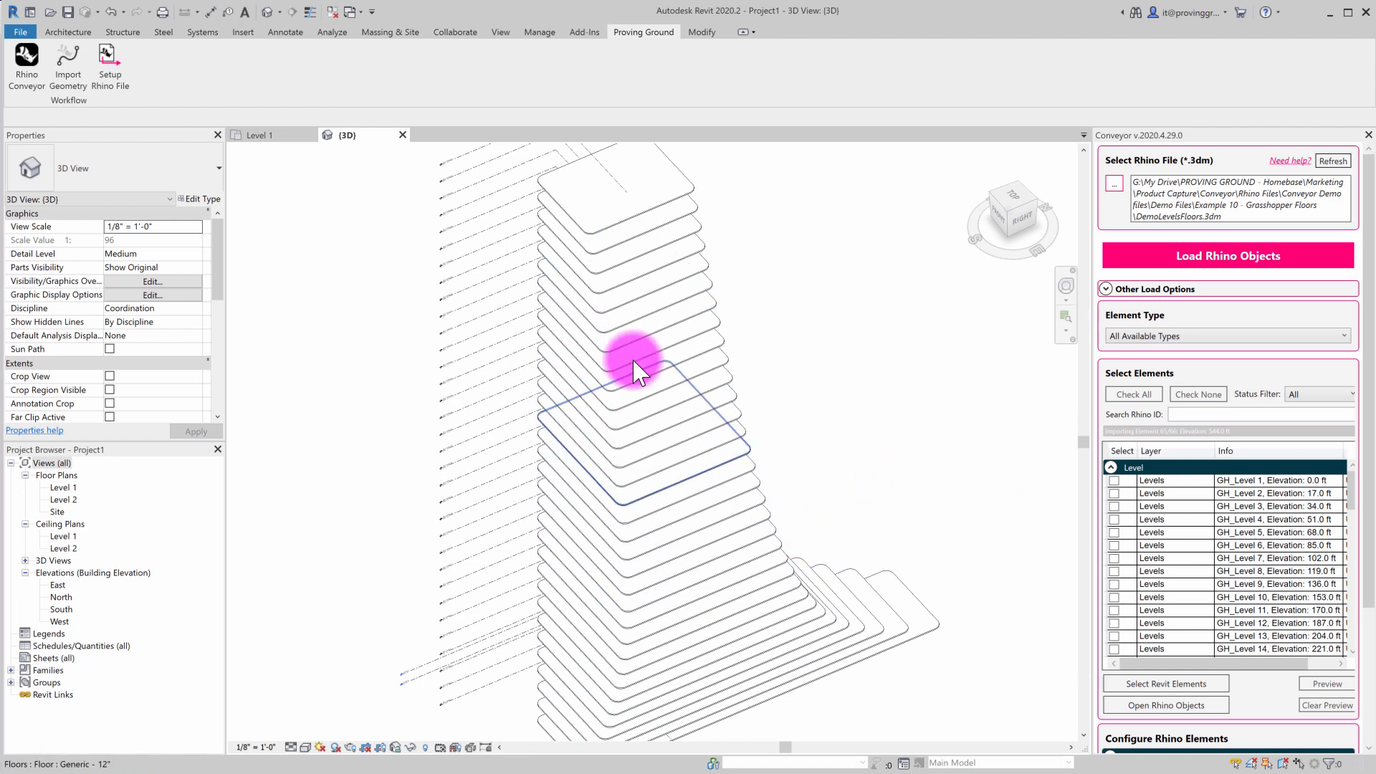
pyautogui.click(636, 373)
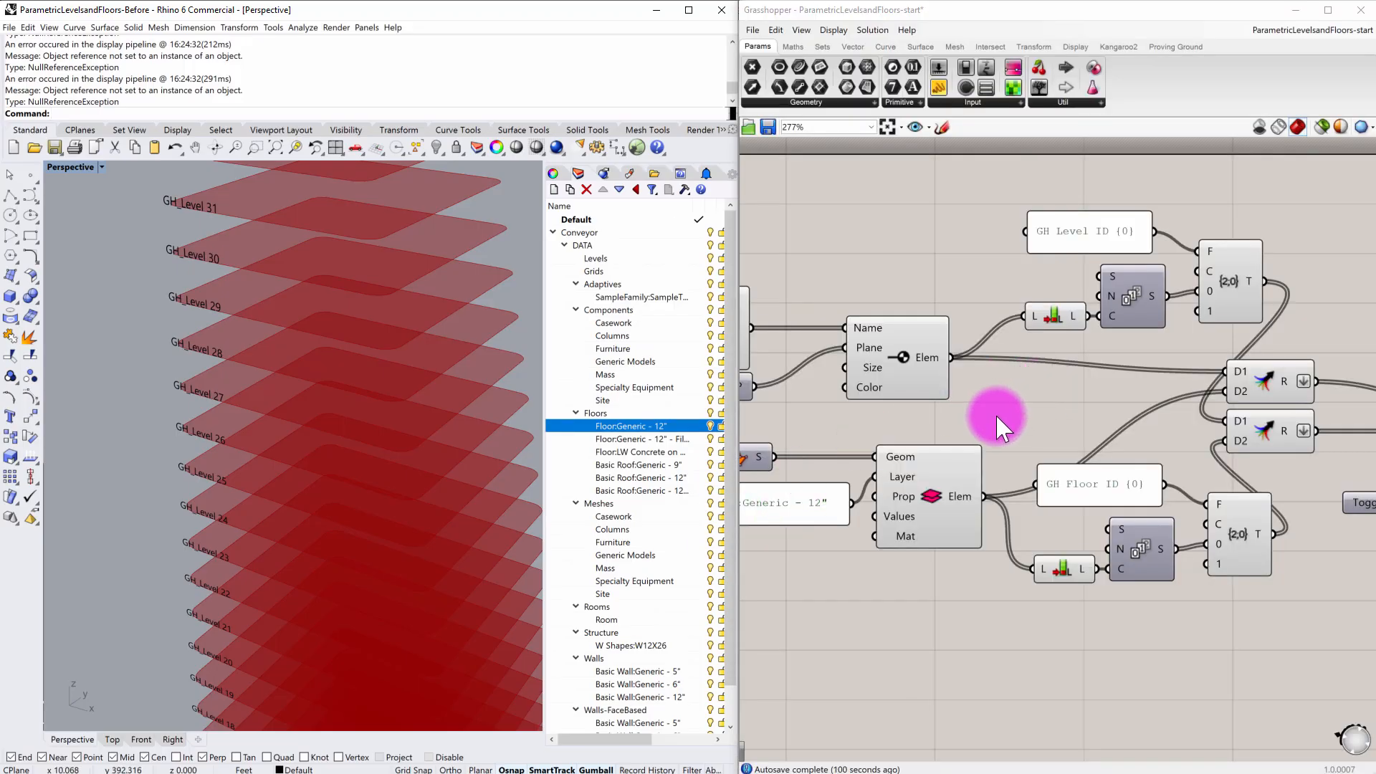
pyautogui.moveTo(834, 417)
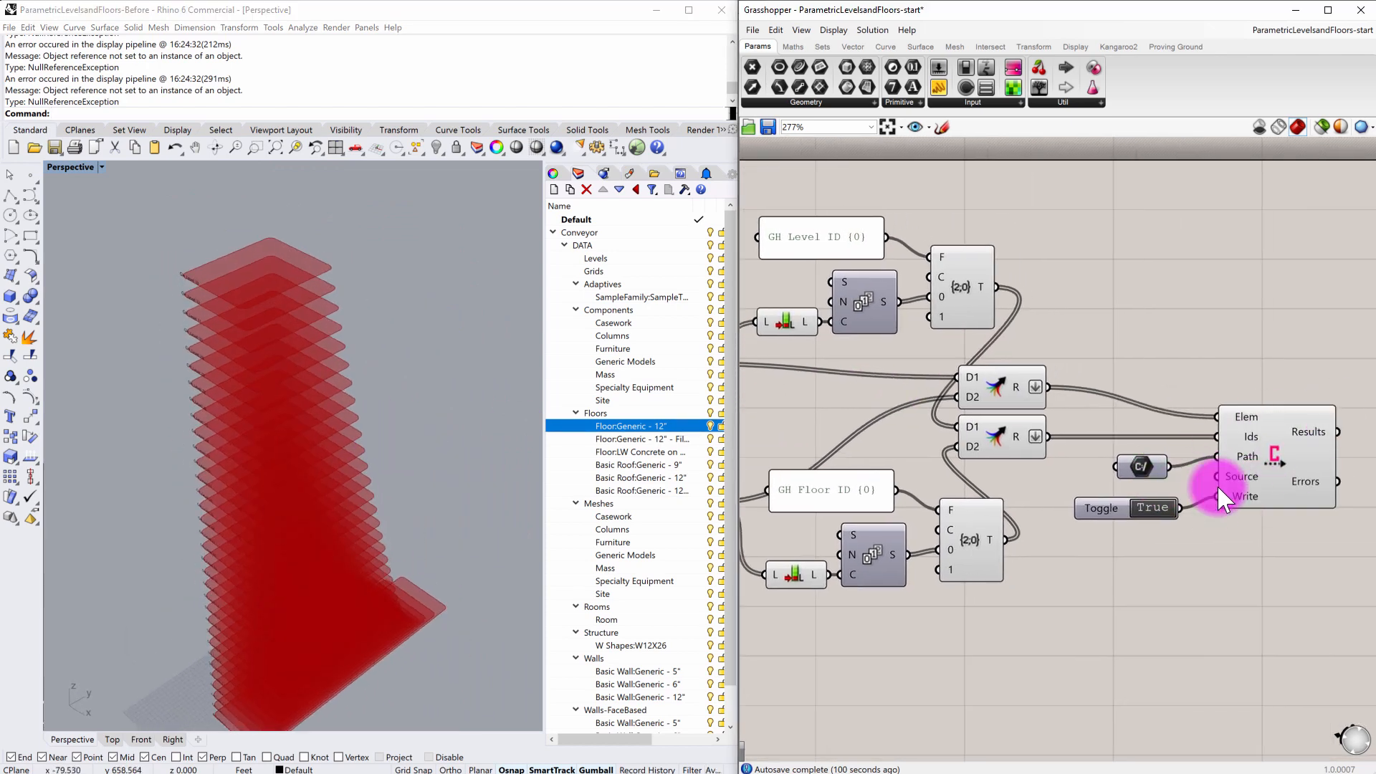
# Move the Graph Mapper curve's control point so the floor plate sizes change
pyautogui.scroll(-3)
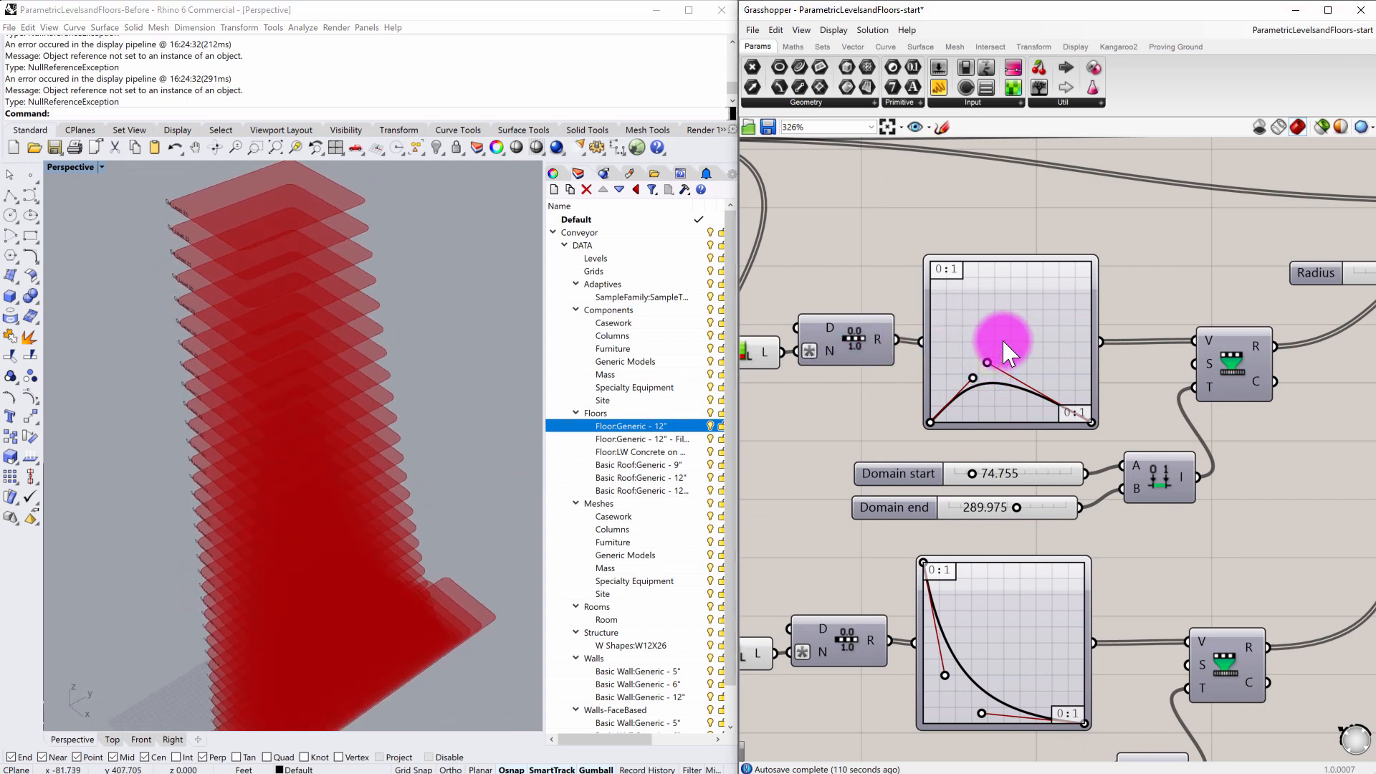
pyautogui.moveTo(1008, 346); pyautogui.dragTo(990, 364)
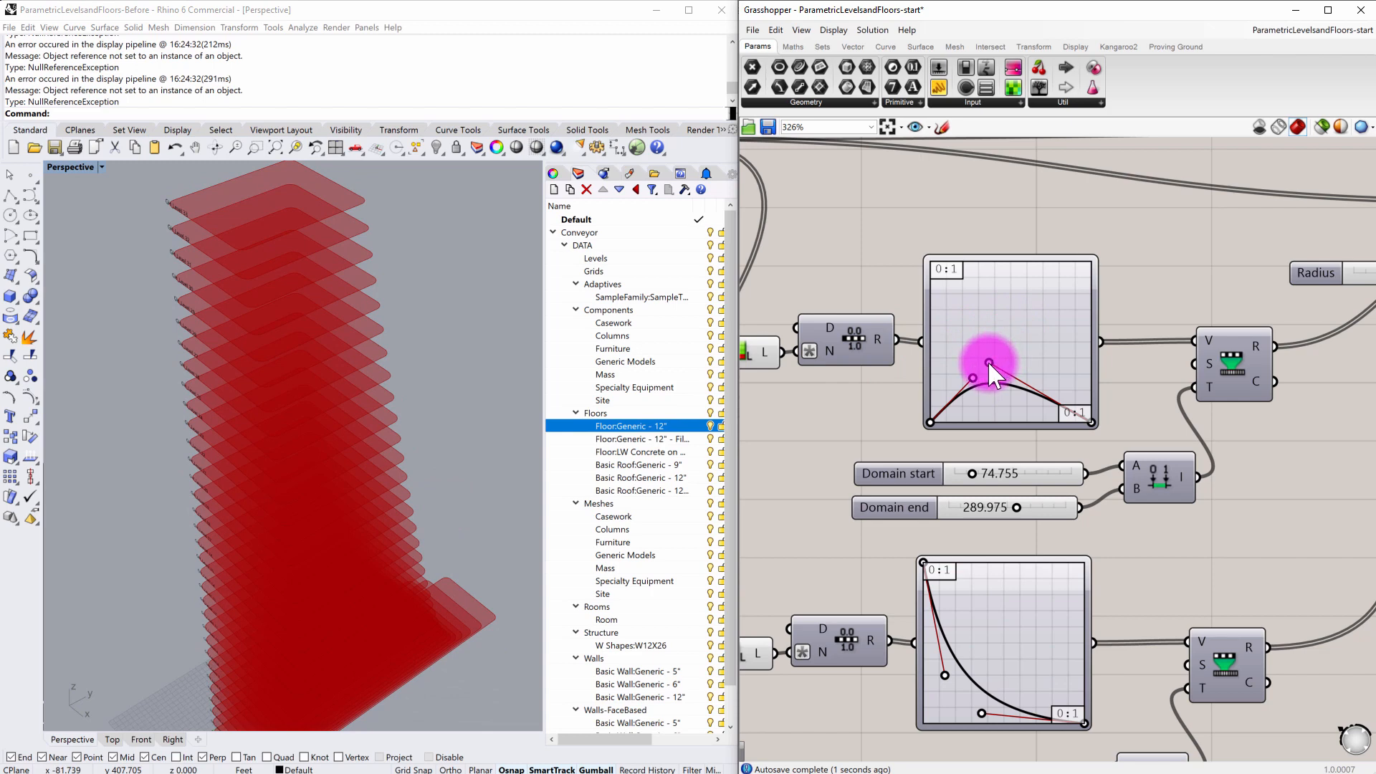
pyautogui.moveTo(988, 364); pyautogui.dragTo(1009, 343)
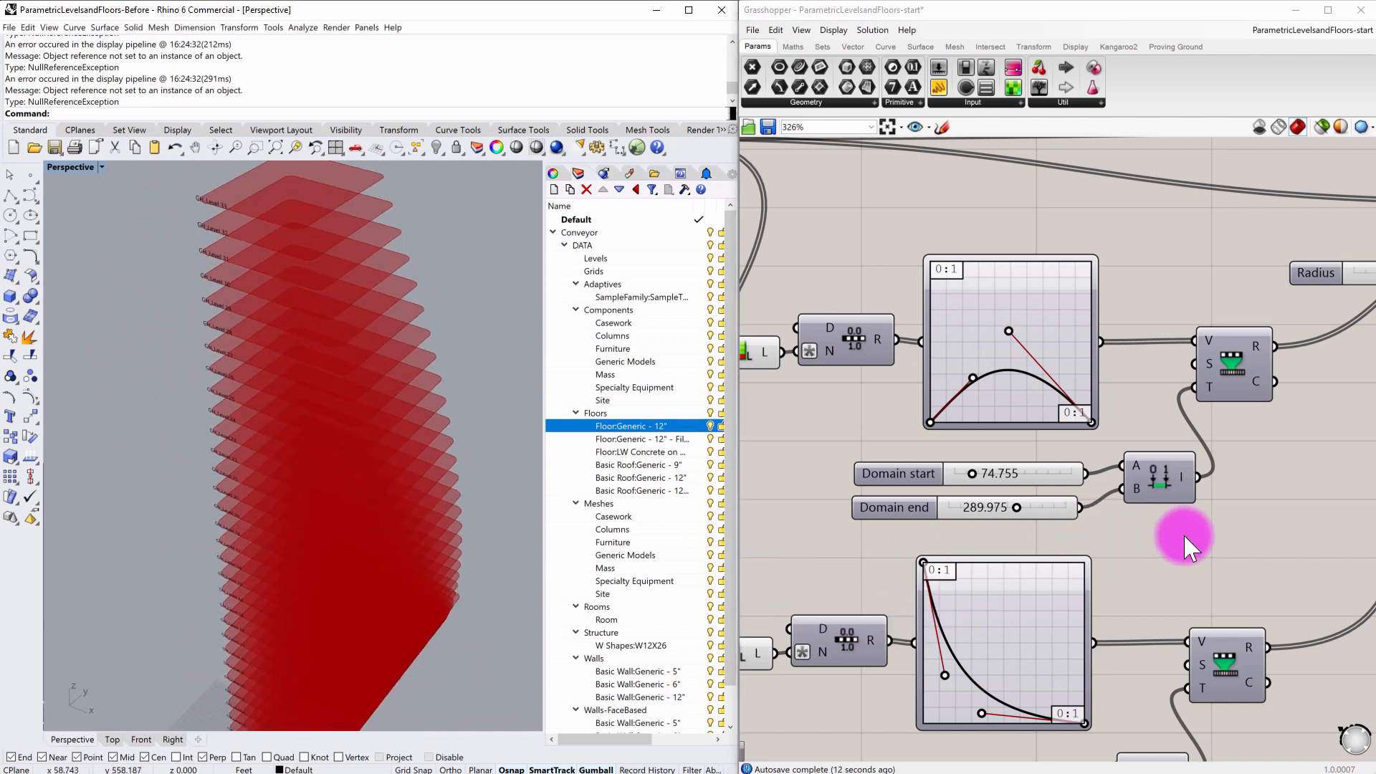
pyautogui.scroll(-3)
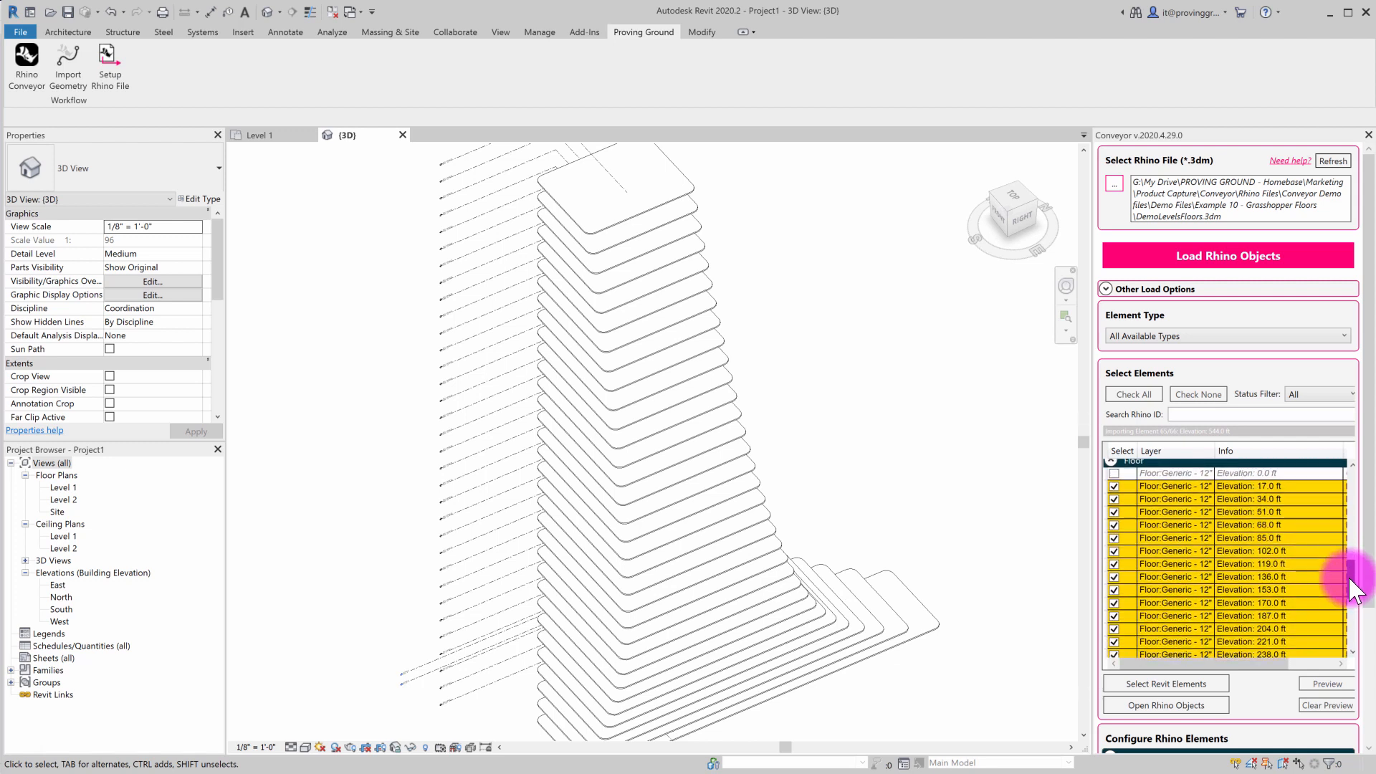
# Refresh the Conveyor list to the highlighted changed floors and generate their Preview
pyautogui.scroll(-3)
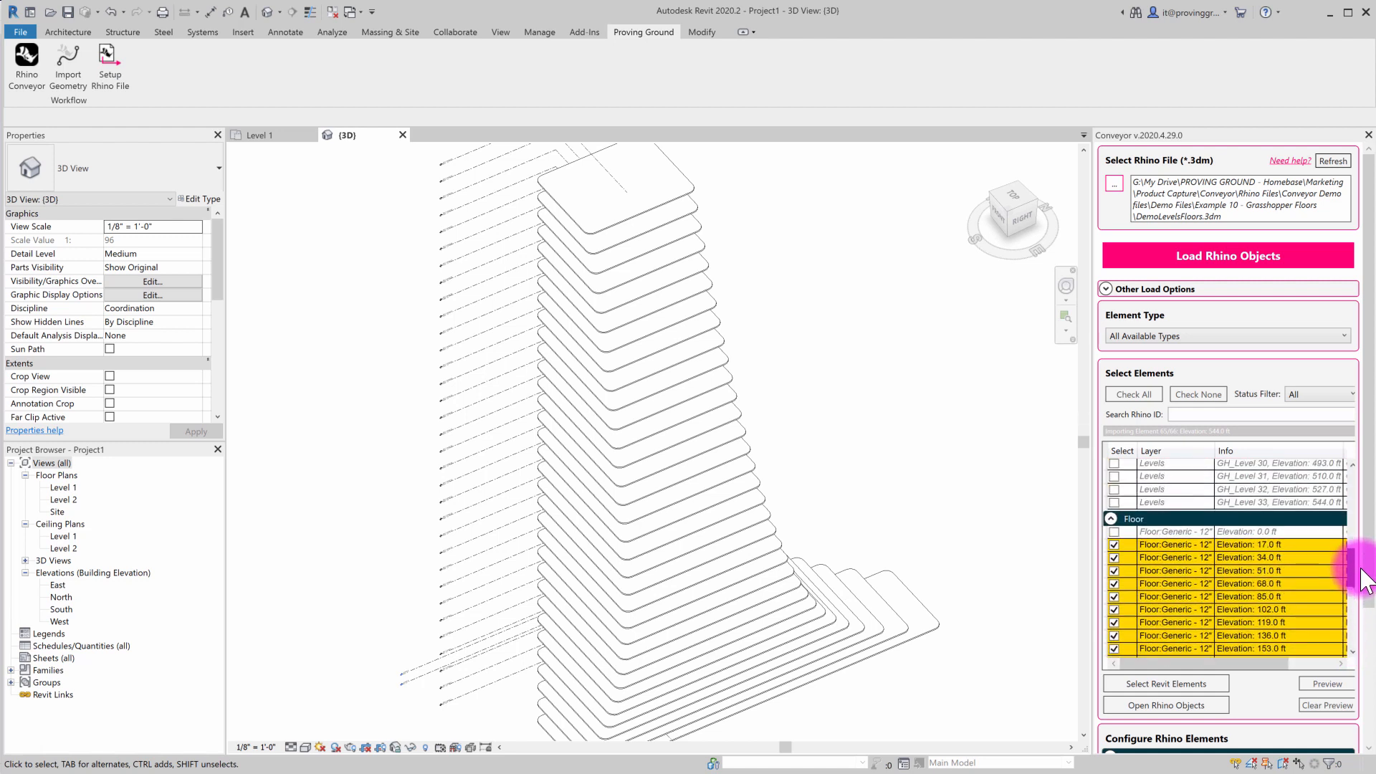
pyautogui.scroll(-3)
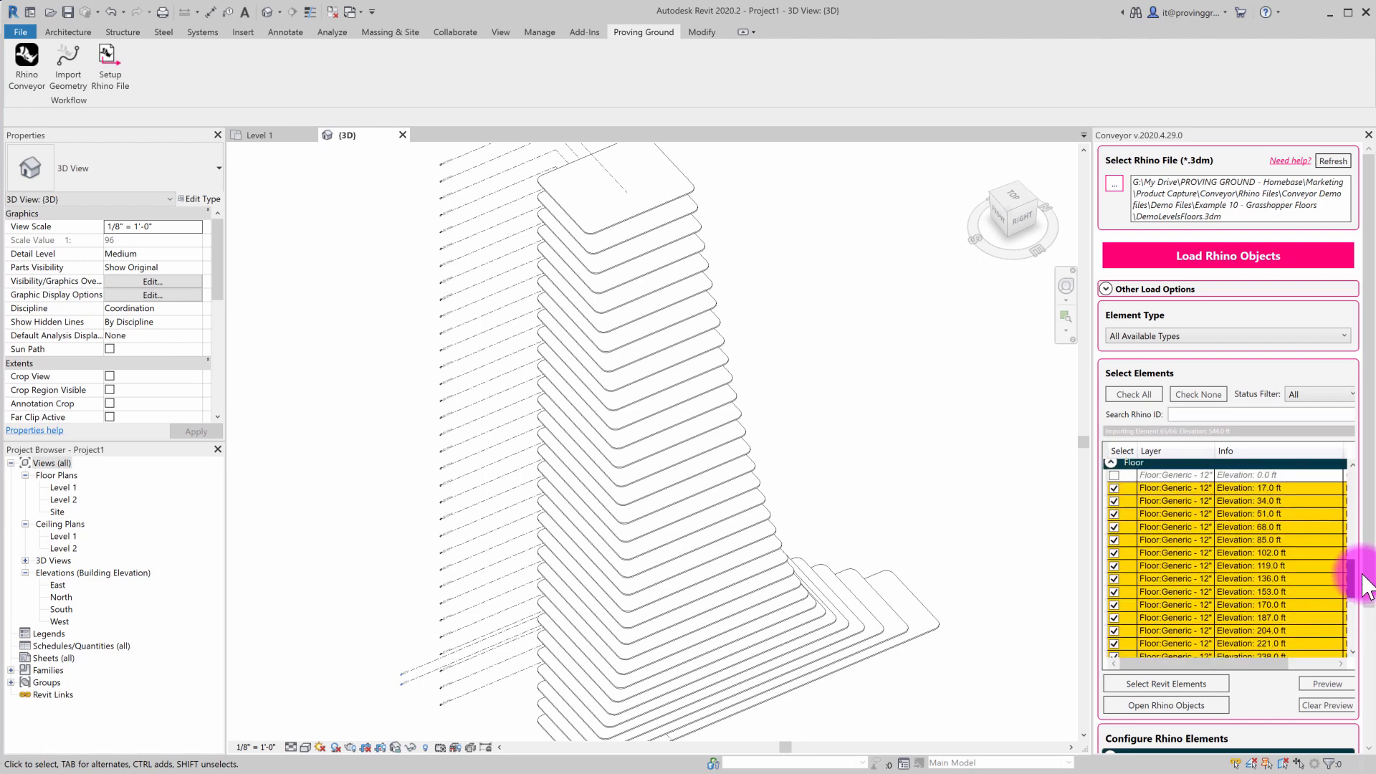
pyautogui.scroll(-3)
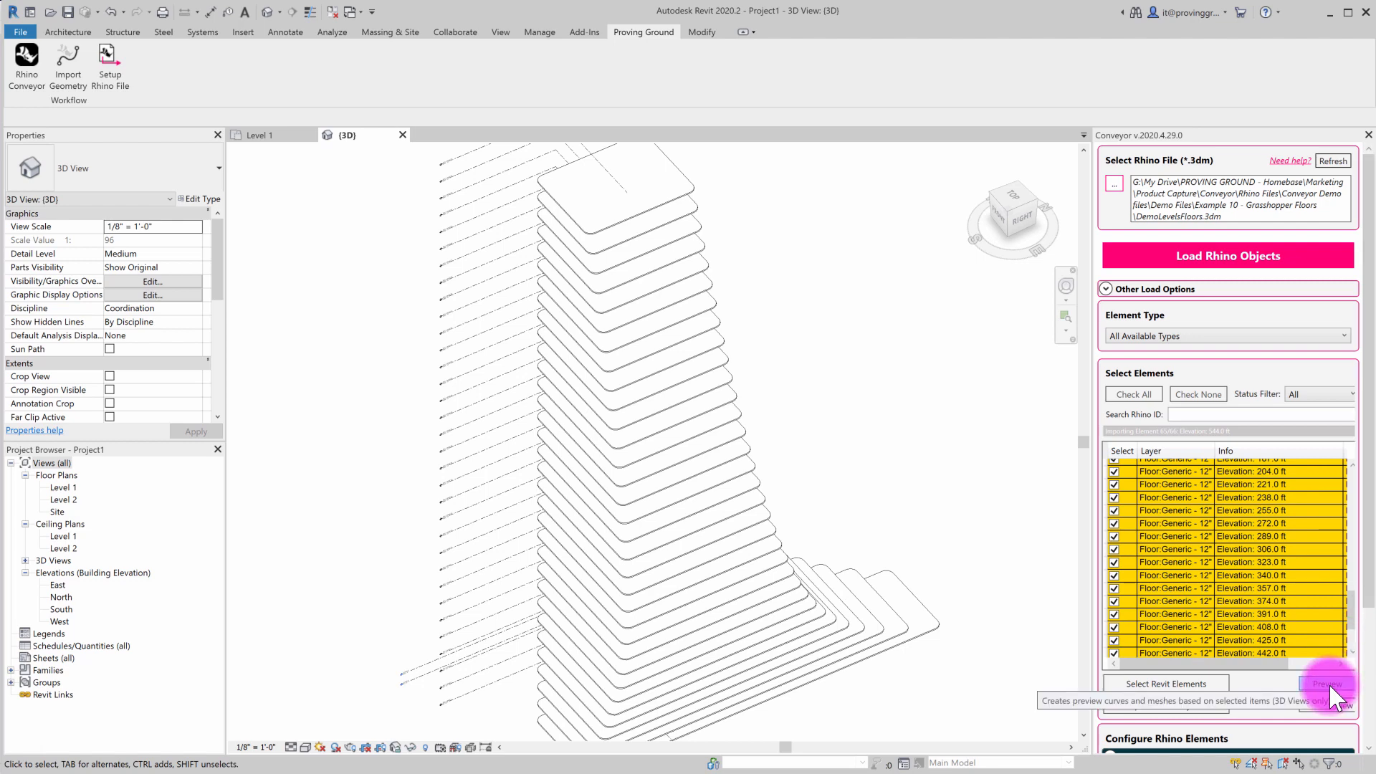
pyautogui.click(1326, 684)
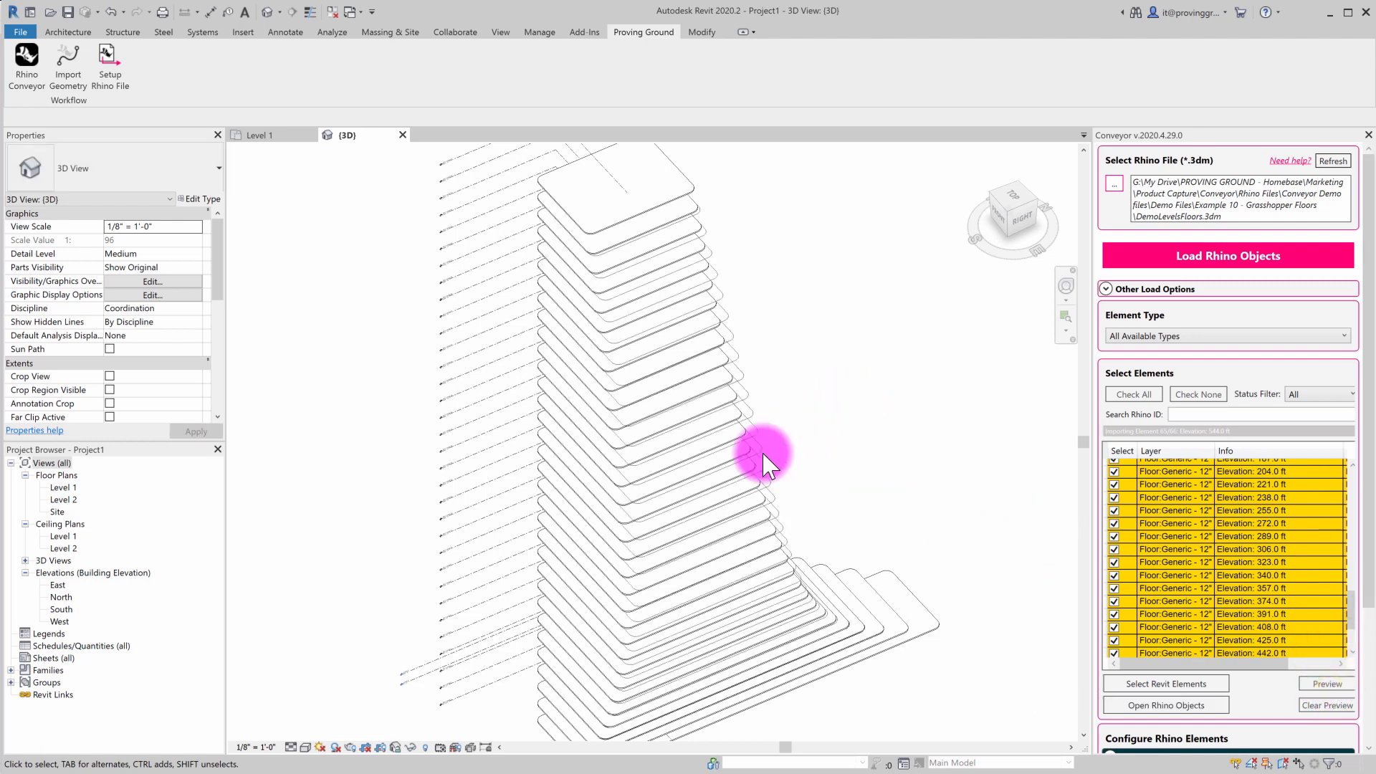
# Orbit and zoom the 3D view to compare the previewed outlines with the existing floors
pyautogui.moveTo(768, 460); pyautogui.dragTo(900, 430)
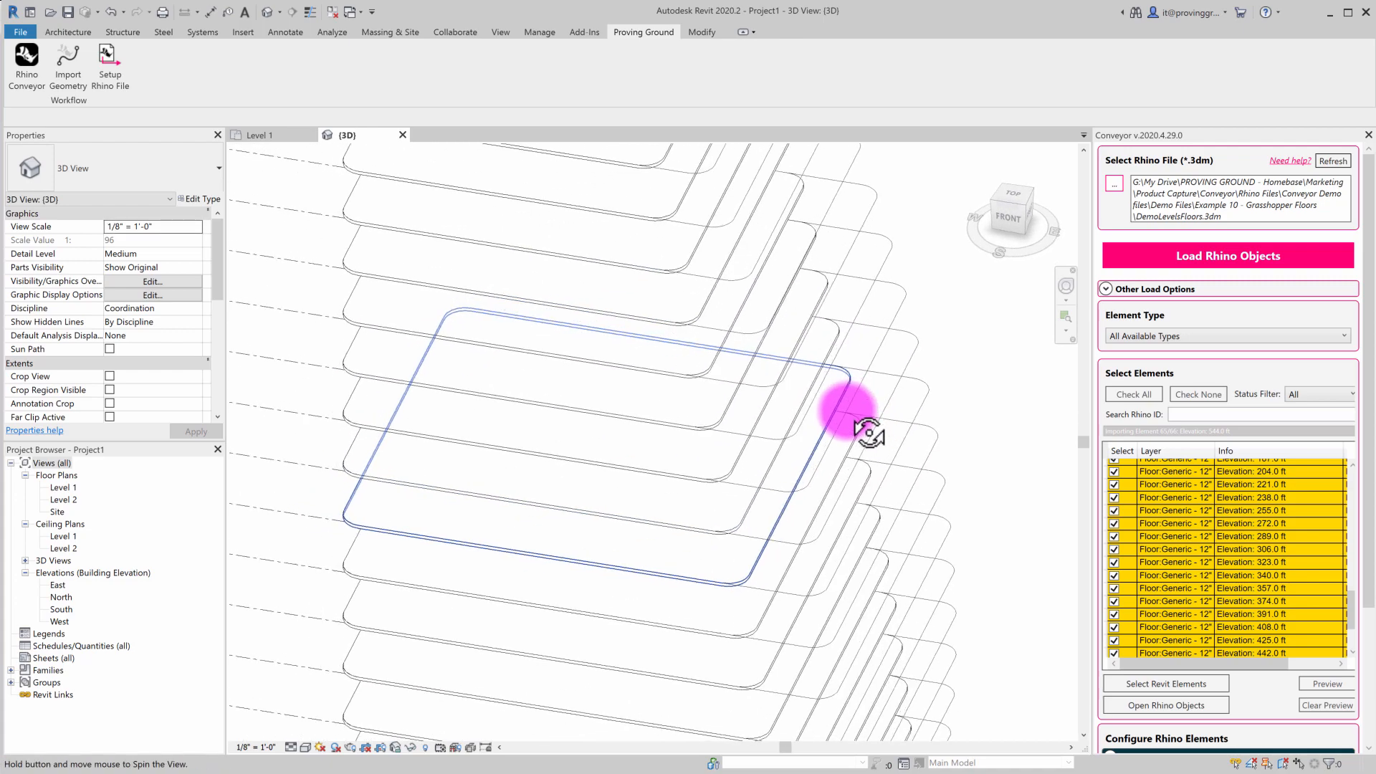
pyautogui.moveTo(869, 430); pyautogui.dragTo(694, 447)
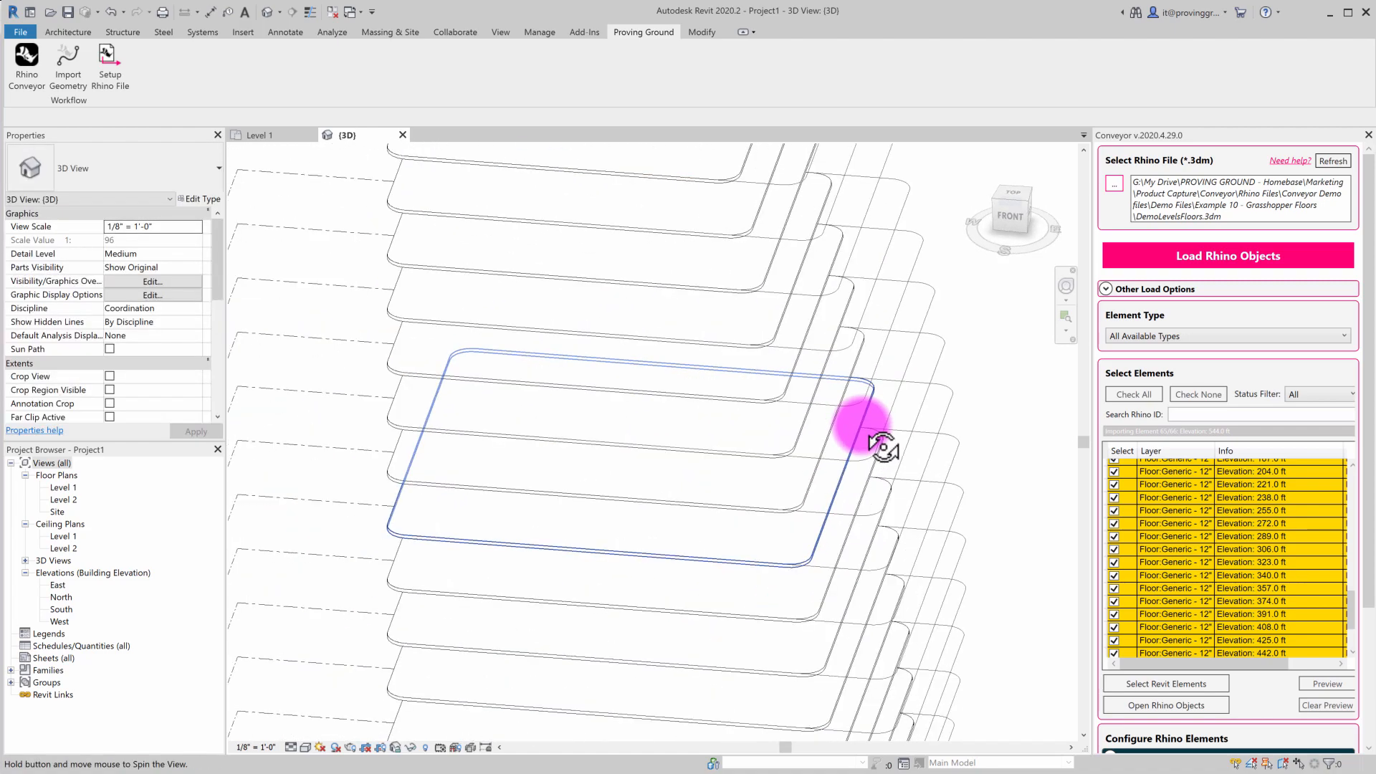
pyautogui.moveTo(882, 447); pyautogui.dragTo(807, 488)
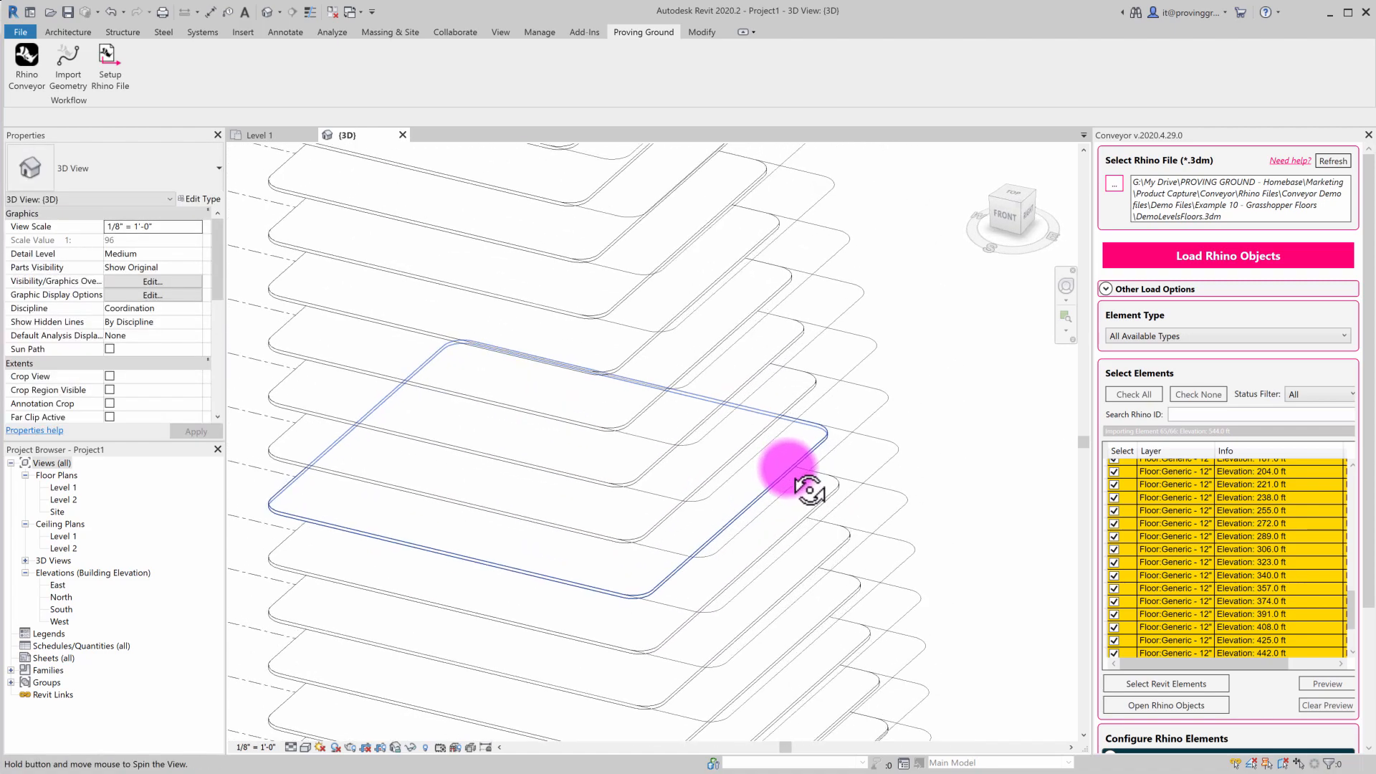
pyautogui.moveTo(786, 465); pyautogui.dragTo(847, 499)
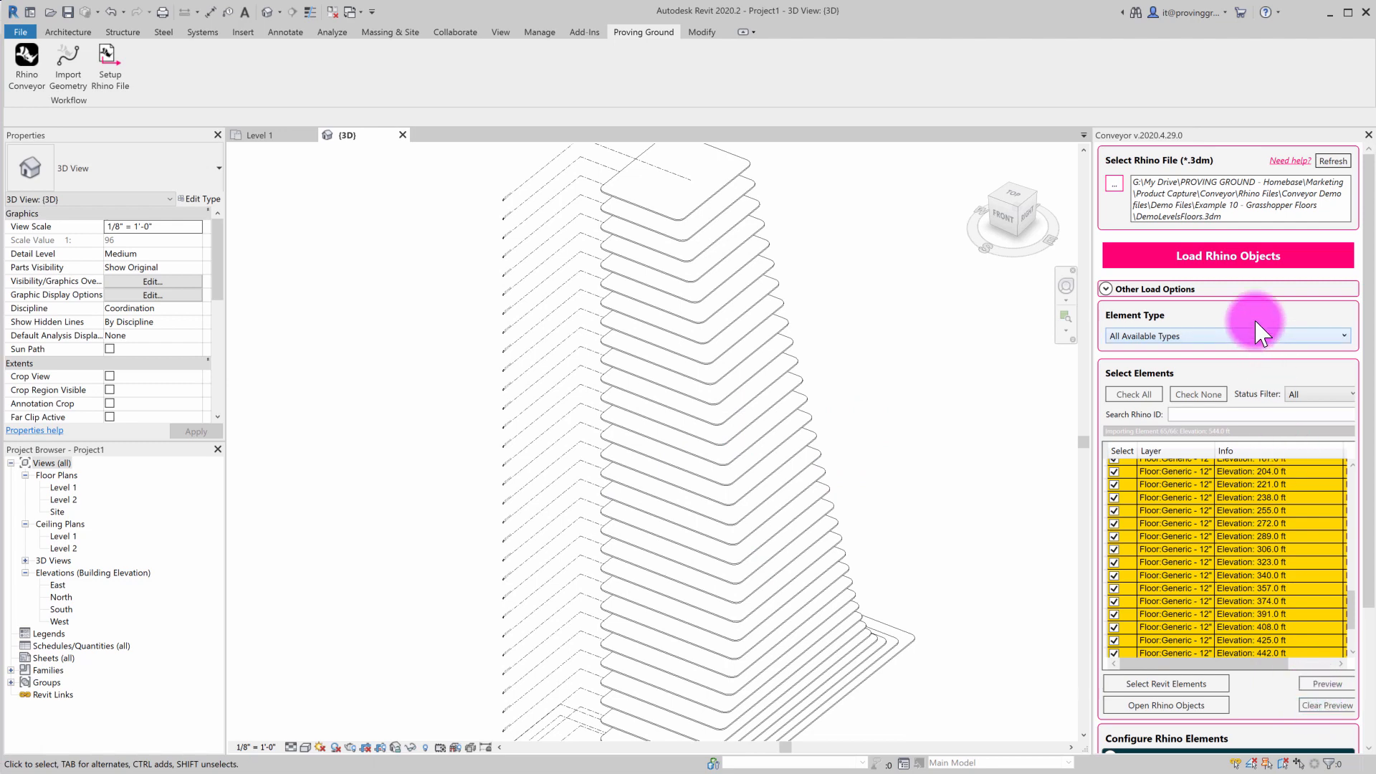
# Load the changed floors, confirming replacement of the 31 floors, and inspect the reshaped tower
pyautogui.click(1228, 255)
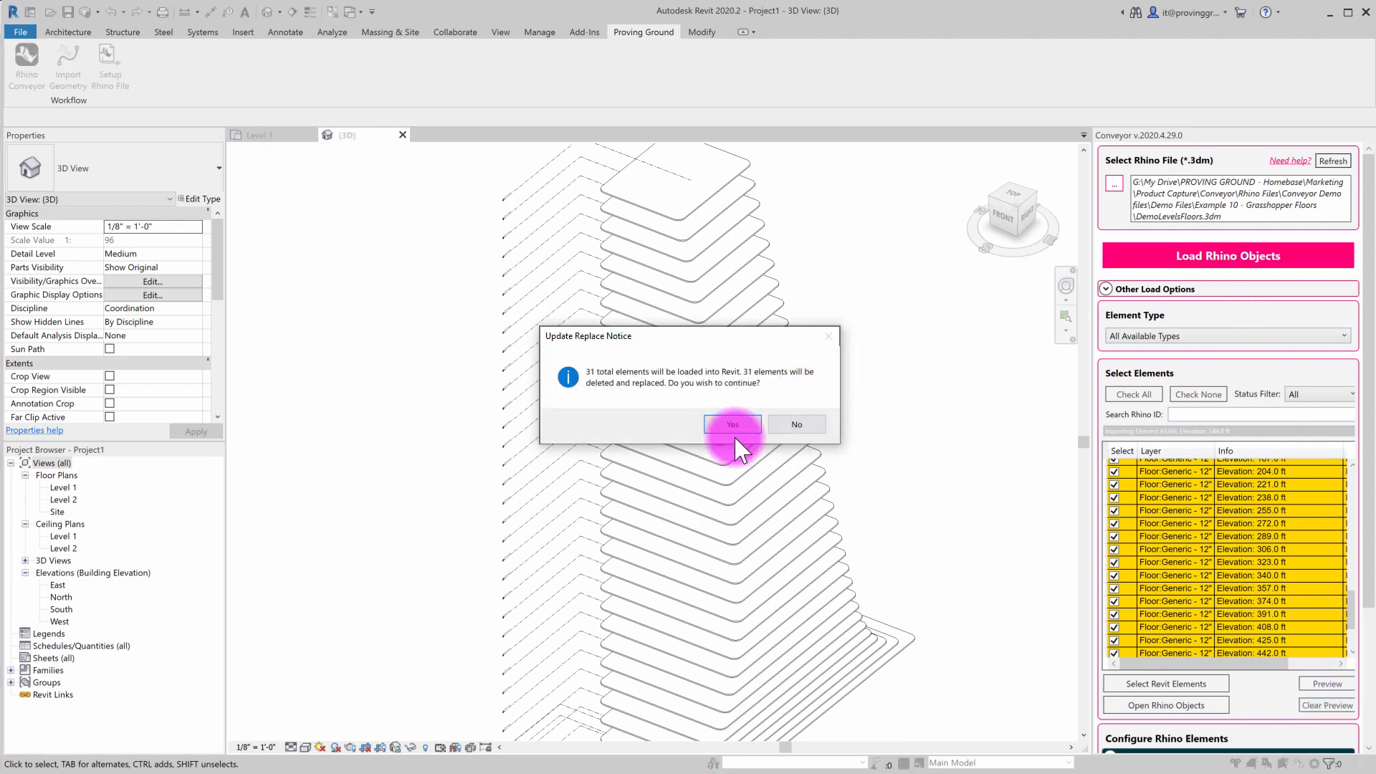
pyautogui.click(733, 424)
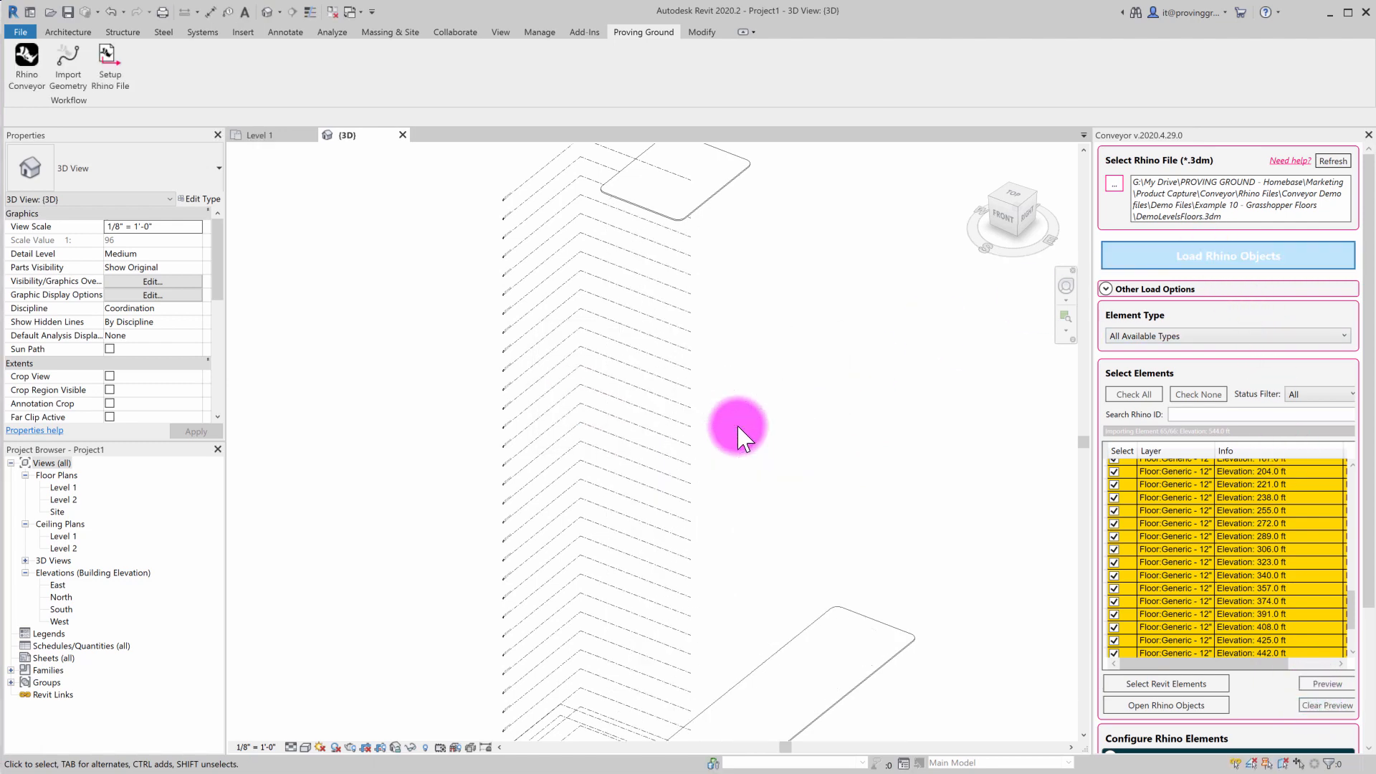
pyautogui.click(1227, 255)
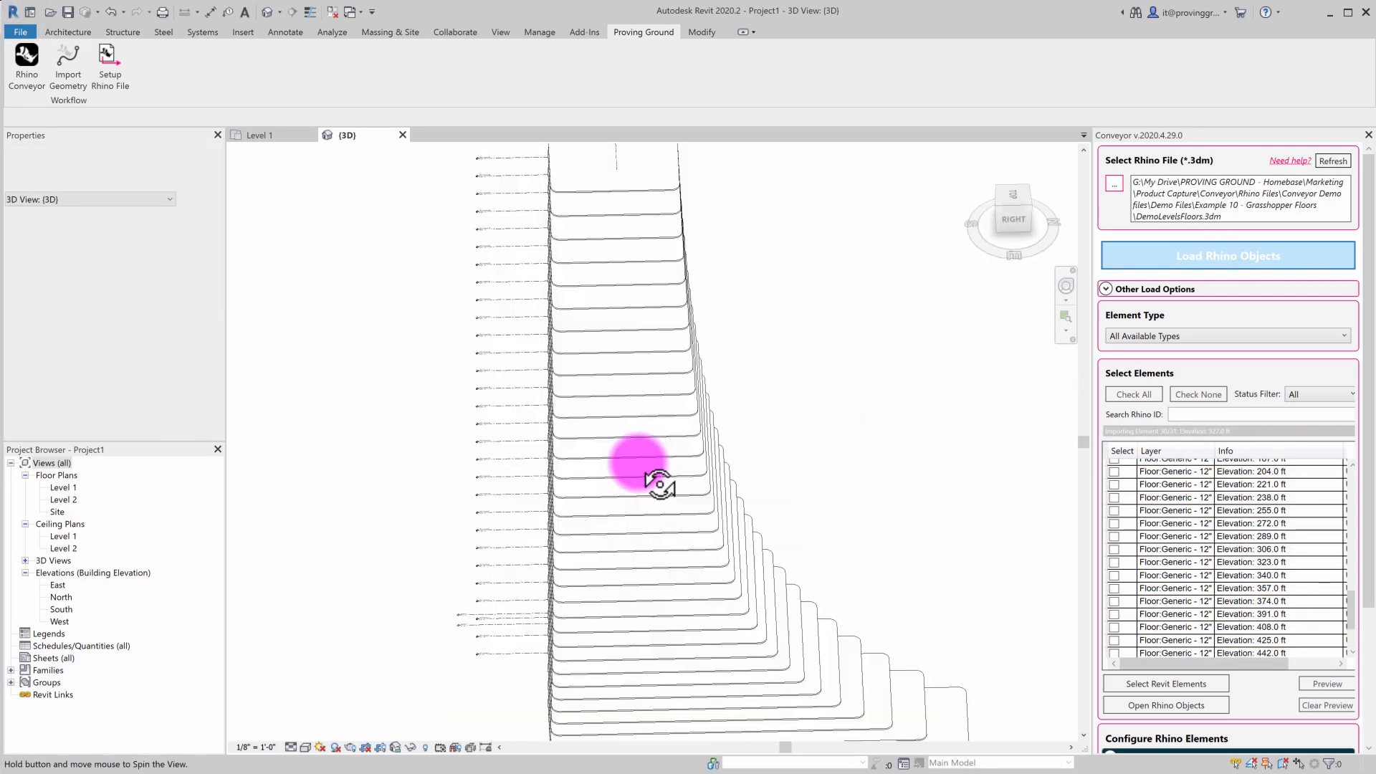
pyautogui.moveTo(658, 484); pyautogui.dragTo(825, 439)
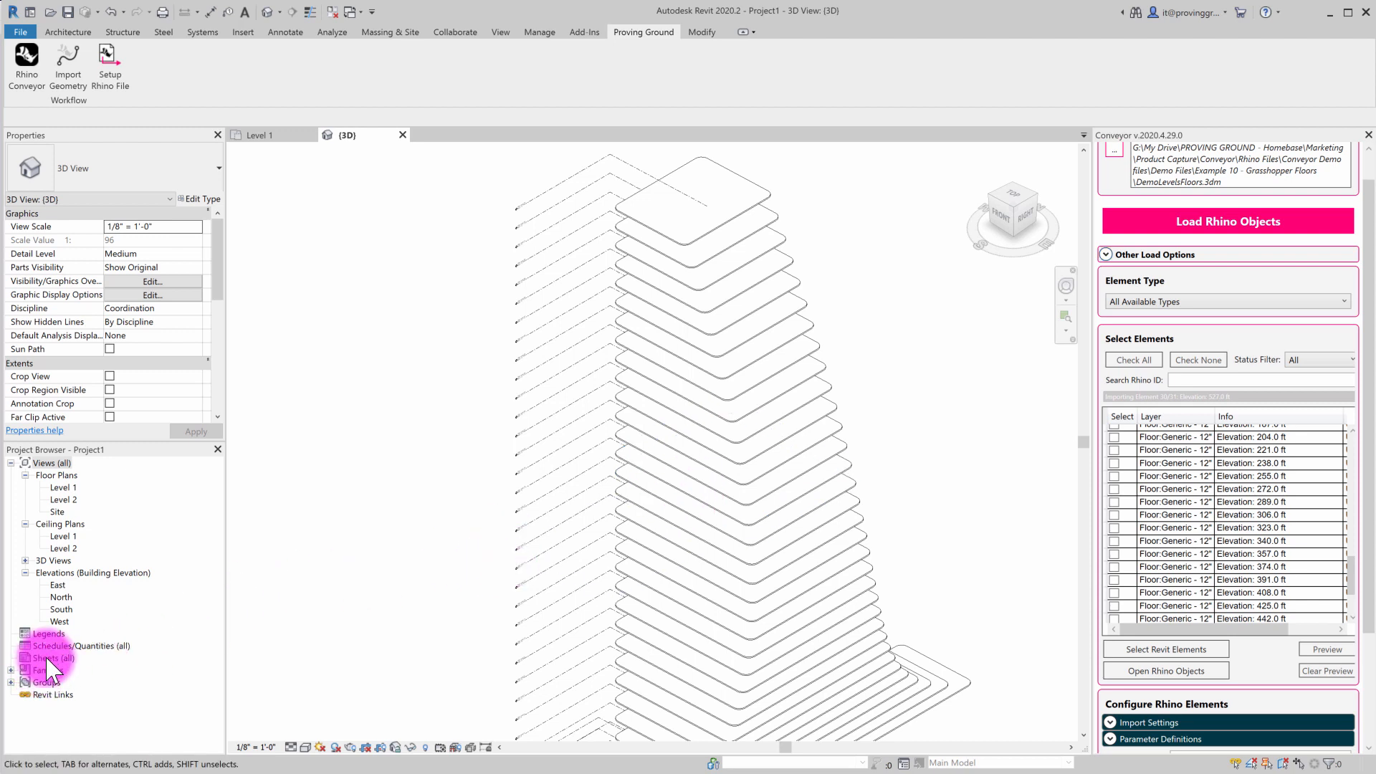
# Start a new Schedule/Quantities for the Floors category
pyautogui.click(80, 647)
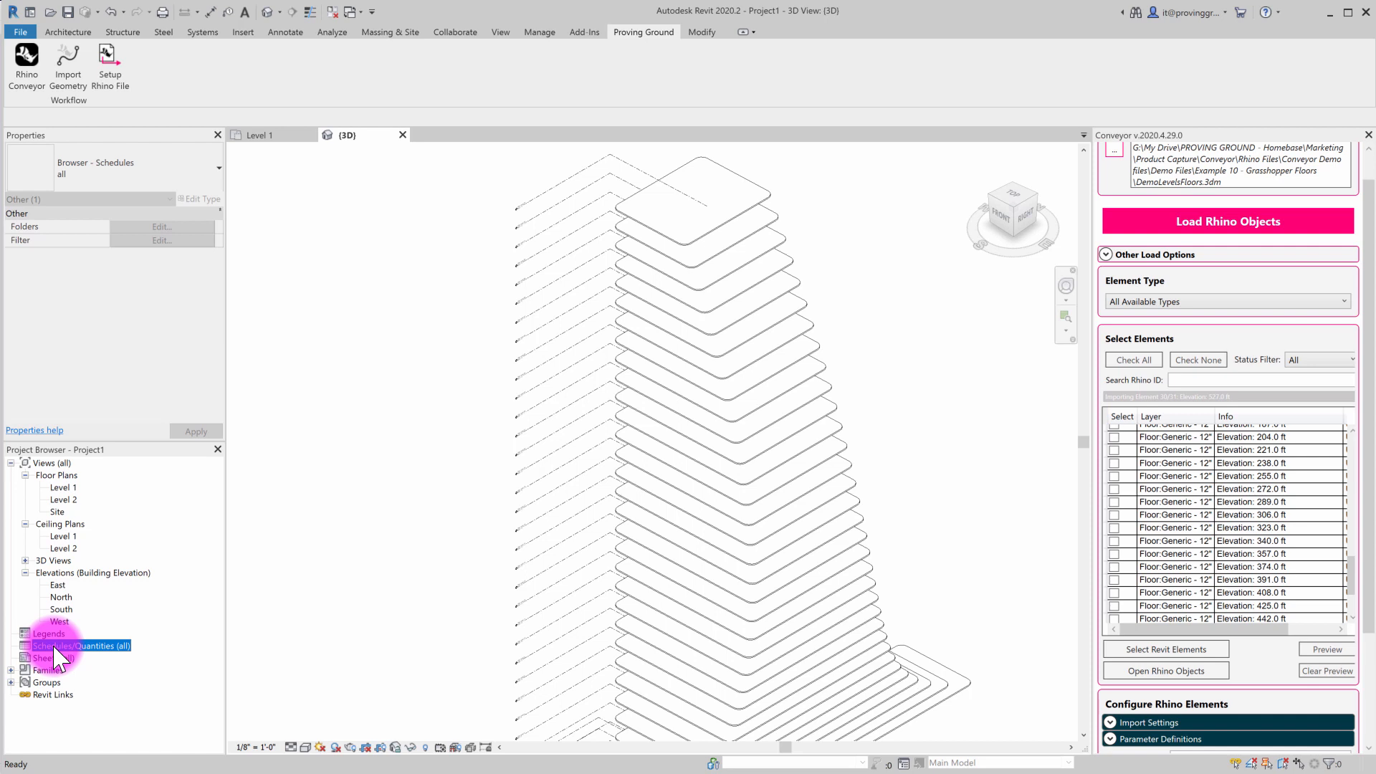
pyautogui.rightClick(80, 646)
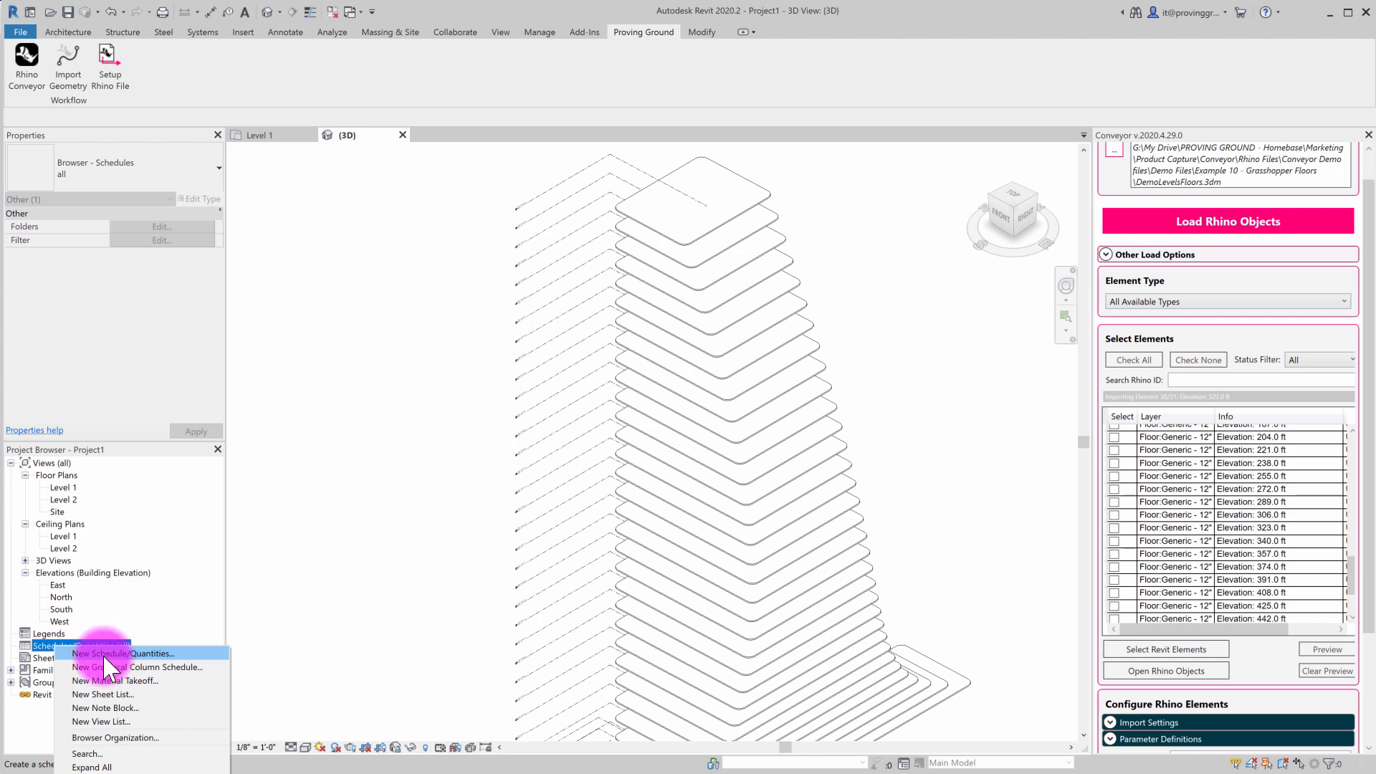
pyautogui.click(123, 653)
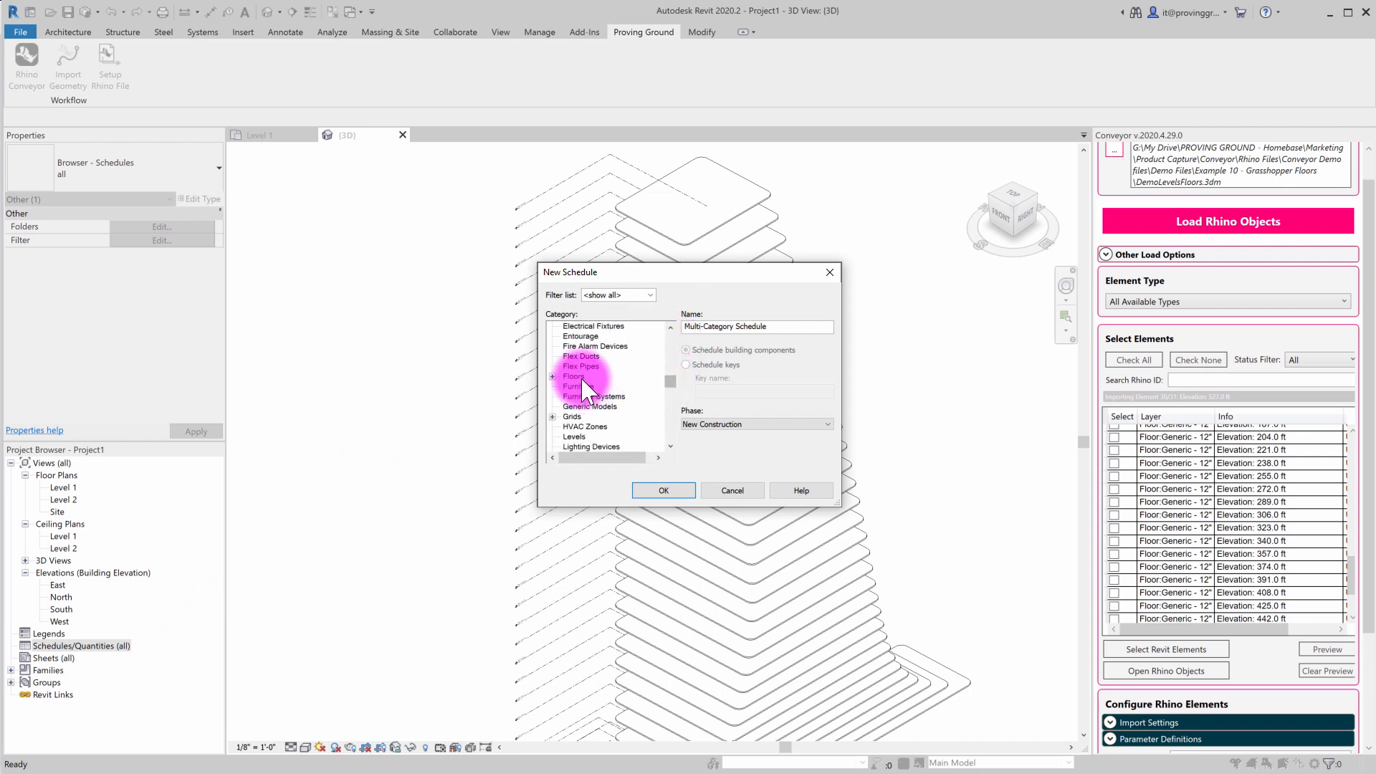
pyautogui.click(663, 490)
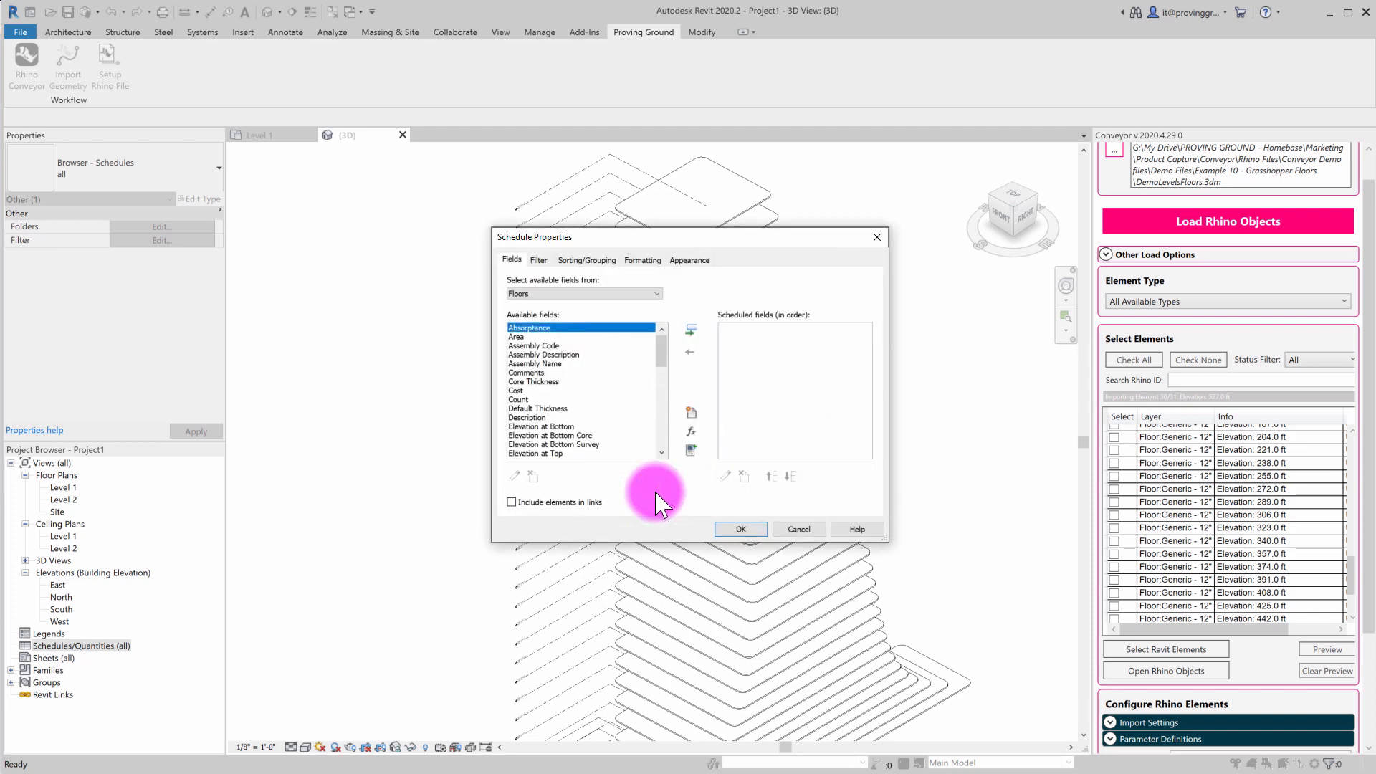
pyautogui.moveTo(669, 435)
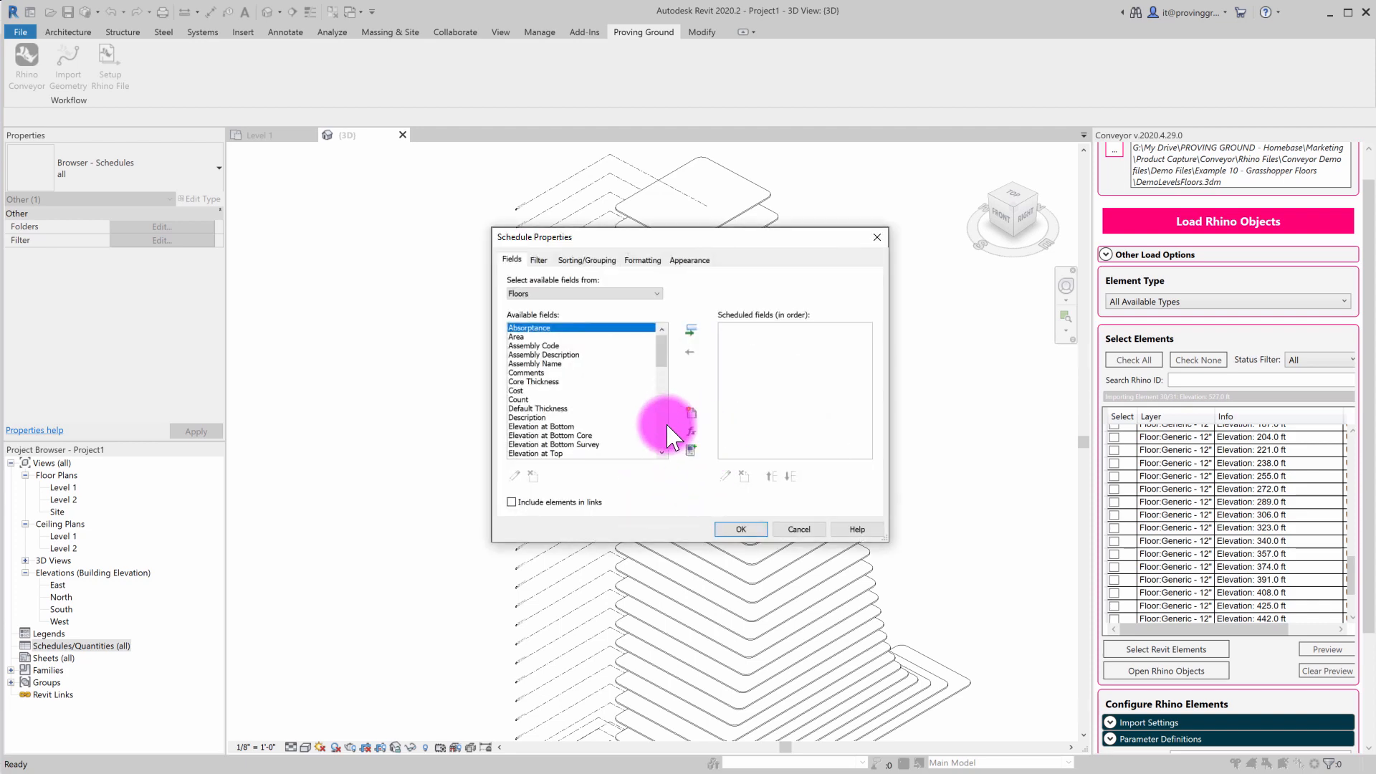
# Add Family and Type, Rhino Last Updated, Rhino Path and Rhino Custom ID fields and create the schedule
pyautogui.scroll(-3)
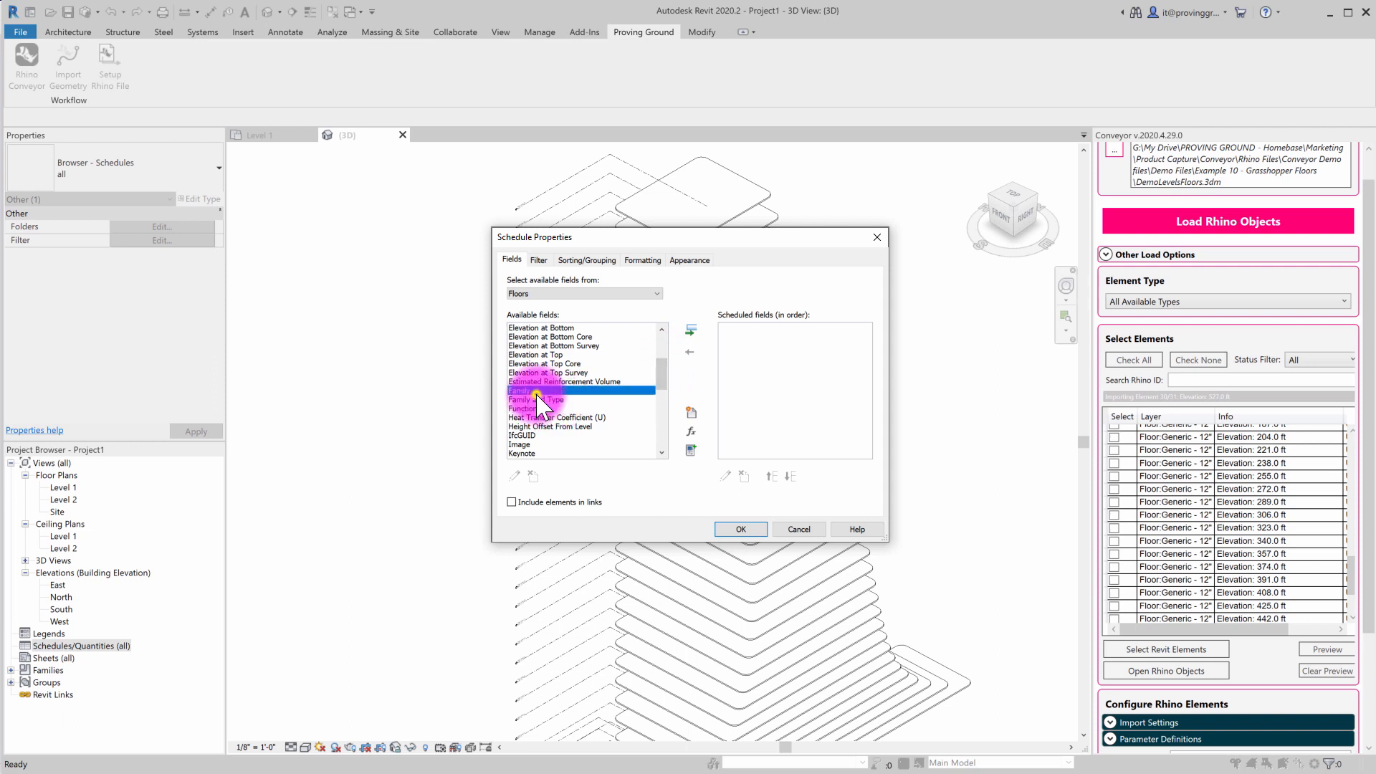
pyautogui.click(690, 330)
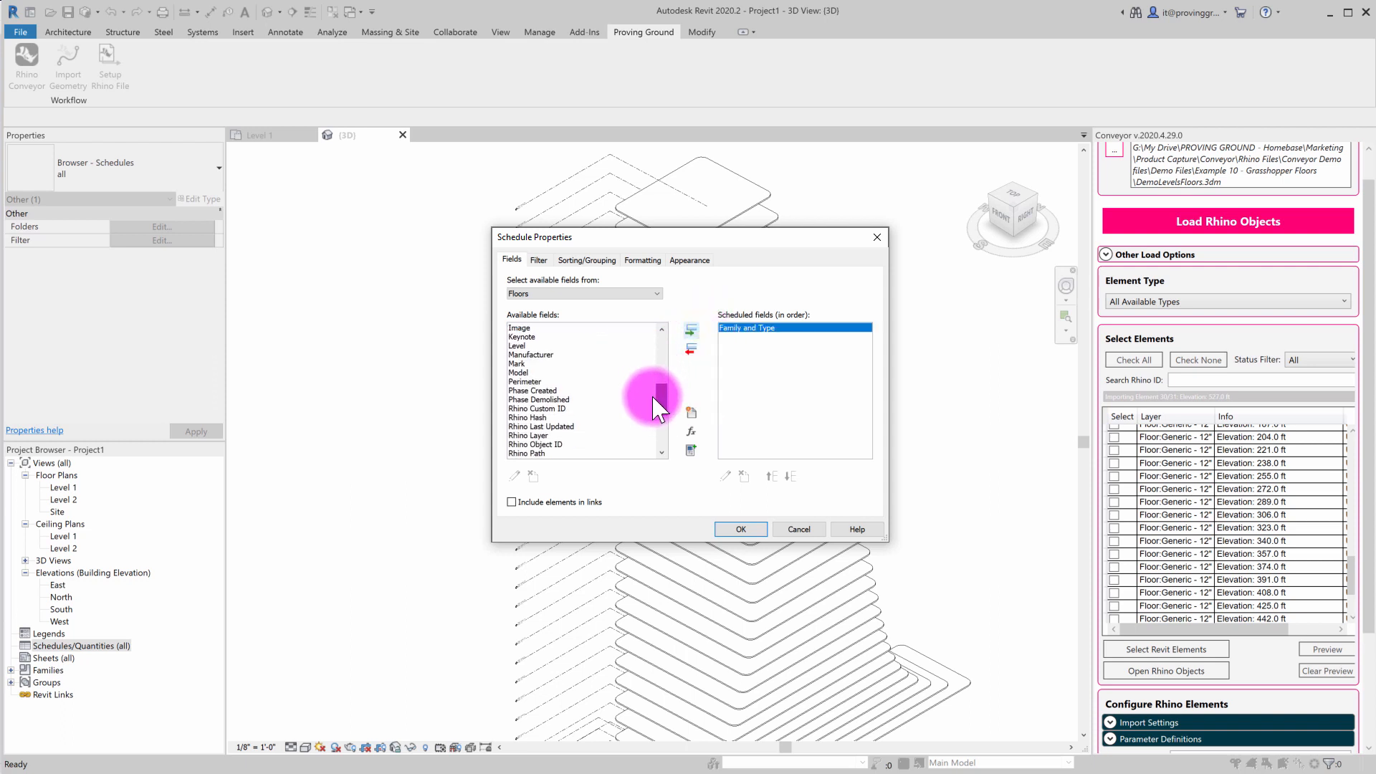
pyautogui.scroll(-3)
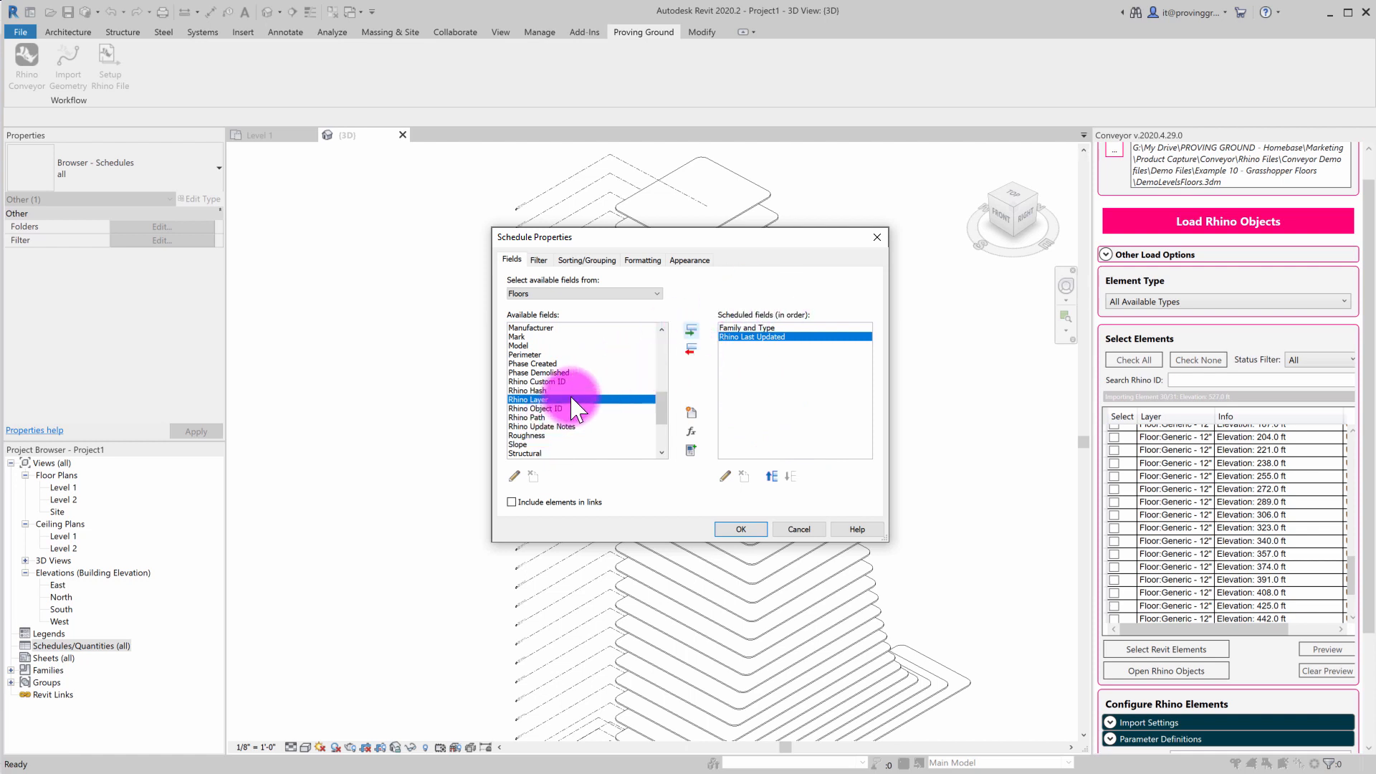
pyautogui.moveTo(627, 393)
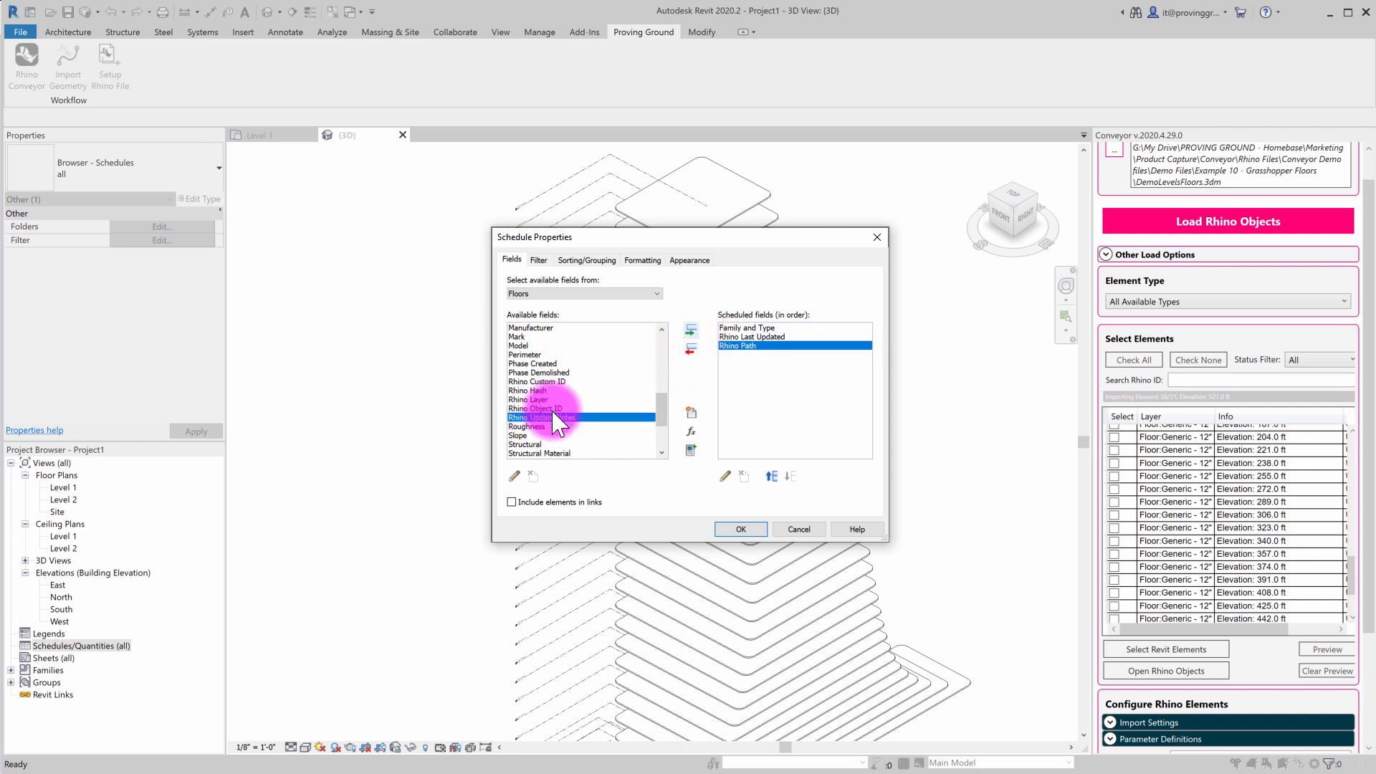
pyautogui.click(538, 381)
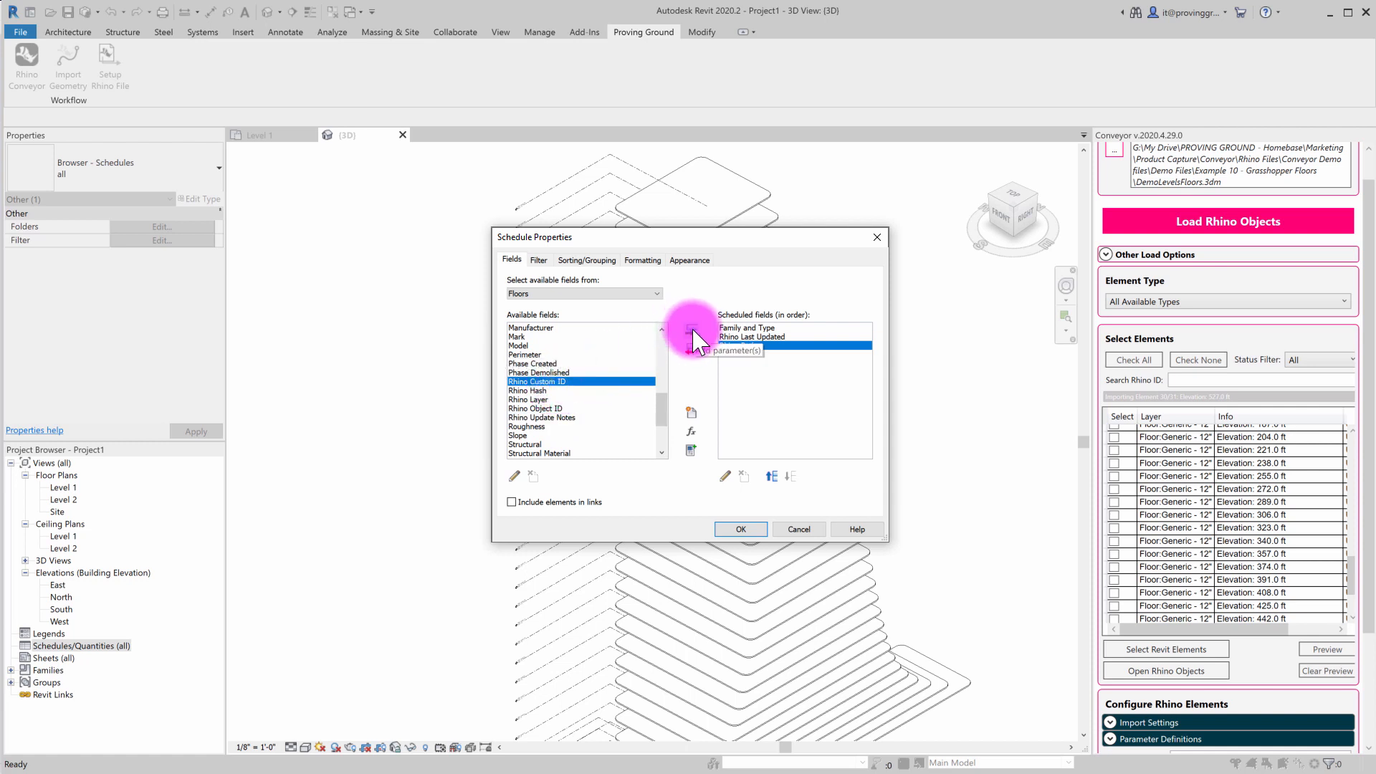
pyautogui.click(691, 334)
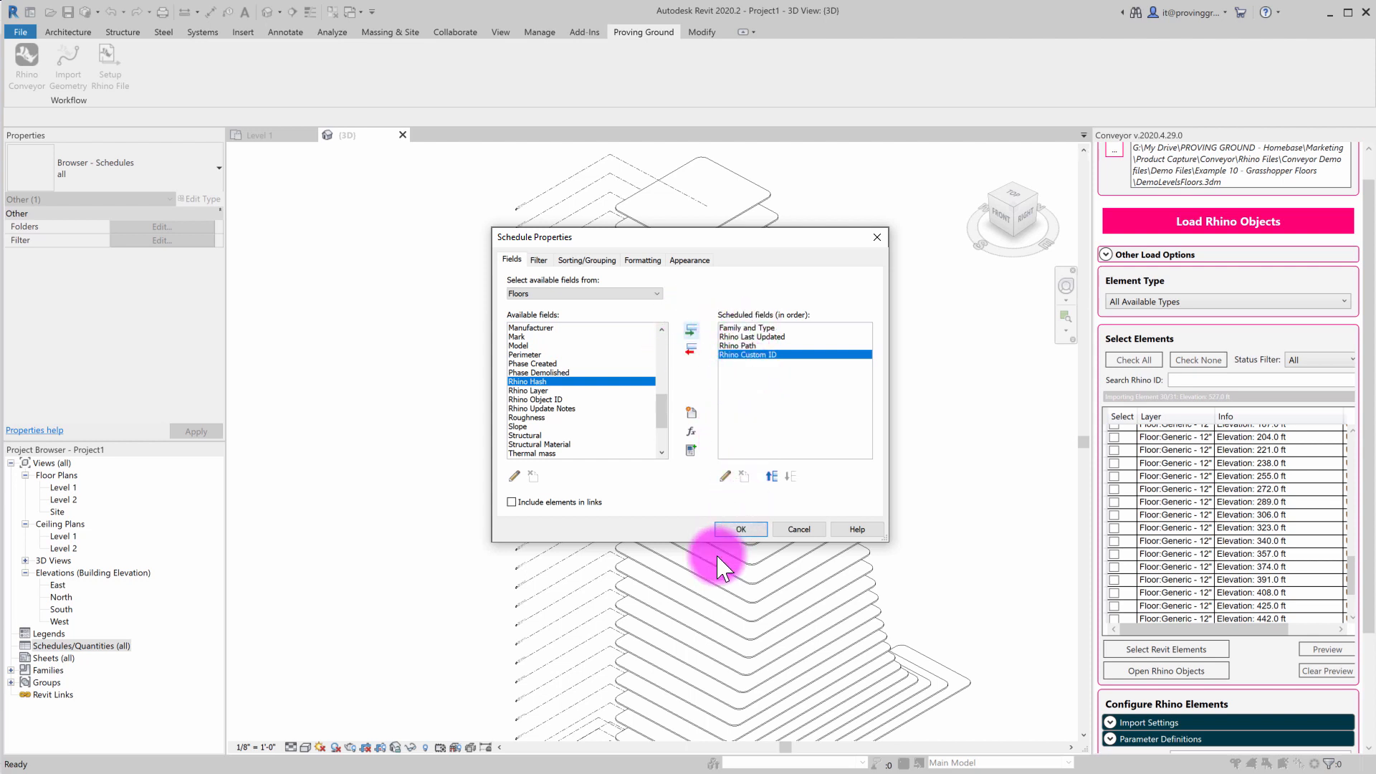
pyautogui.click(740, 529)
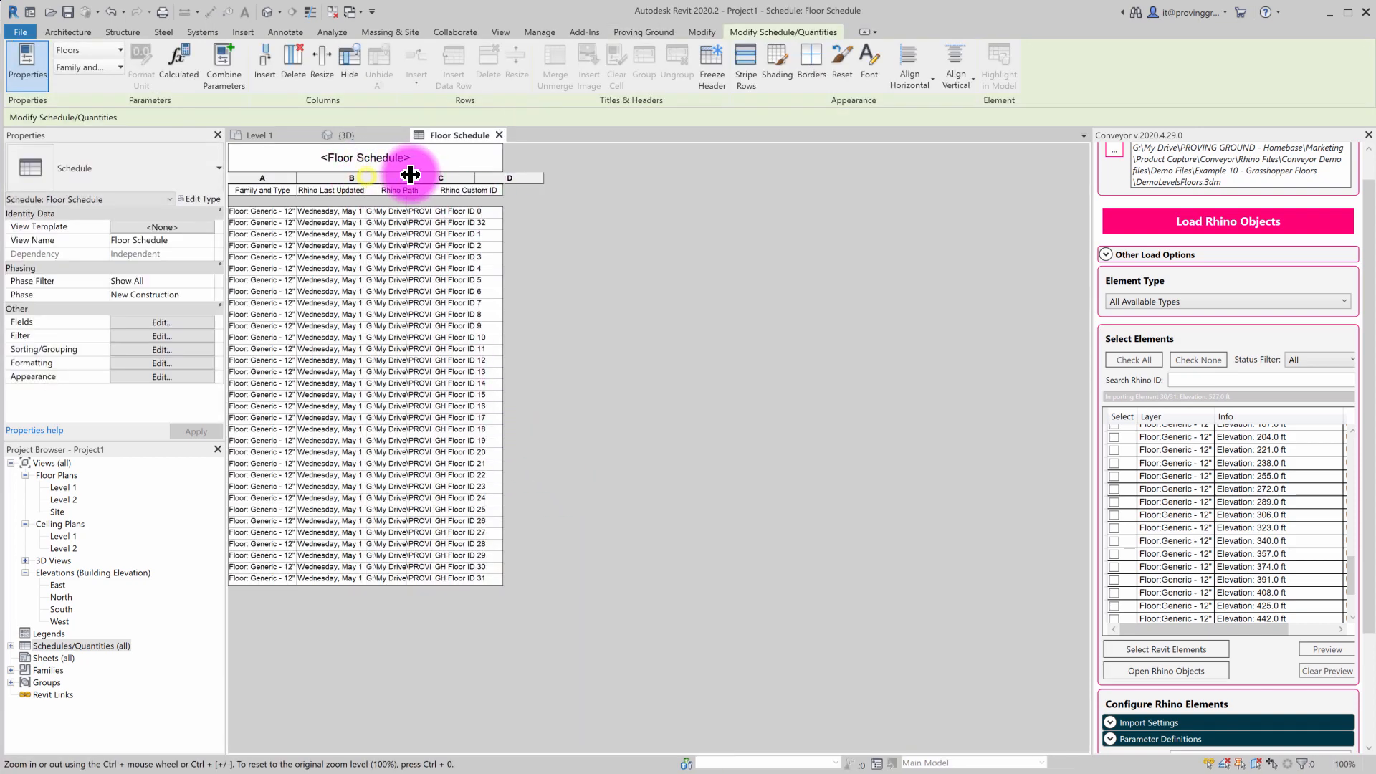
# Drag the Floor Schedule column boundaries wider so timestamps and paths are readable
pyautogui.moveTo(412, 178); pyautogui.dragTo(452, 178)
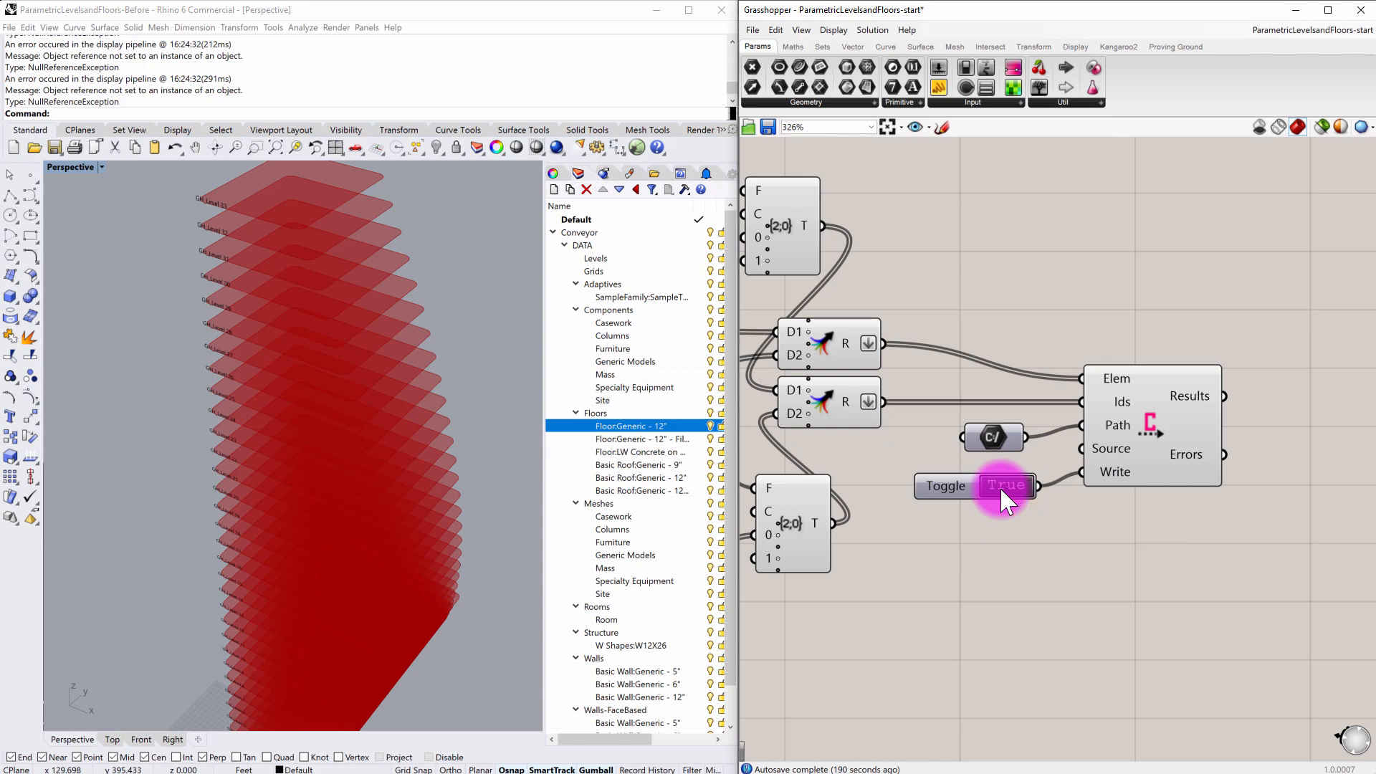
# Set Write to False, reshape the lower distribution curve, then set Write back to True
pyautogui.click(1006, 486)
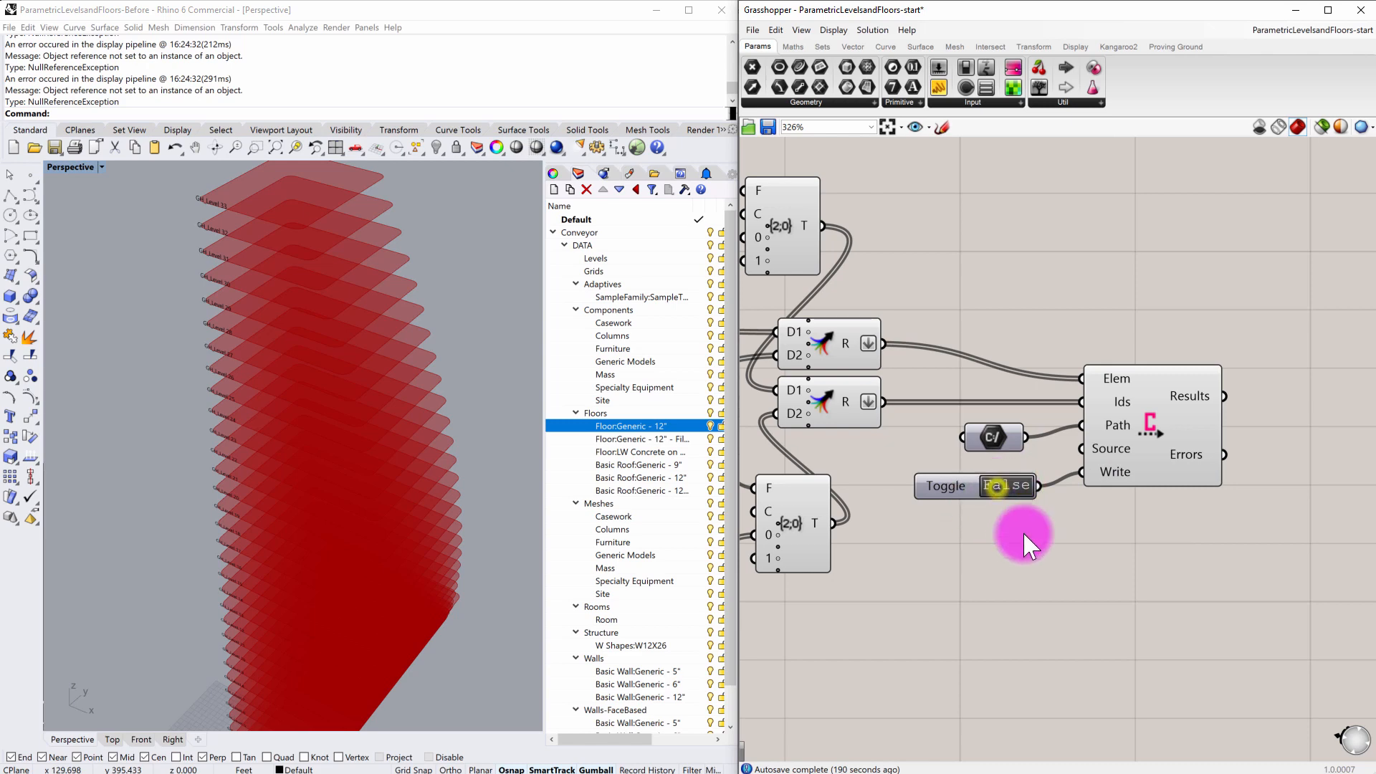
pyautogui.scroll(-3)
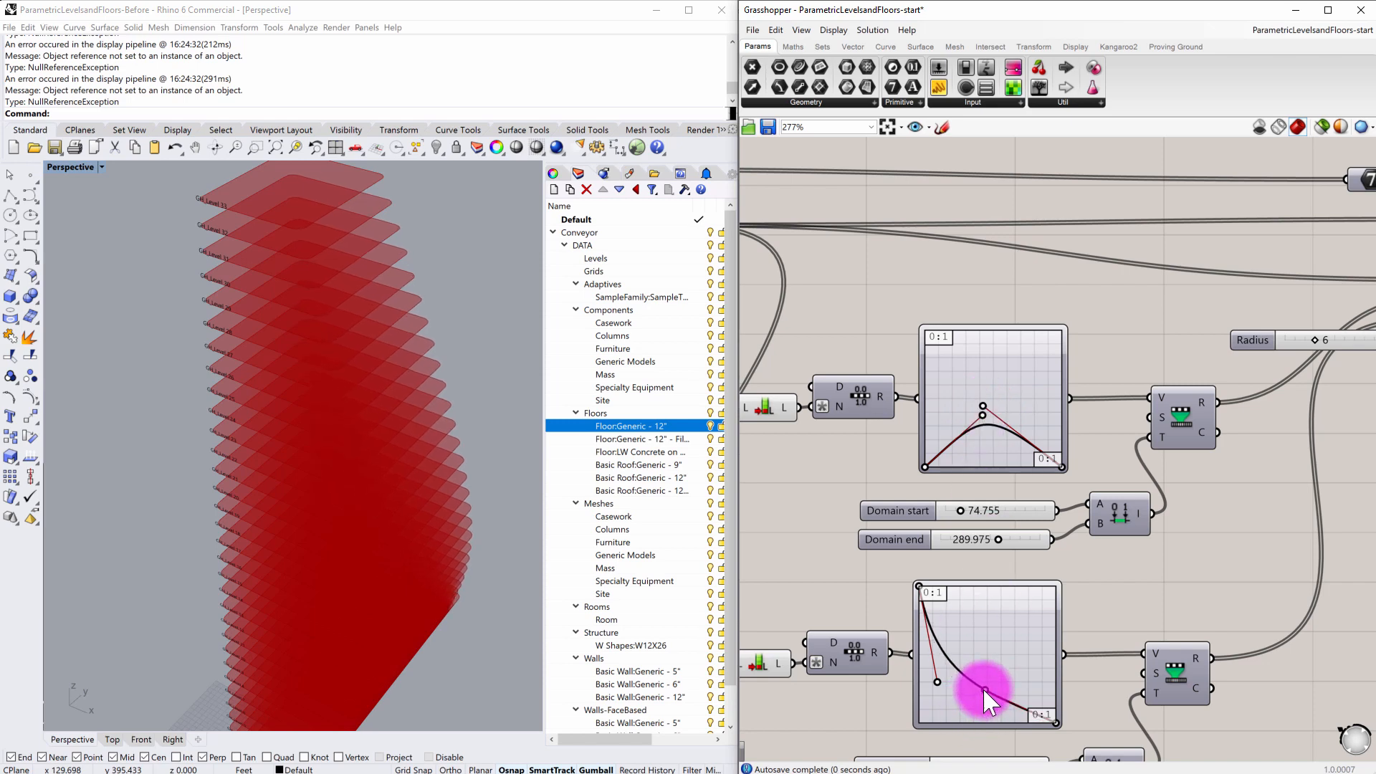
pyautogui.scroll(-3)
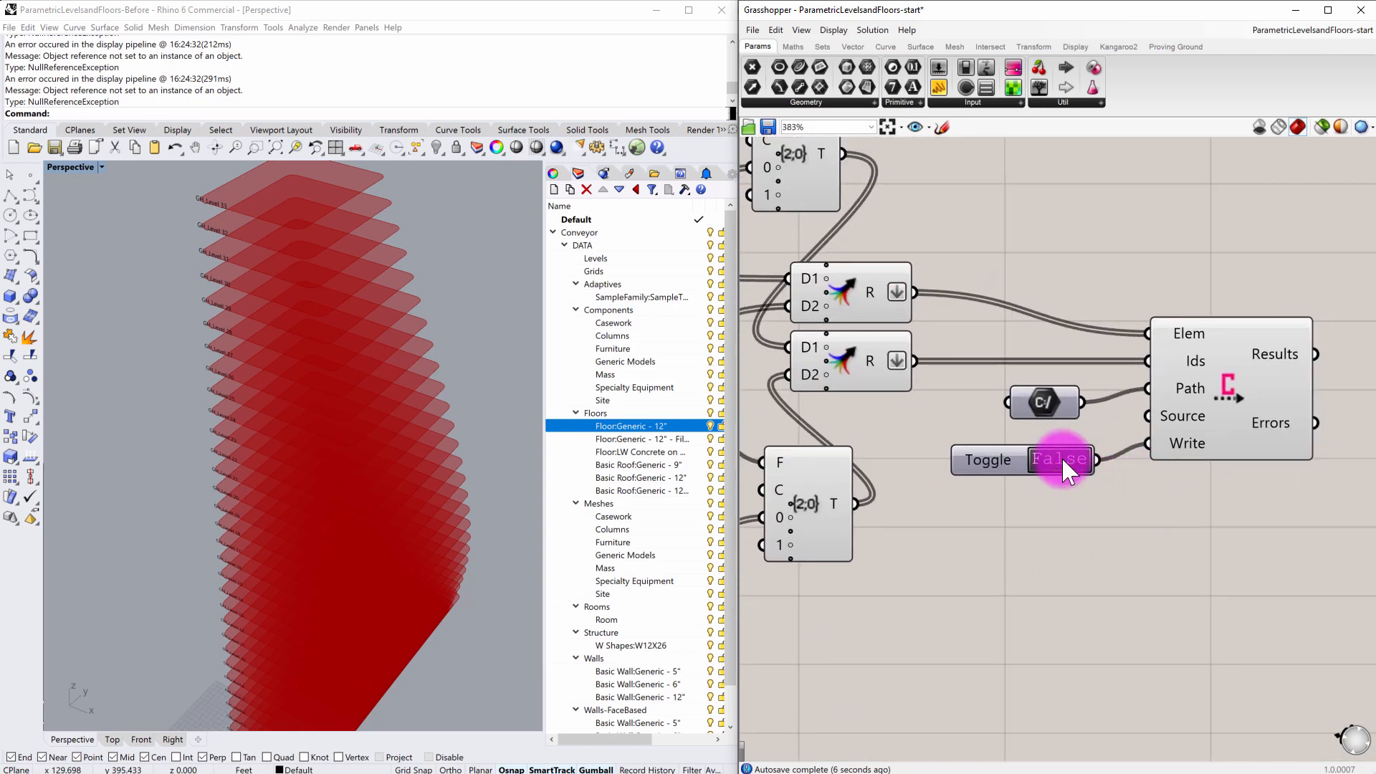
pyautogui.click(1060, 459)
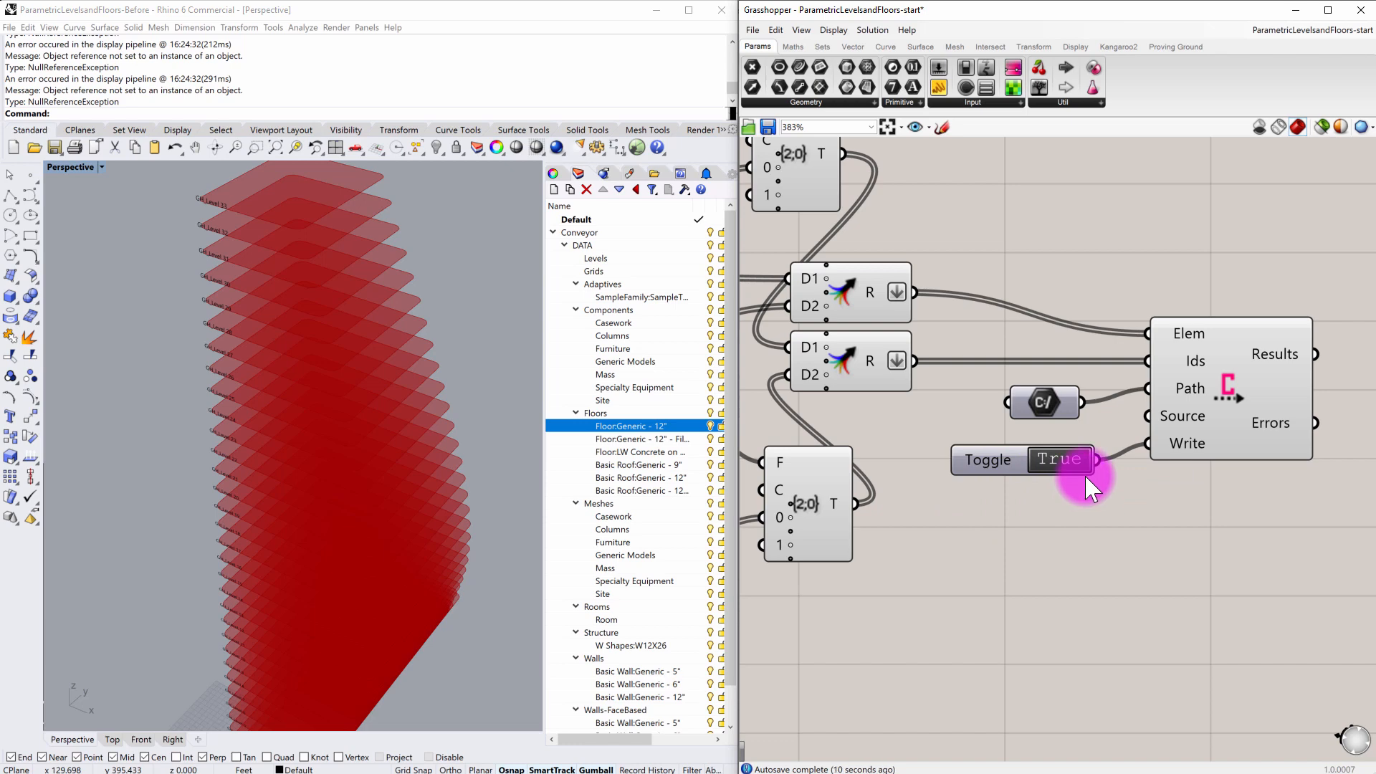
pyautogui.moveTo(1141, 409)
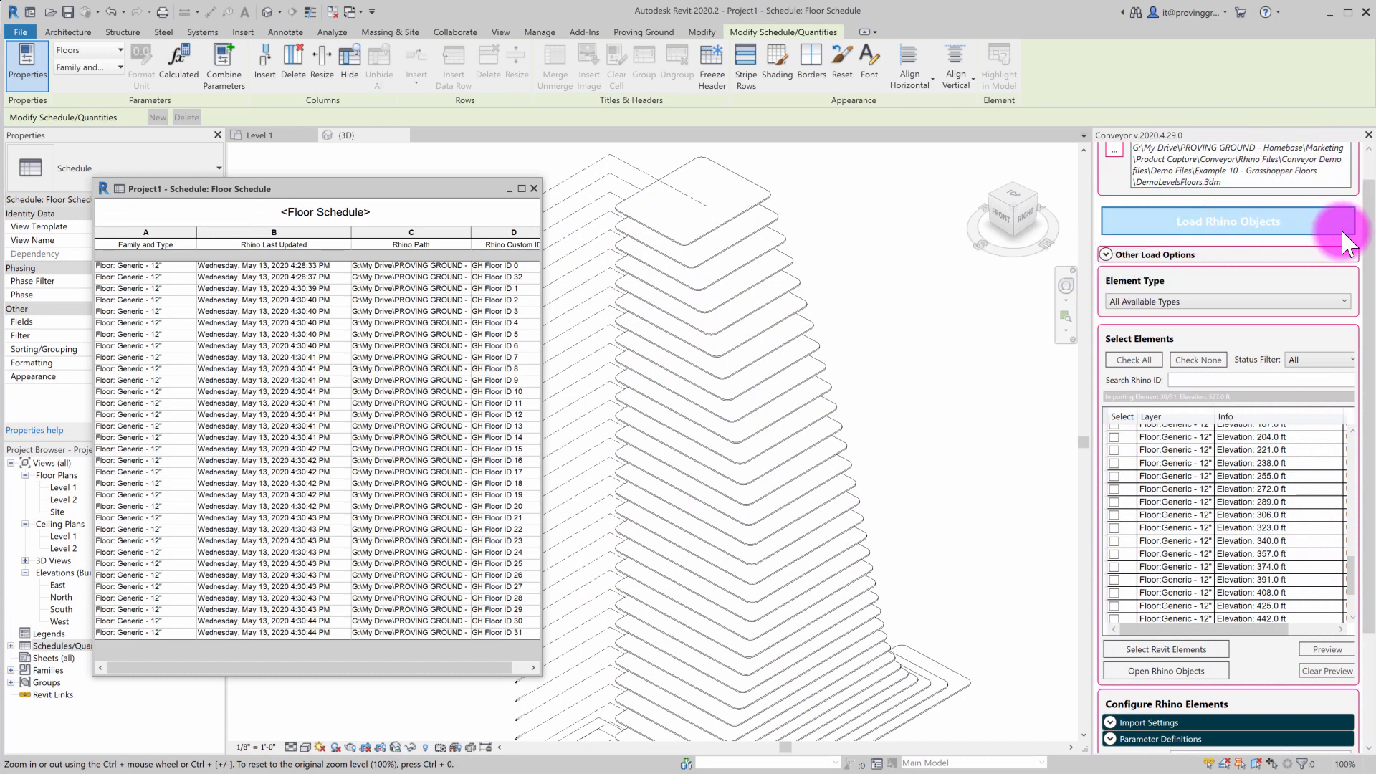
# Reload the revised Rhino floors, inspect the preview in 3D, then clear the preview geometry
pyautogui.click(1333, 159)
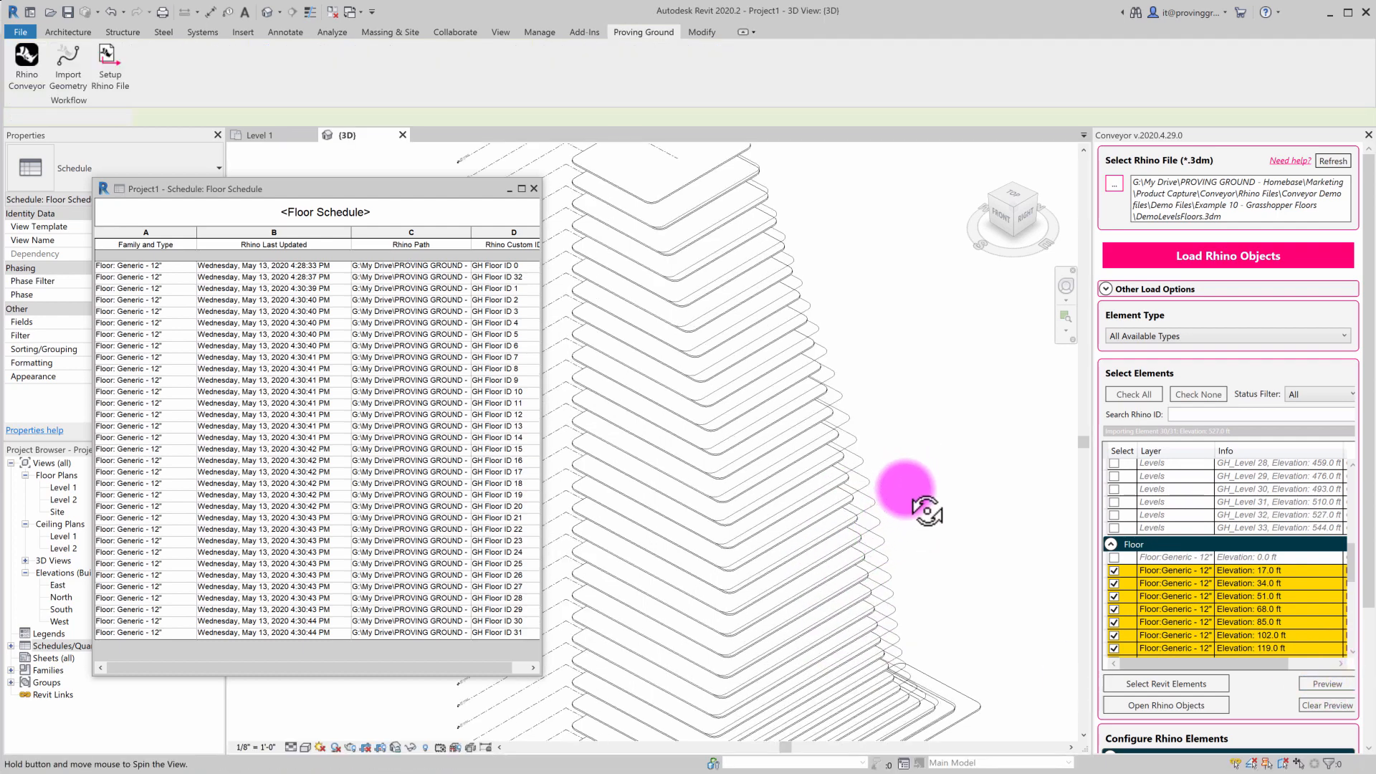
pyautogui.moveTo(926, 508); pyautogui.dragTo(895, 574)
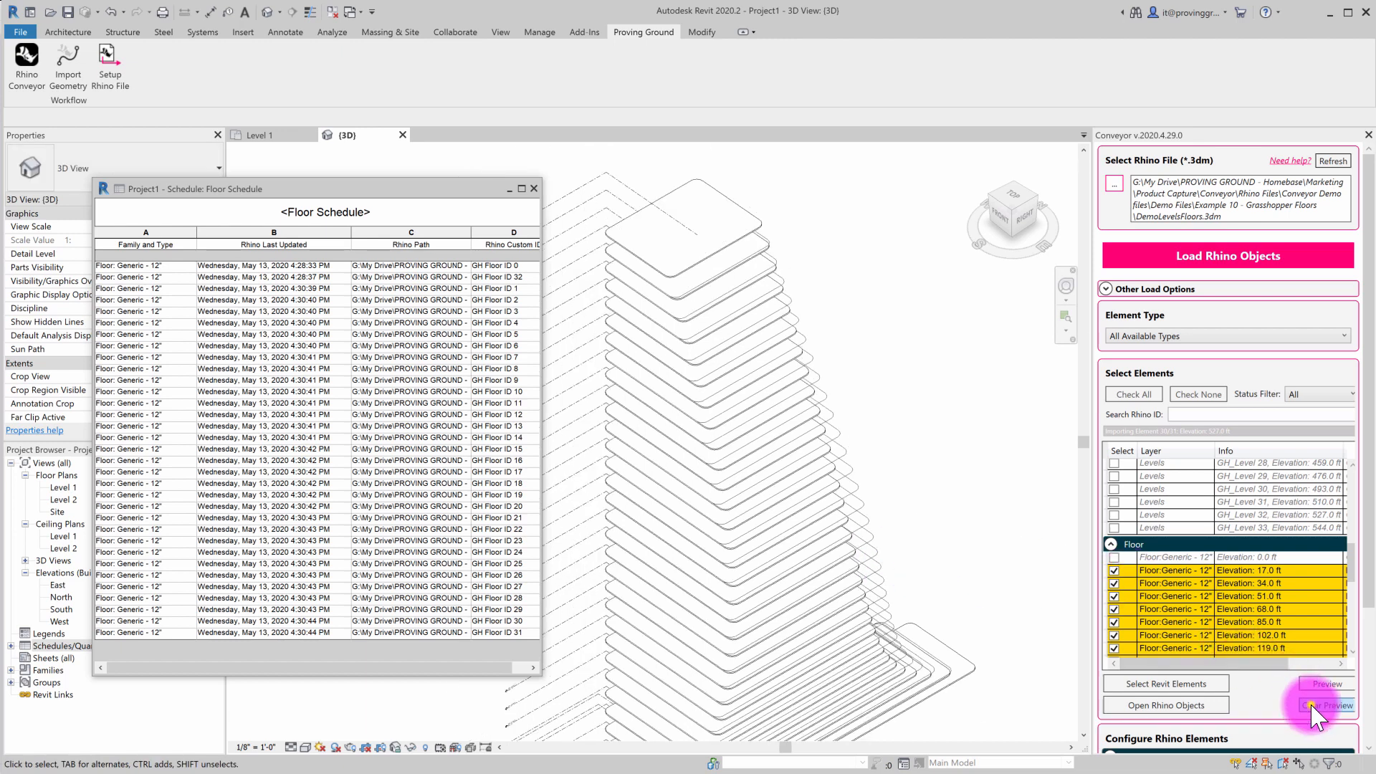
pyautogui.click(1327, 705)
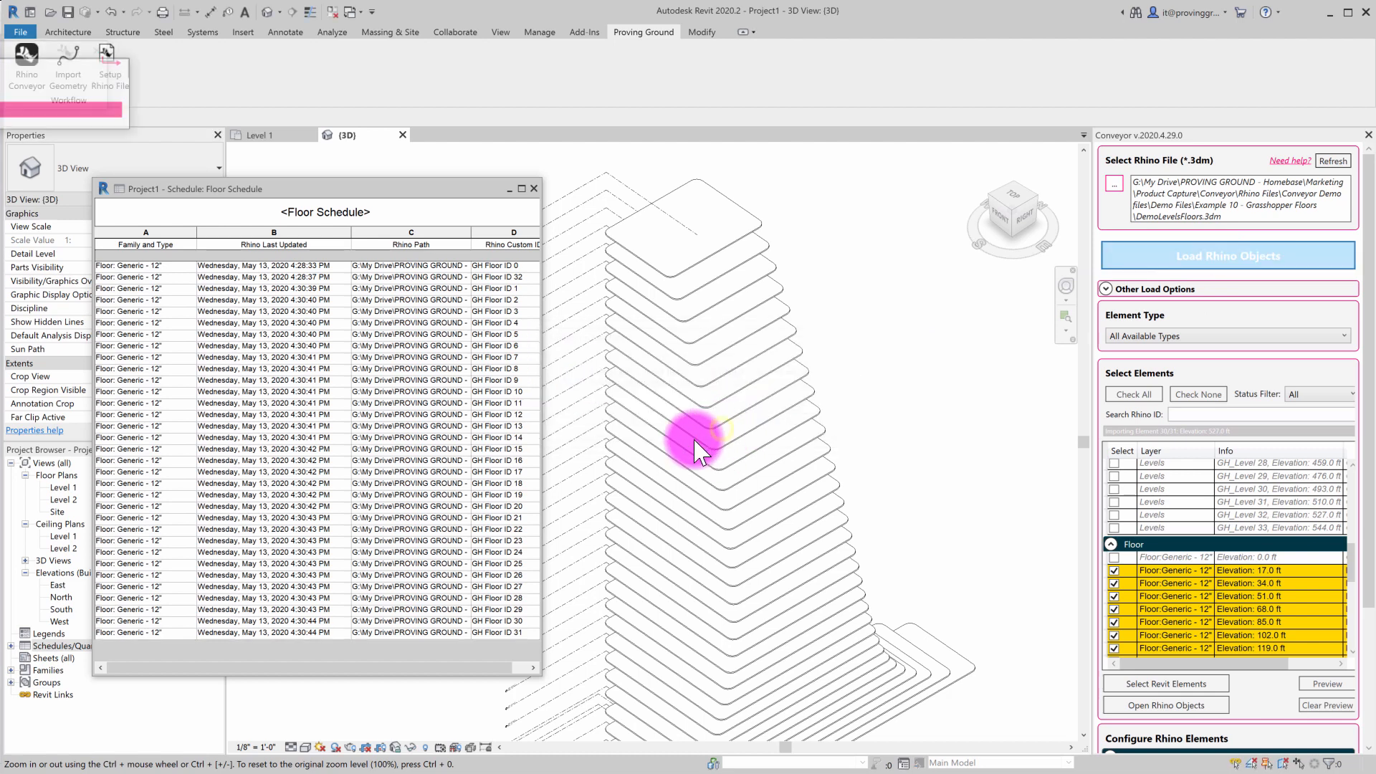
# Import the revised Rhino floors so the Floor Schedule shows new last-updated times near 4:33-4:34 PM
pyautogui.click(1227, 255)
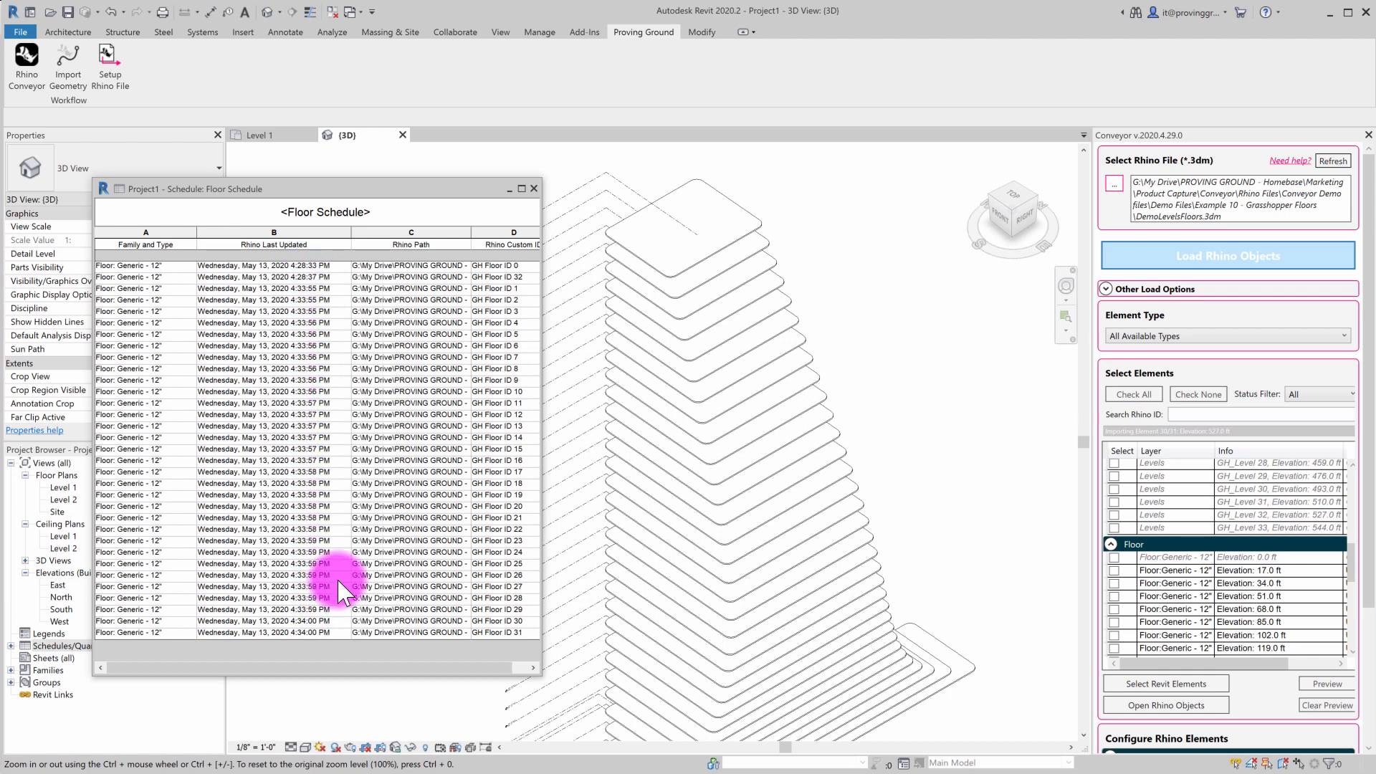
pyautogui.moveTo(352, 363)
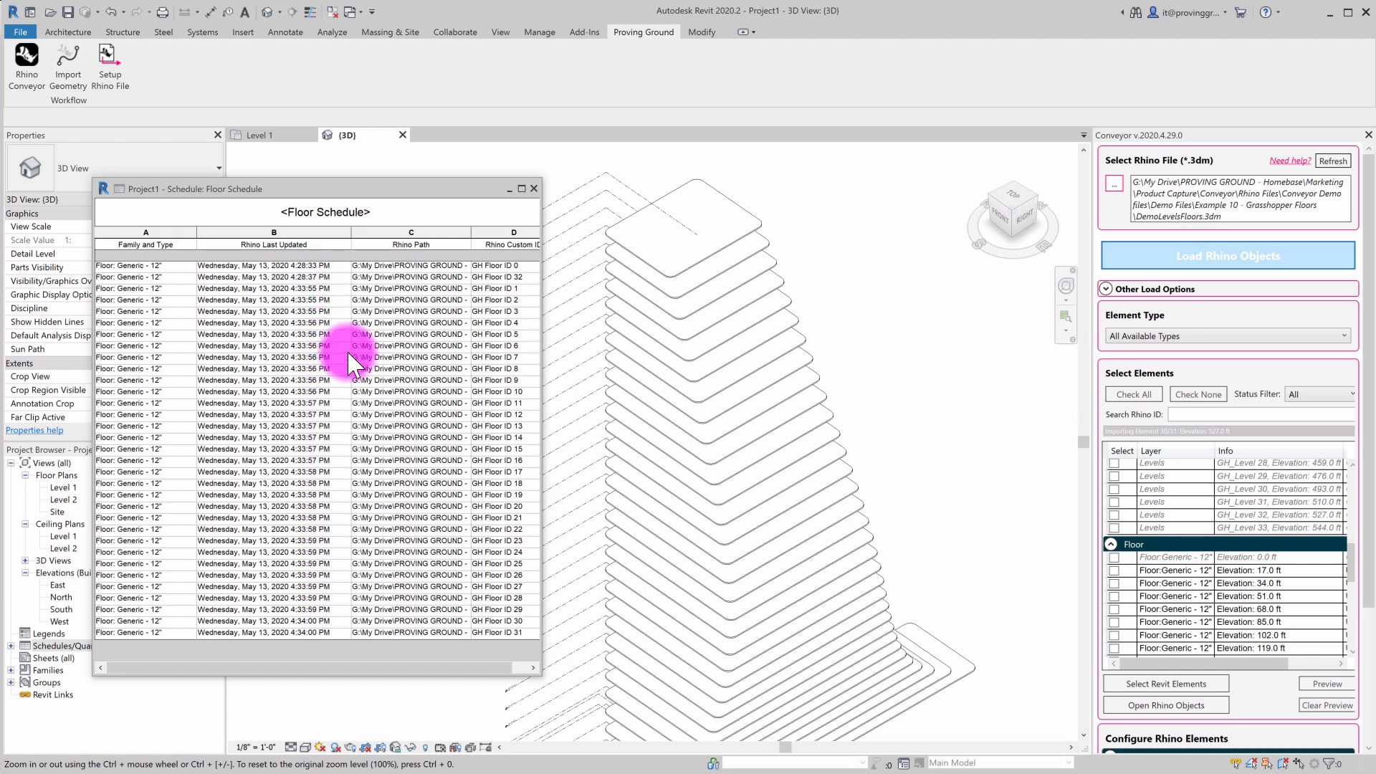
pyautogui.moveTo(369, 377)
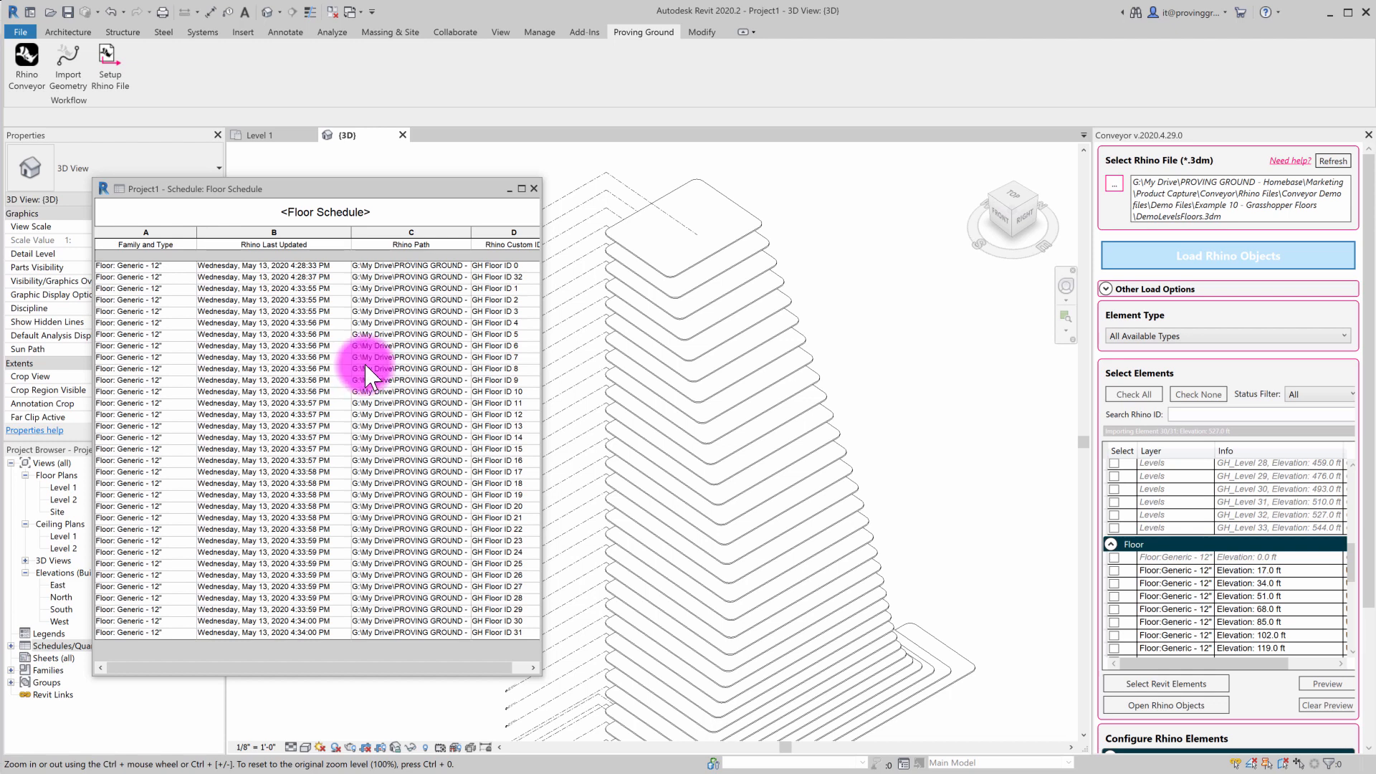